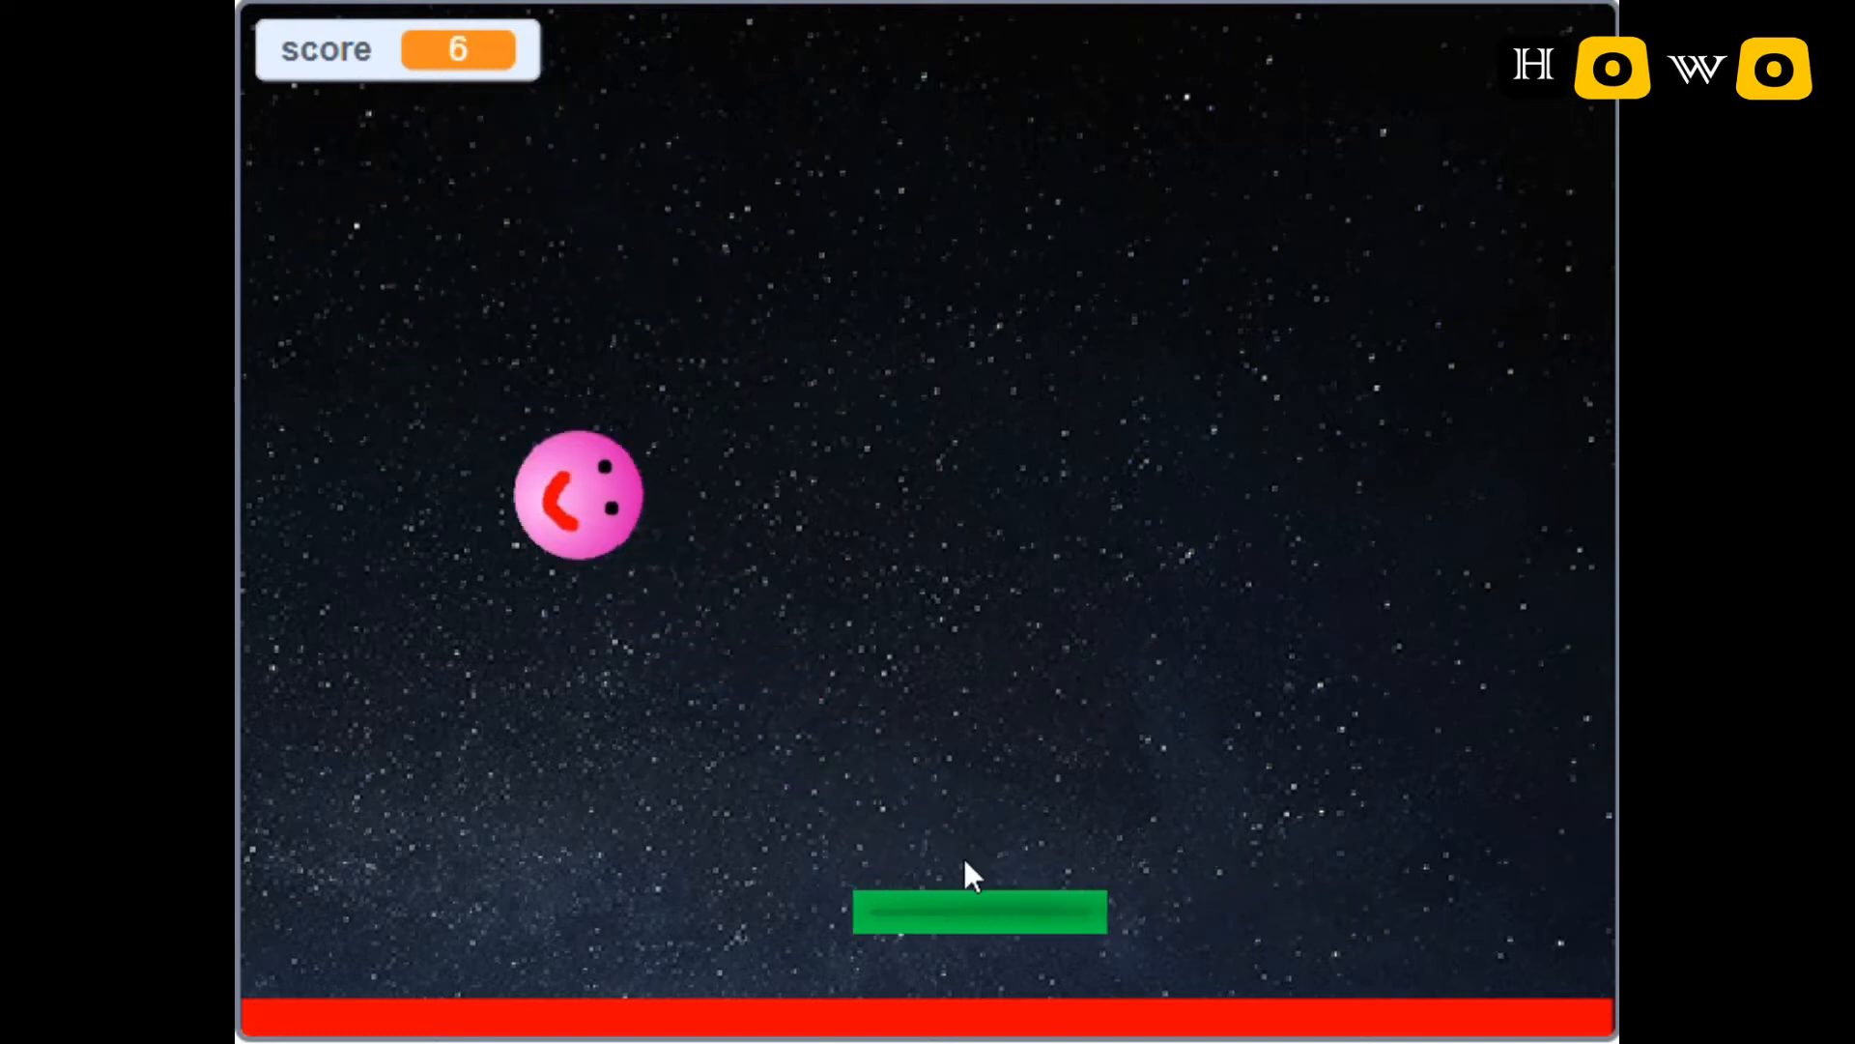
{"action": "mouse_move", "coordinate": [1159, 592]}
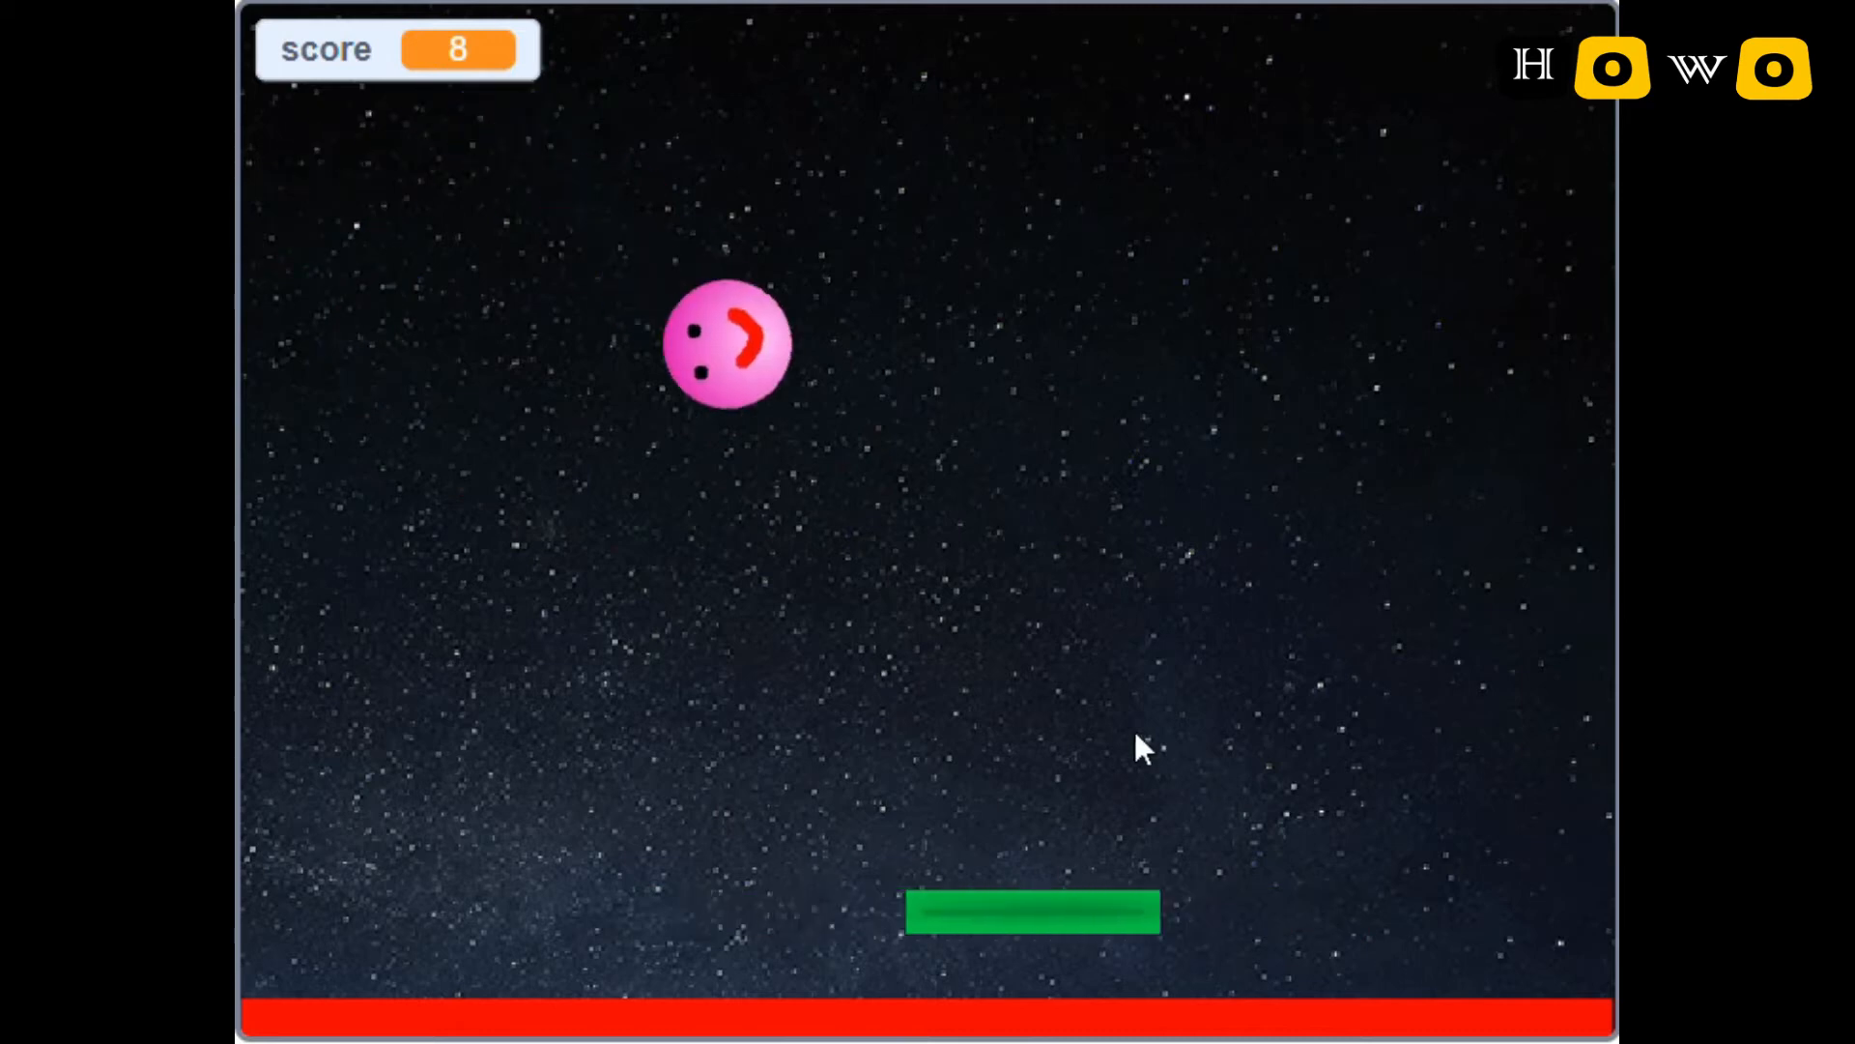
{"action": "mouse_move", "coordinate": [822, 908]}
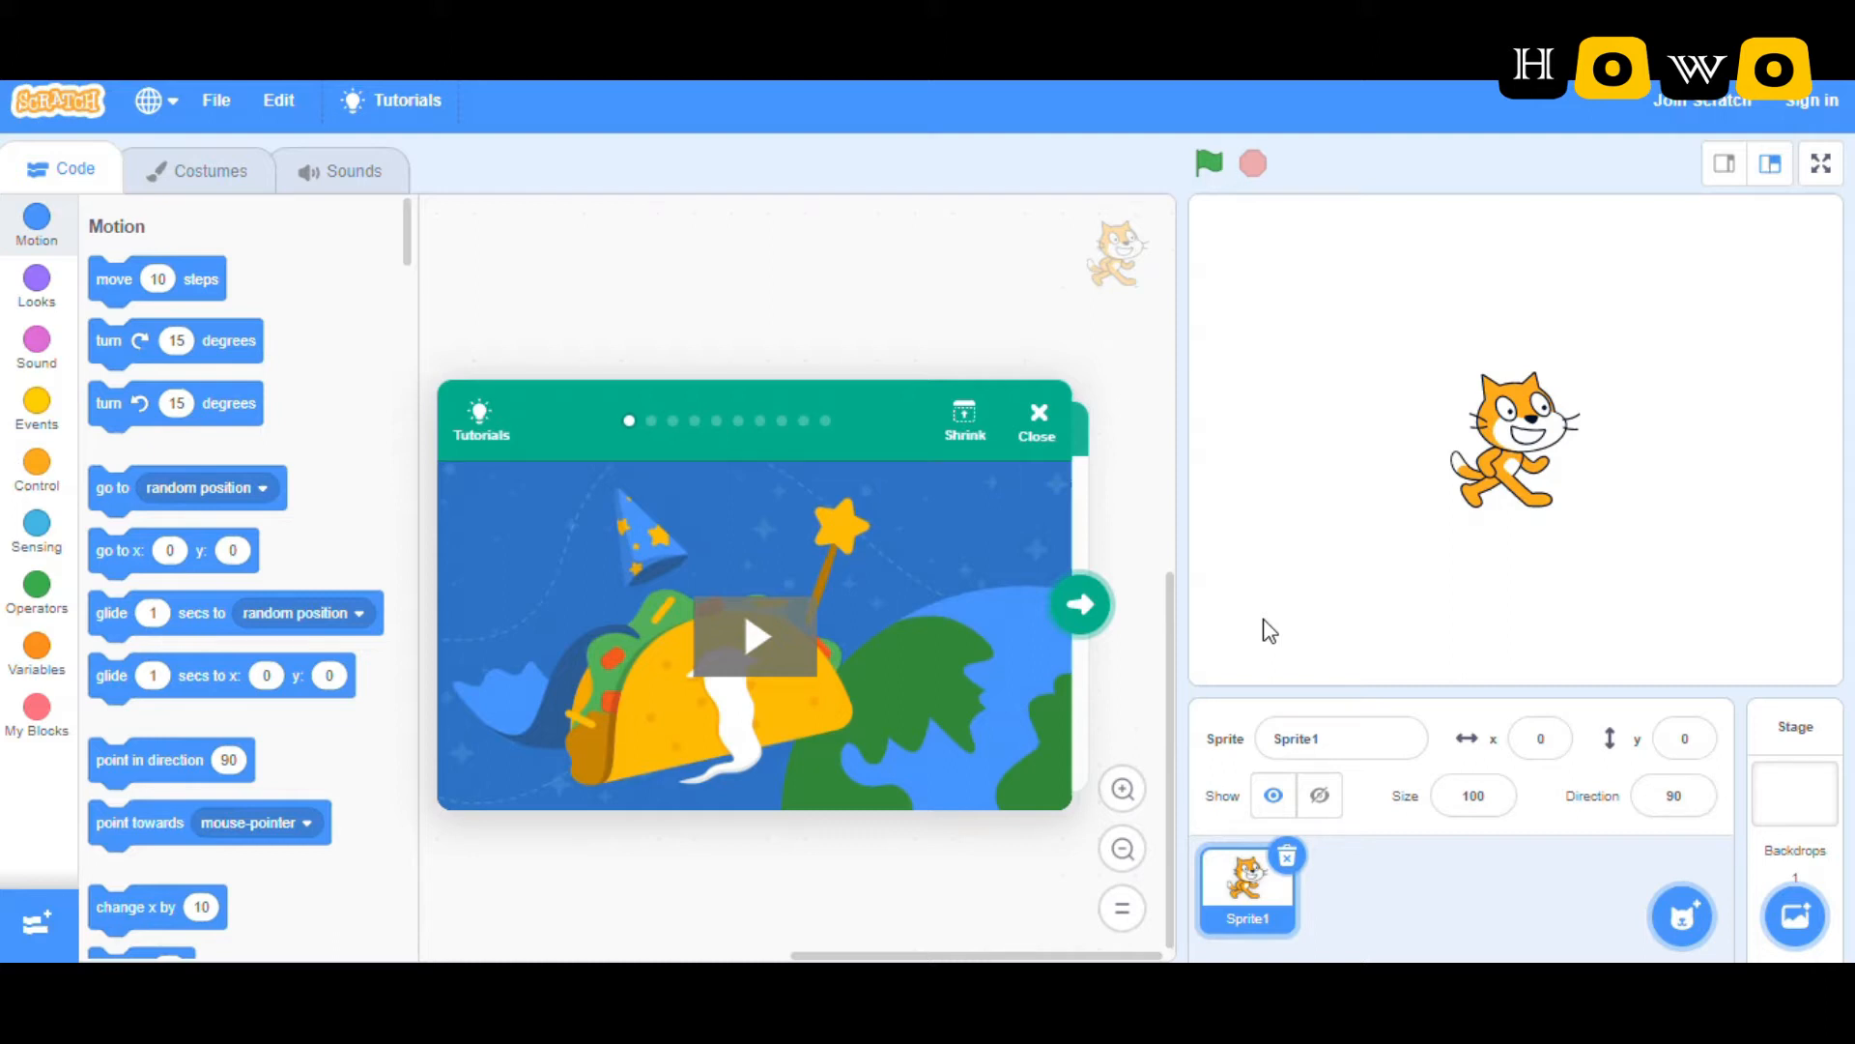
{"action": "mouse_move", "coordinate": [1354, 331]}
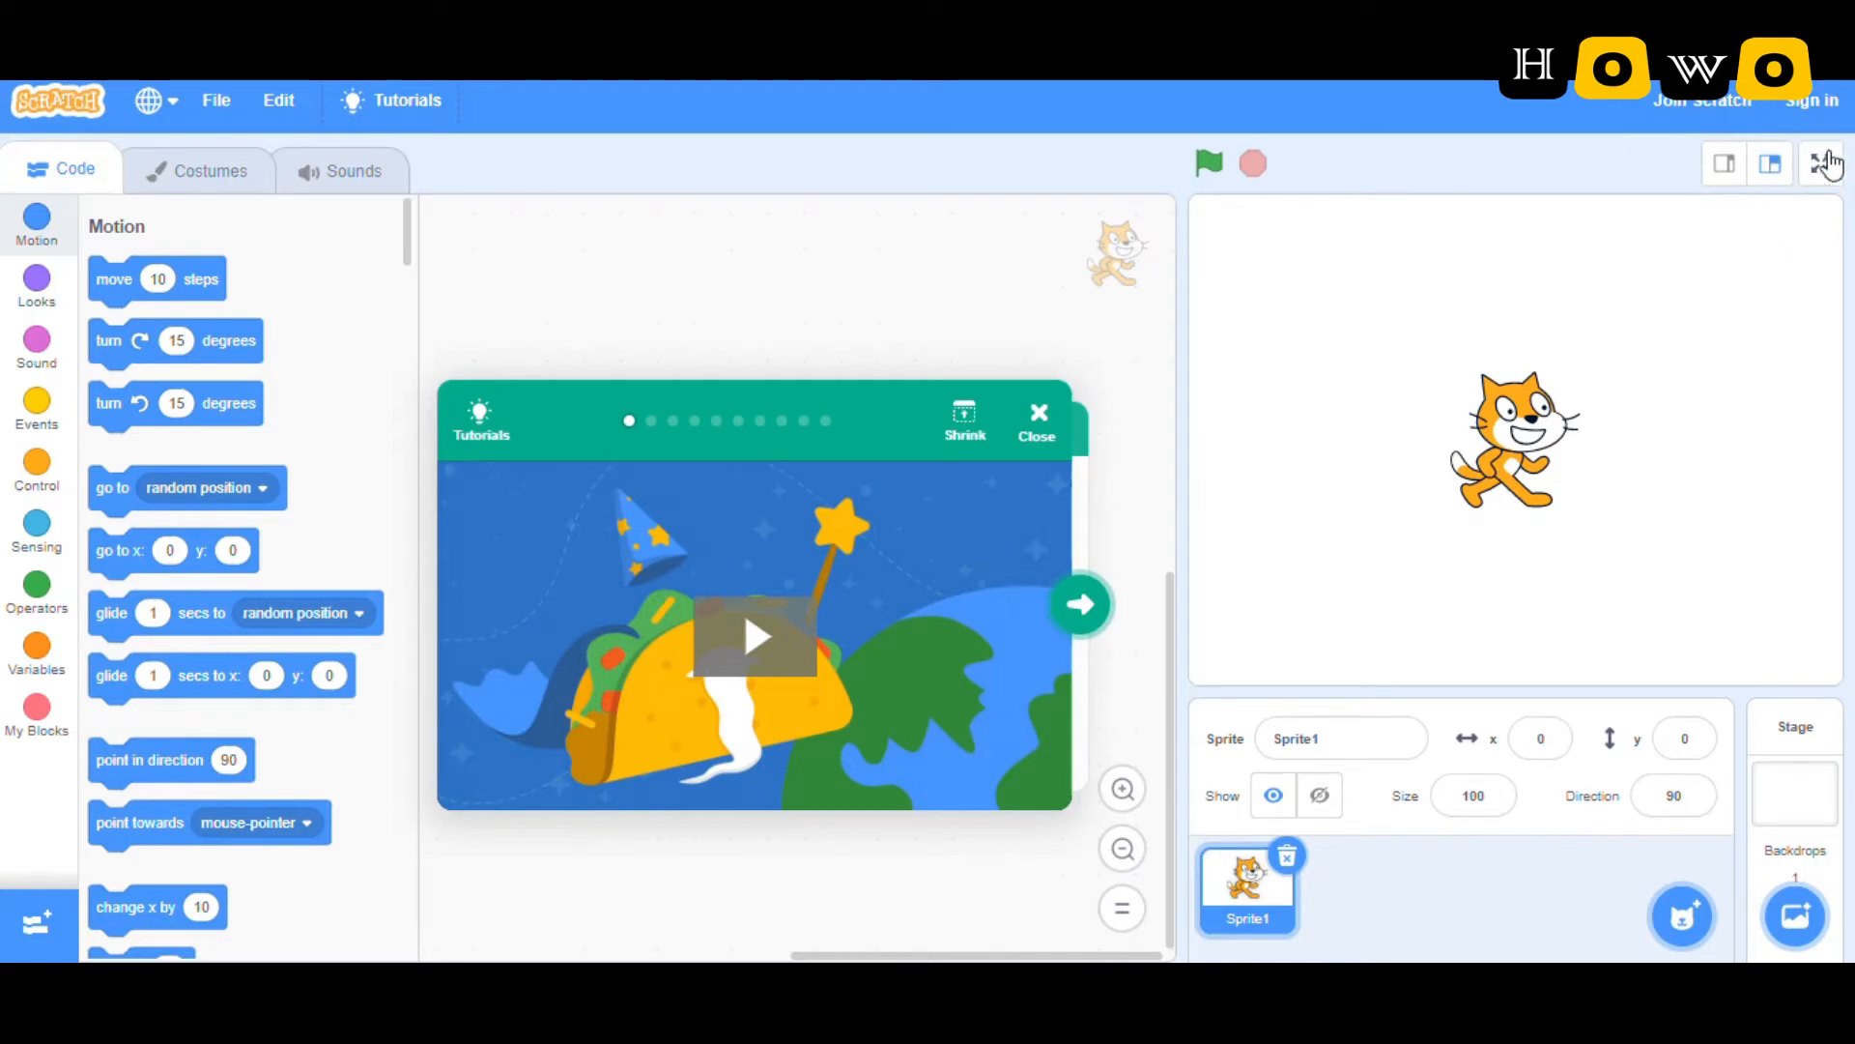
{"action": "mouse_move", "coordinate": [1528, 280]}
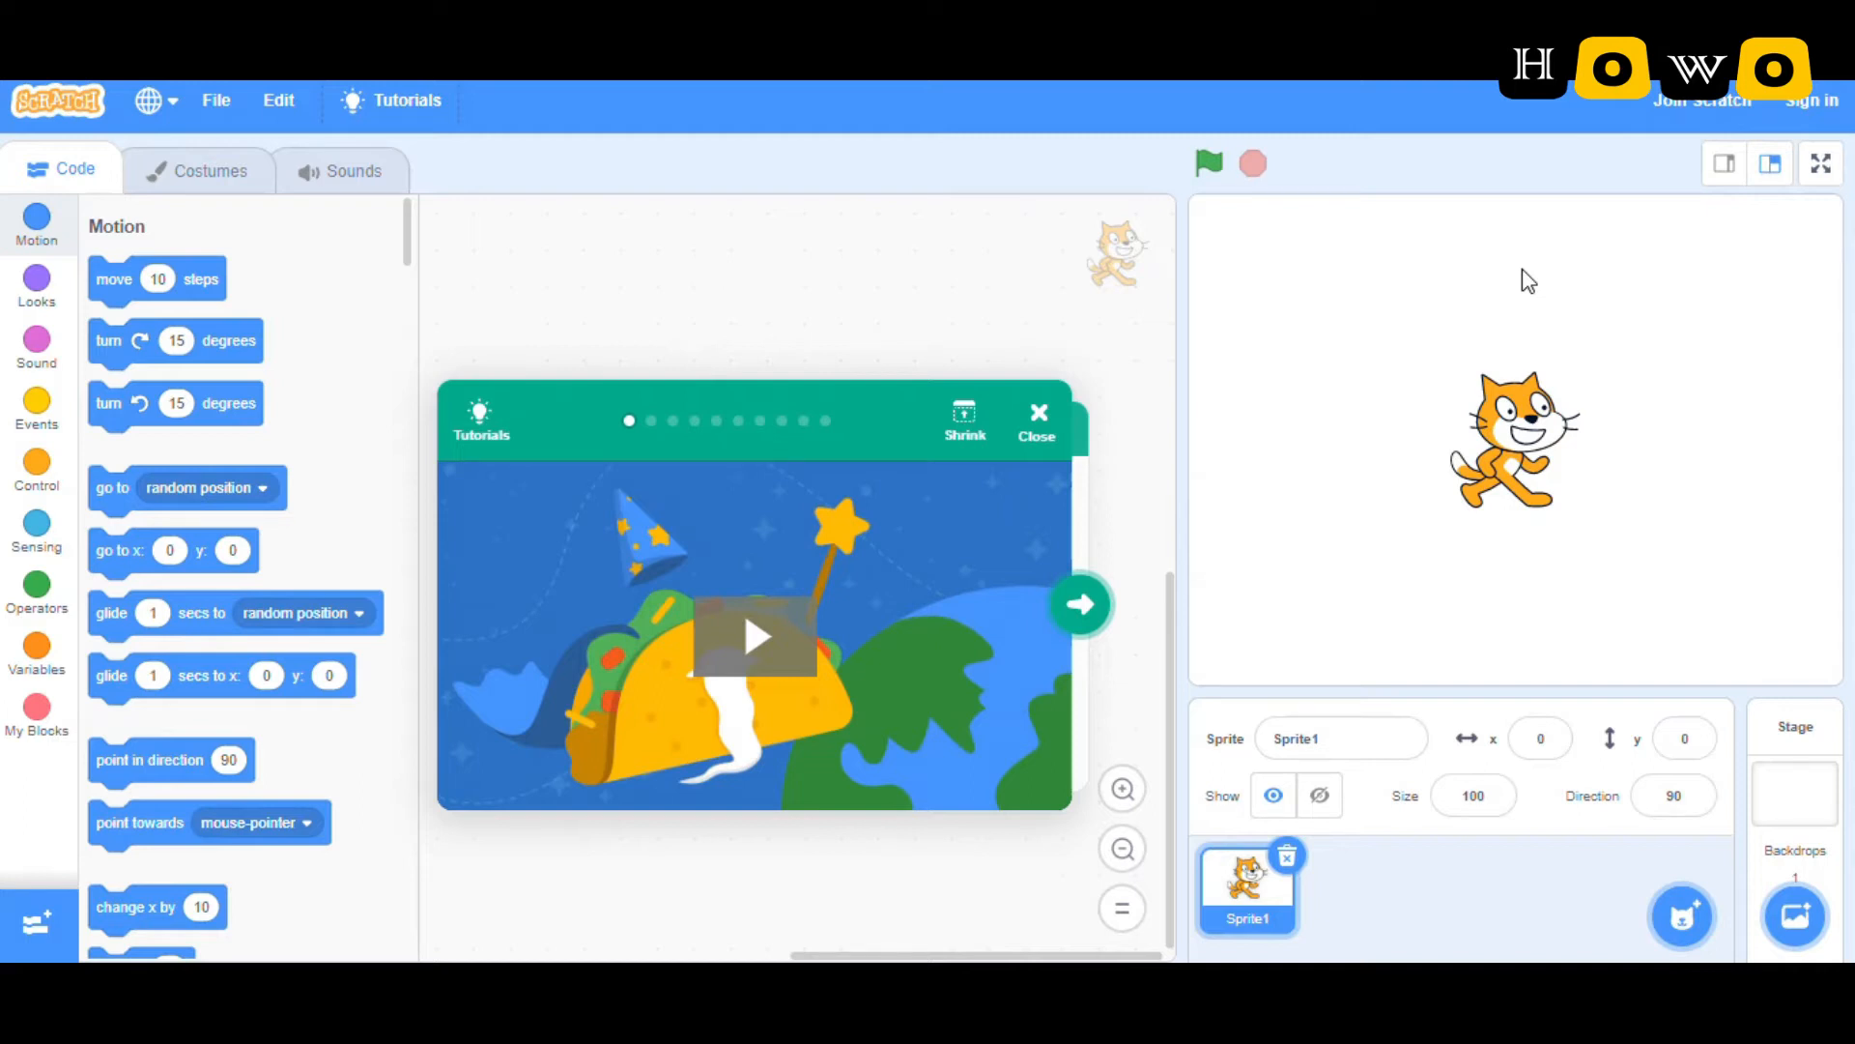
{"action": "mouse_move", "coordinate": [955, 367]}
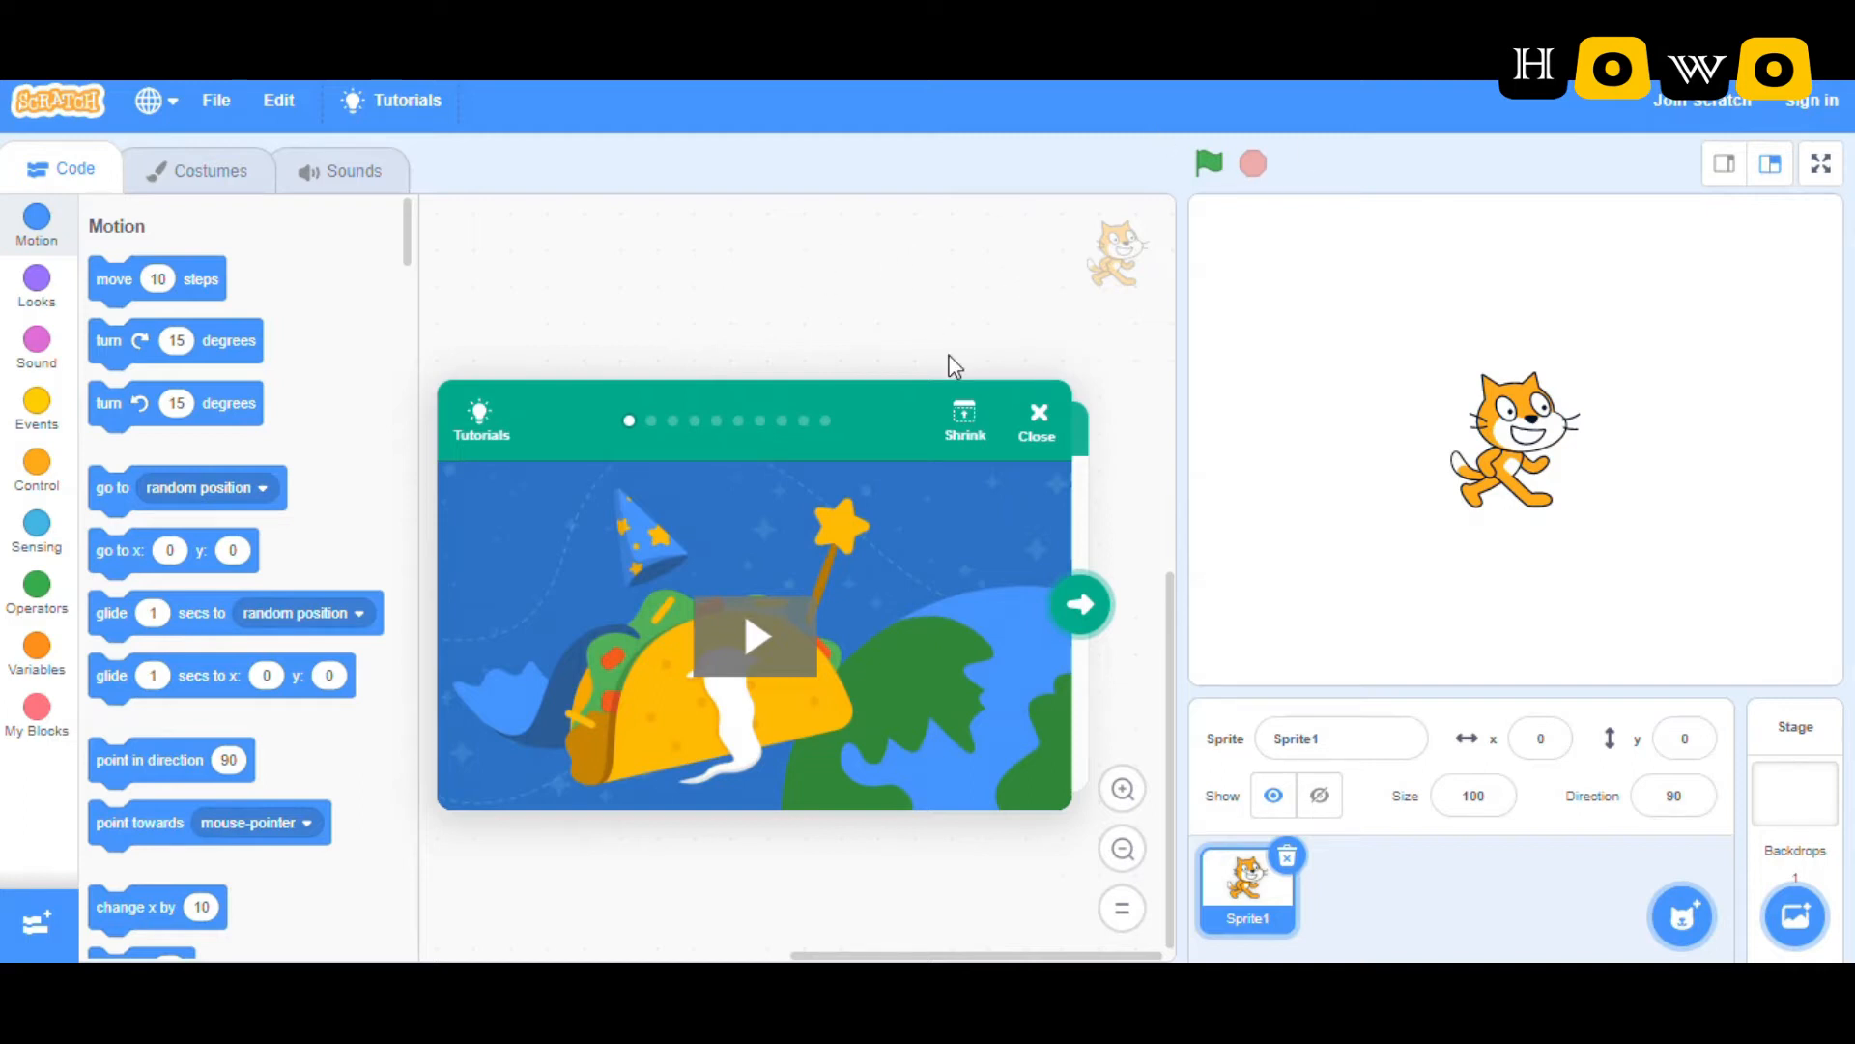
{"action": "mouse_move", "coordinate": [1038, 426]}
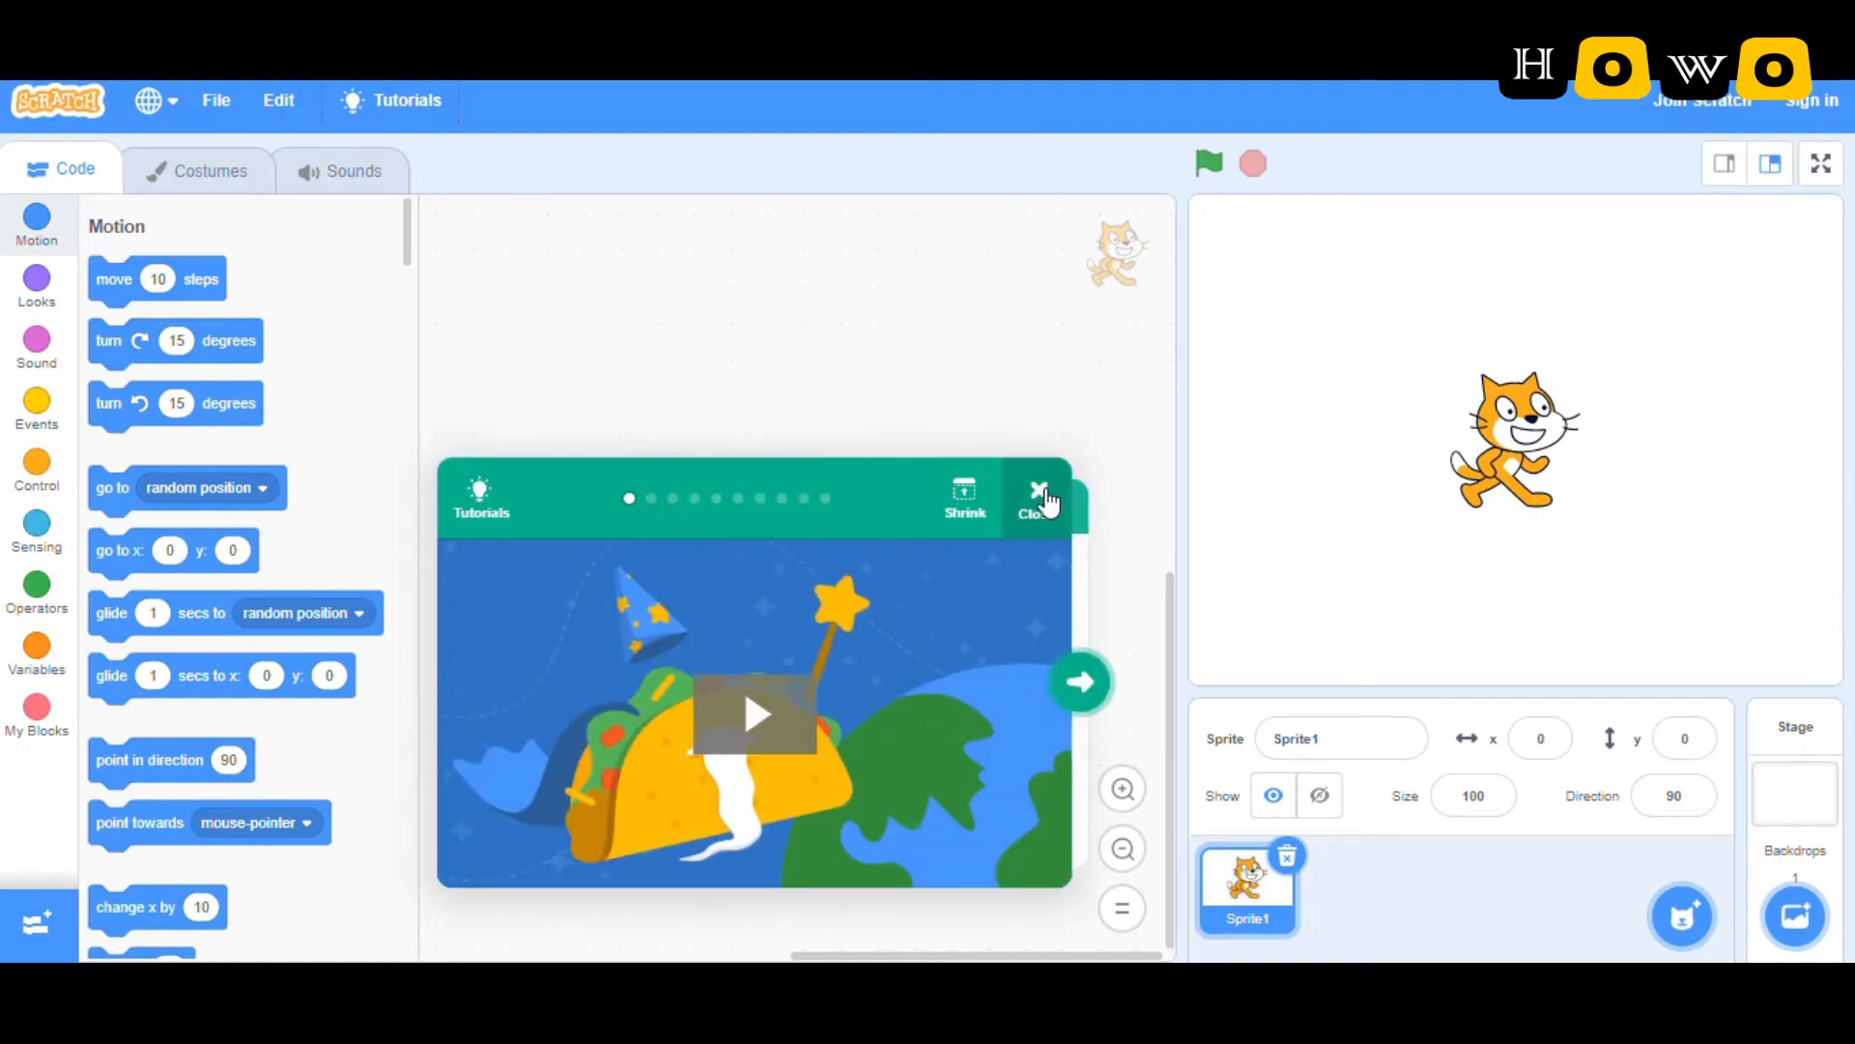
Step: Close the Tutorials window in the new project
{"action": "left_click", "coordinate": [1039, 490]}
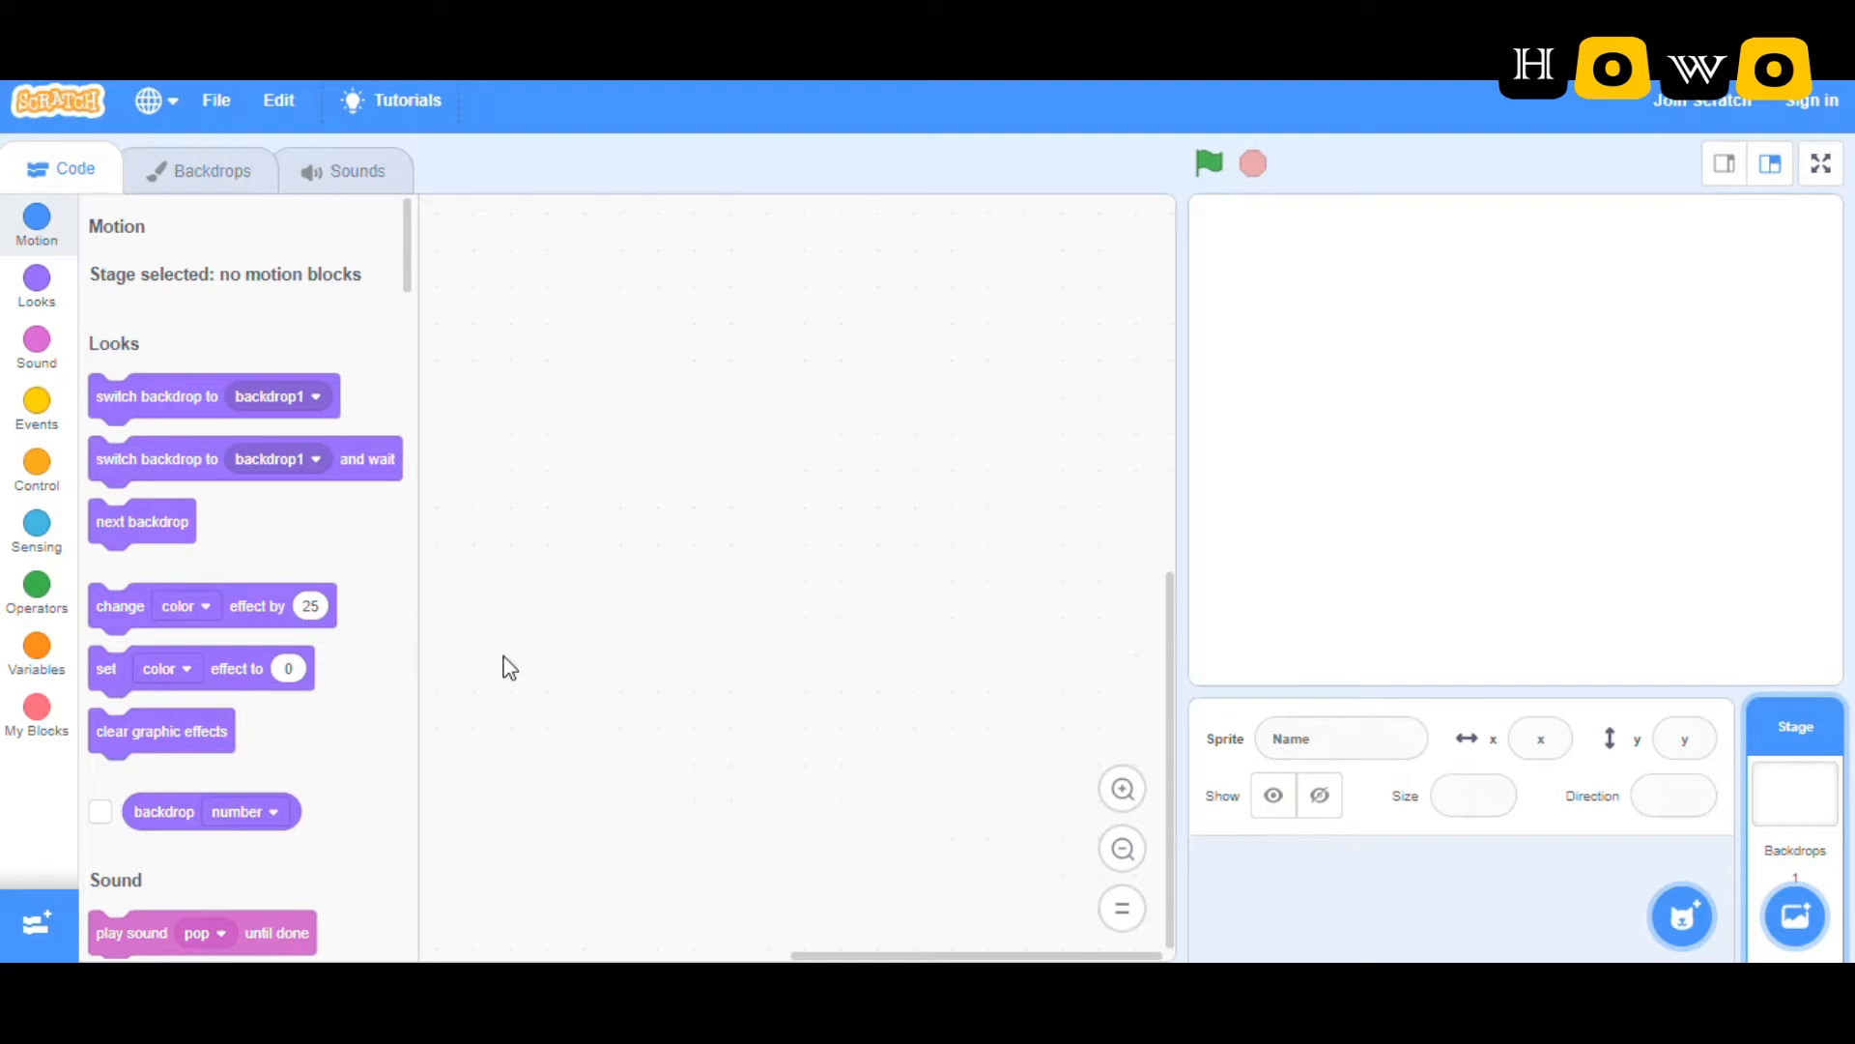
{"action": "mouse_move", "coordinate": [1420, 628]}
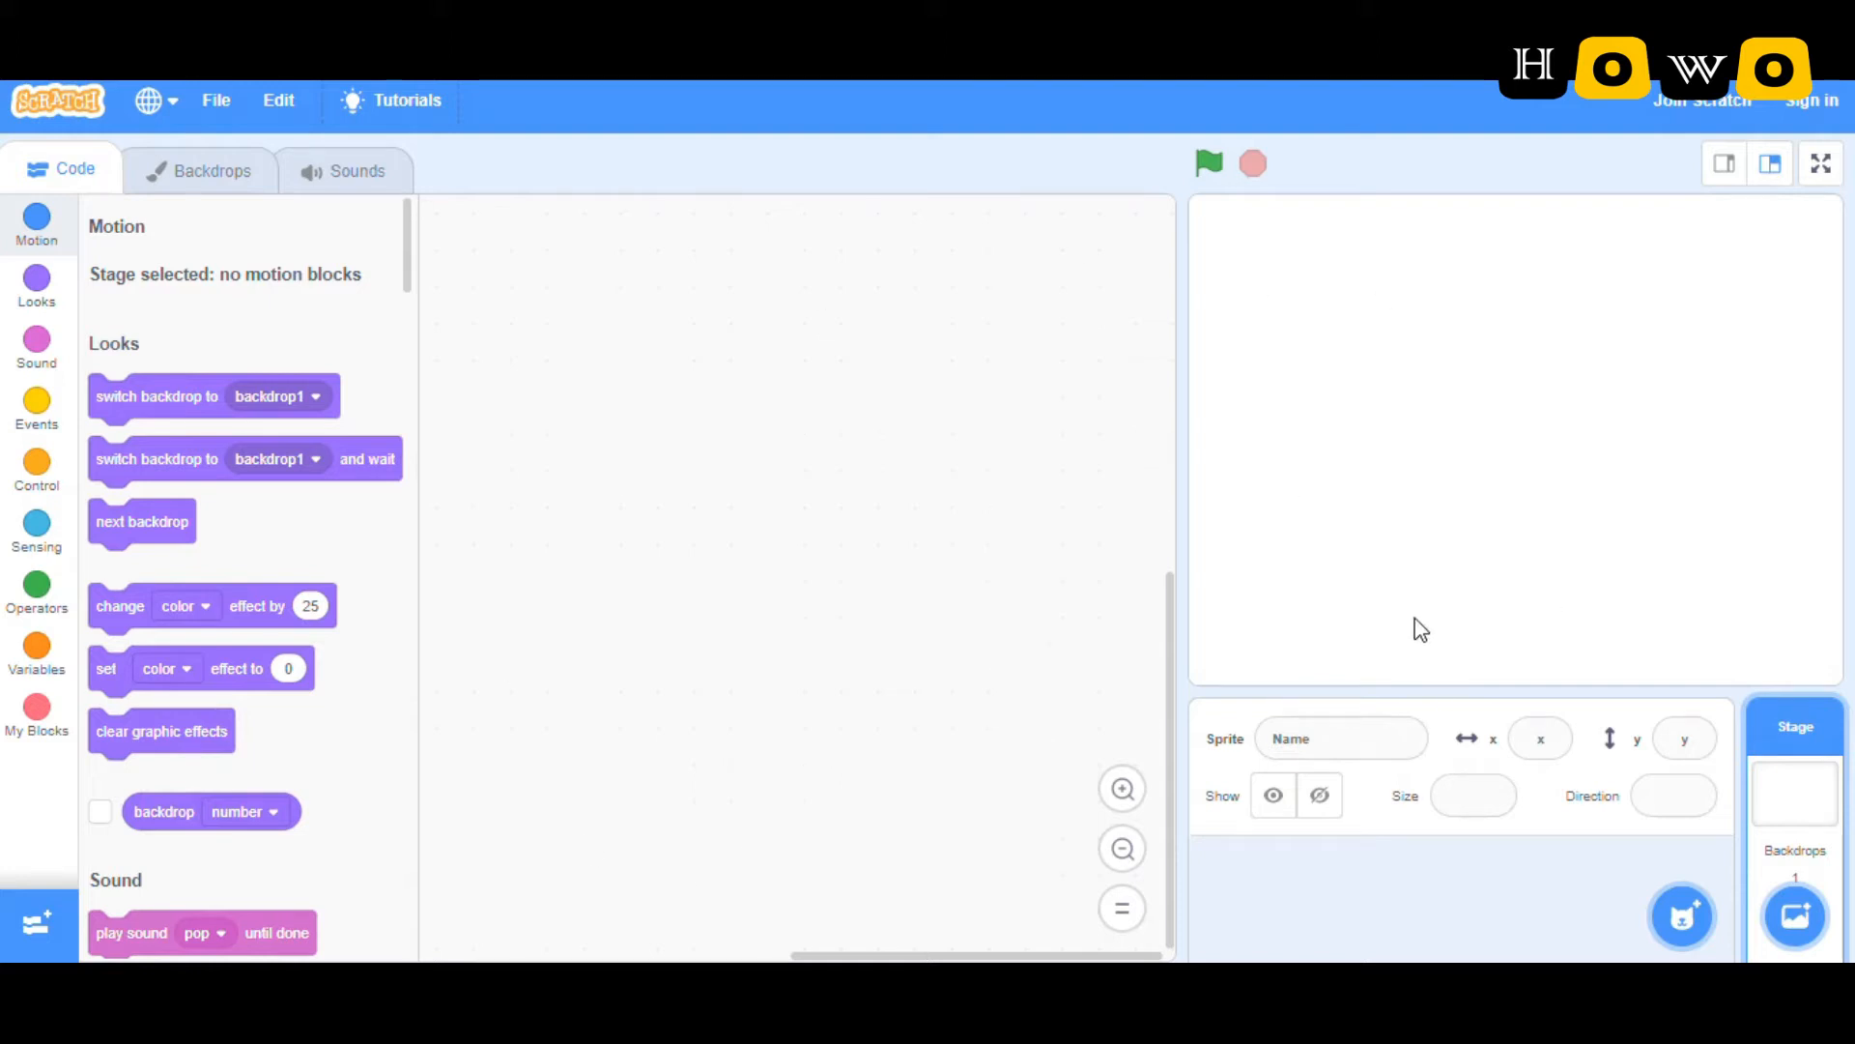
{"action": "mouse_move", "coordinate": [1649, 911]}
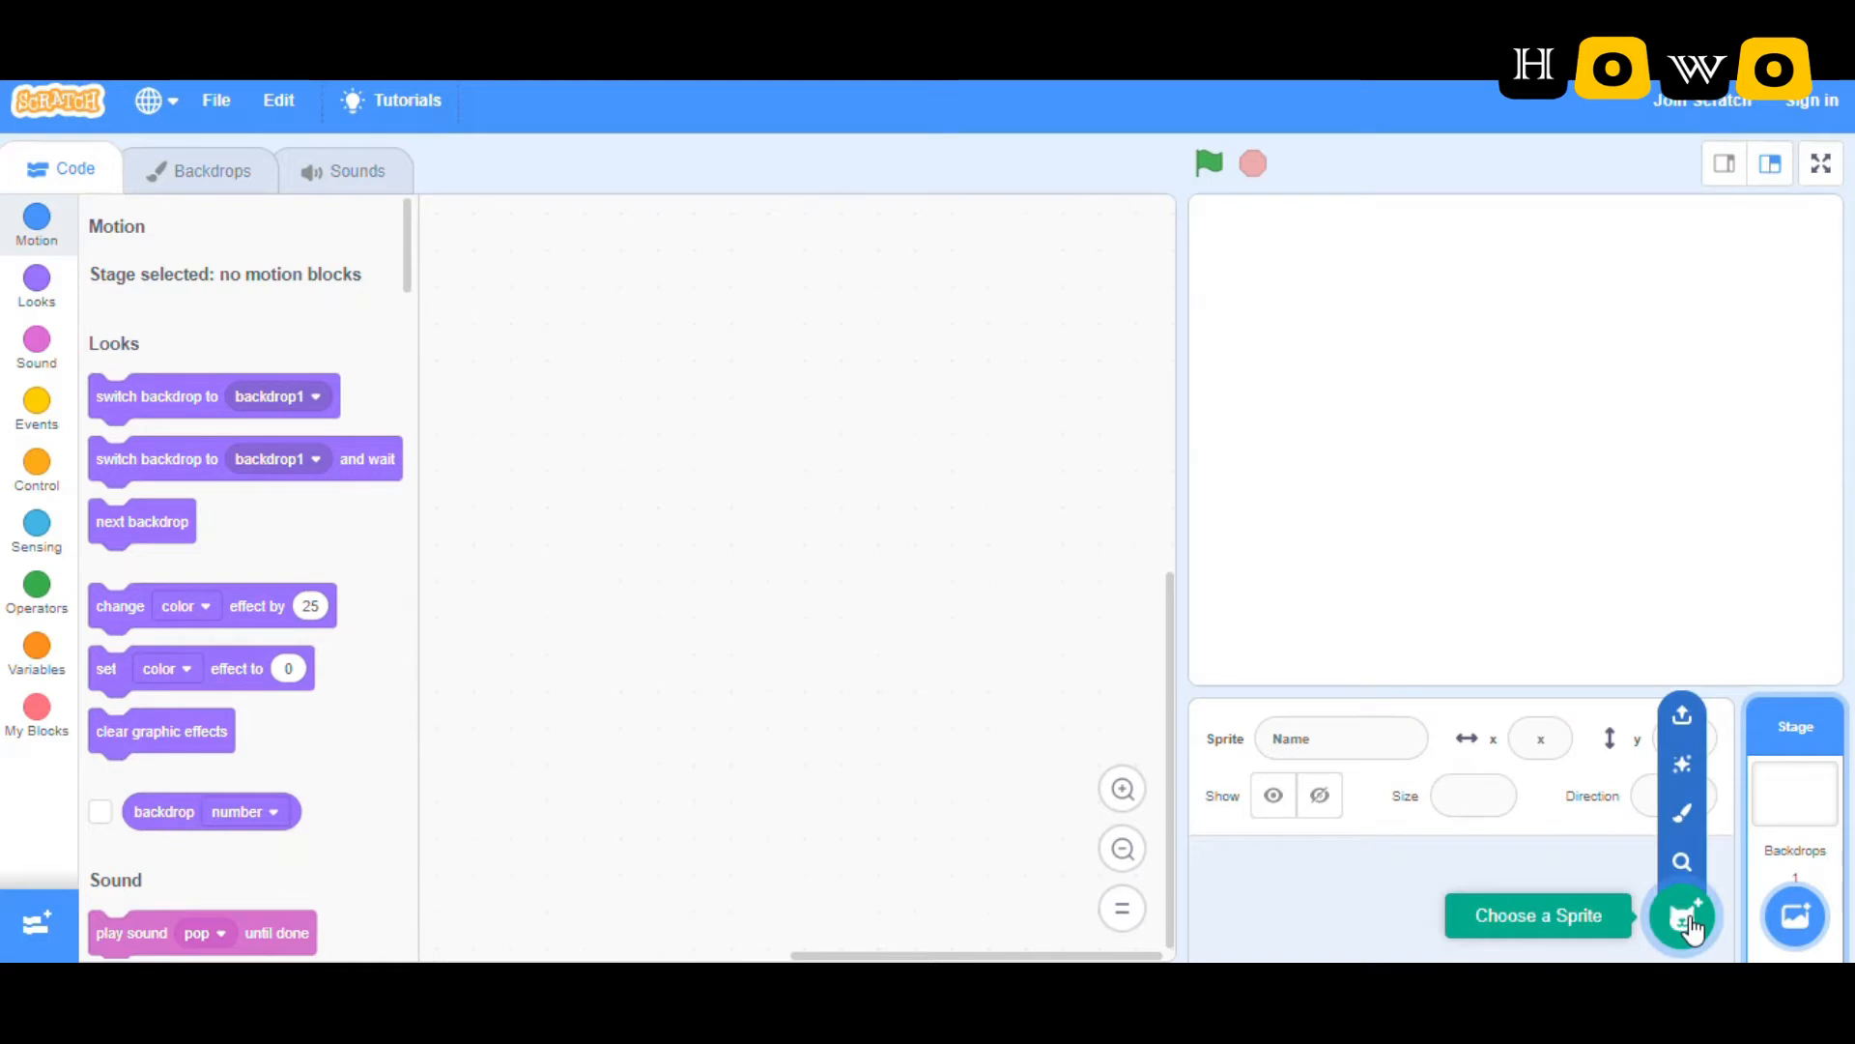
Step: Add the Ball sprite from the sprite library and select it
{"action": "left_click", "coordinate": [1681, 915]}
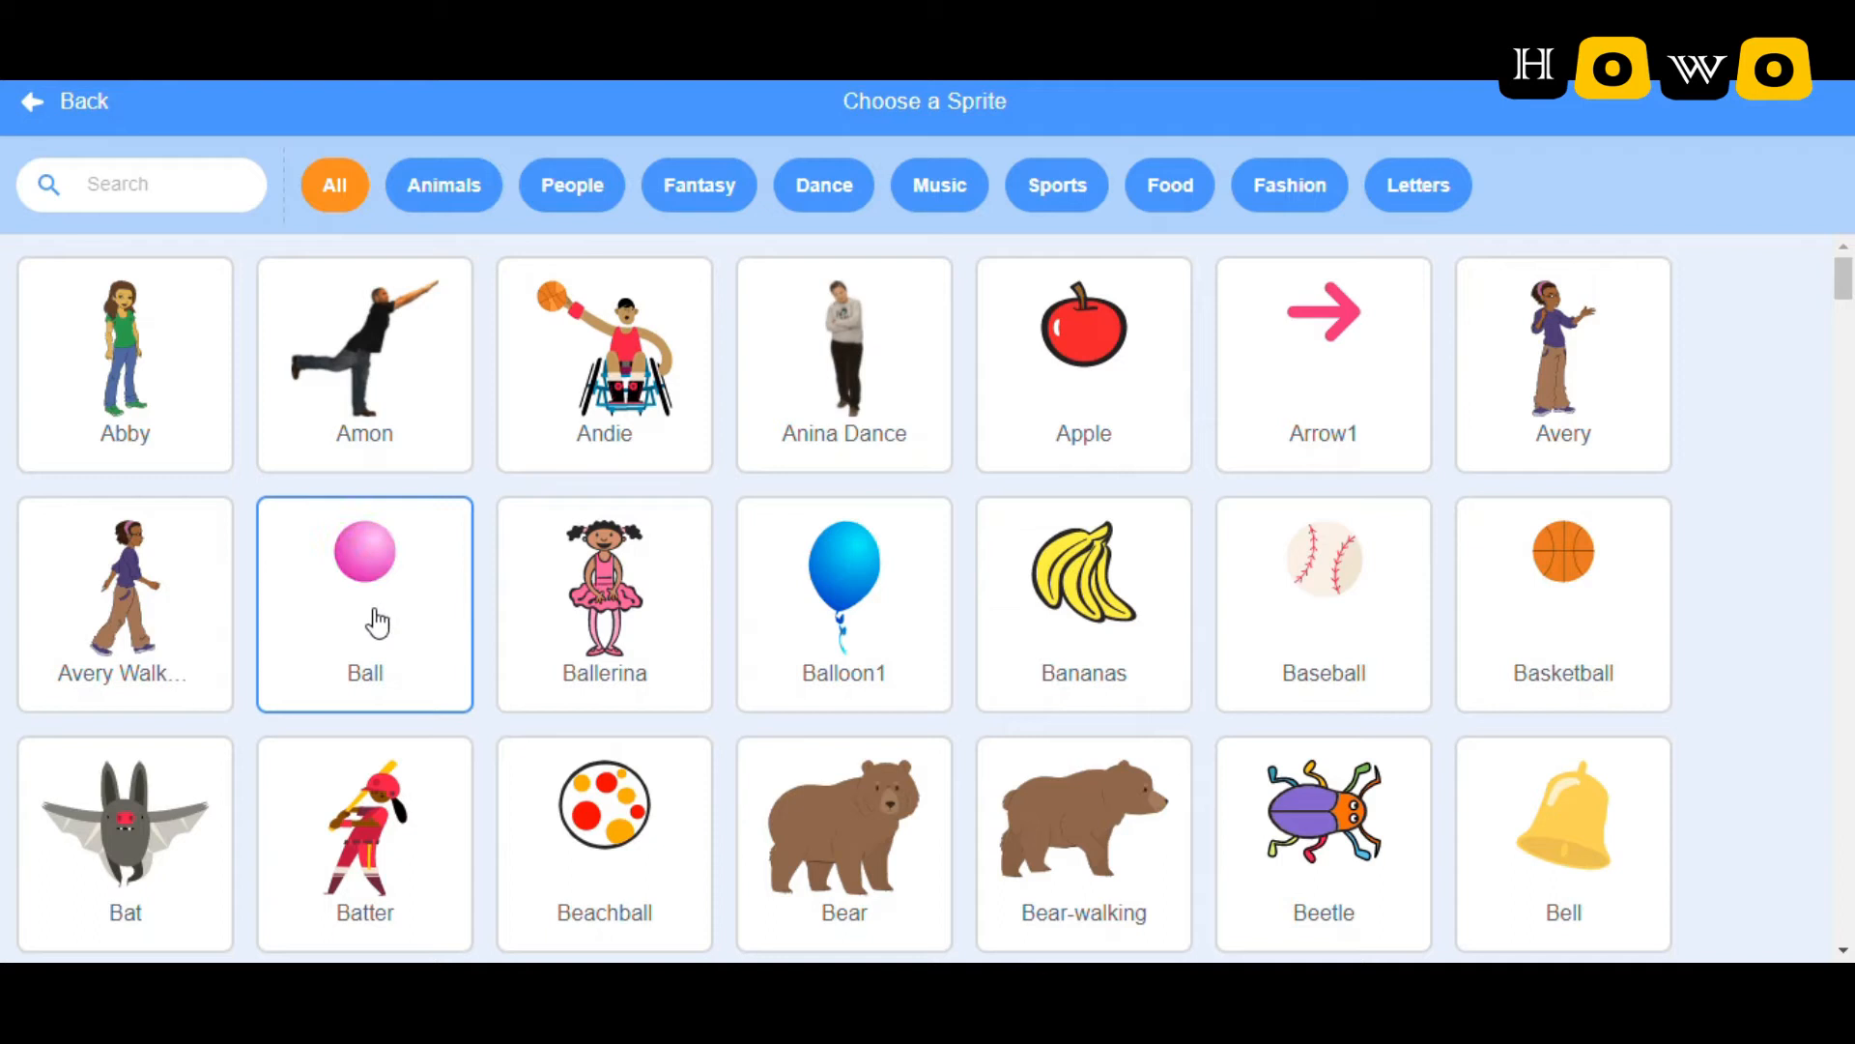
{"action": "left_click", "coordinate": [364, 603]}
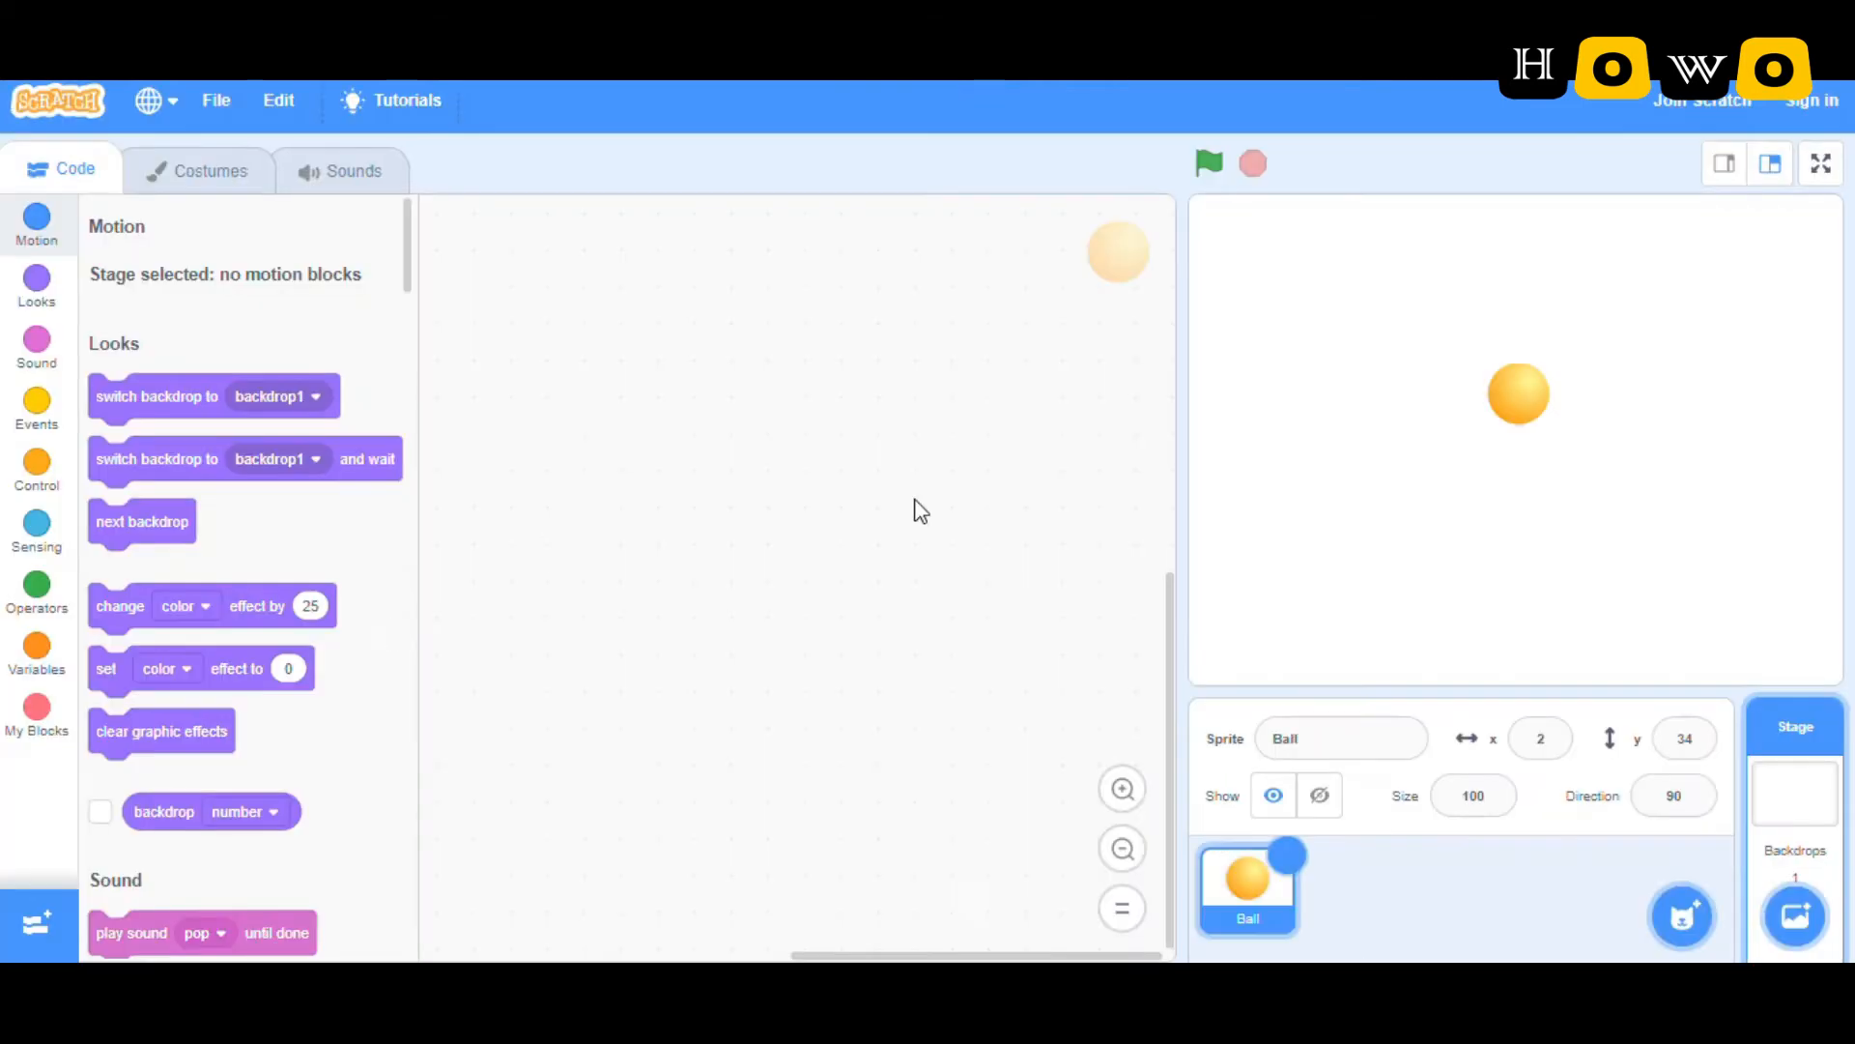
{"action": "left_click", "coordinate": [1247, 881]}
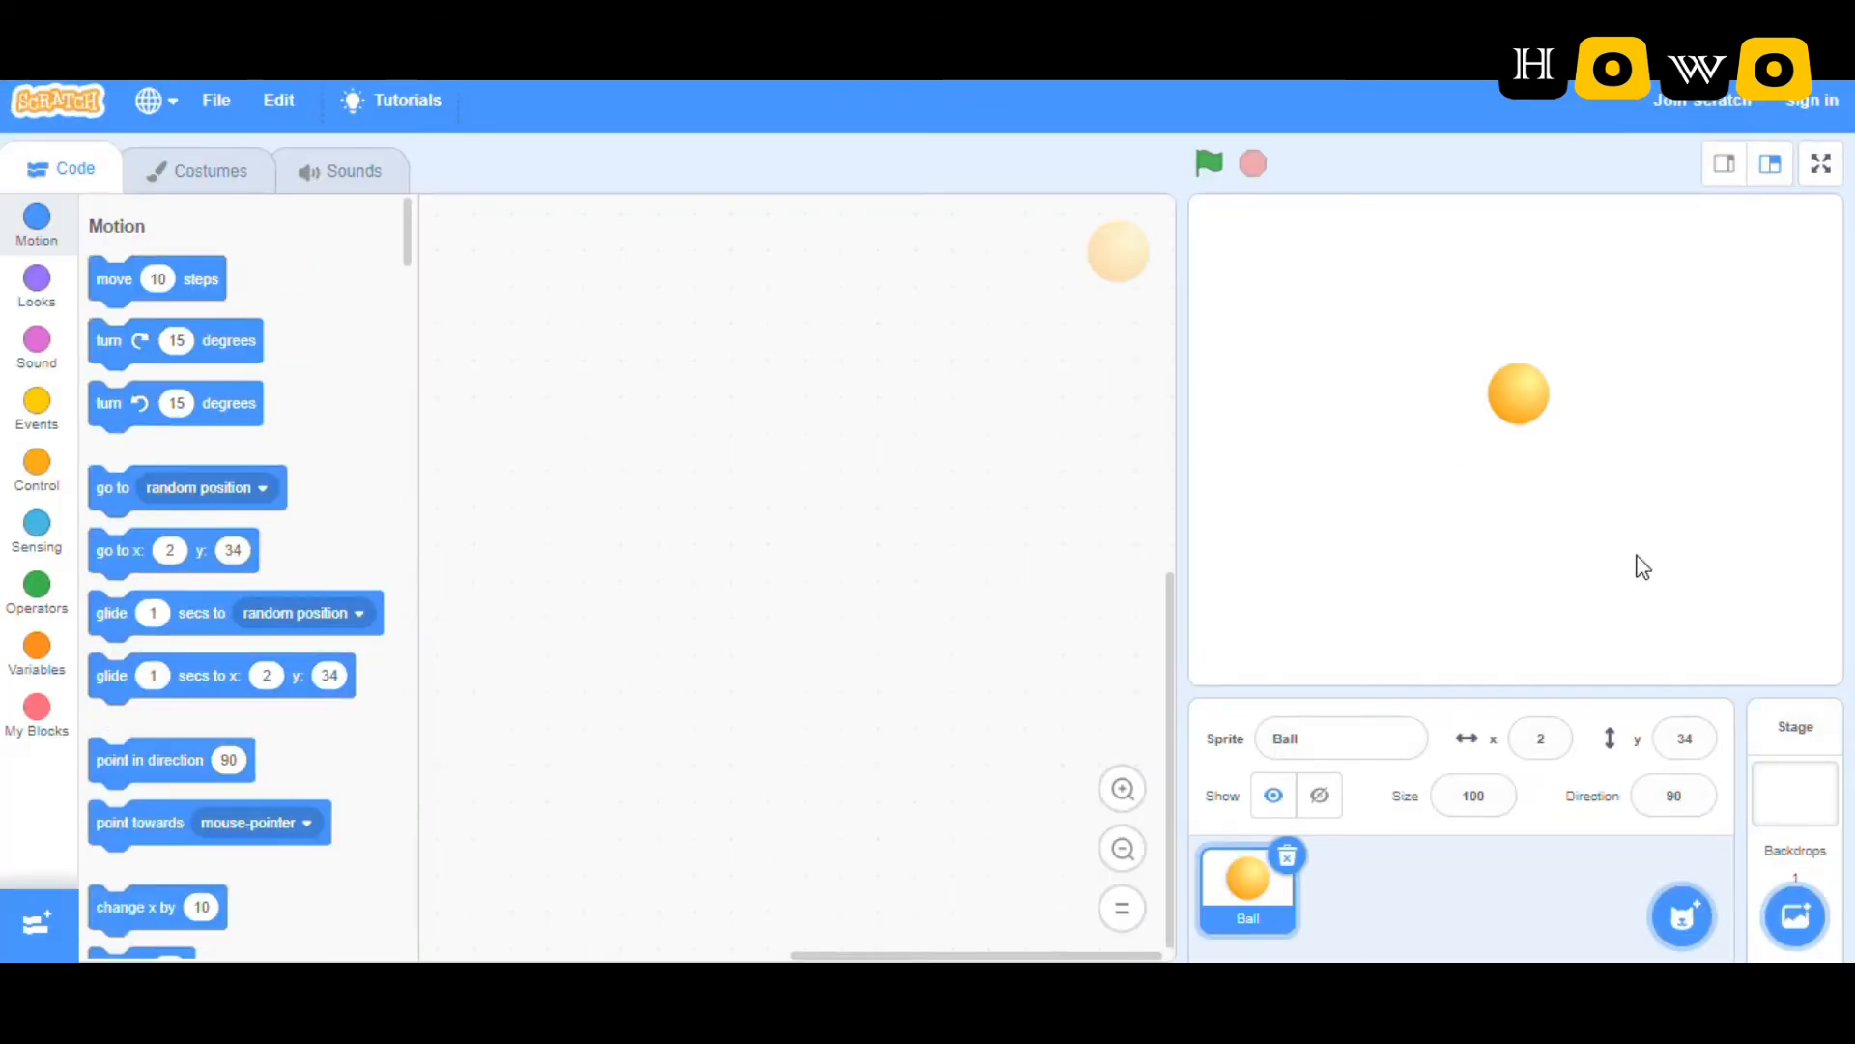
Step: Add the red Line sprite from the sprite library
{"action": "left_click", "coordinate": [1681, 916]}
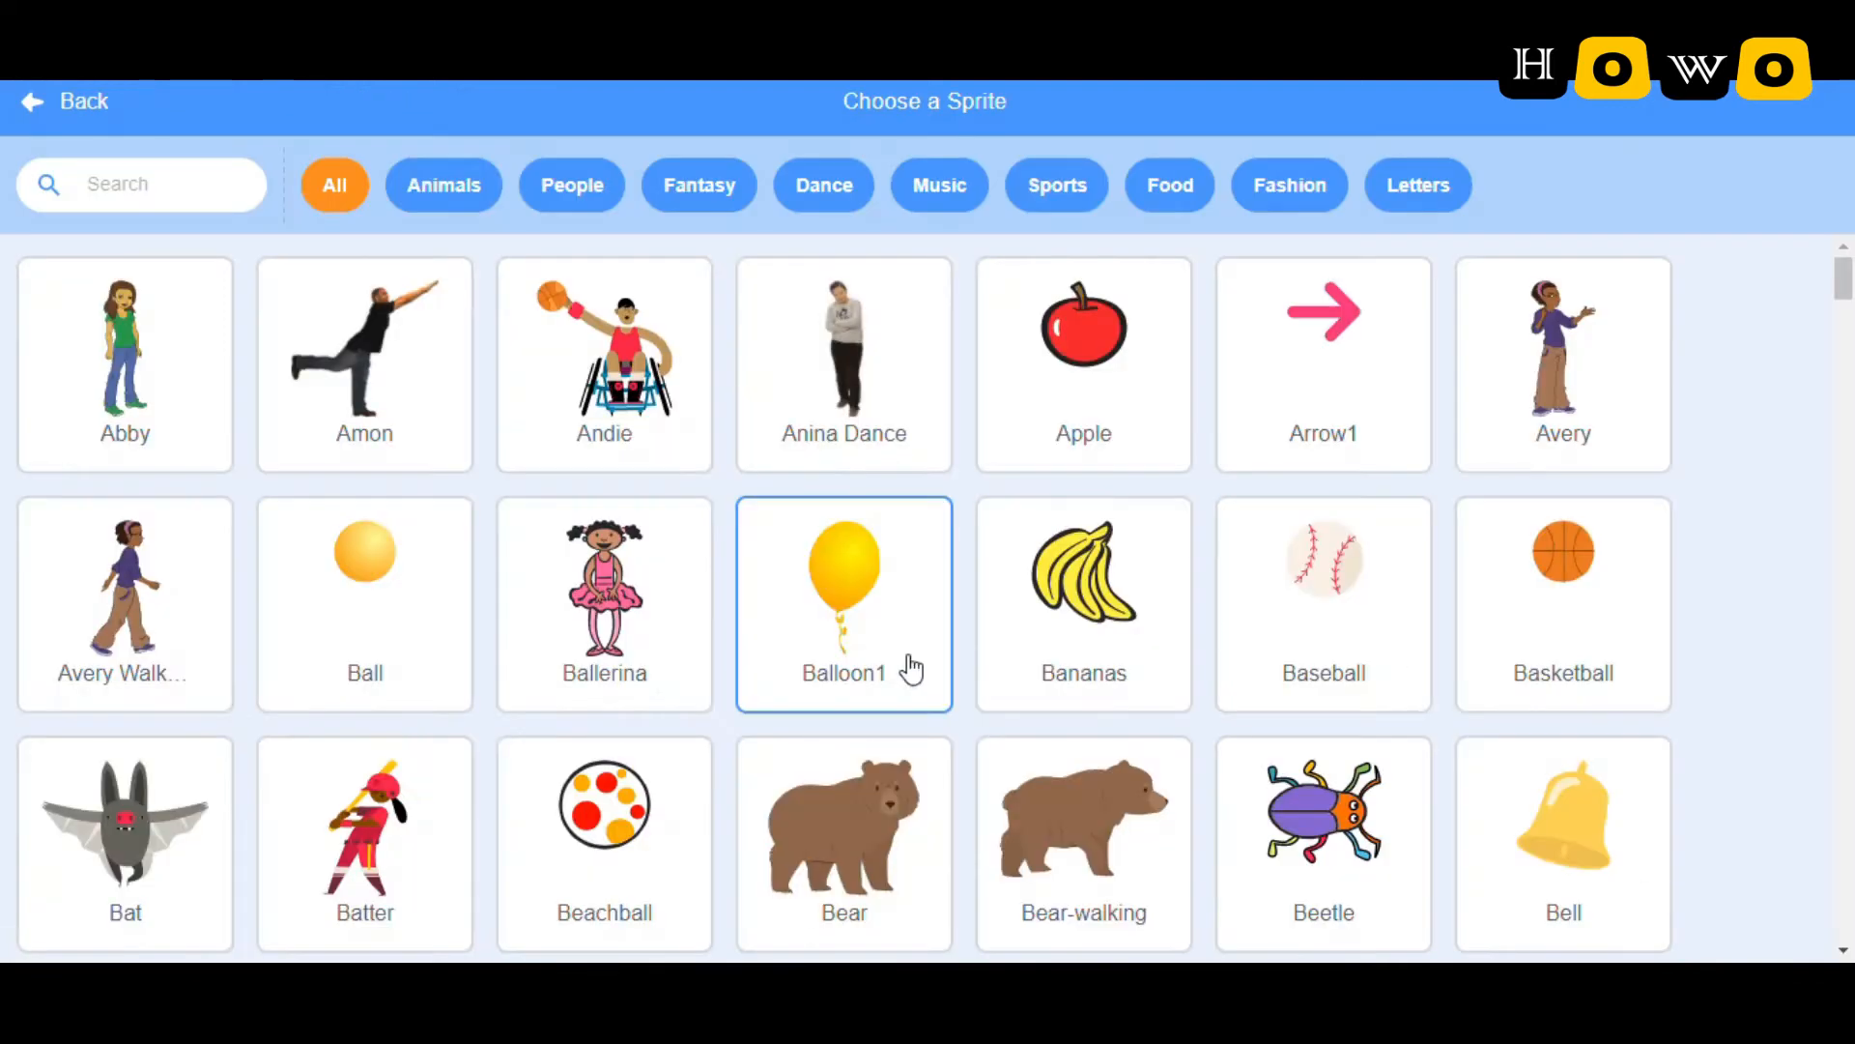
{"action": "scroll", "scroll_direction": "down", "scroll_amount": 3}
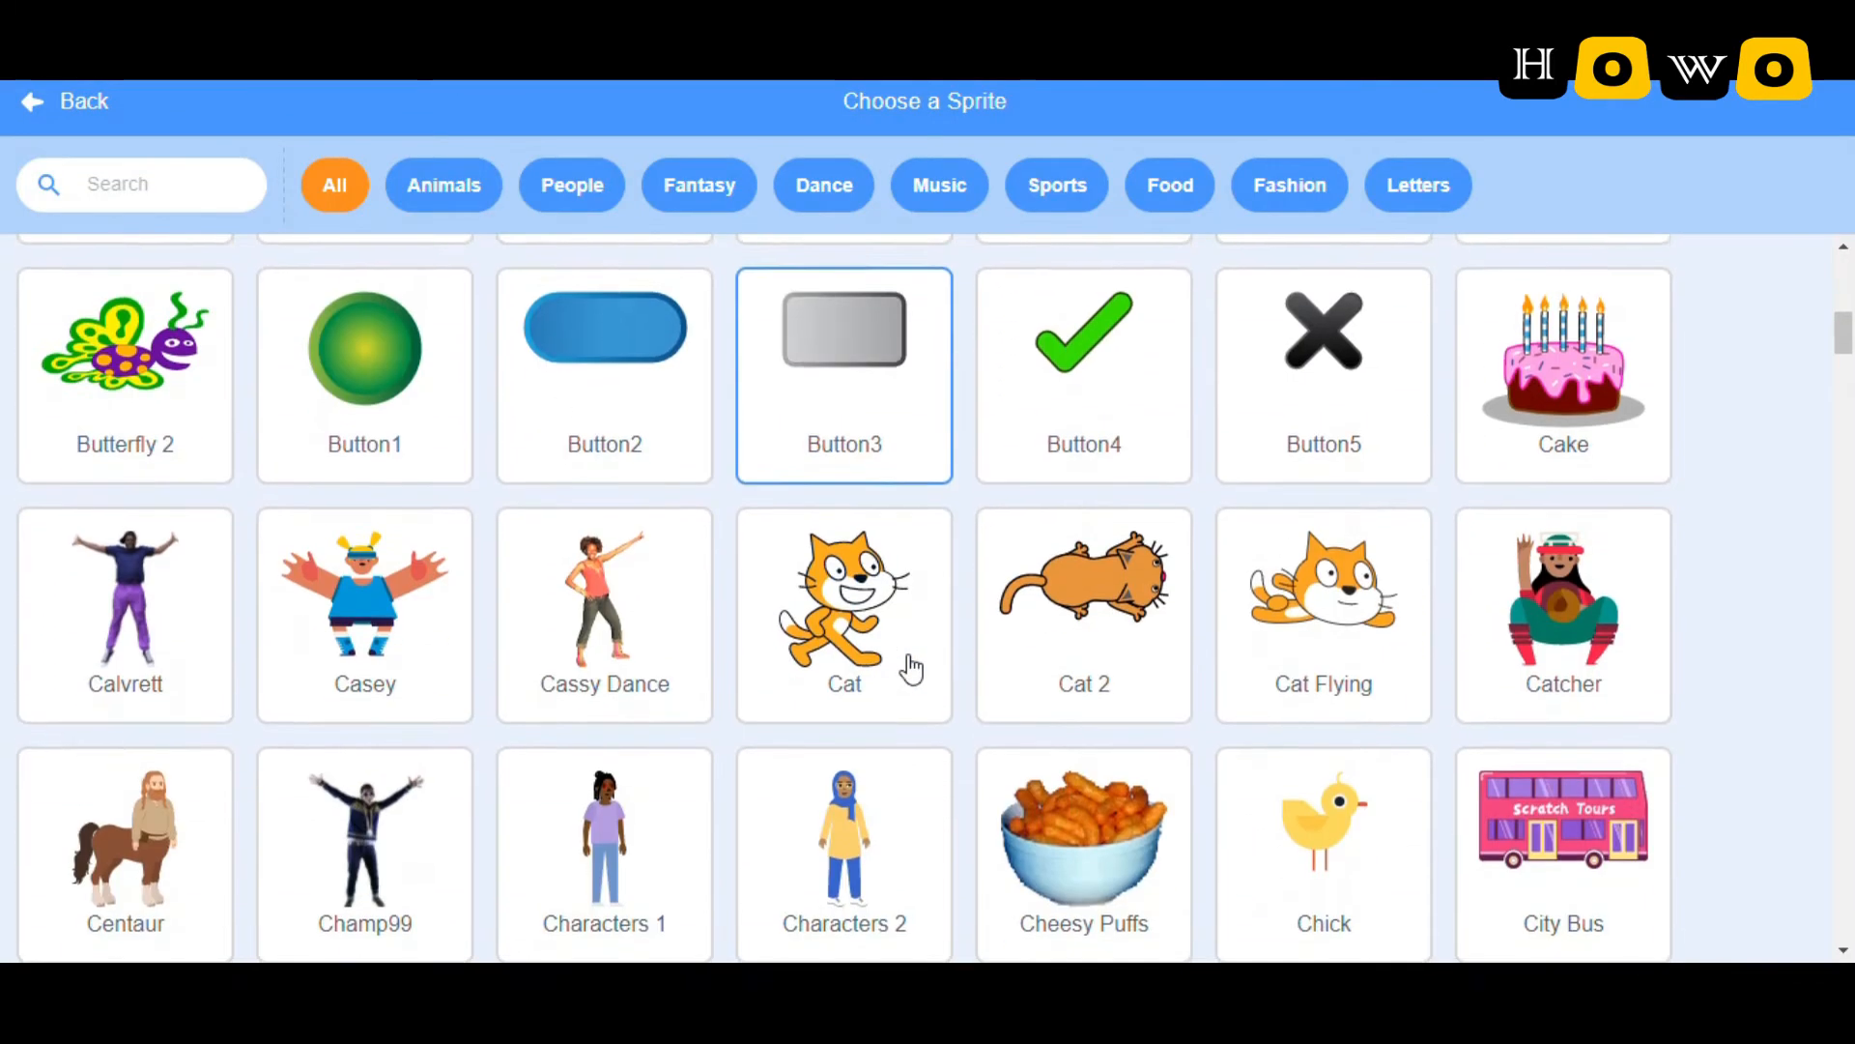
{"action": "scroll", "scroll_direction": "down", "scroll_amount": 3}
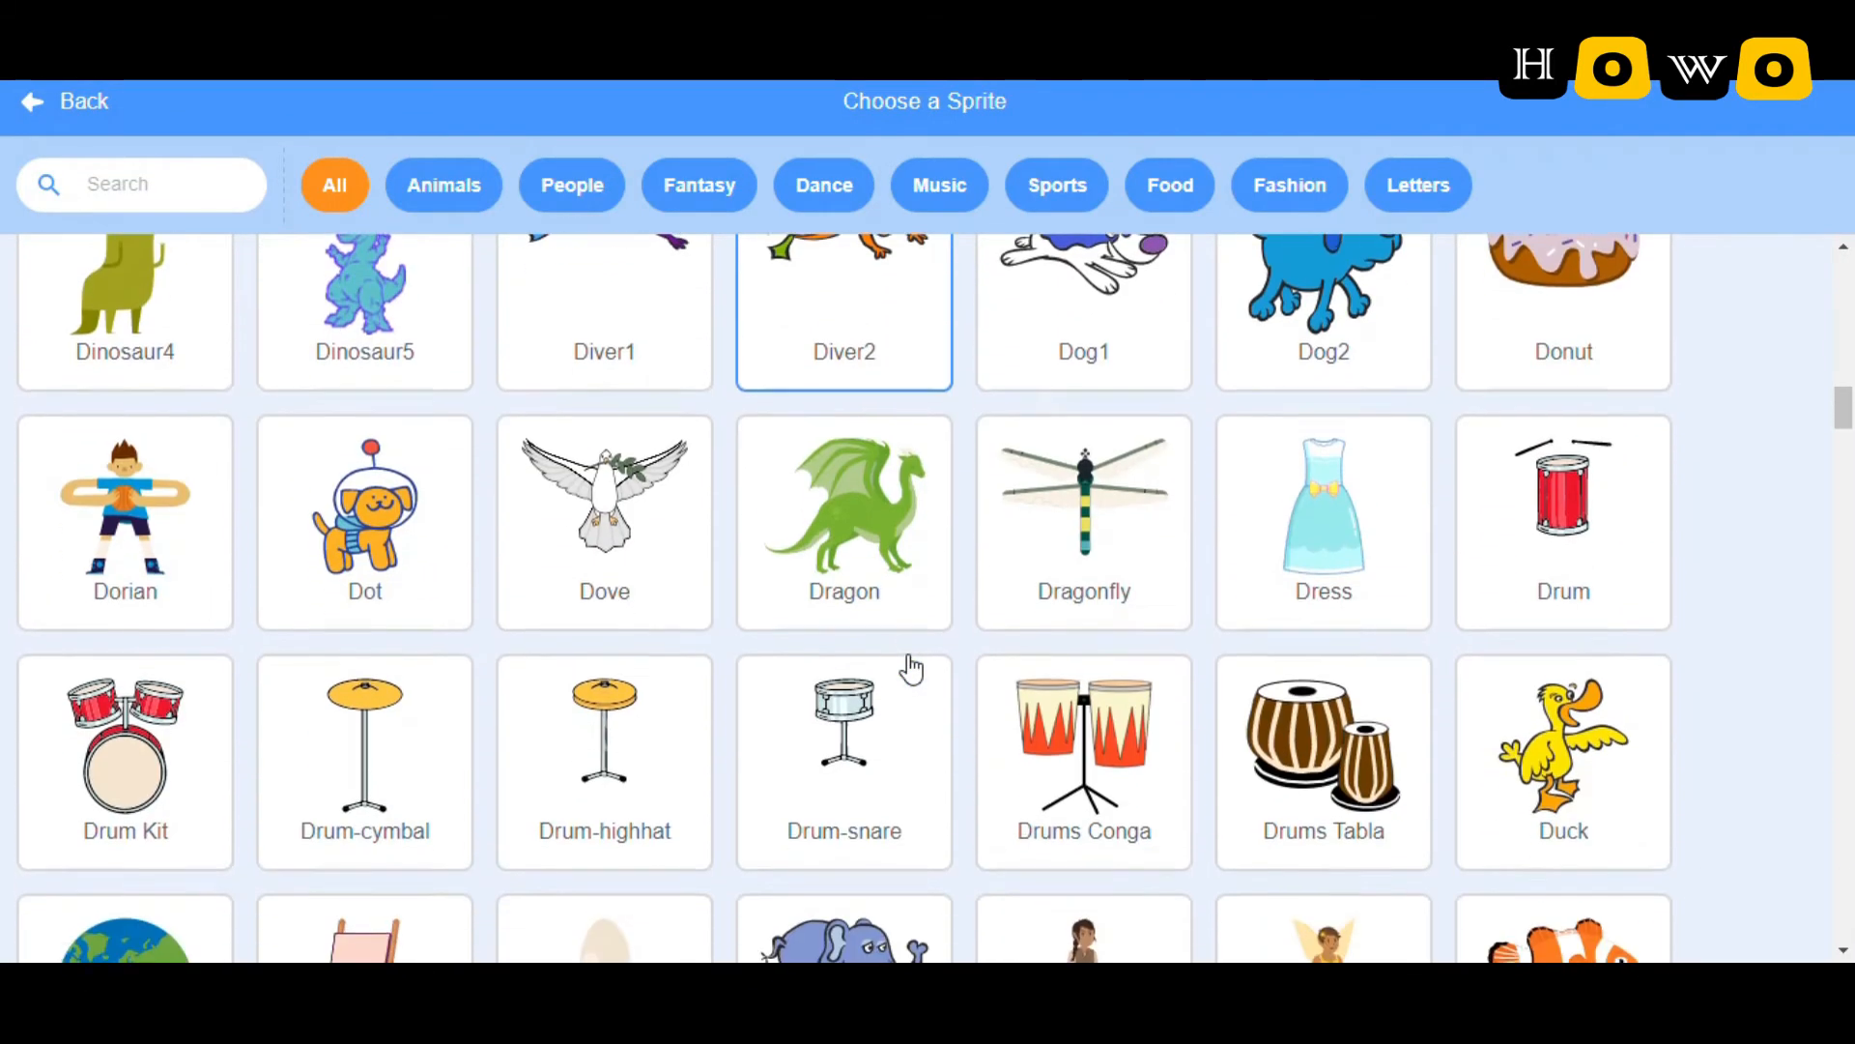
{"action": "scroll", "scroll_direction": "down", "scroll_amount": 3}
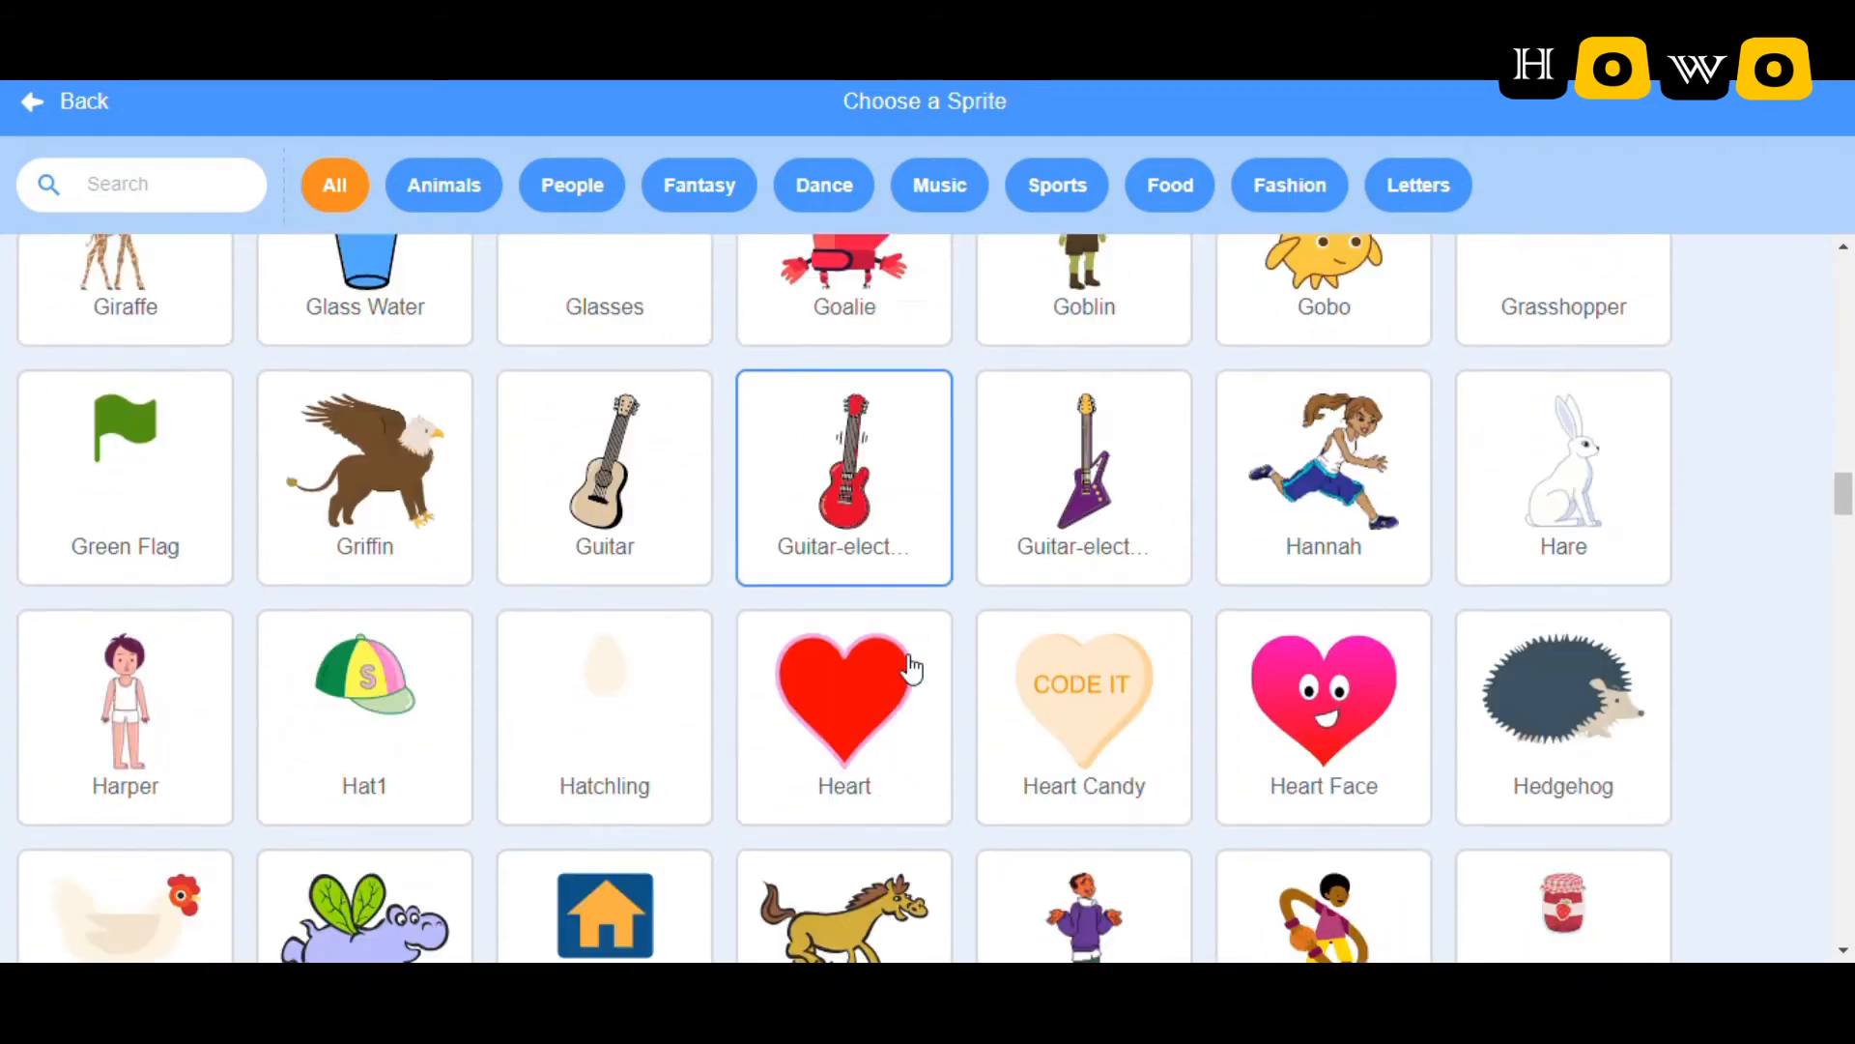
{"action": "scroll", "scroll_direction": "down", "scroll_amount": 3}
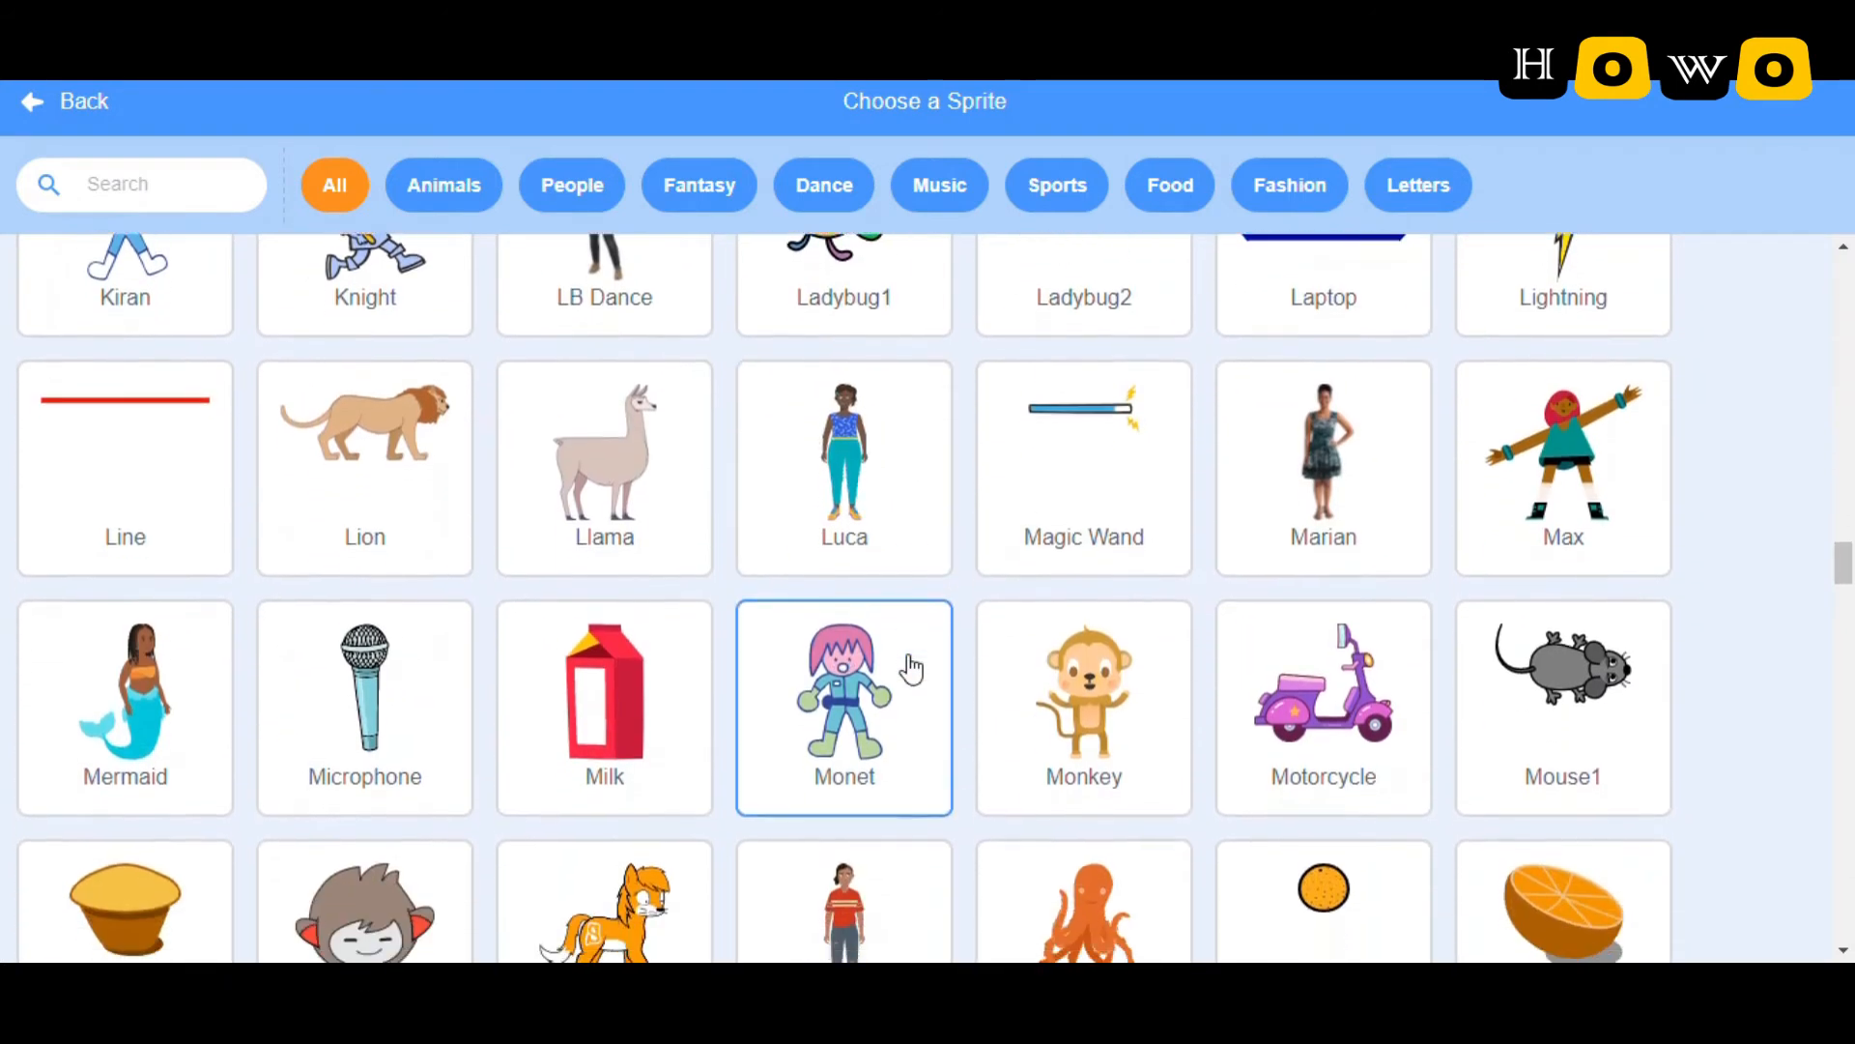
{"action": "scroll", "scroll_direction": "up", "scroll_amount": 3}
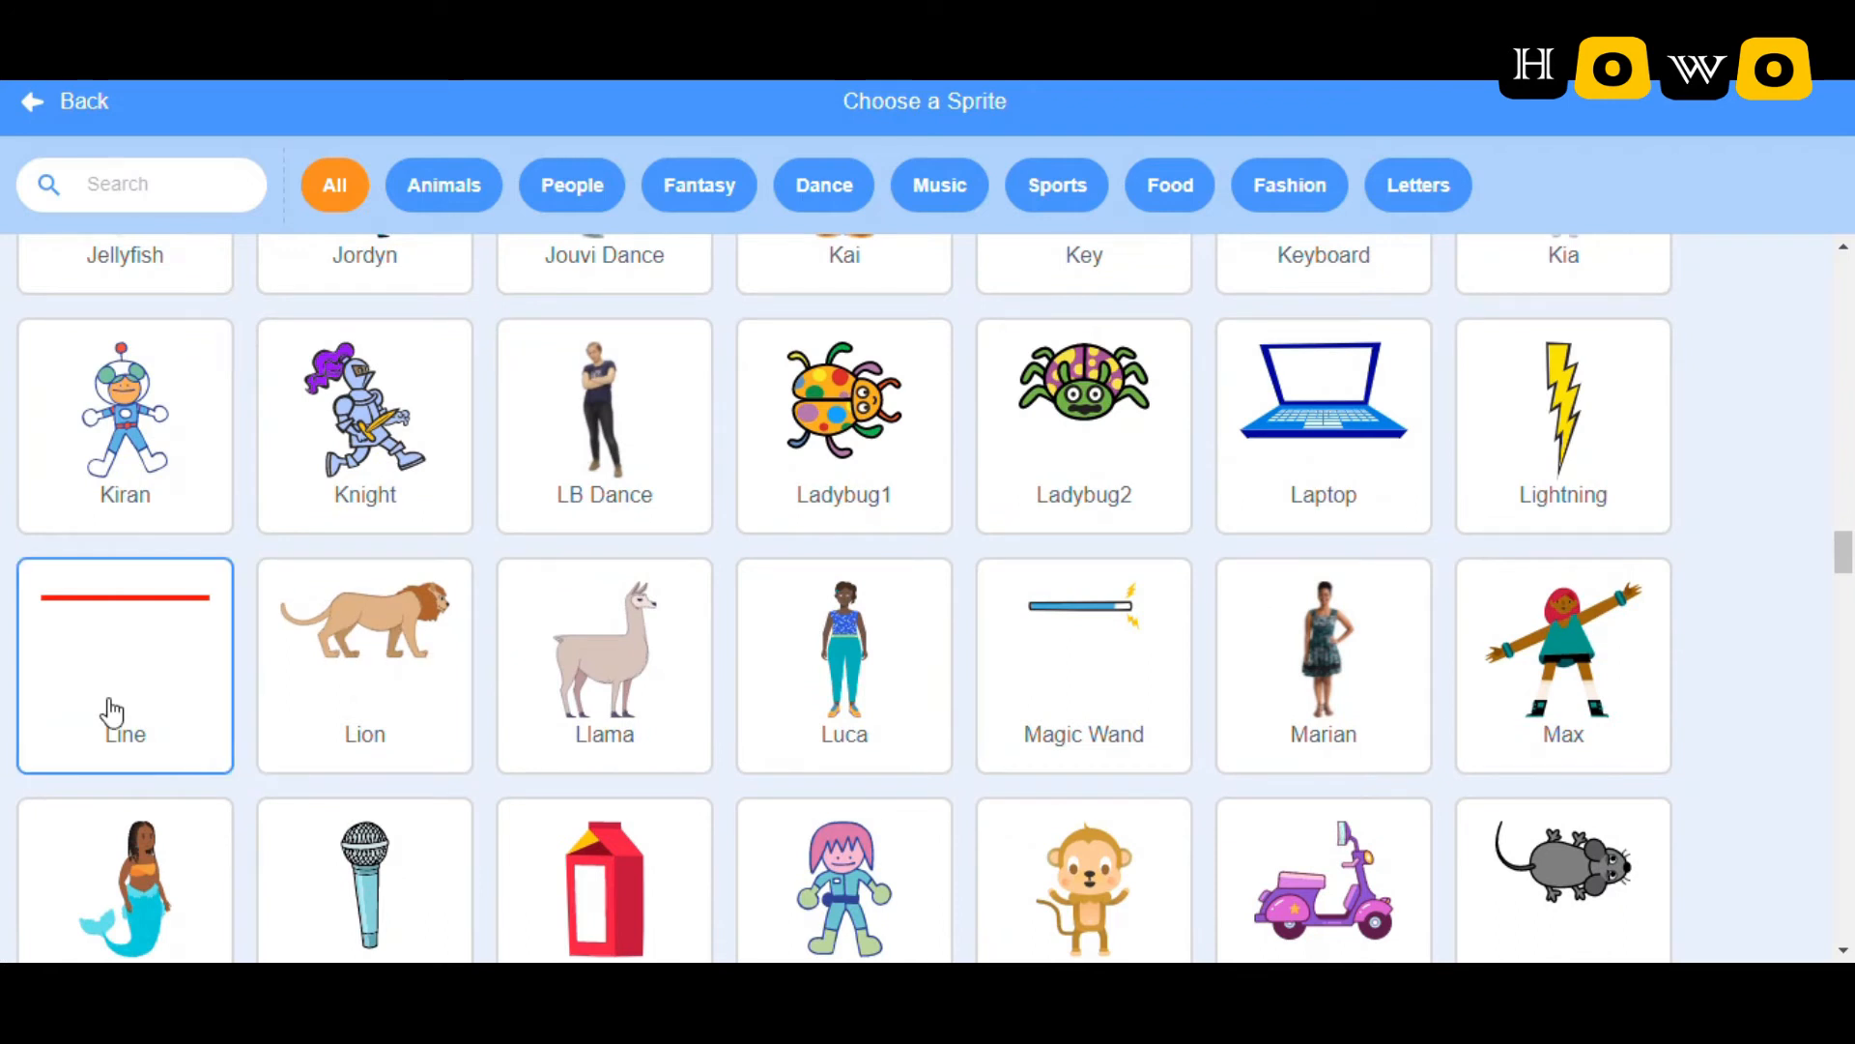
{"action": "left_click", "coordinate": [124, 663]}
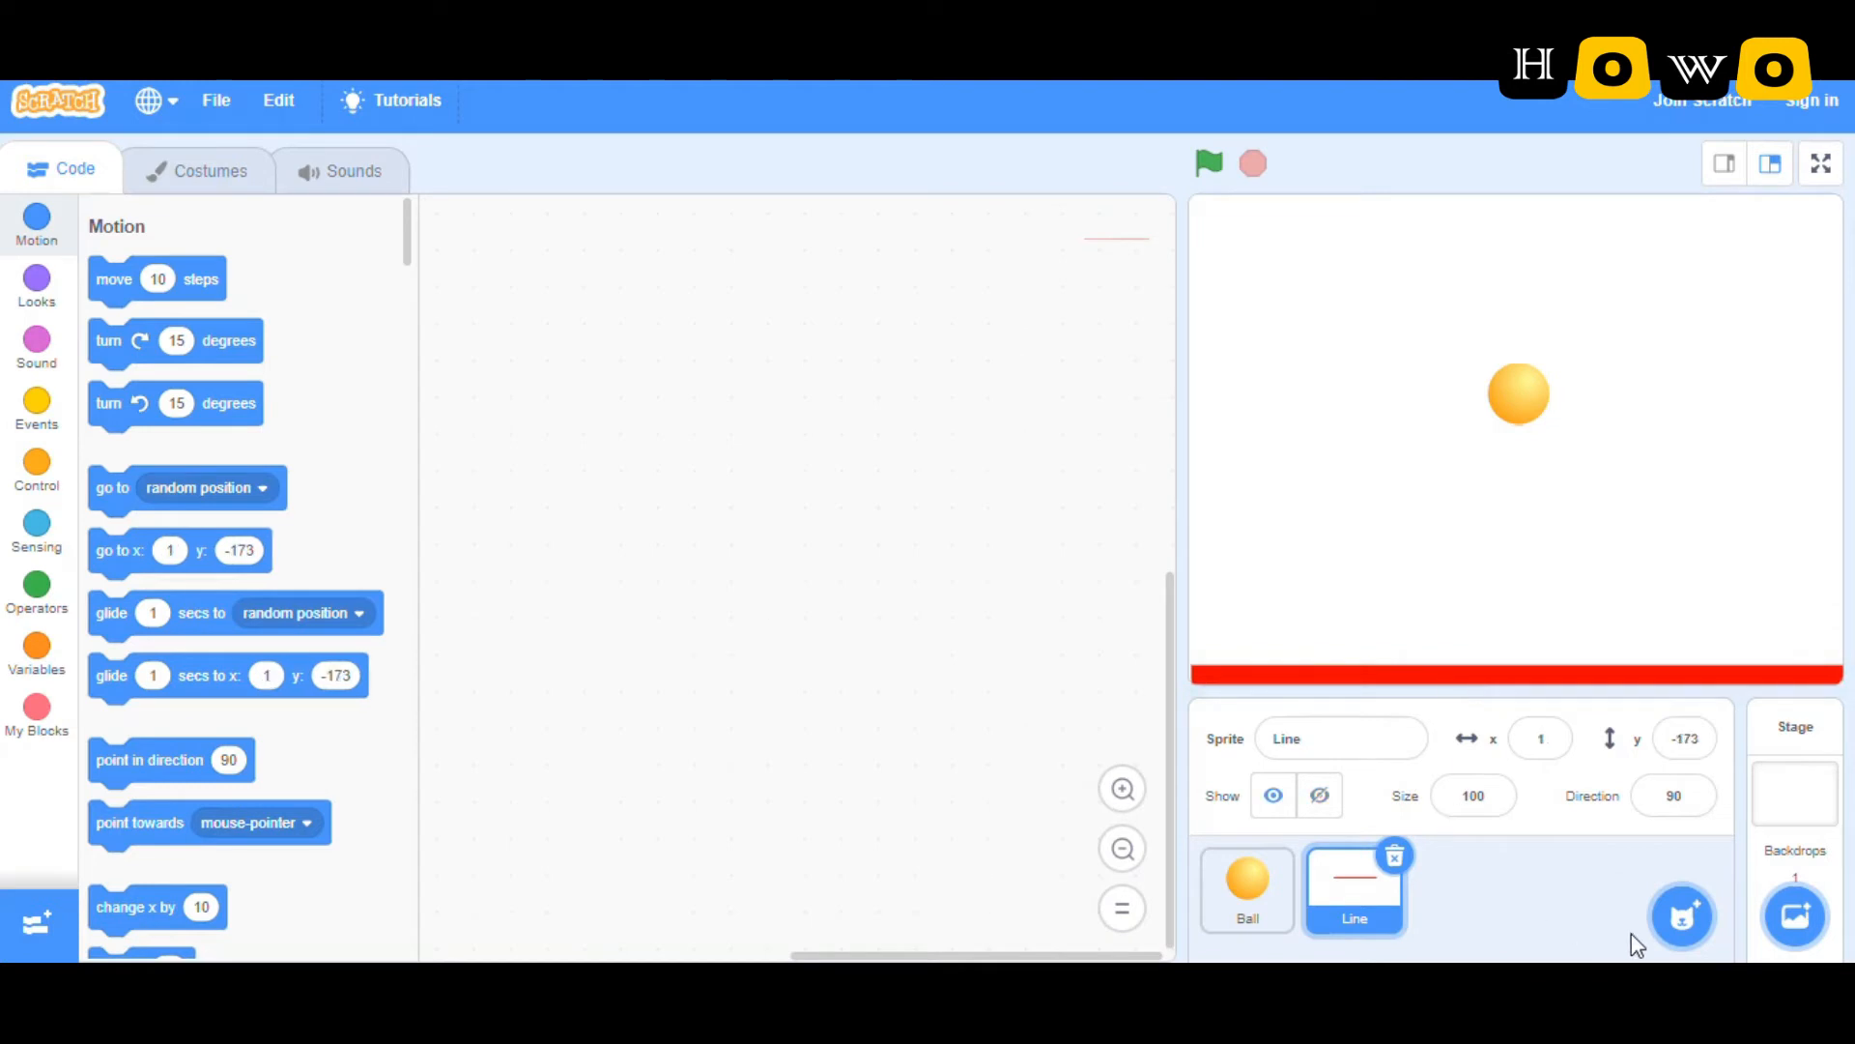
Step: Add the green Paddle sprite from the sprite library
{"action": "left_click", "coordinate": [1681, 915]}
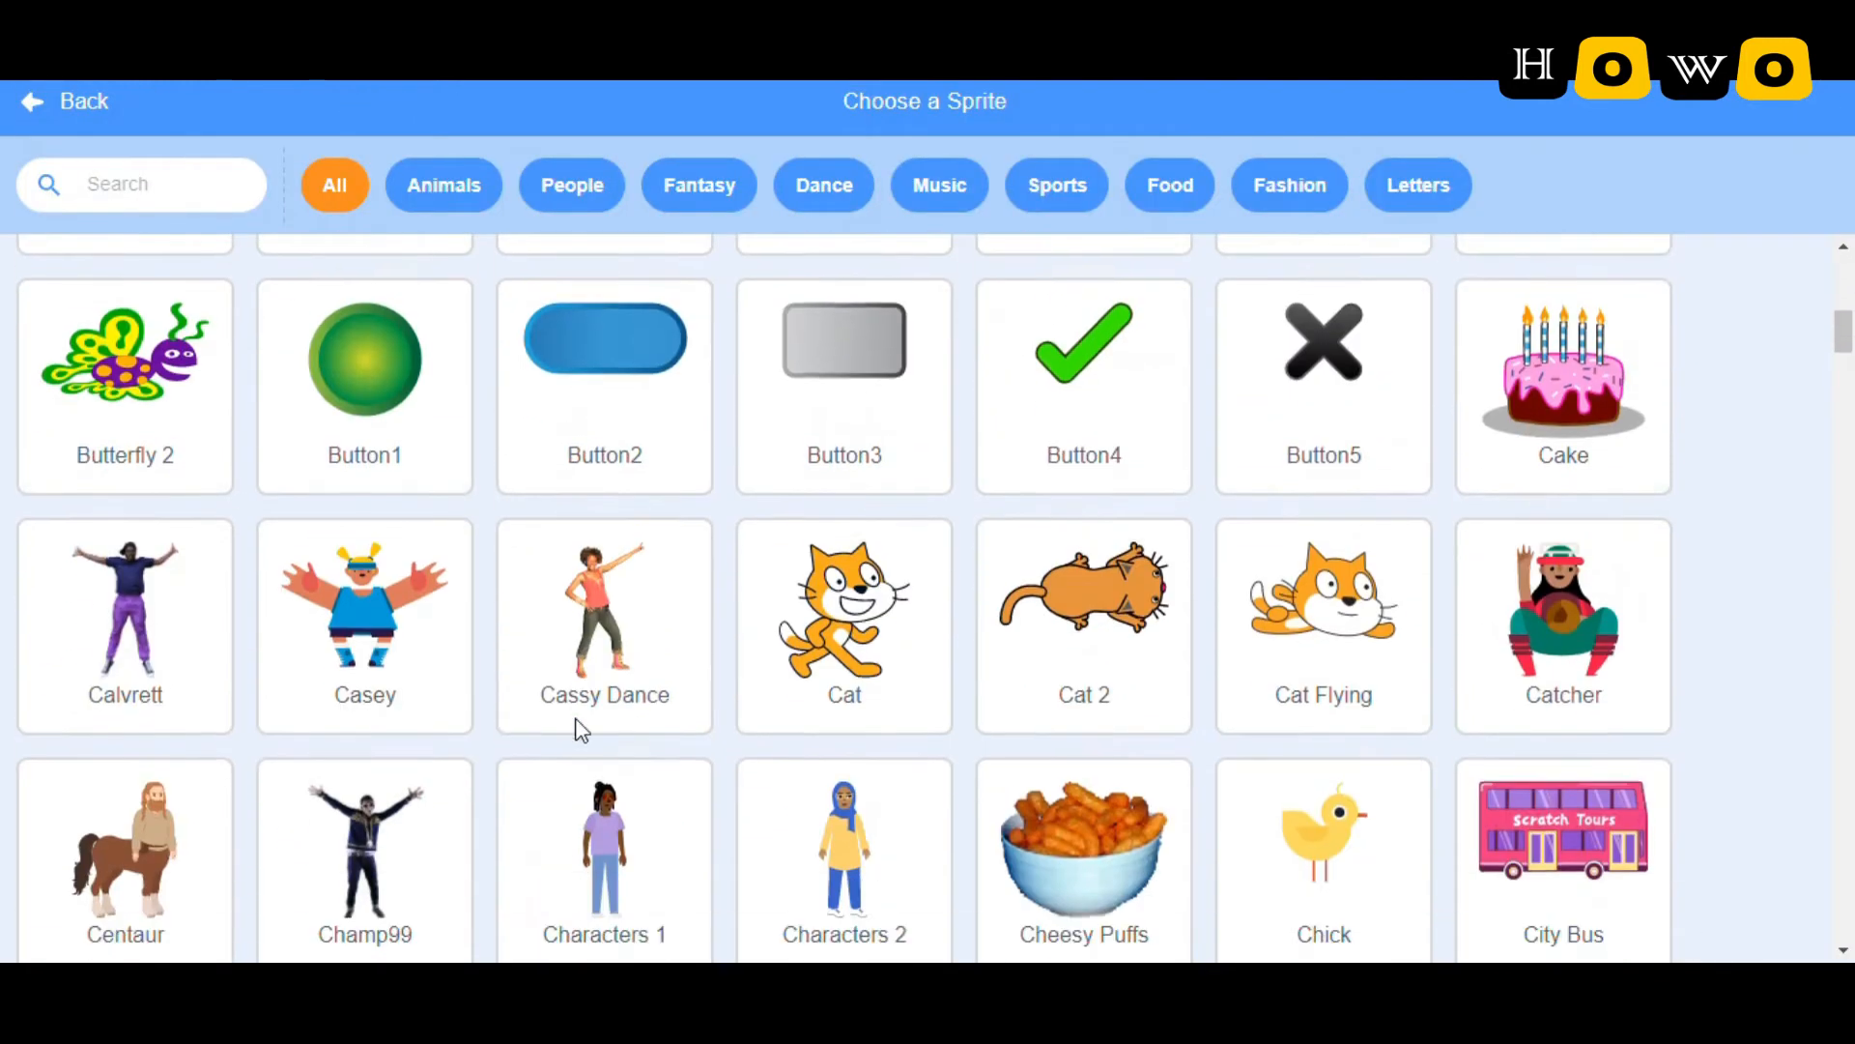
{"action": "scroll", "scroll_direction": "down", "scroll_amount": 3}
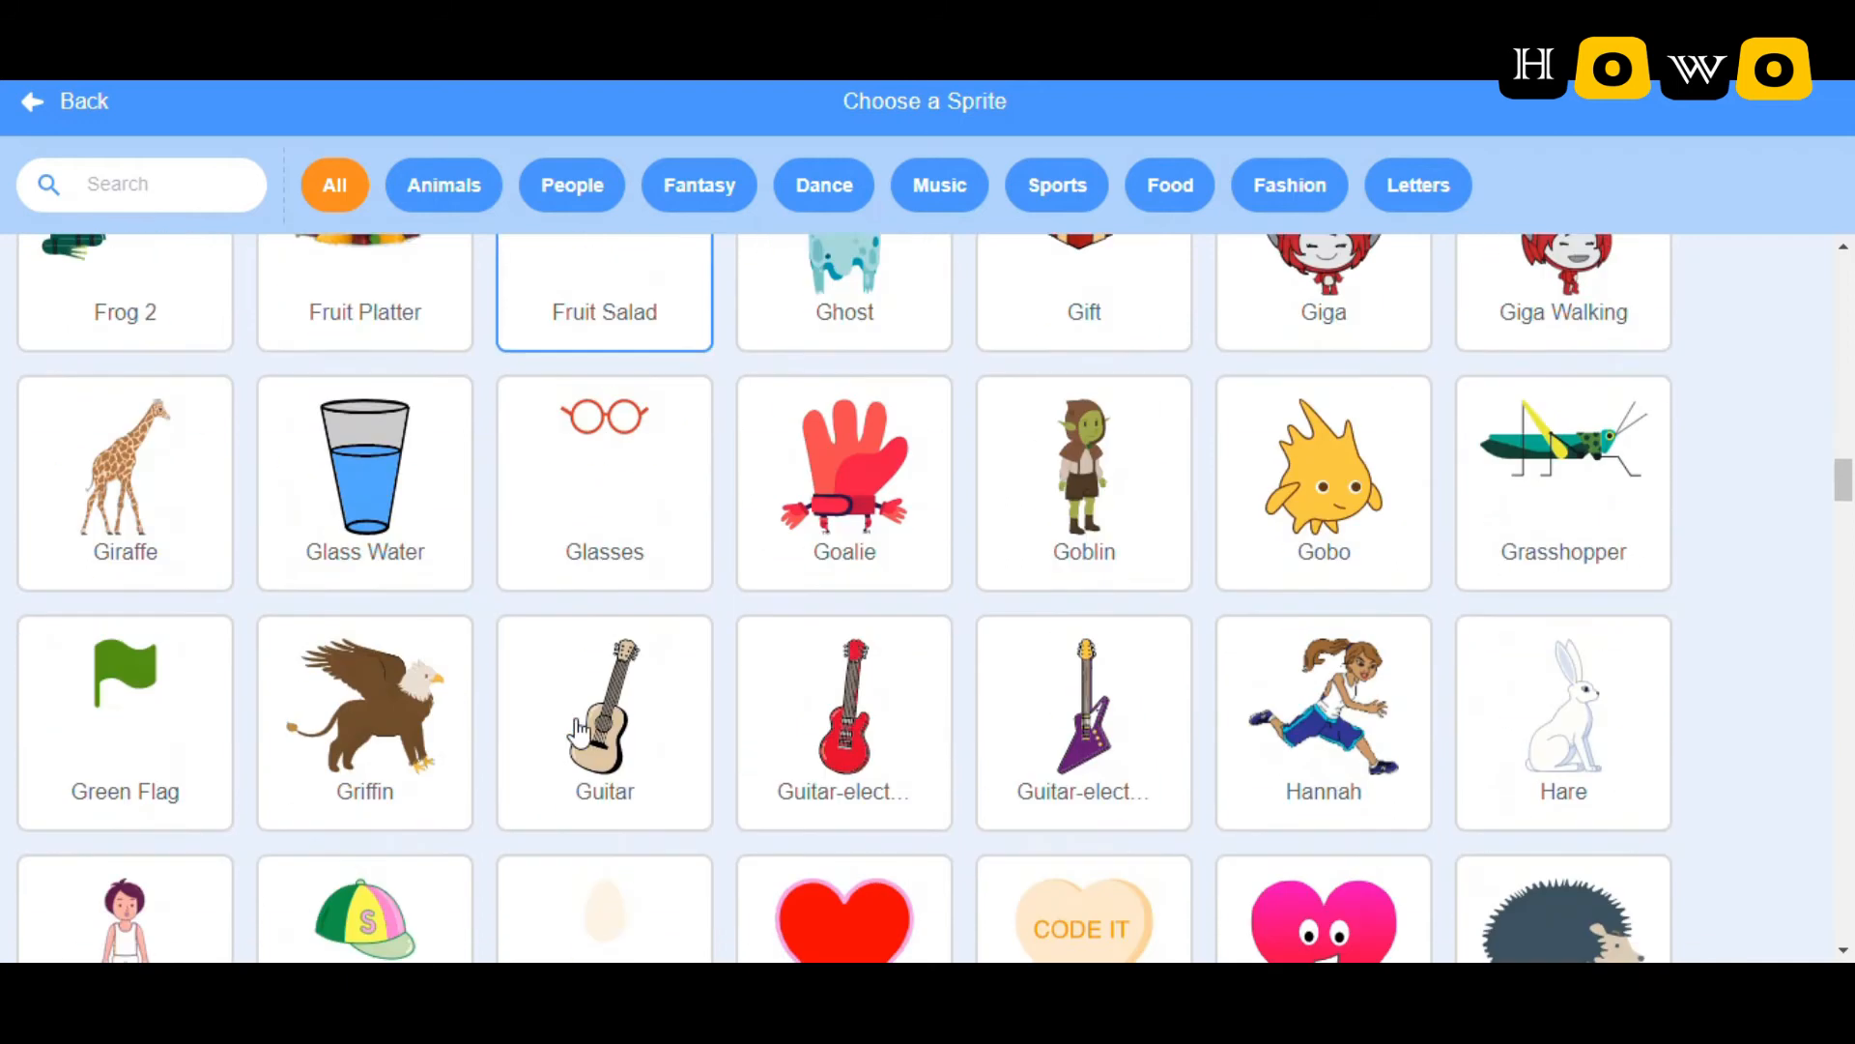
{"action": "scroll", "scroll_direction": "down", "scroll_amount": 3}
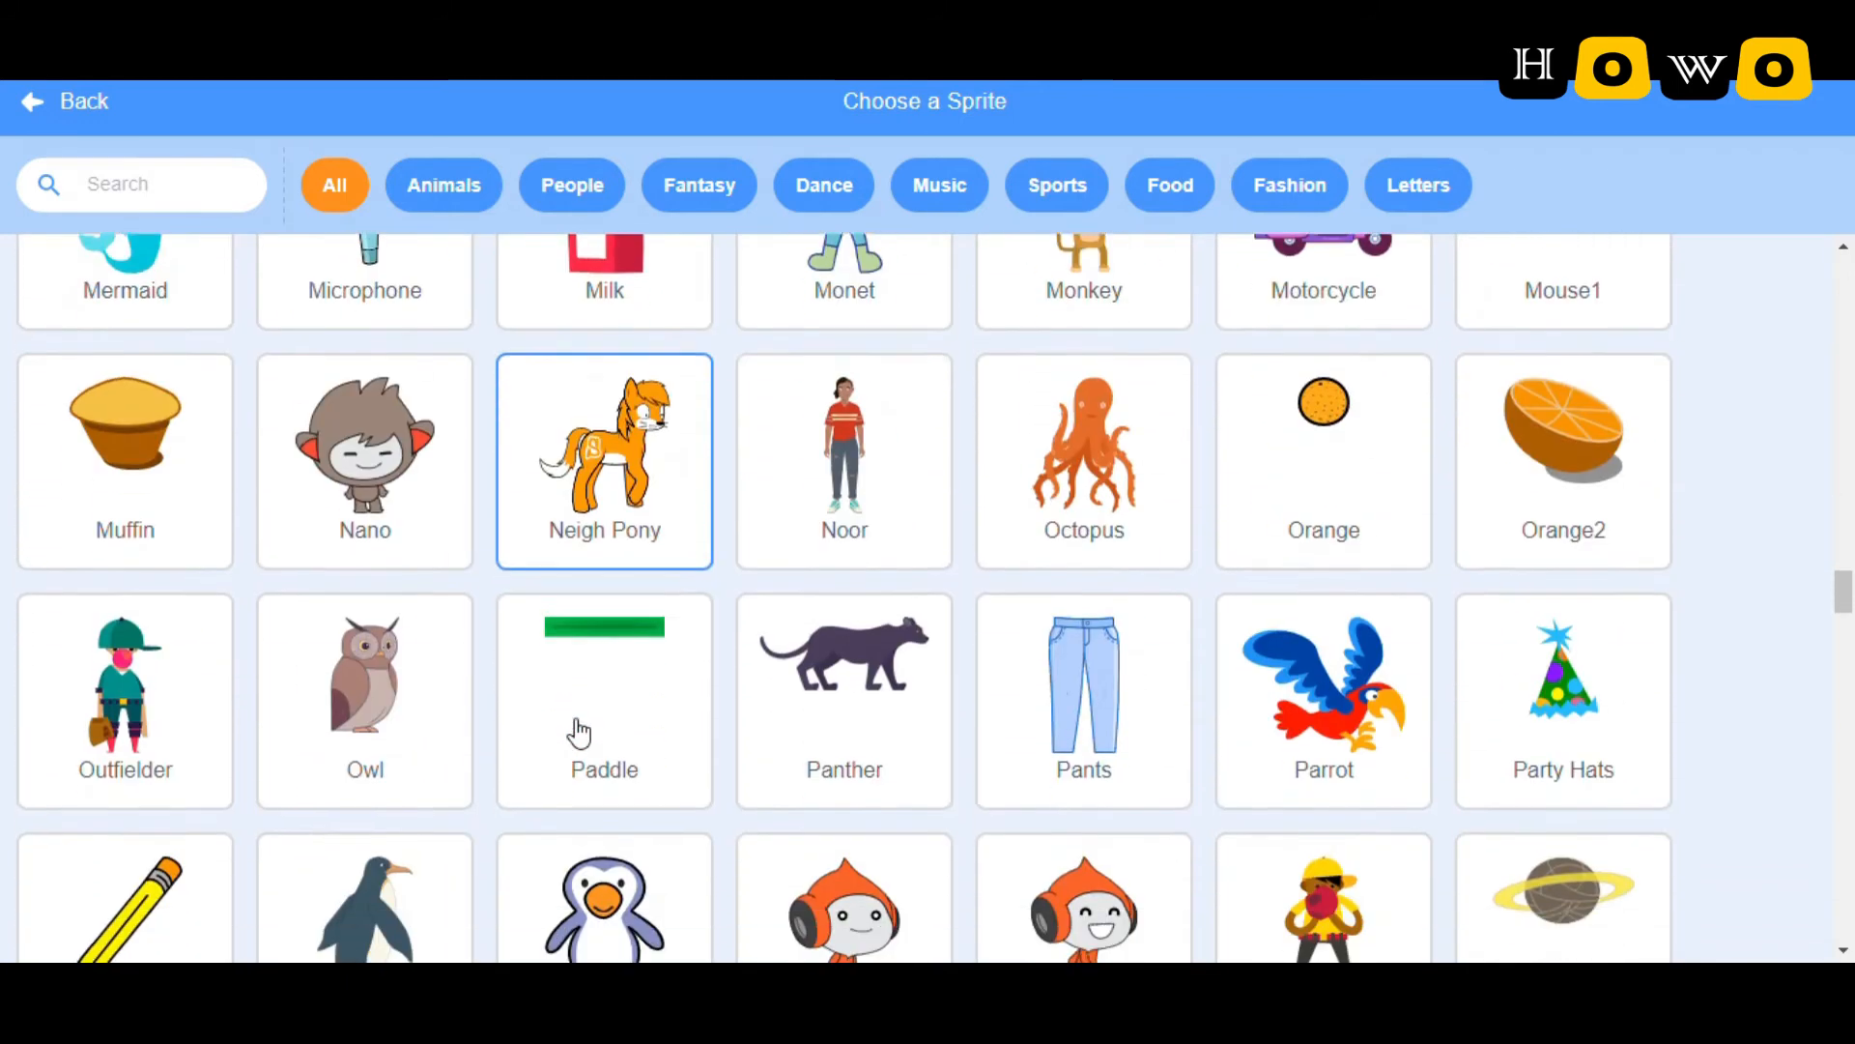
{"action": "scroll", "scroll_direction": "down", "scroll_amount": 3}
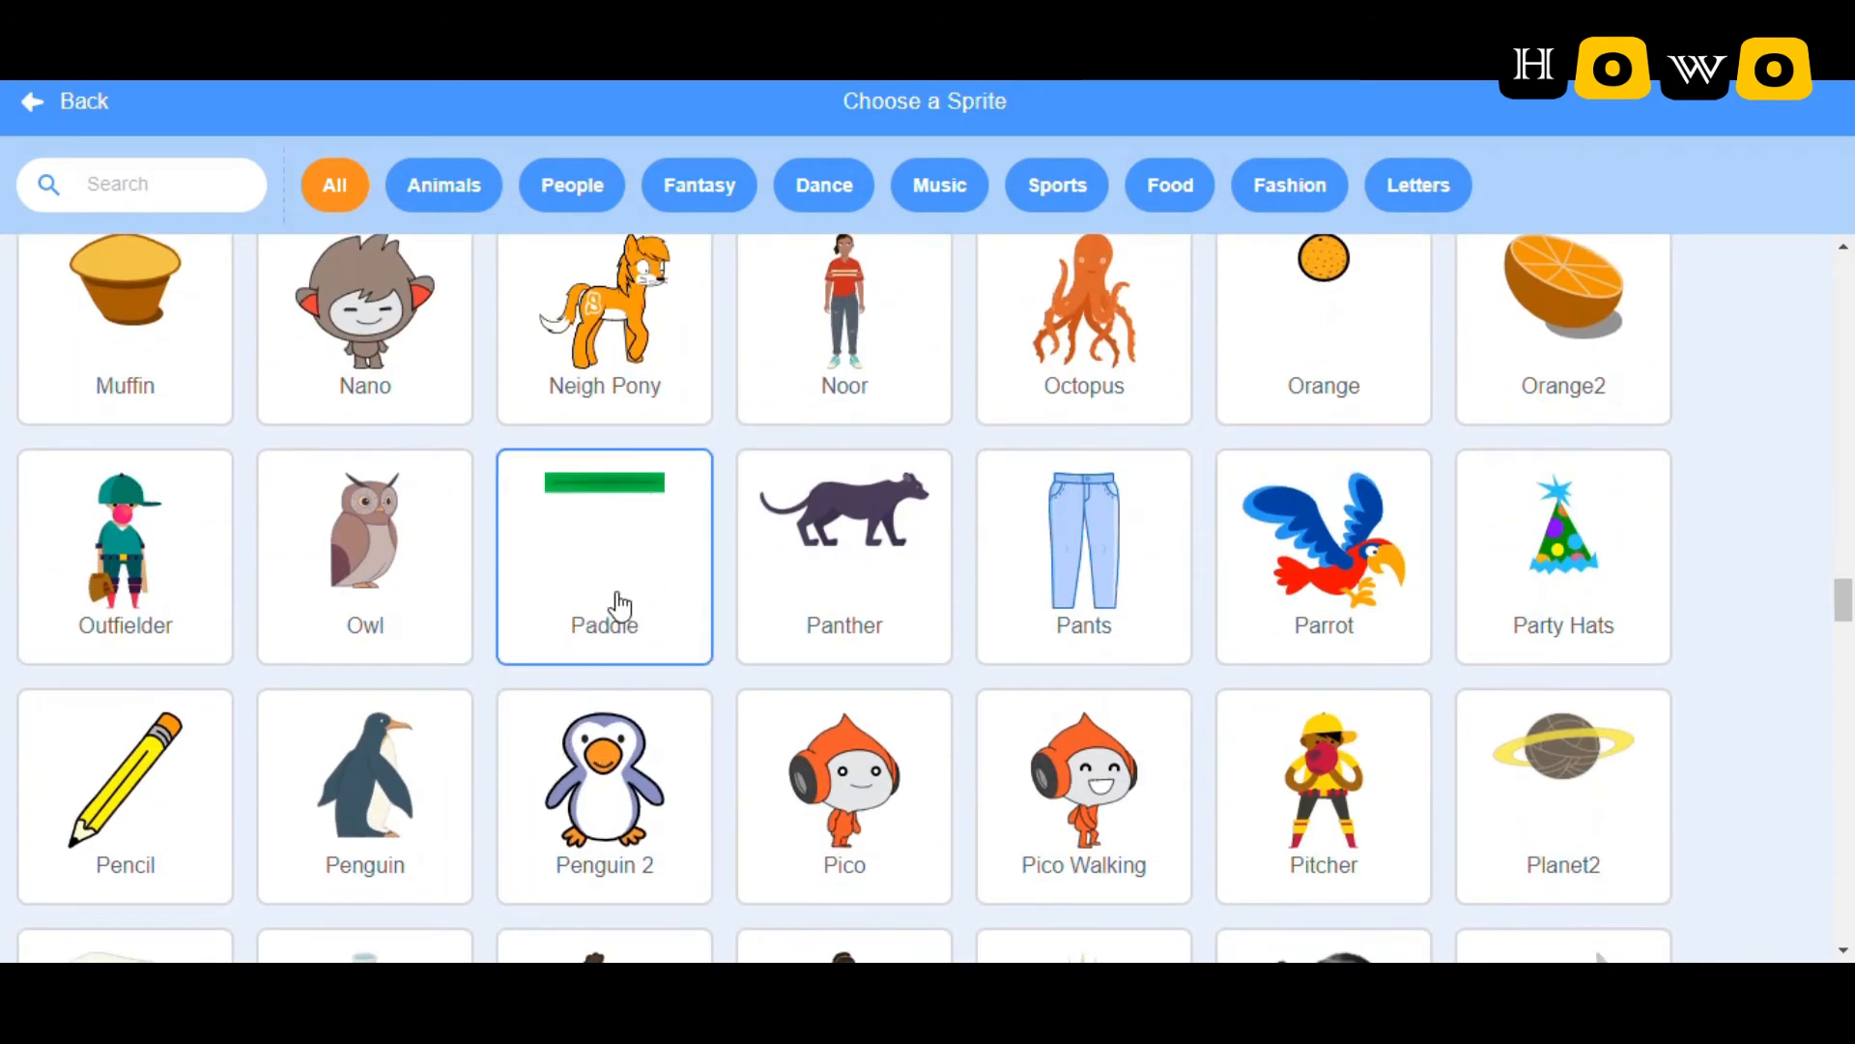
{"action": "left_click", "coordinate": [603, 557]}
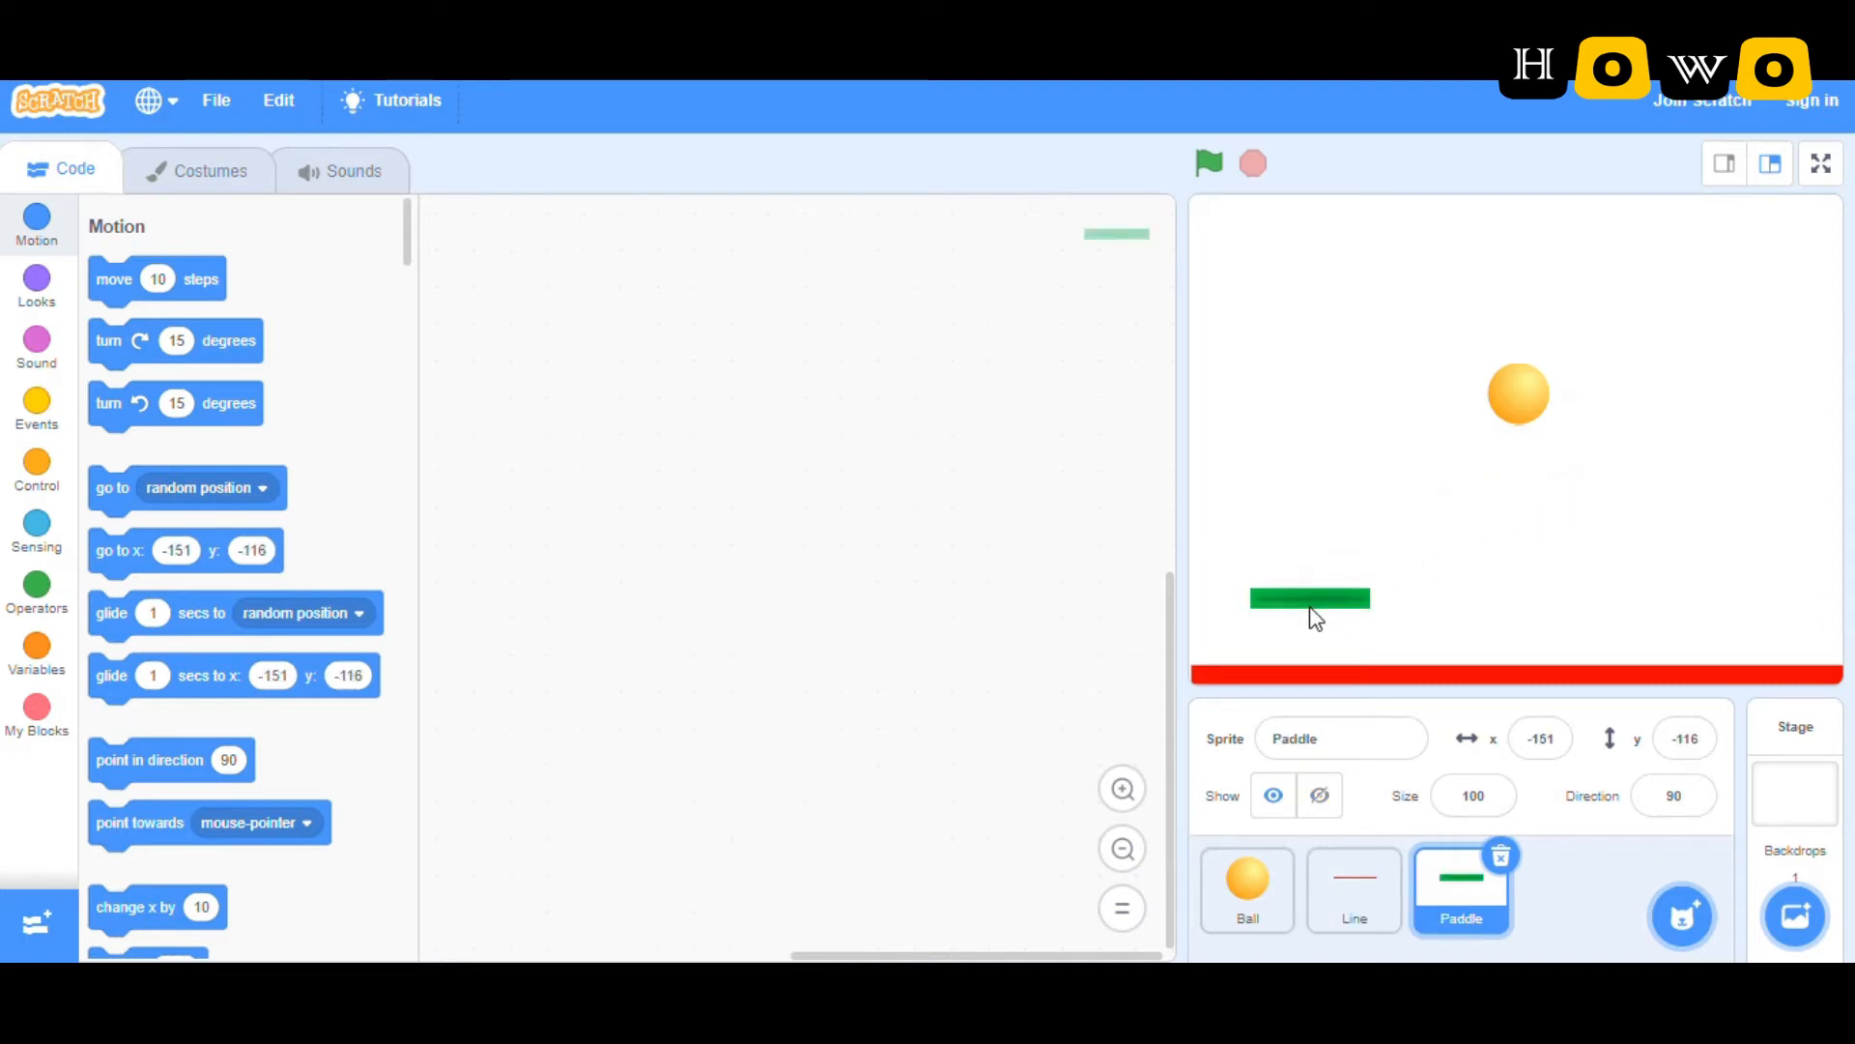
{"action": "mouse_move", "coordinate": [1794, 917]}
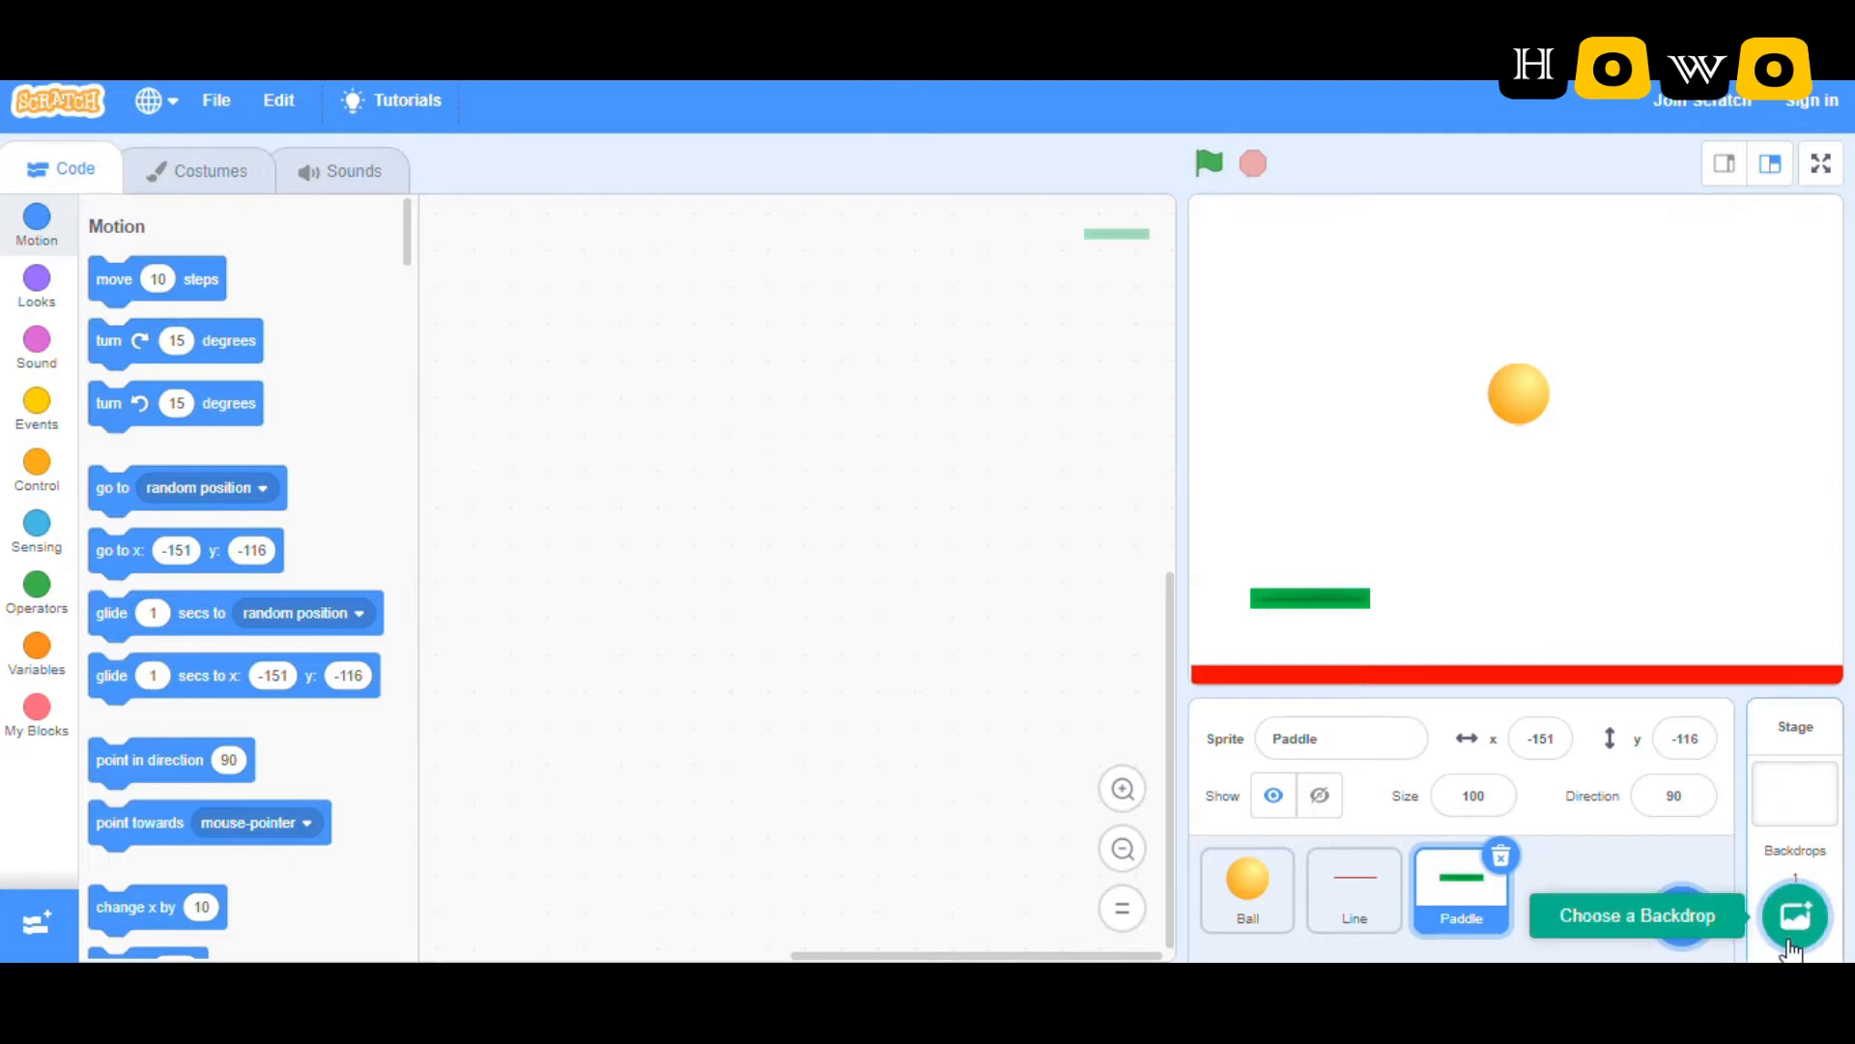
Step: Add the Neon Tunnel backdrop, then the Rays backdrop, from the backdrop library
{"action": "left_click", "coordinate": [1797, 915]}
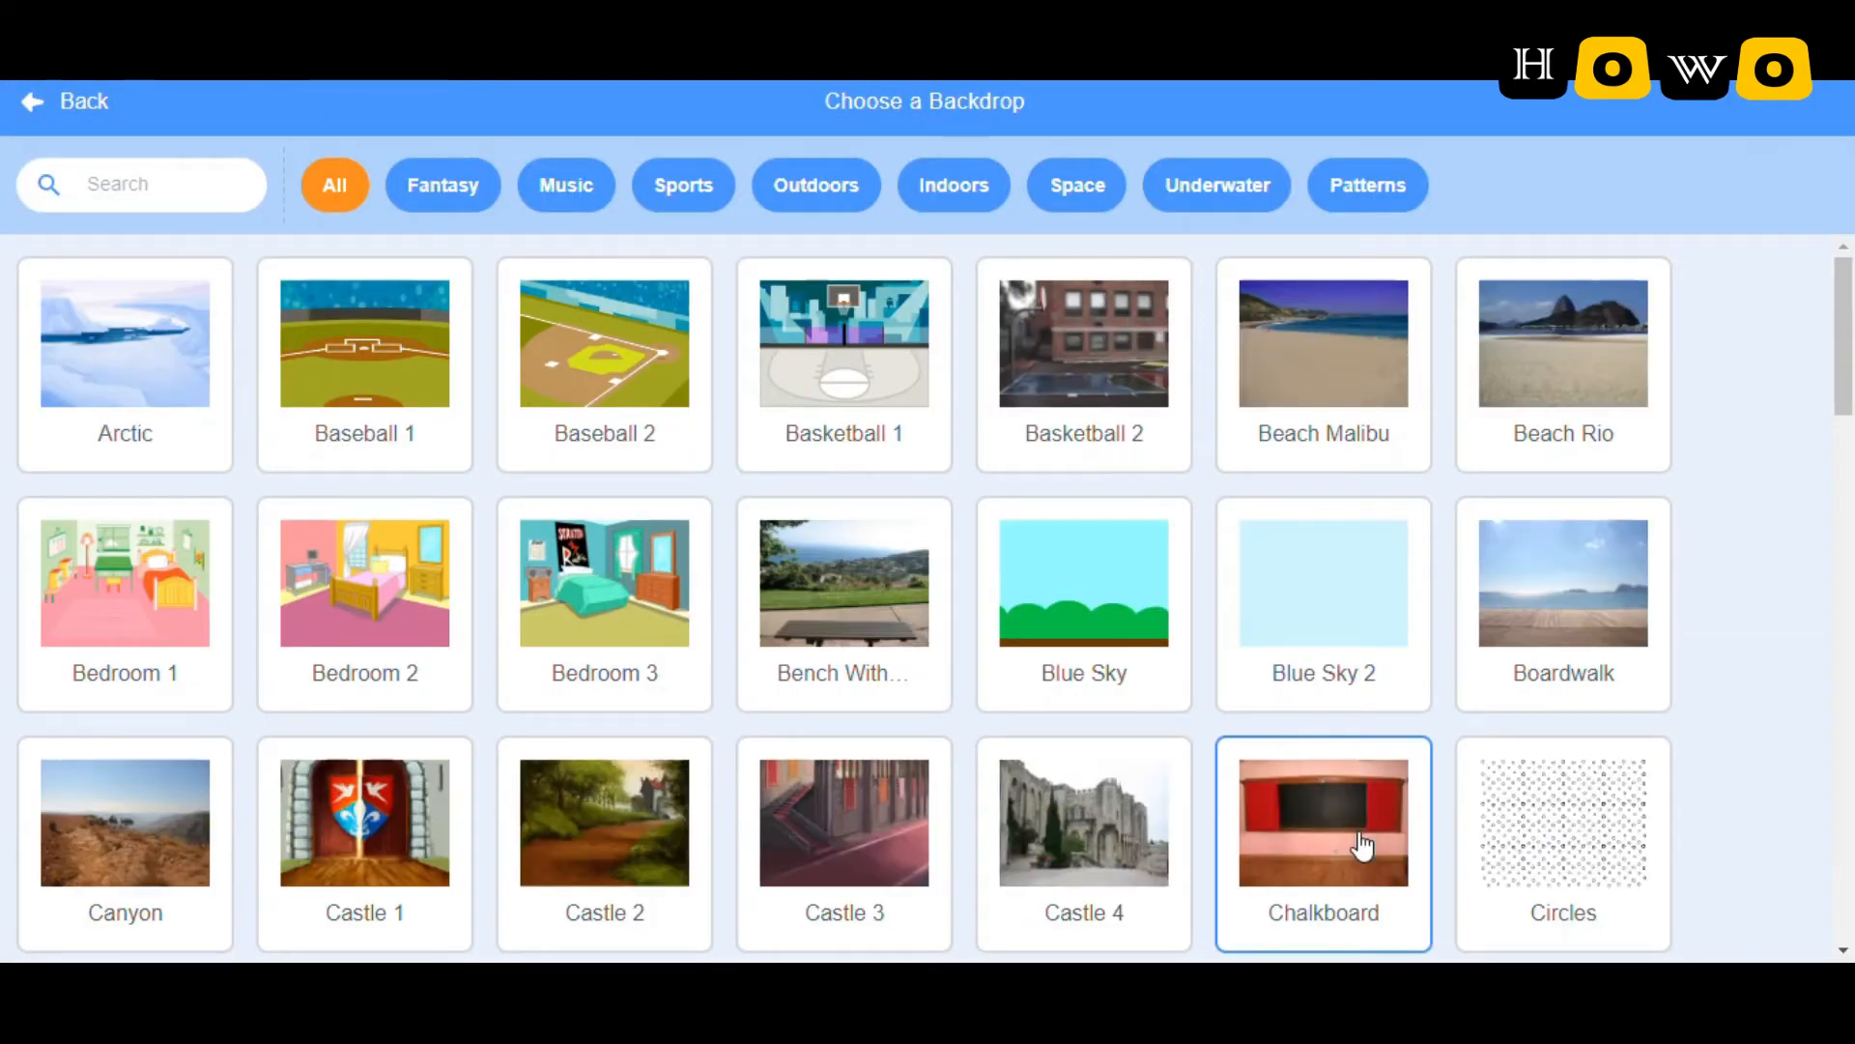
{"action": "scroll", "scroll_direction": "down", "scroll_amount": 3}
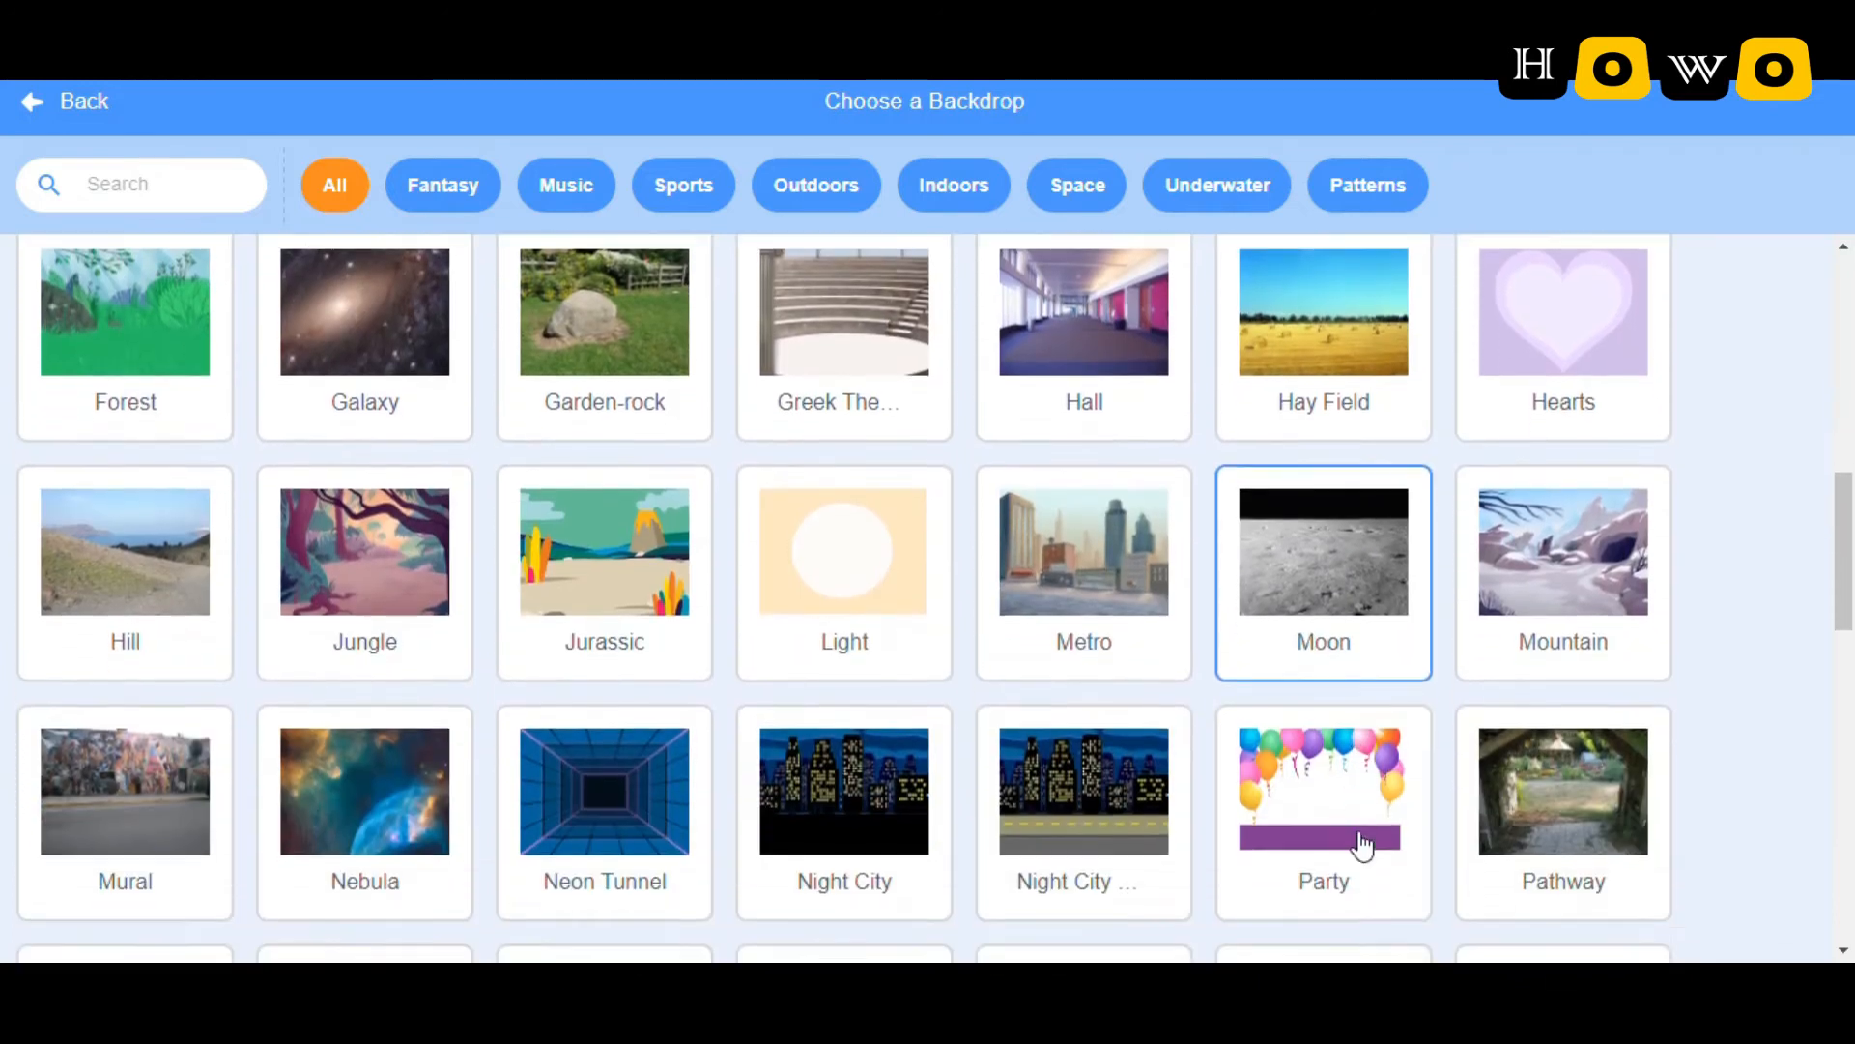
{"action": "scroll", "scroll_direction": "down", "scroll_amount": 3}
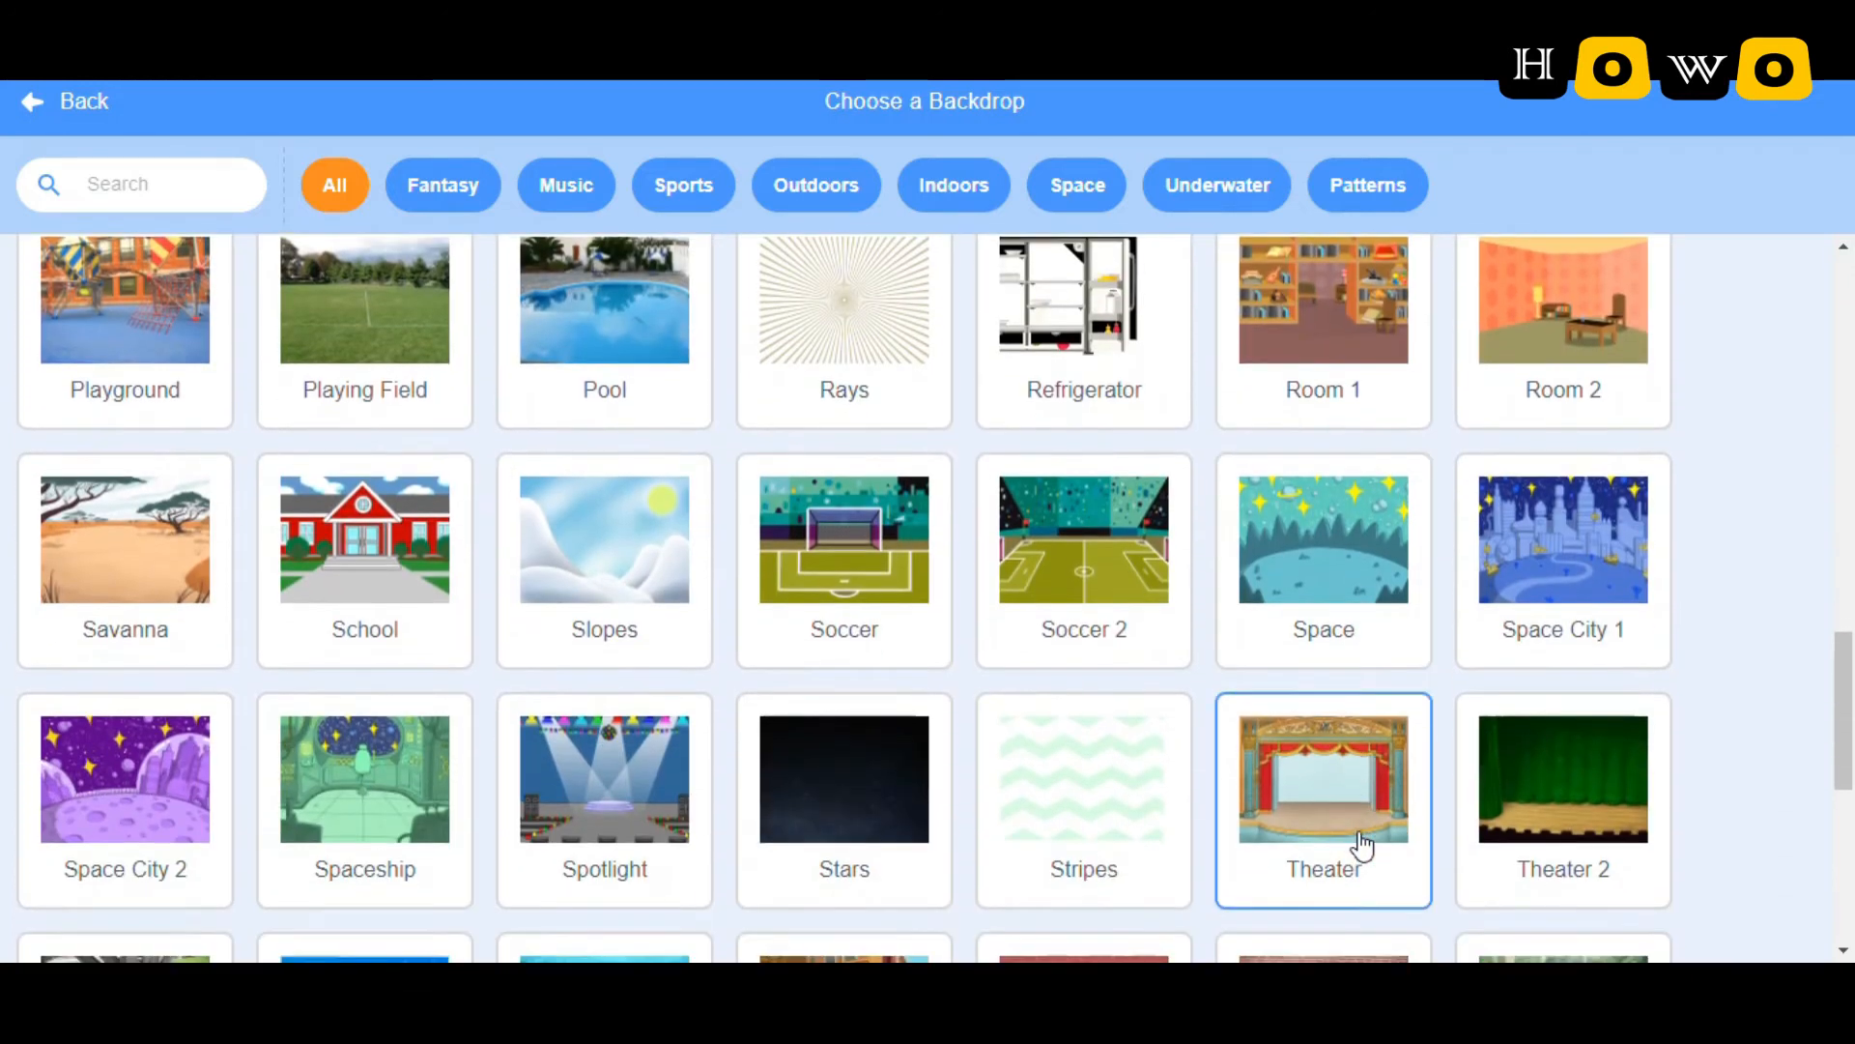
{"action": "scroll", "scroll_direction": "down", "scroll_amount": 3}
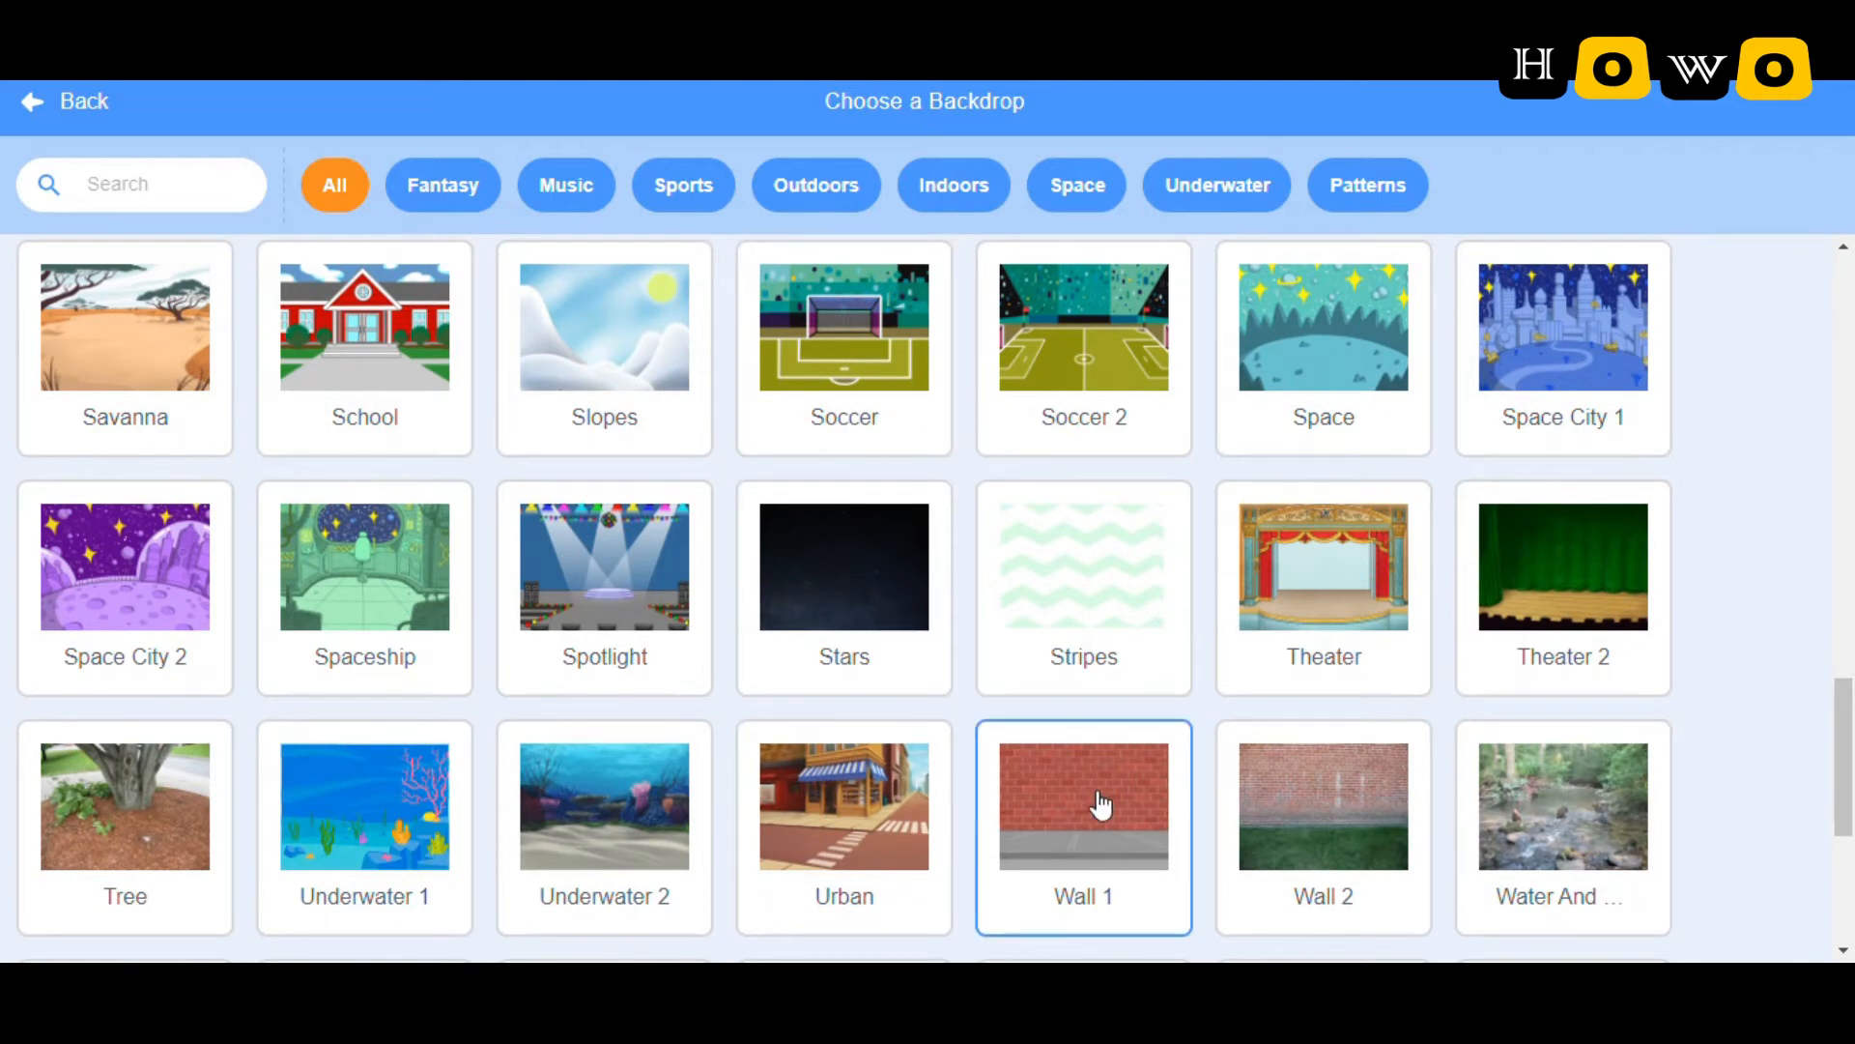
{"action": "scroll", "scroll_direction": "down", "scroll_amount": 3}
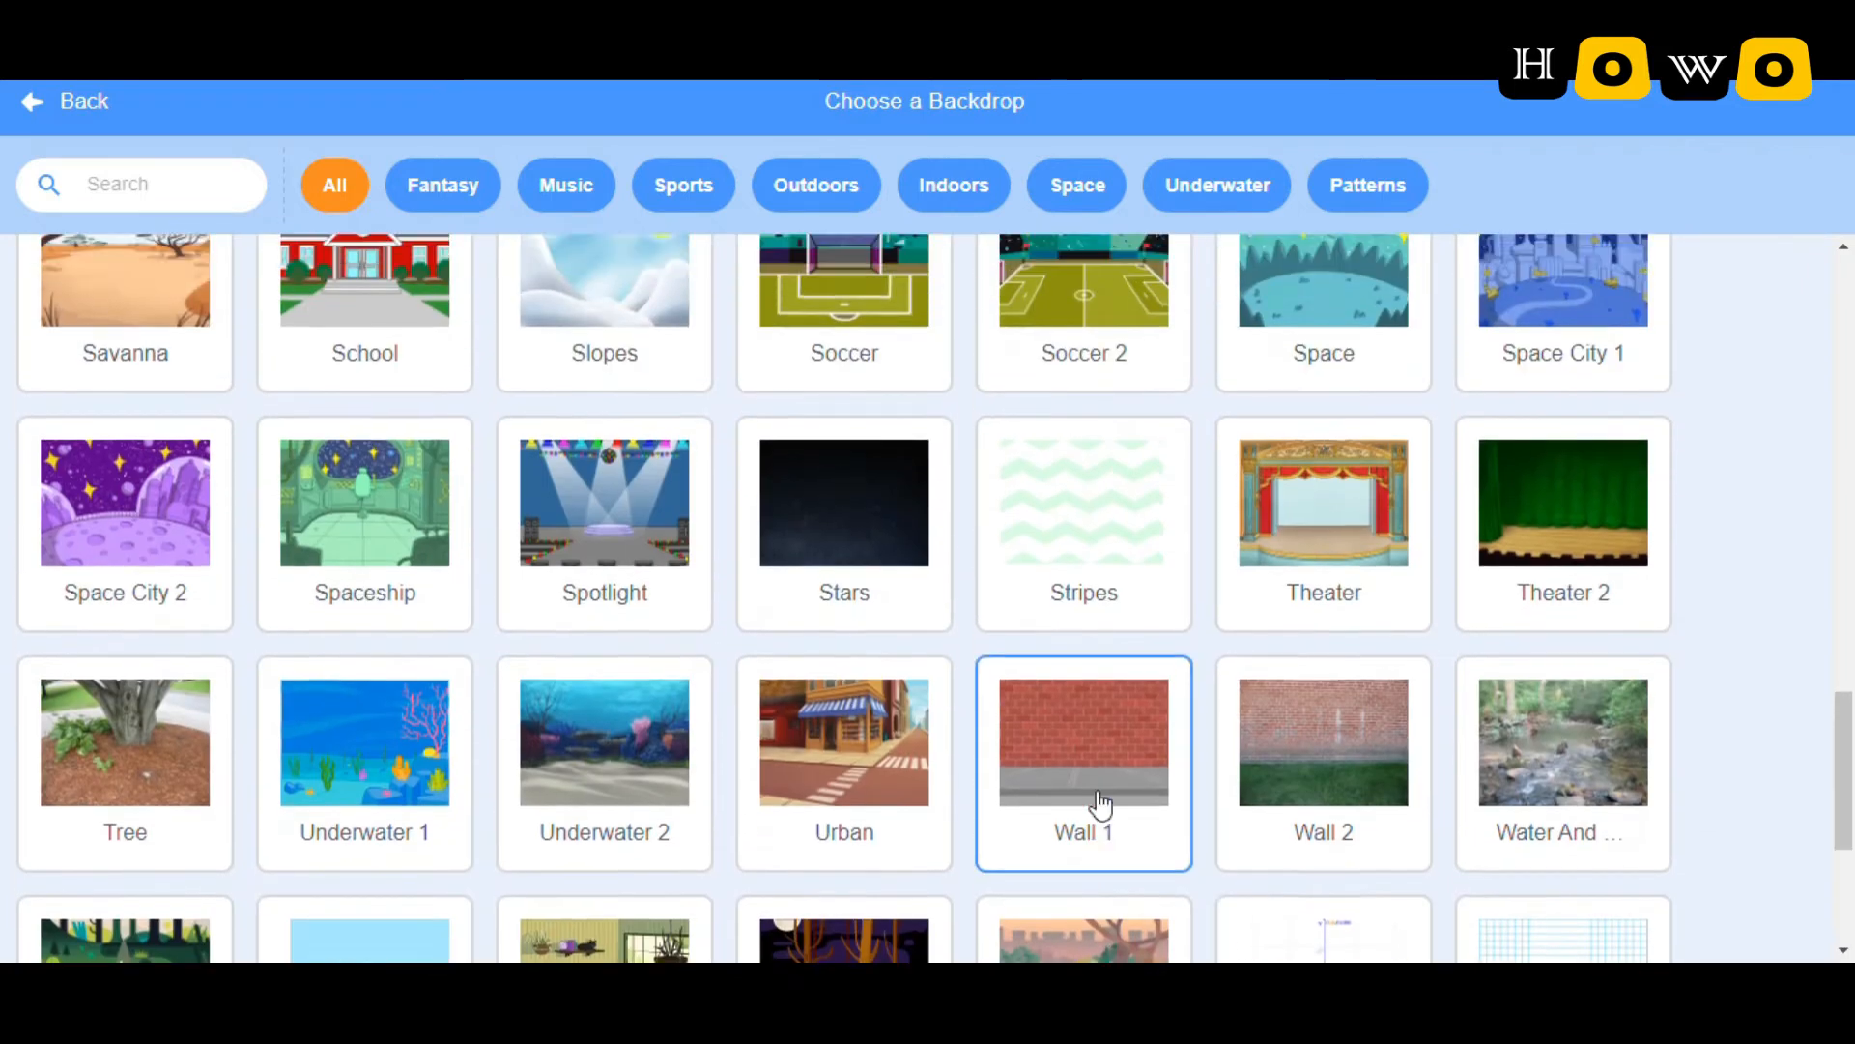
{"action": "scroll", "scroll_direction": "up", "scroll_amount": 3}
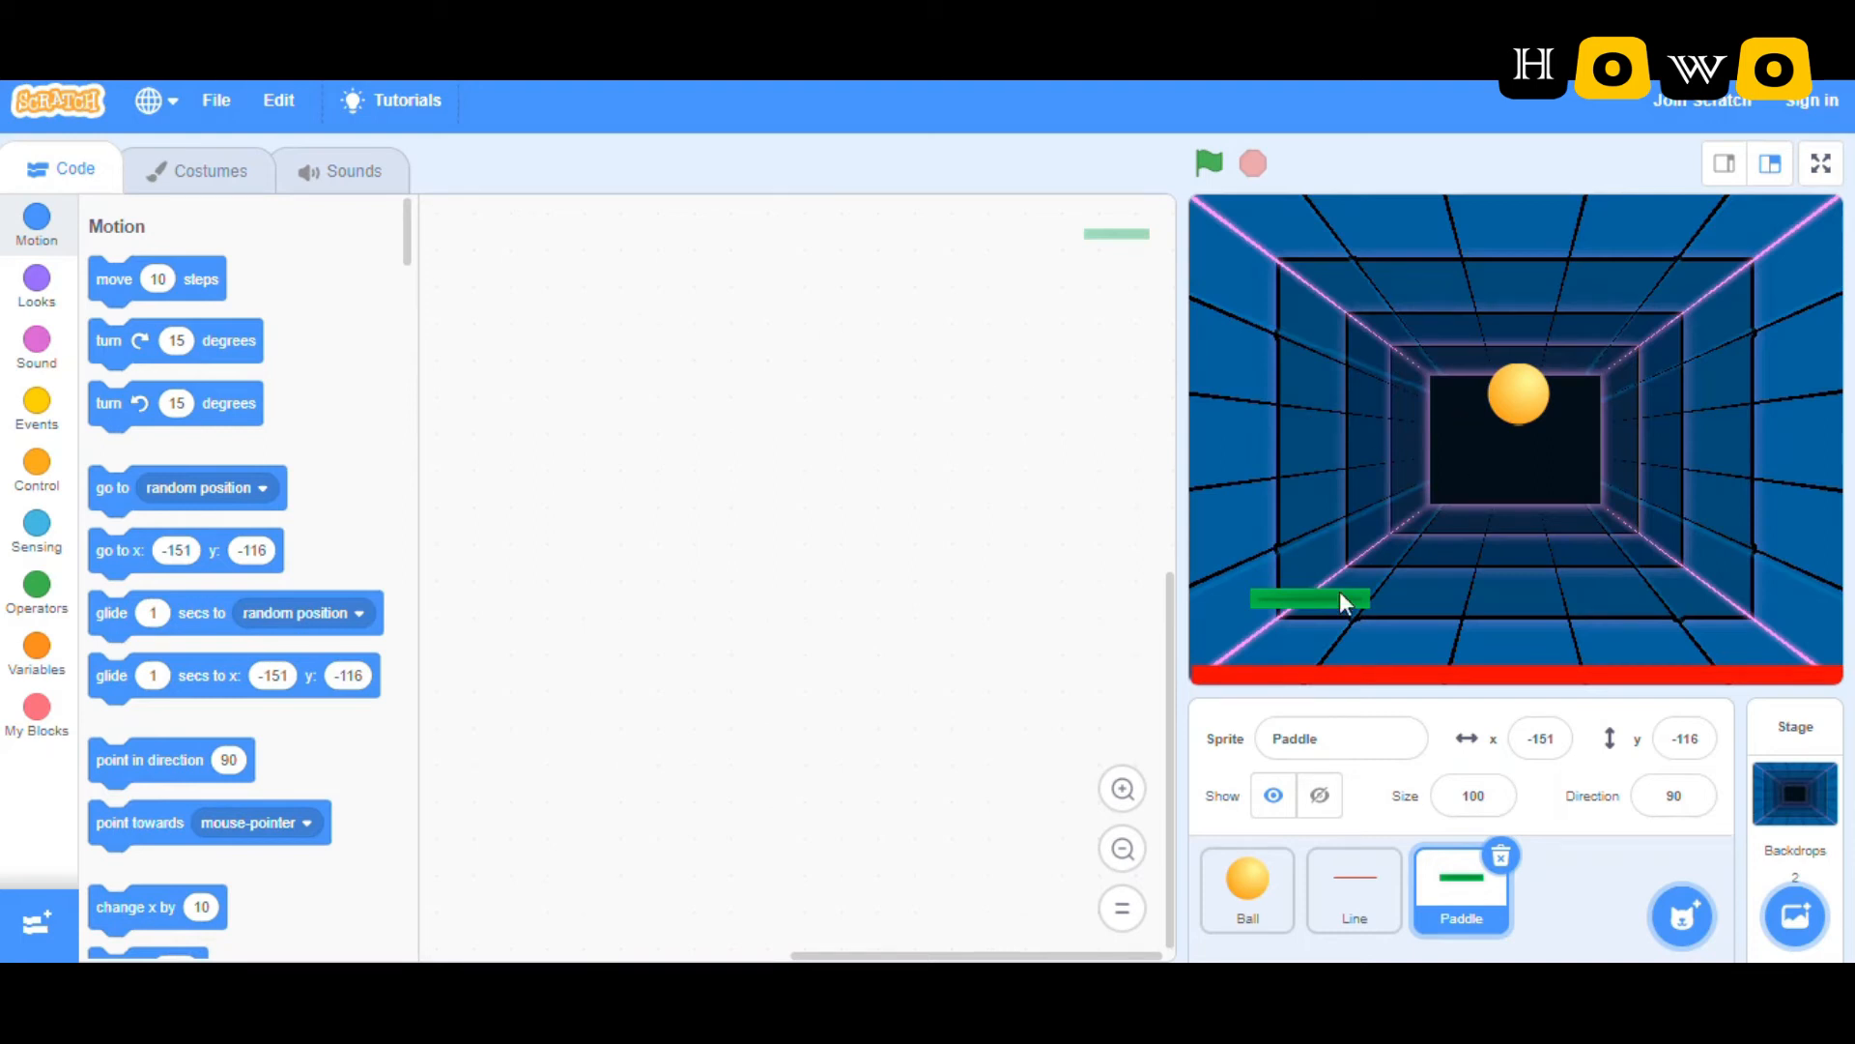
{"action": "left_click", "coordinate": [1793, 915]}
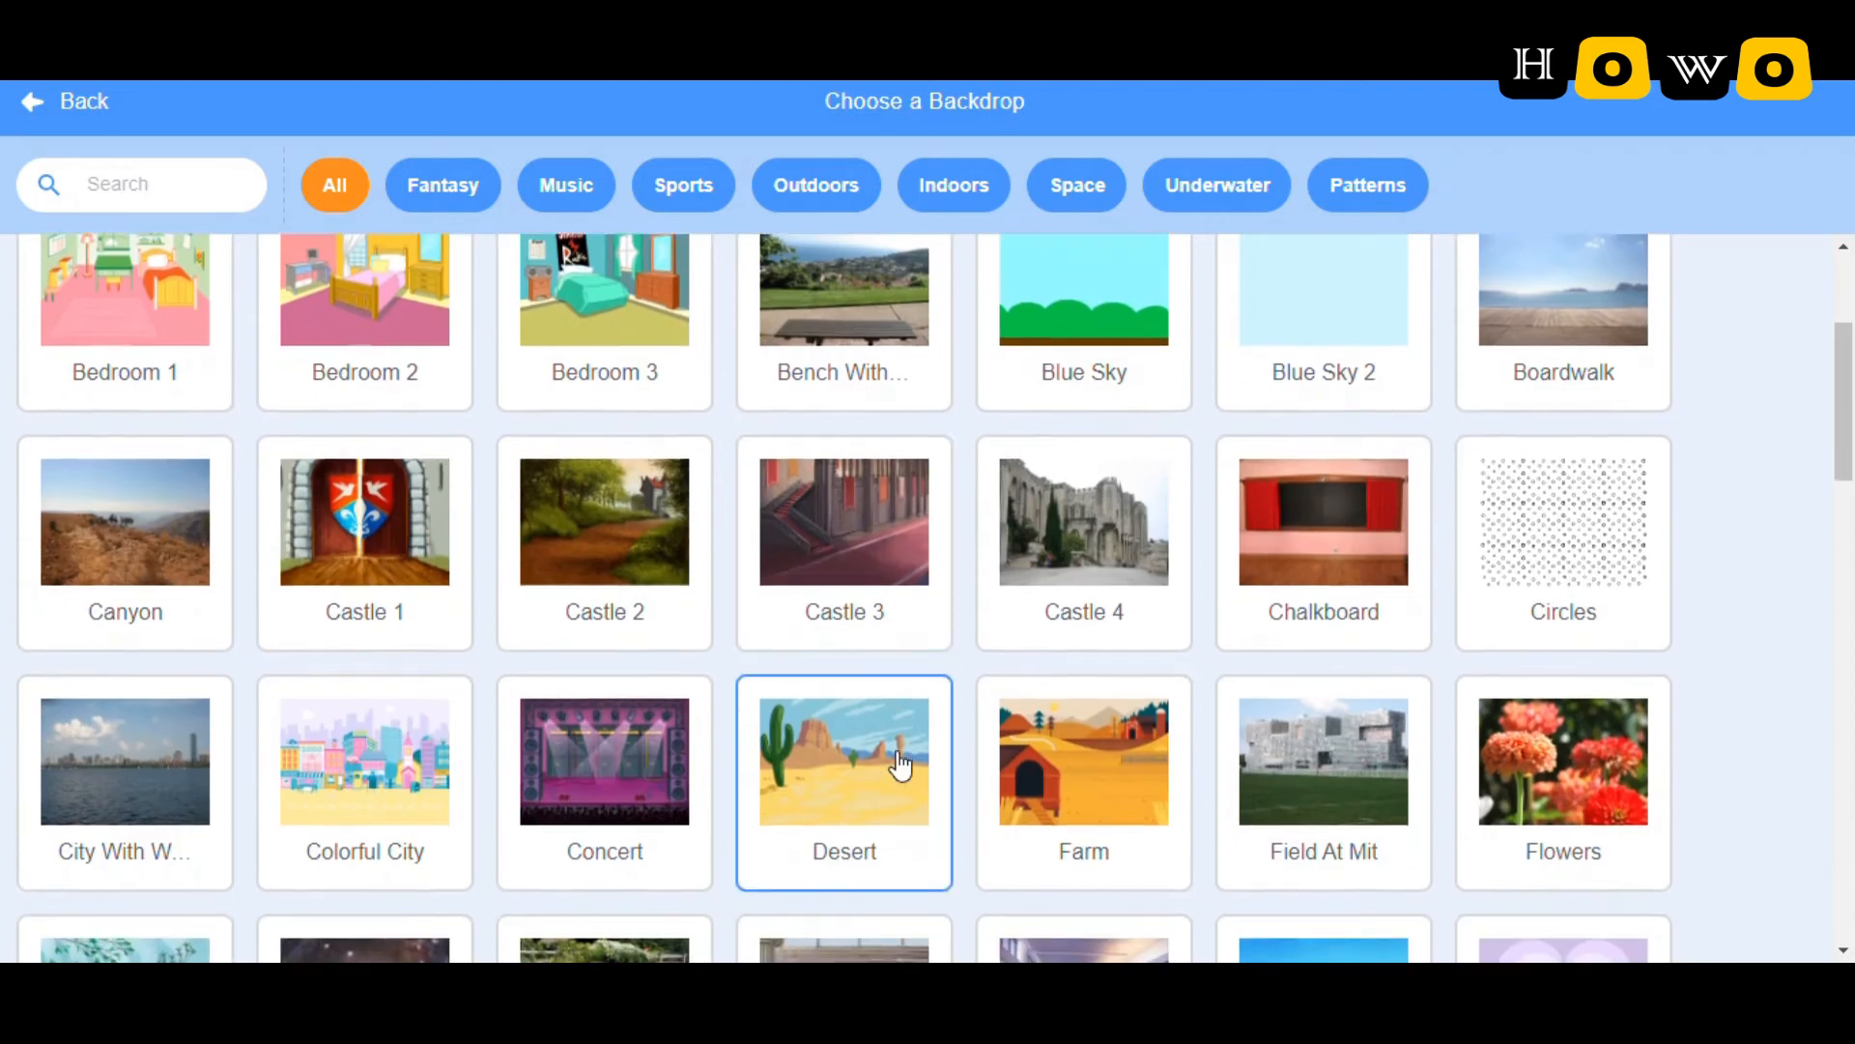
{"action": "scroll", "scroll_direction": "down", "scroll_amount": 3}
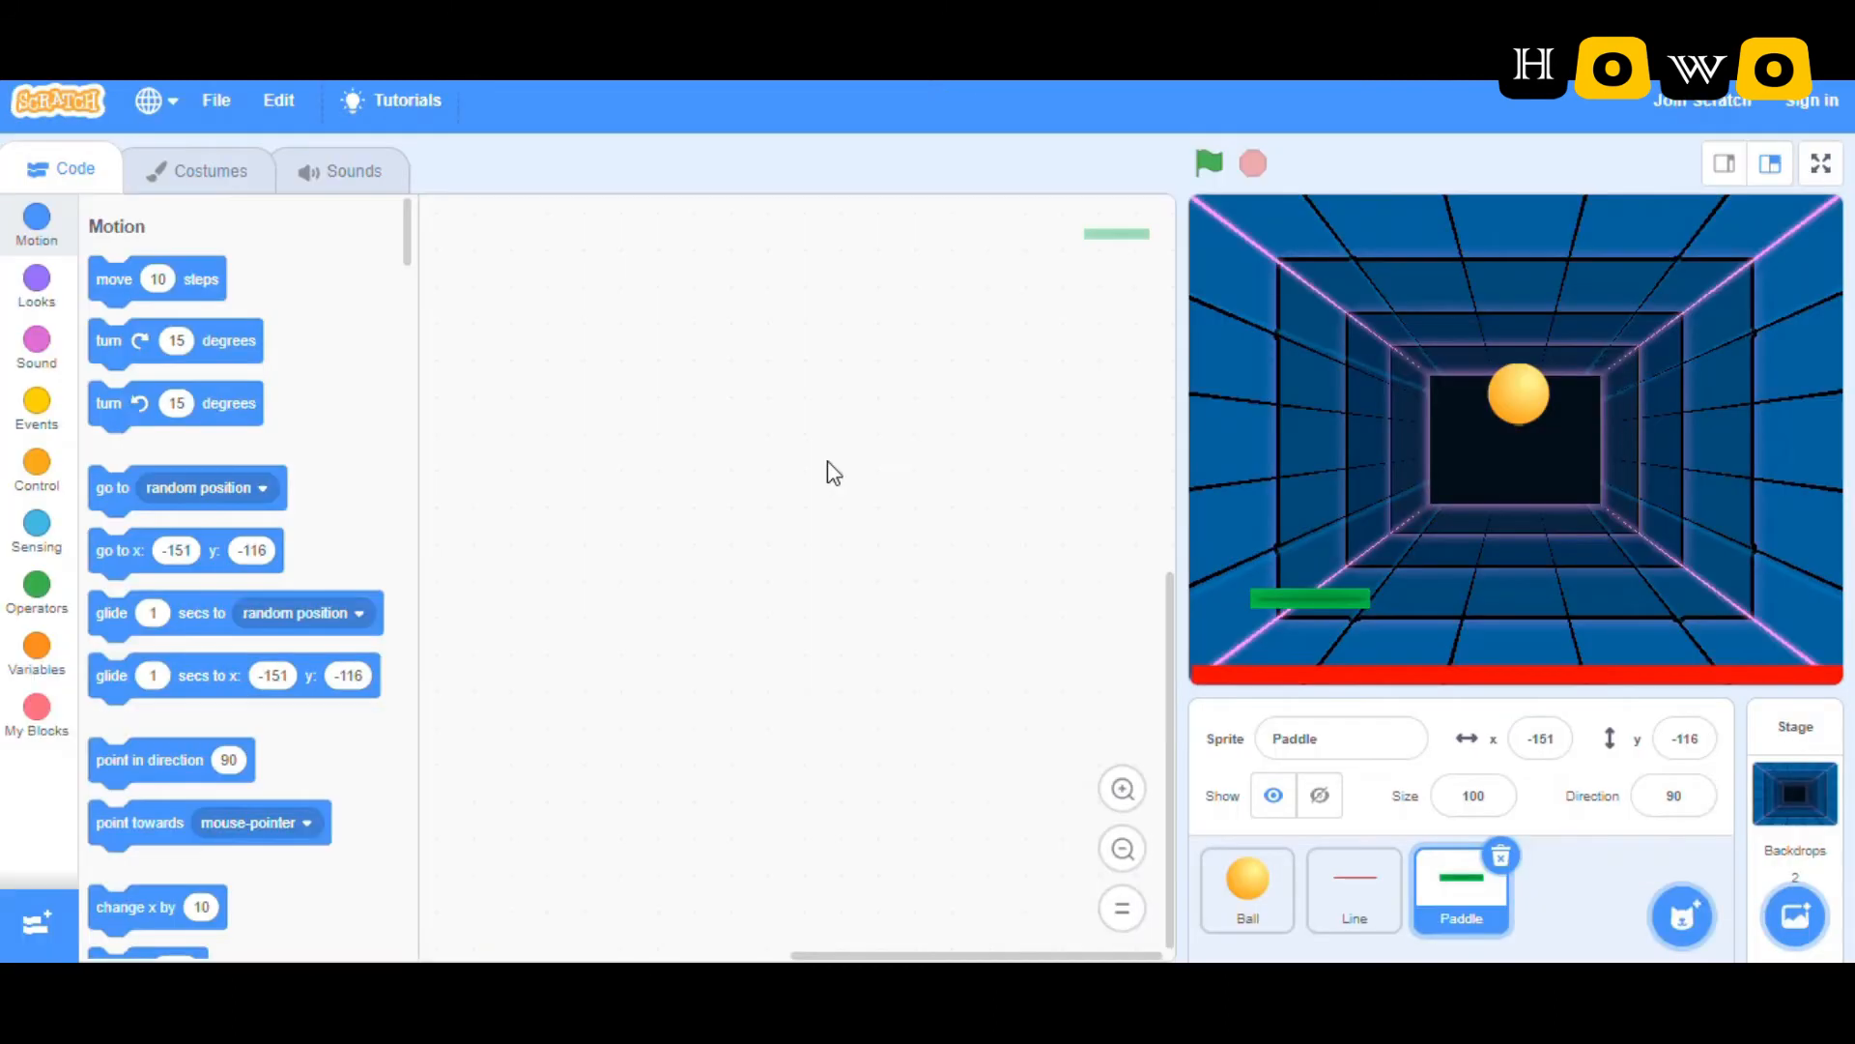
{"action": "left_click", "coordinate": [1794, 915]}
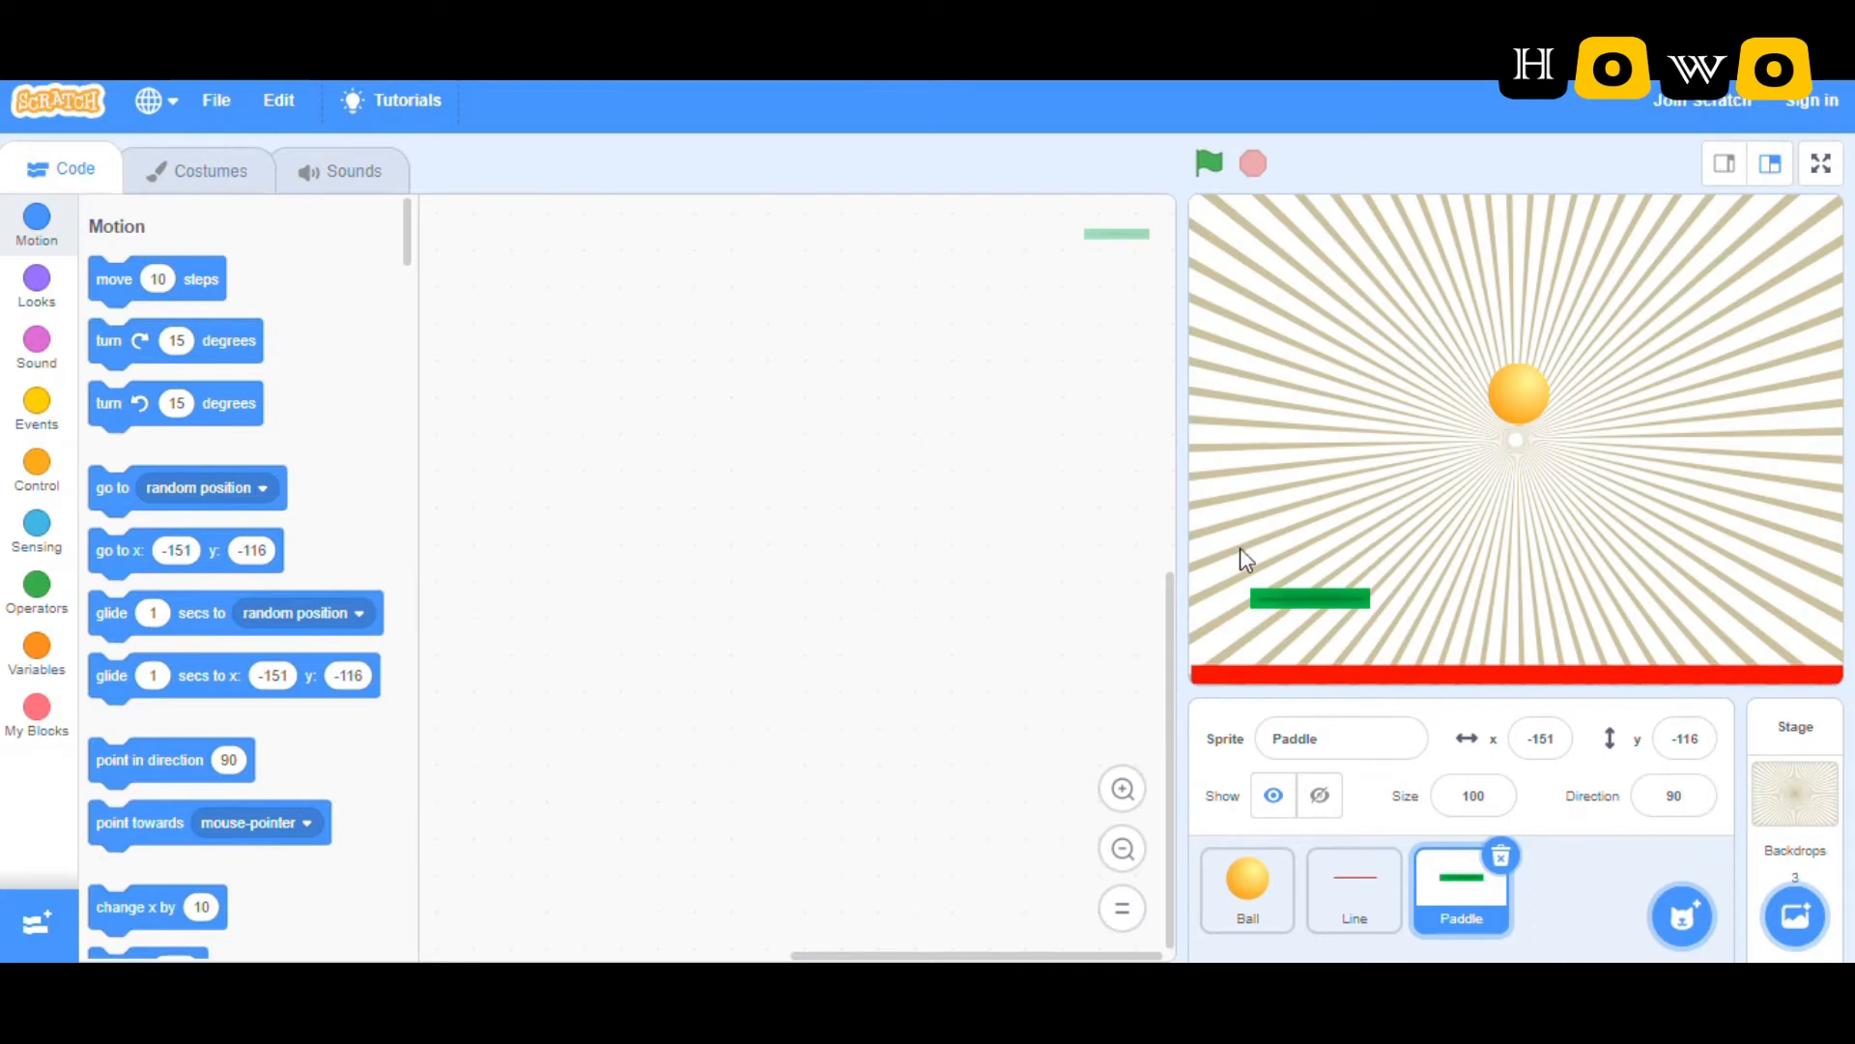
{"action": "mouse_move", "coordinate": [1343, 391]}
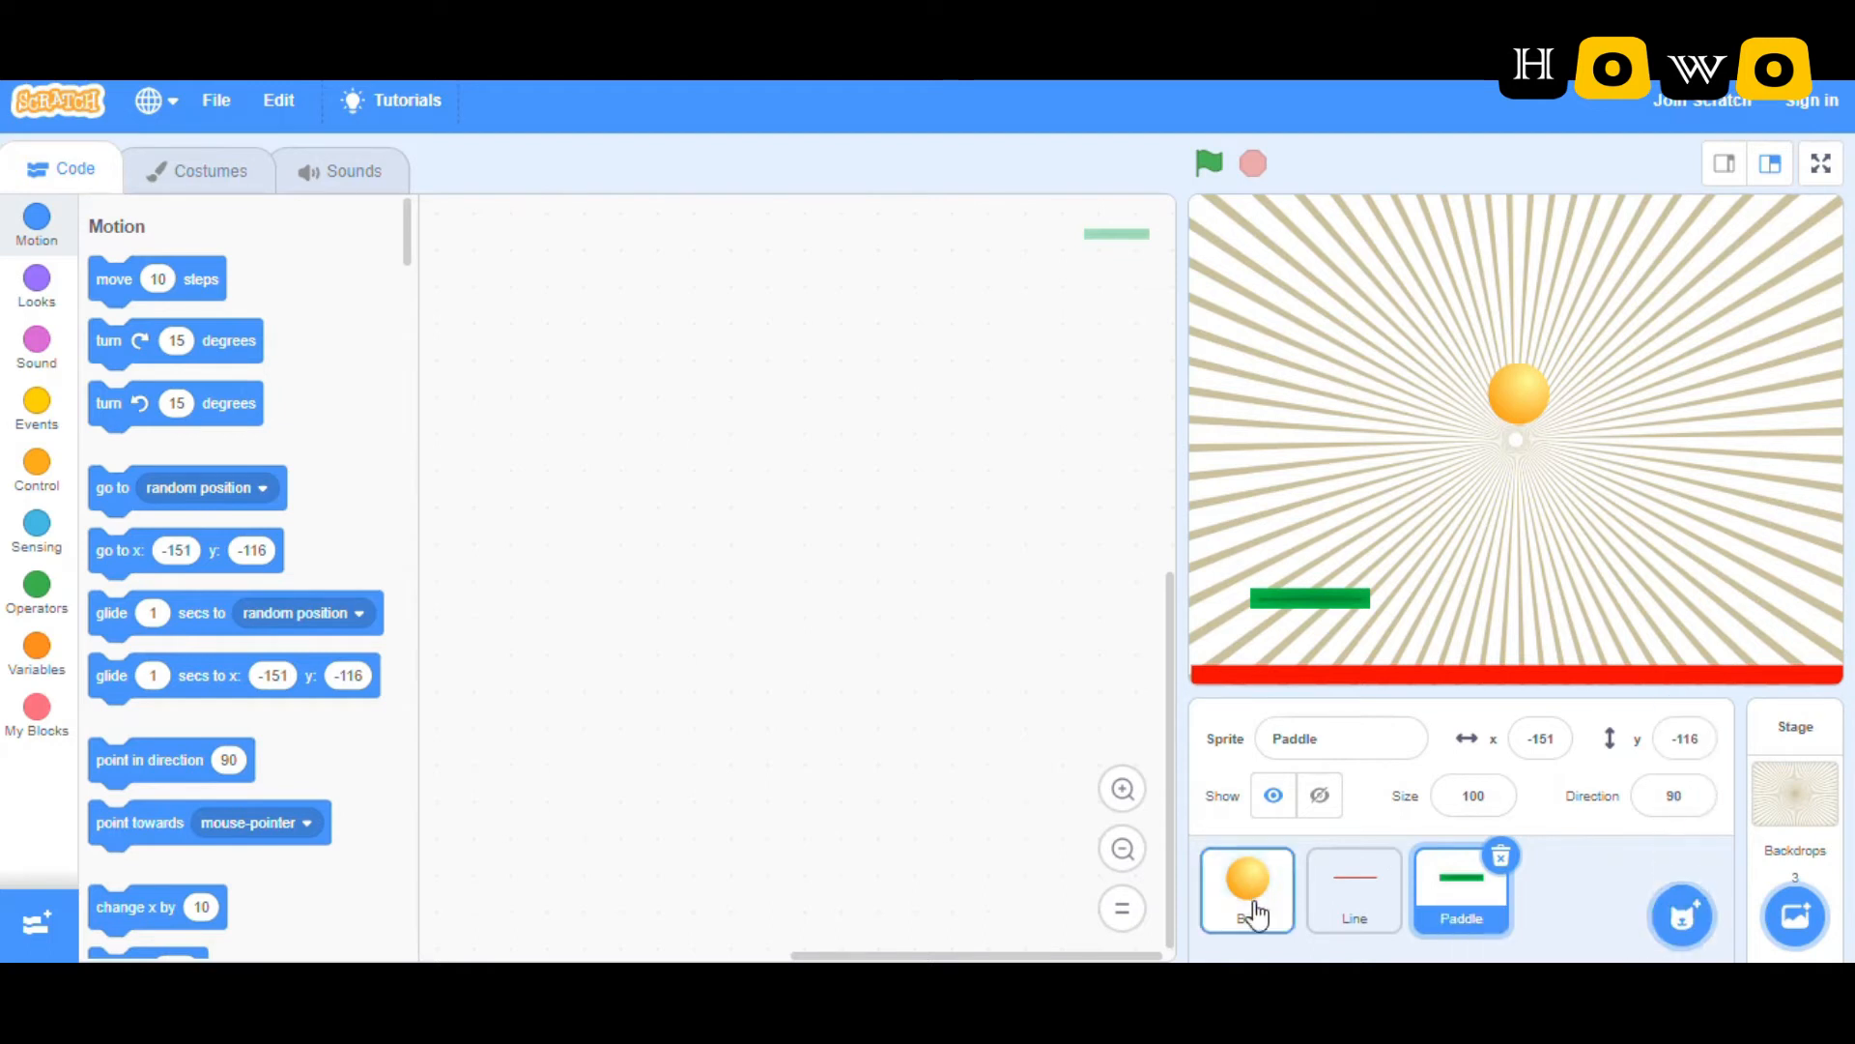
Step: Select the Ball sprite and open the Choose a Sprite options for a paddle
{"action": "left_click", "coordinate": [1793, 915]}
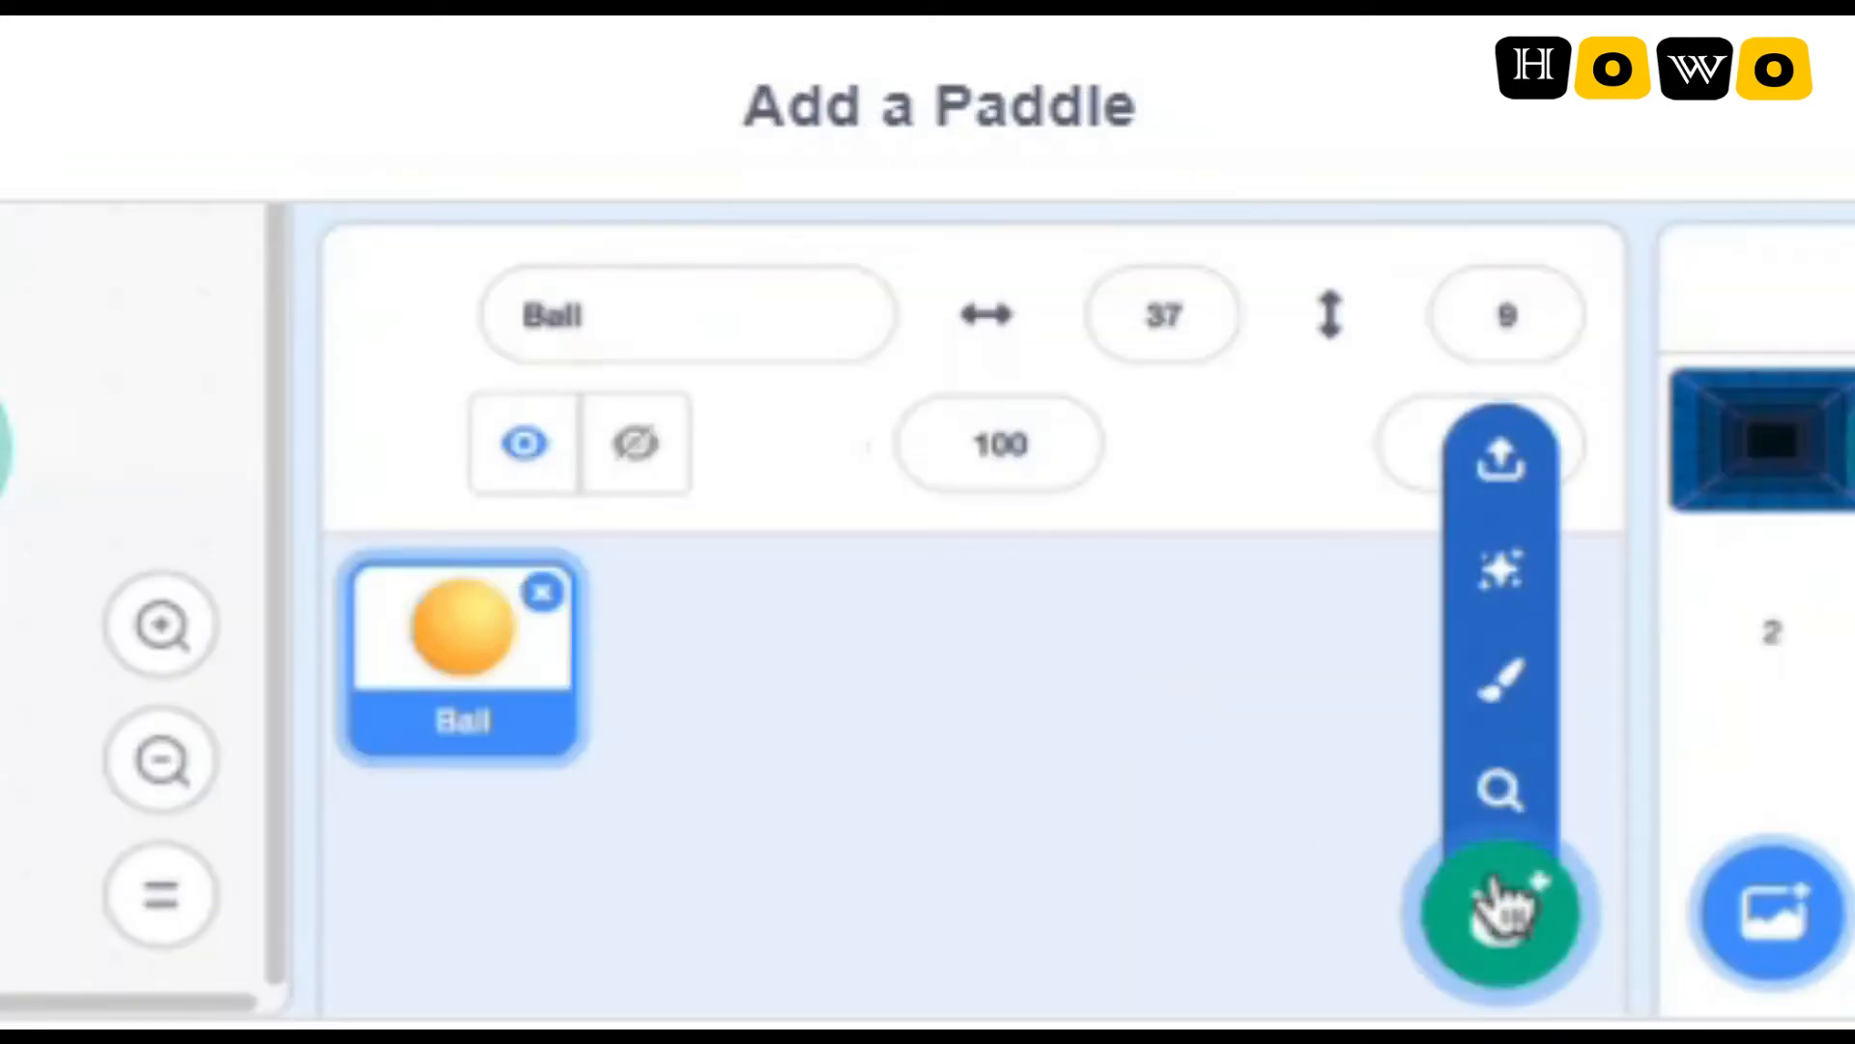
{"action": "left_click", "coordinate": [1503, 917]}
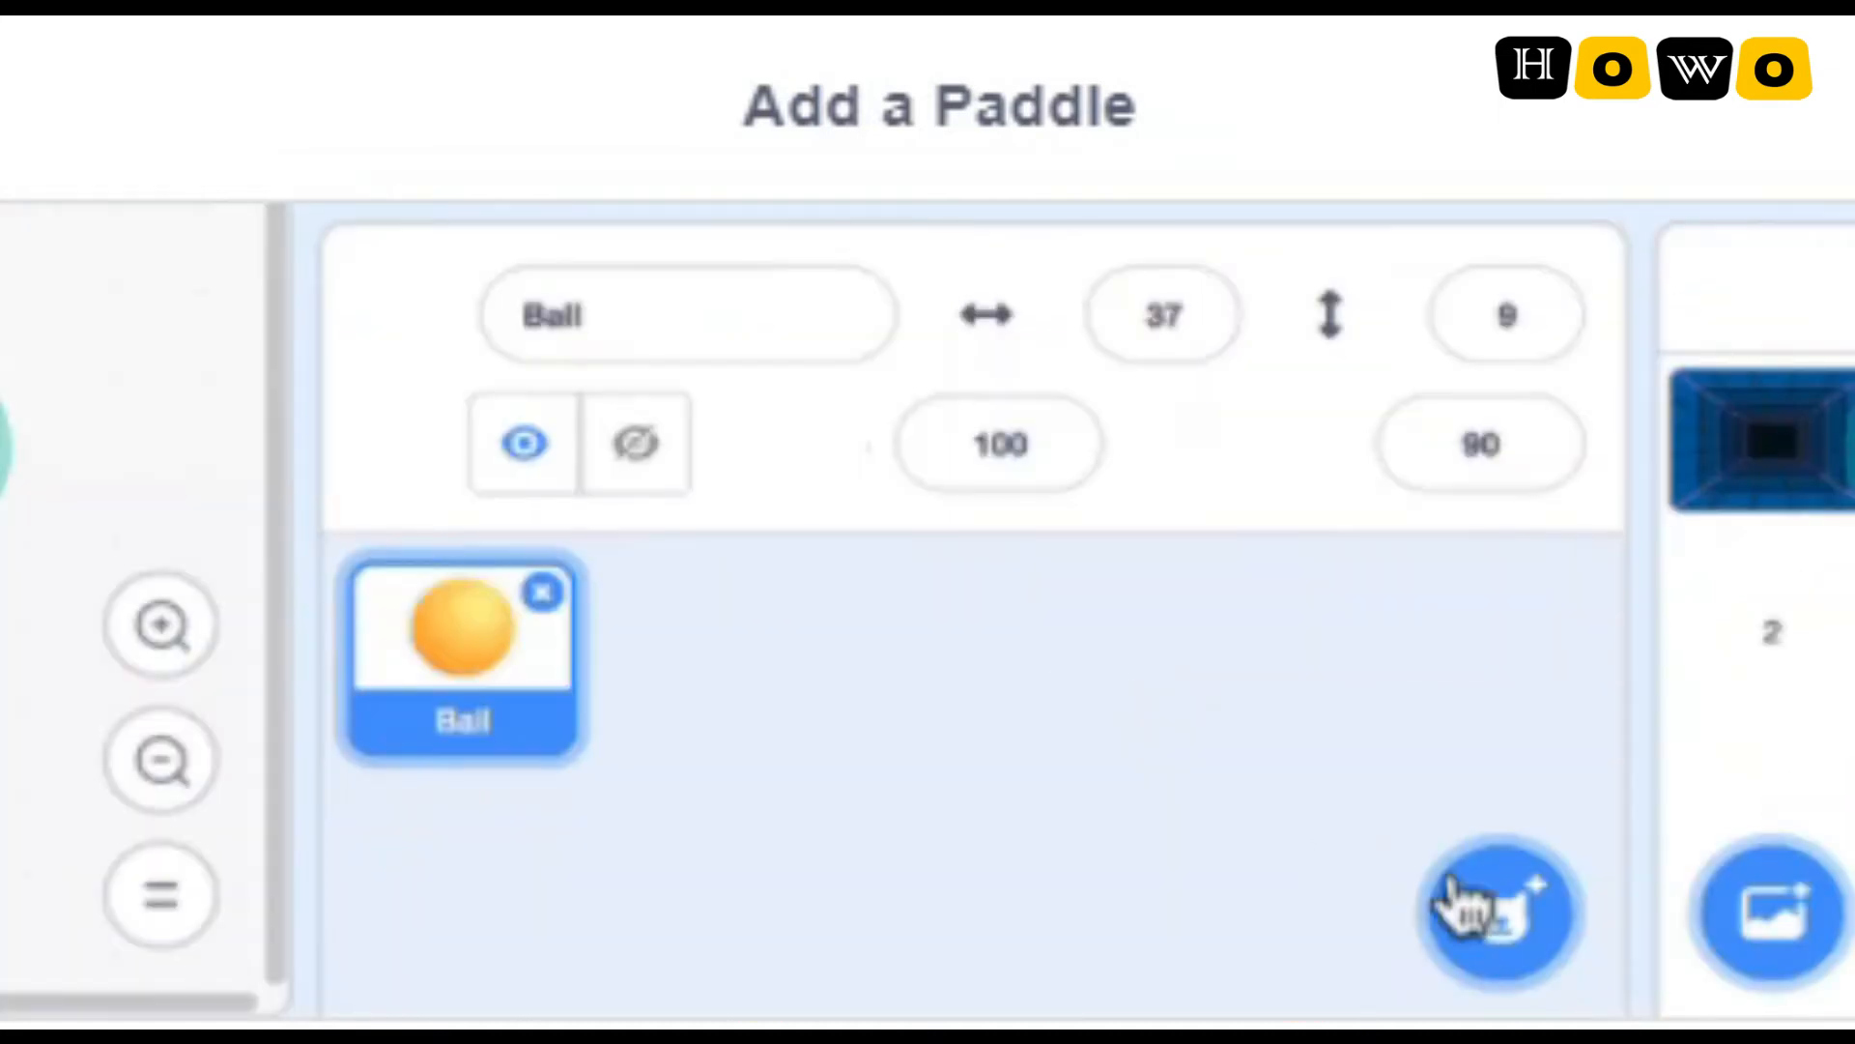
{"action": "left_click", "coordinate": [1501, 916]}
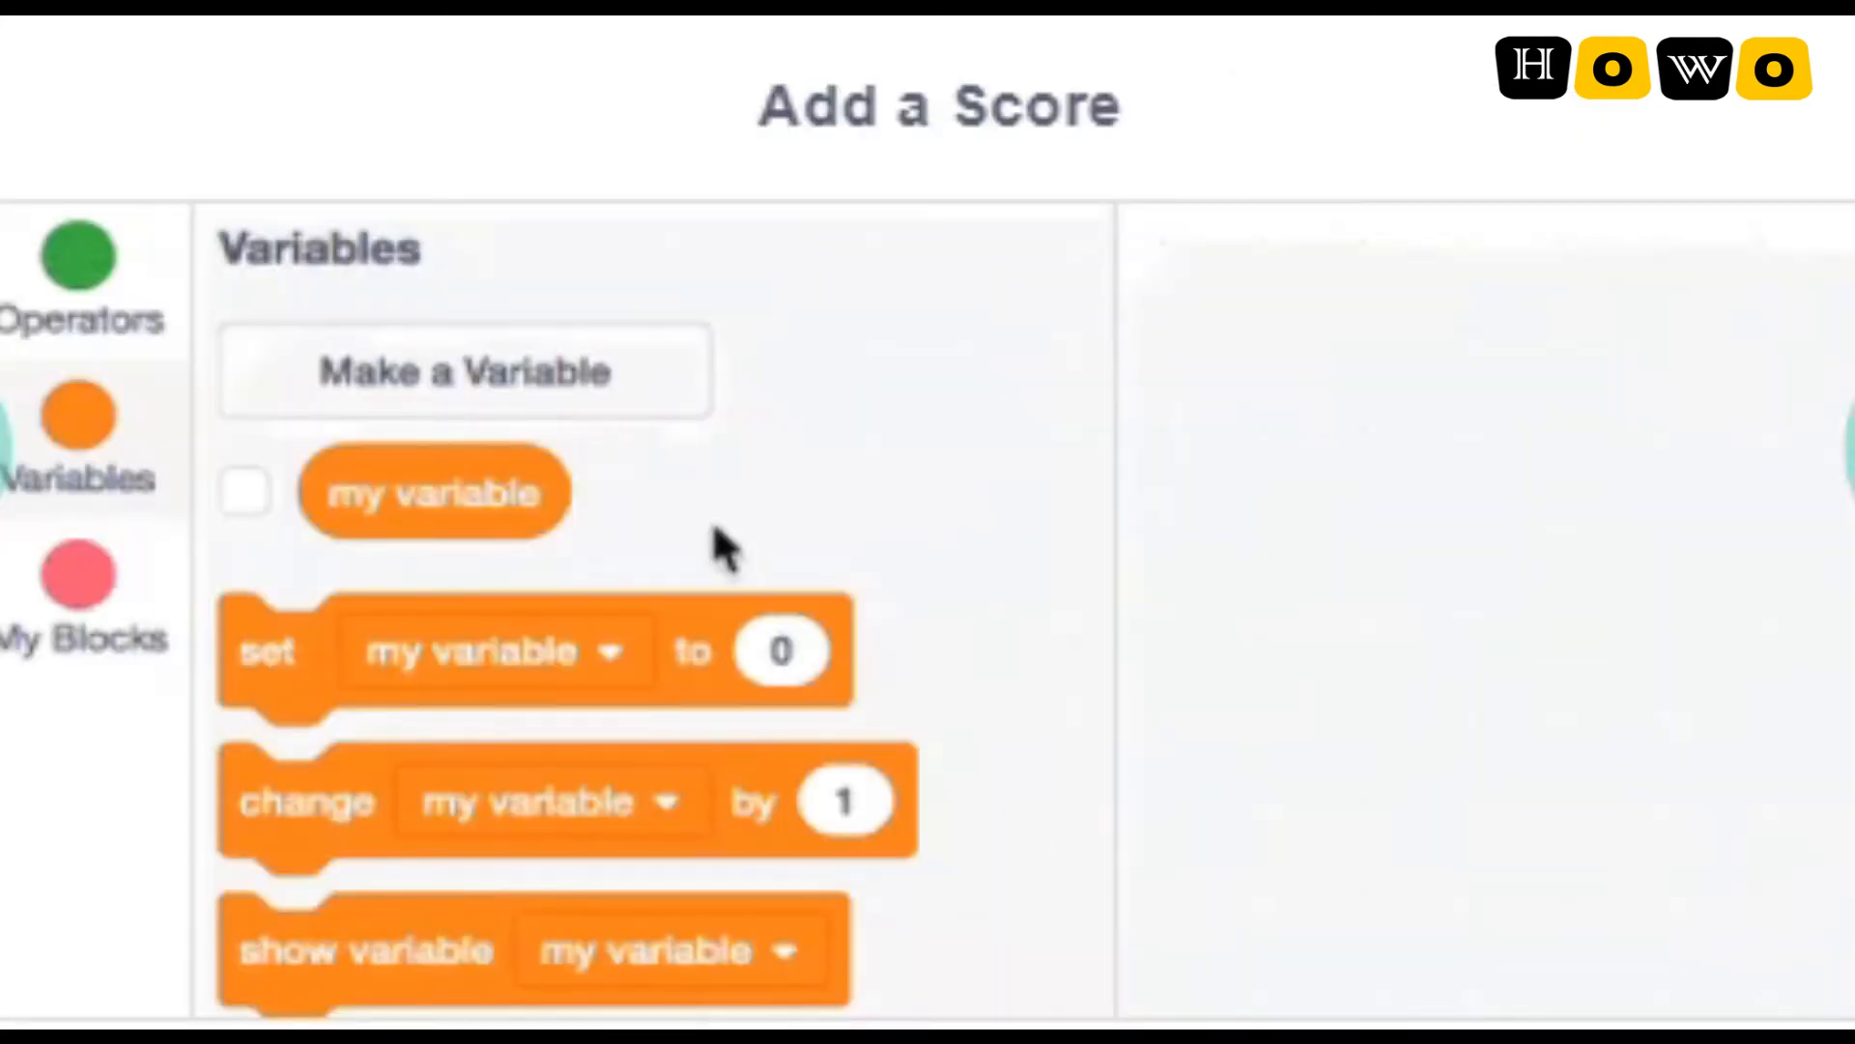
{"action": "mouse_move", "coordinate": [1337, 900]}
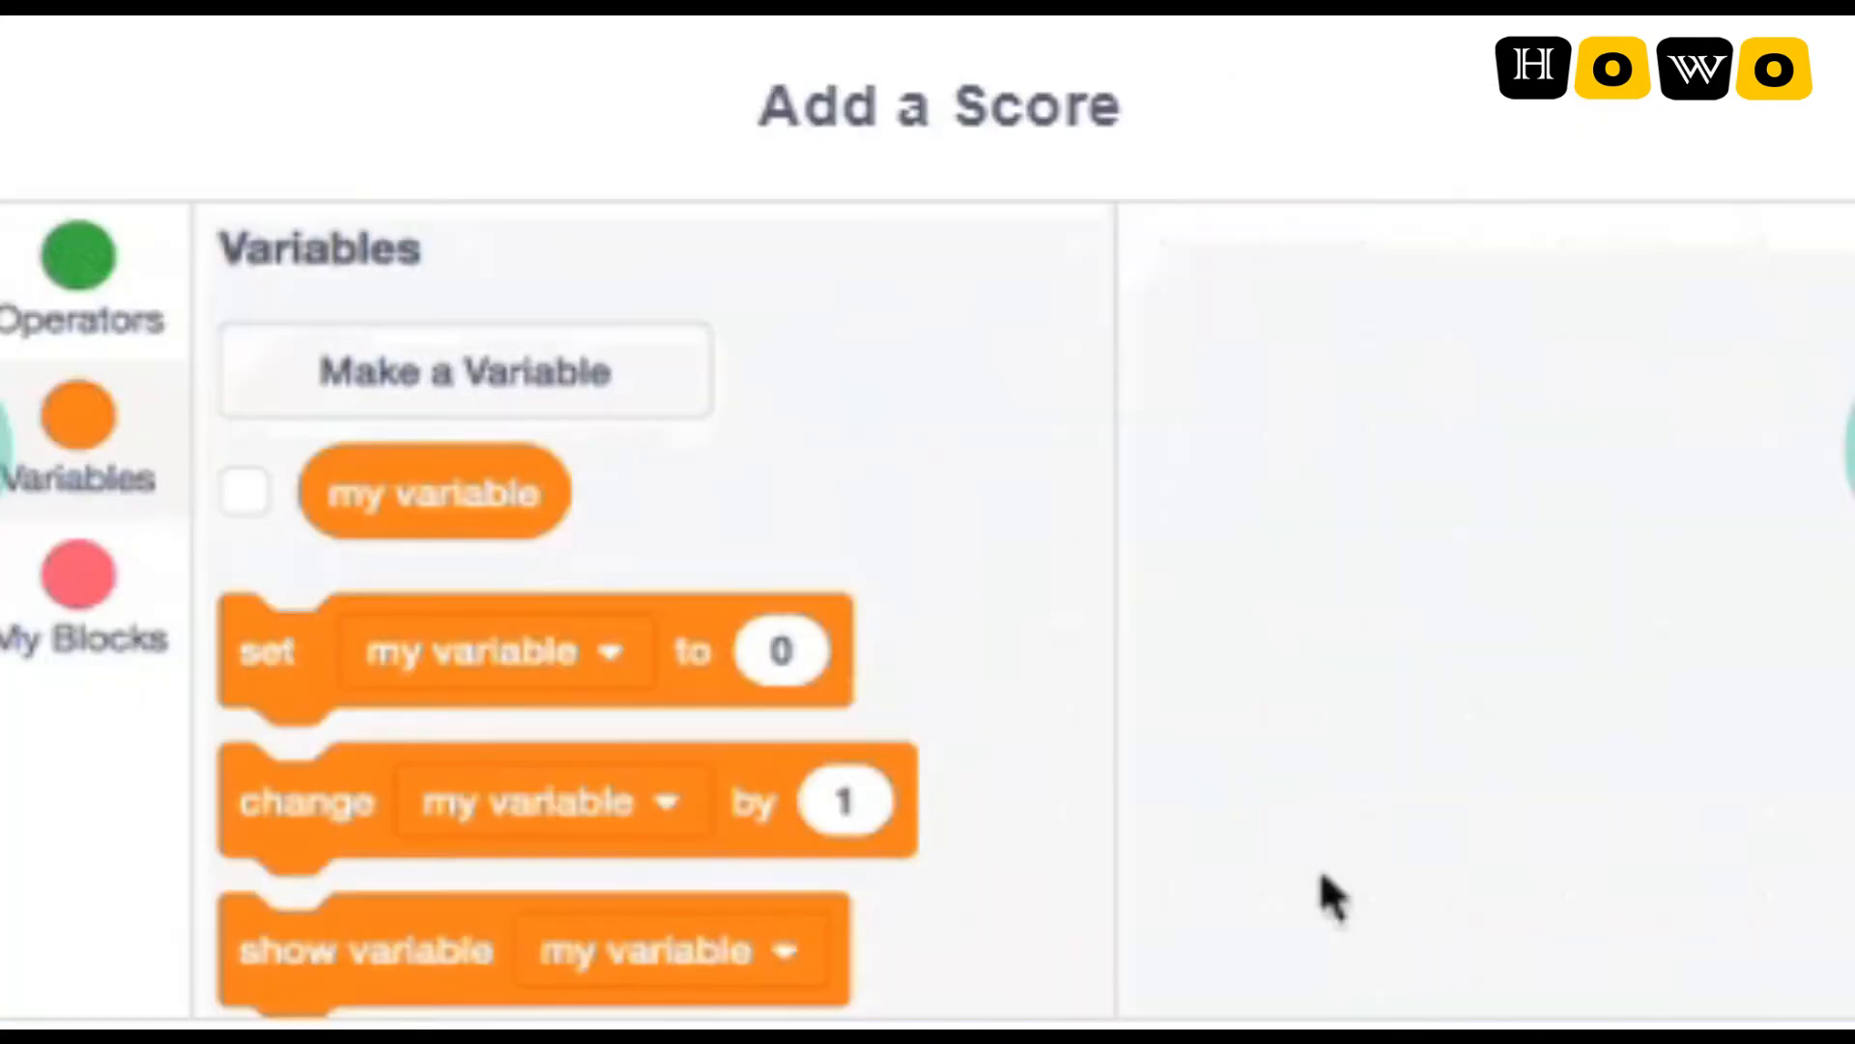
Step: Make a variable named Score and set the change block to 'change Score by 1'
{"action": "left_click", "coordinate": [463, 371]}
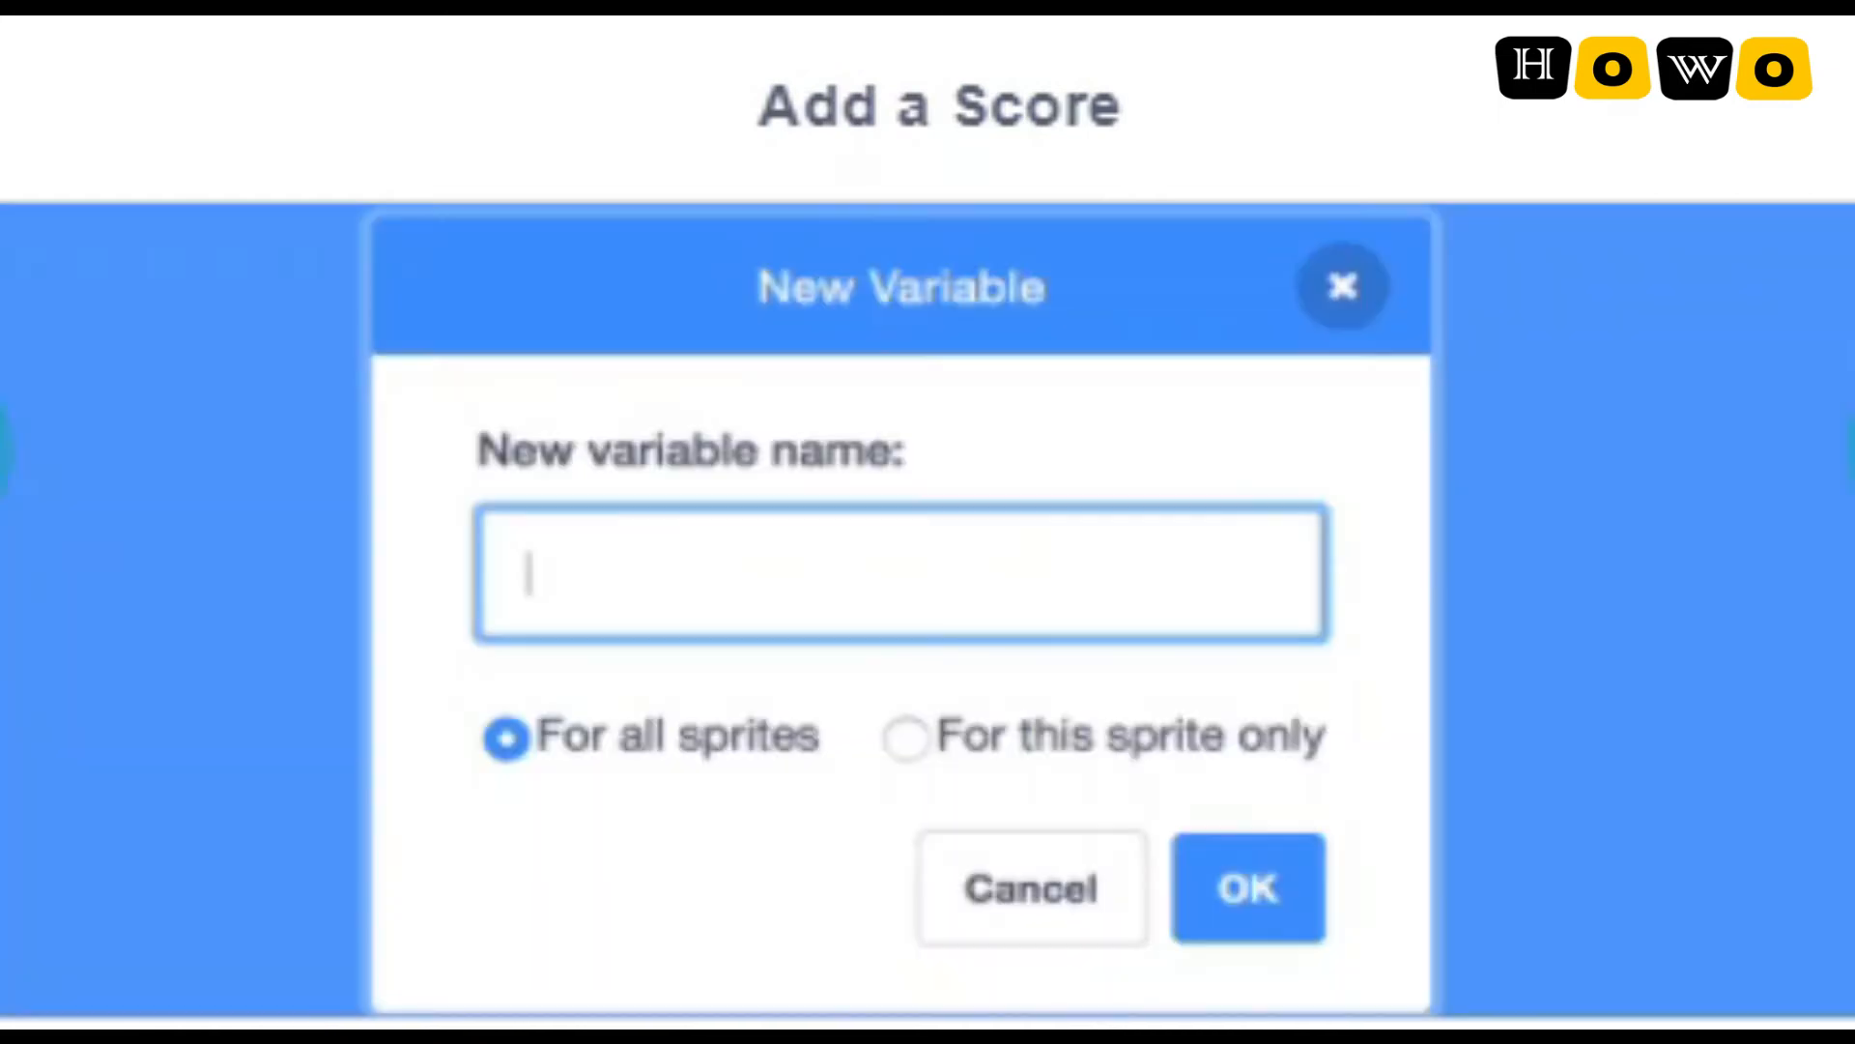
{"action": "left_click", "coordinate": [1246, 887]}
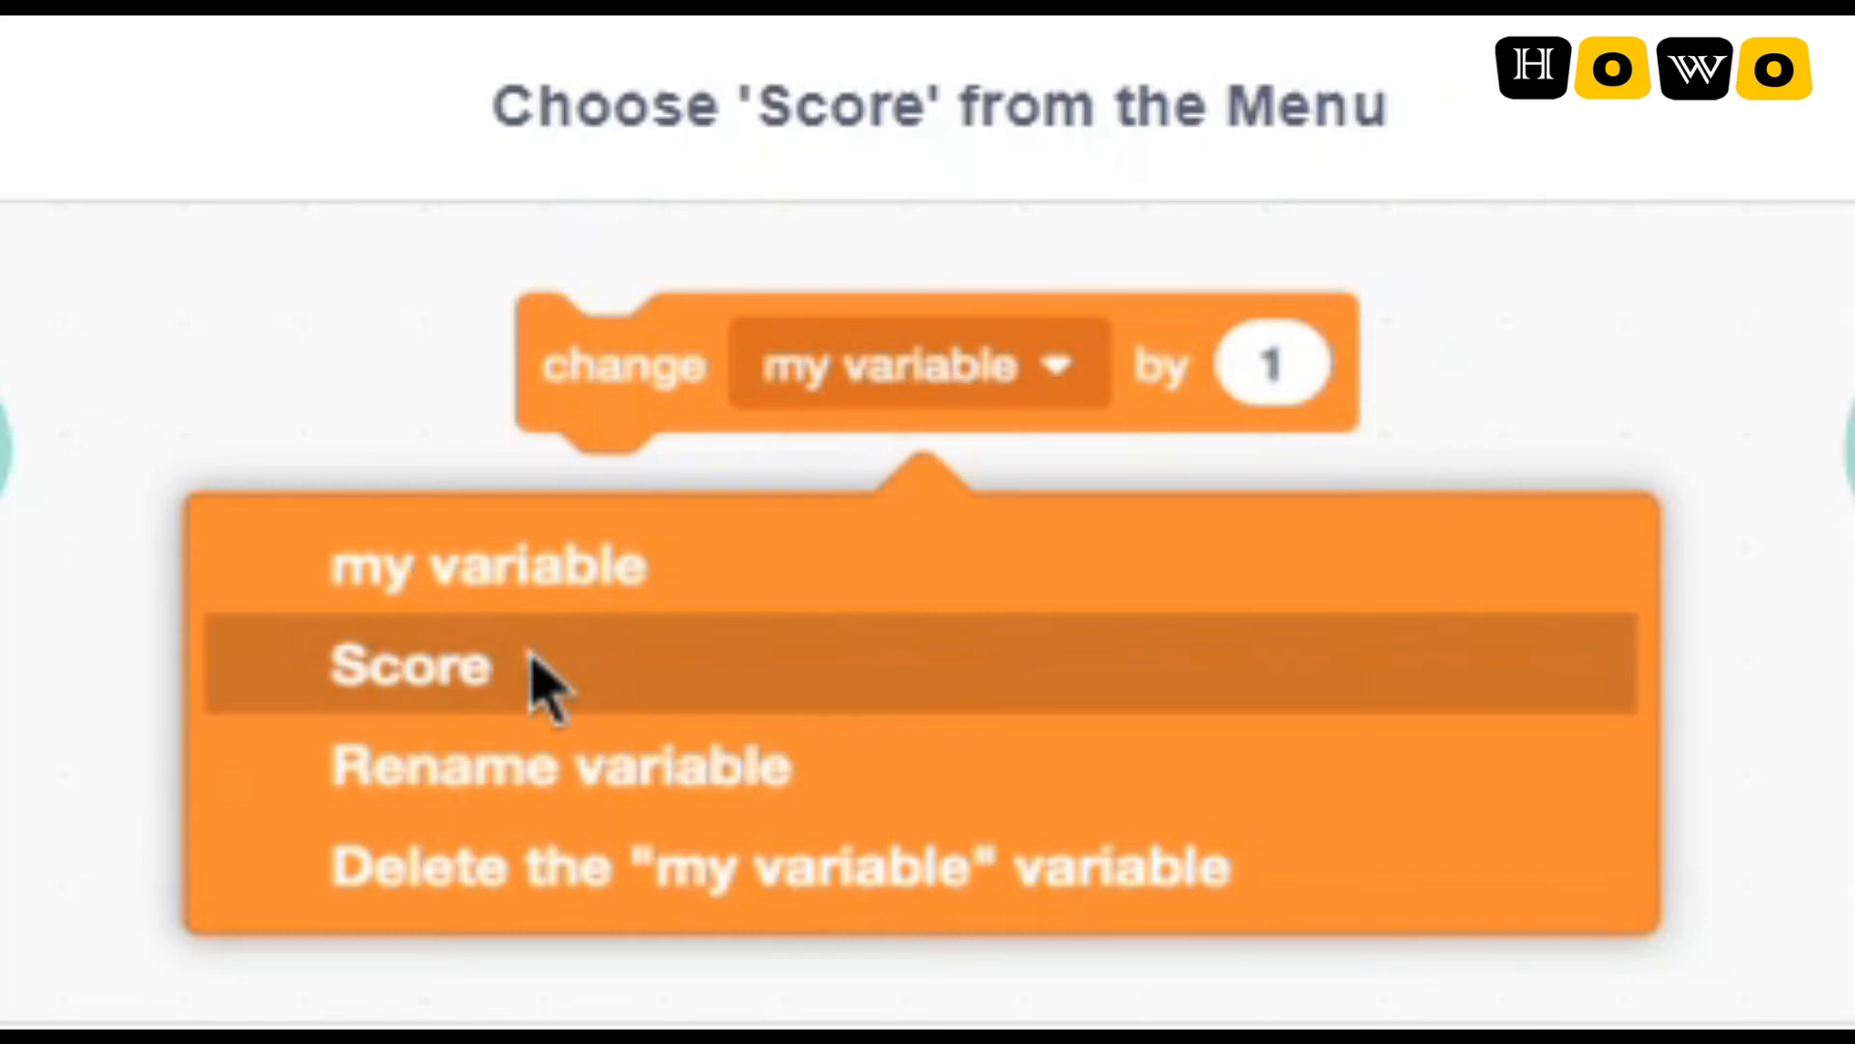
{"action": "left_click", "coordinate": [408, 662]}
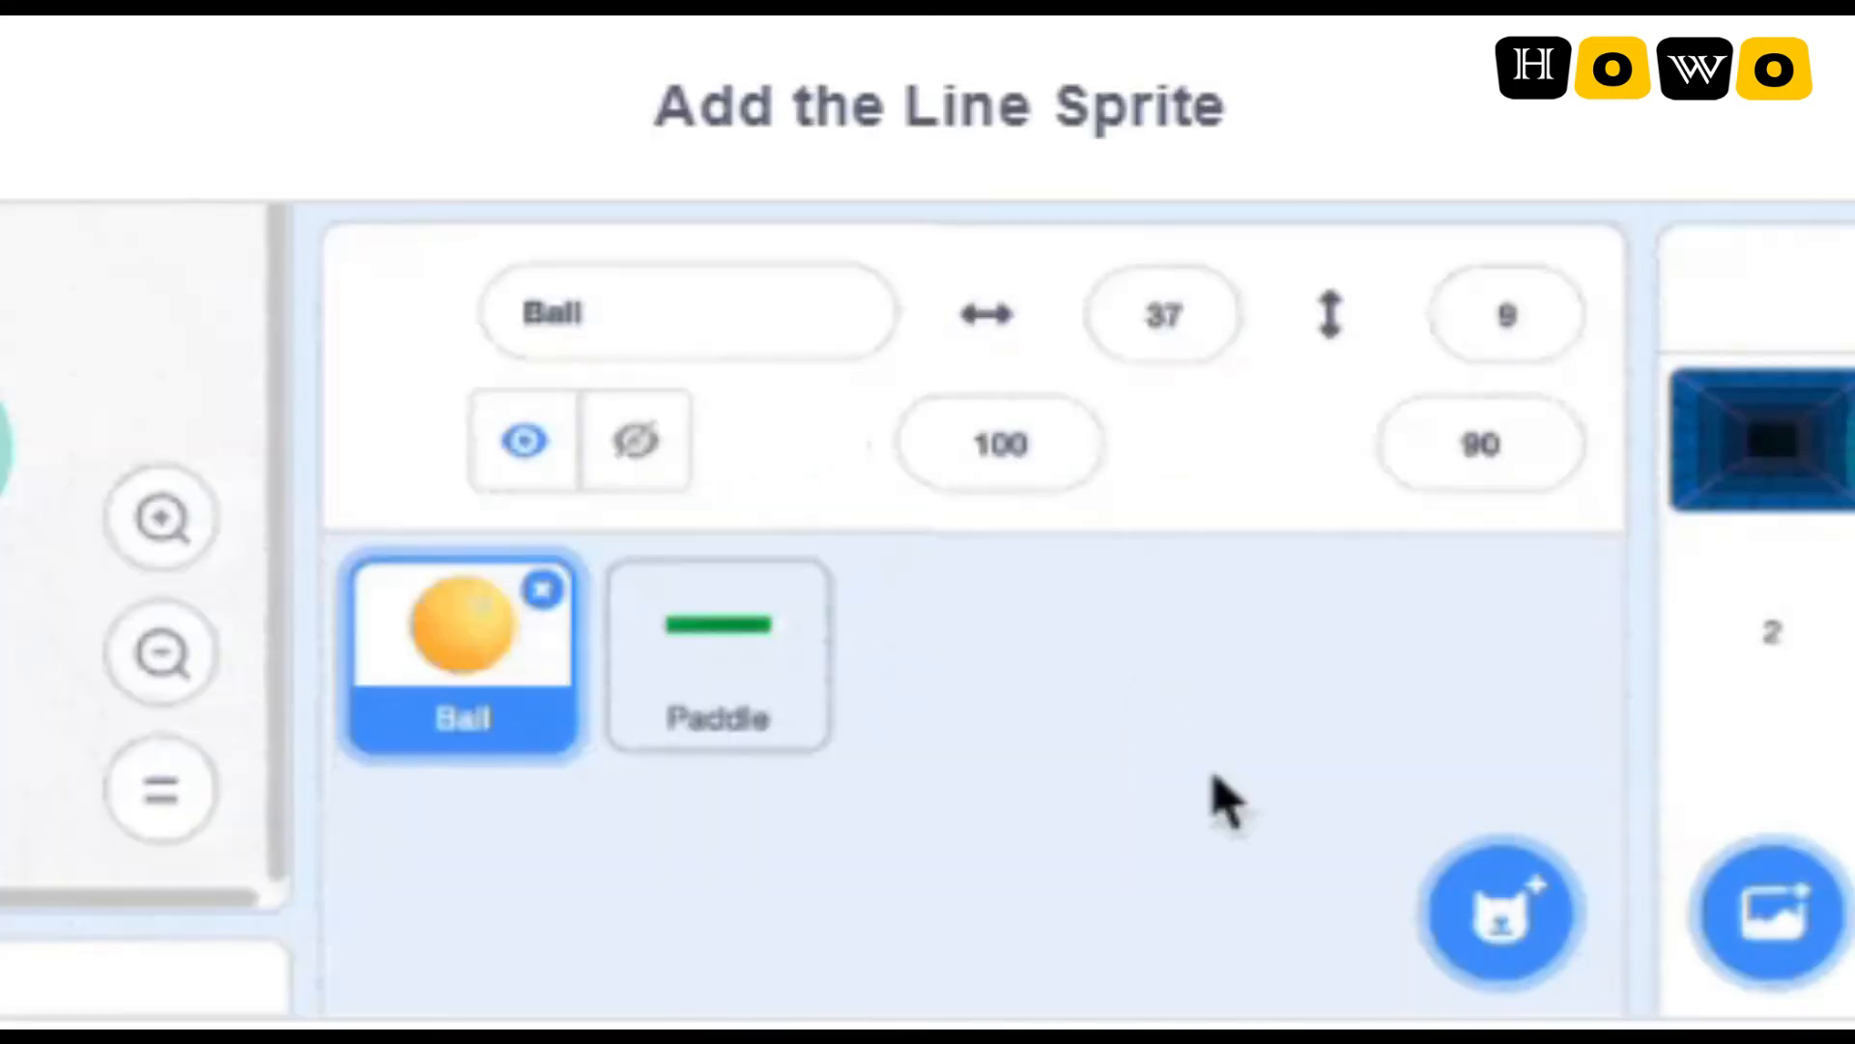
{"action": "left_click", "coordinate": [1504, 911]}
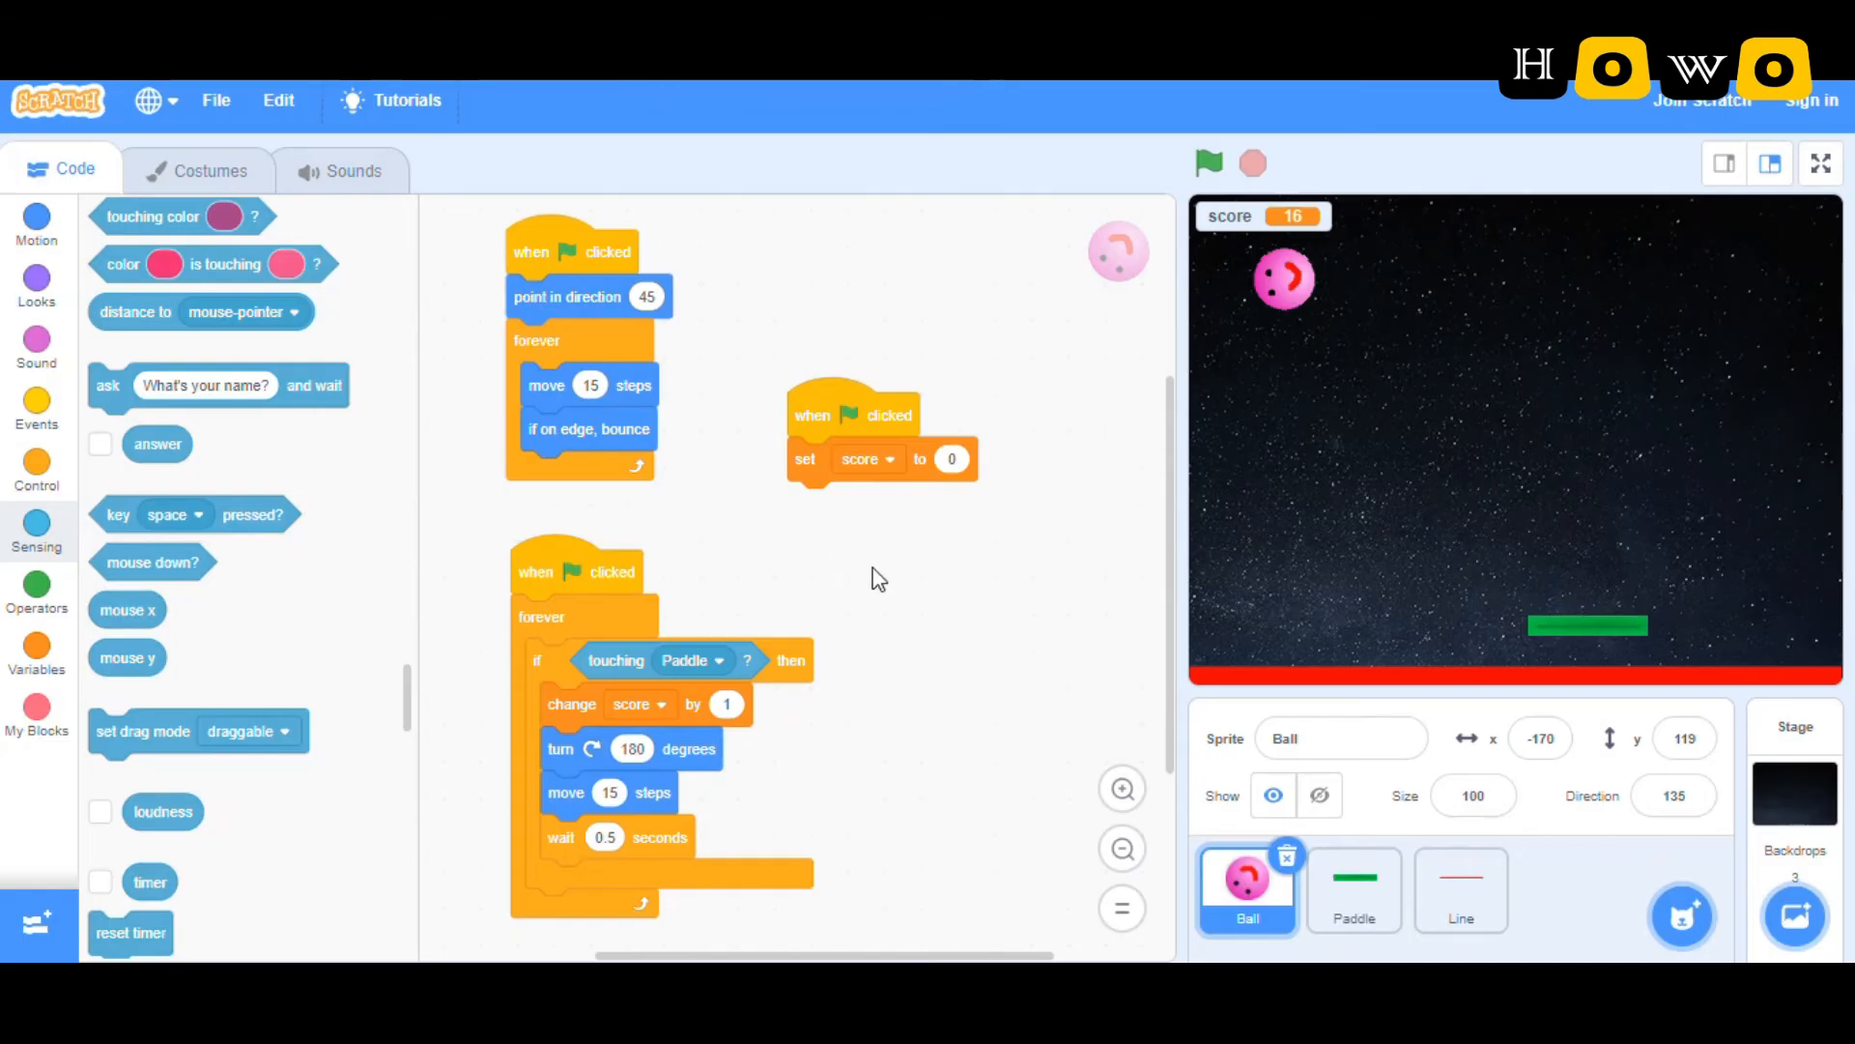
{"action": "mouse_move", "coordinate": [988, 721]}
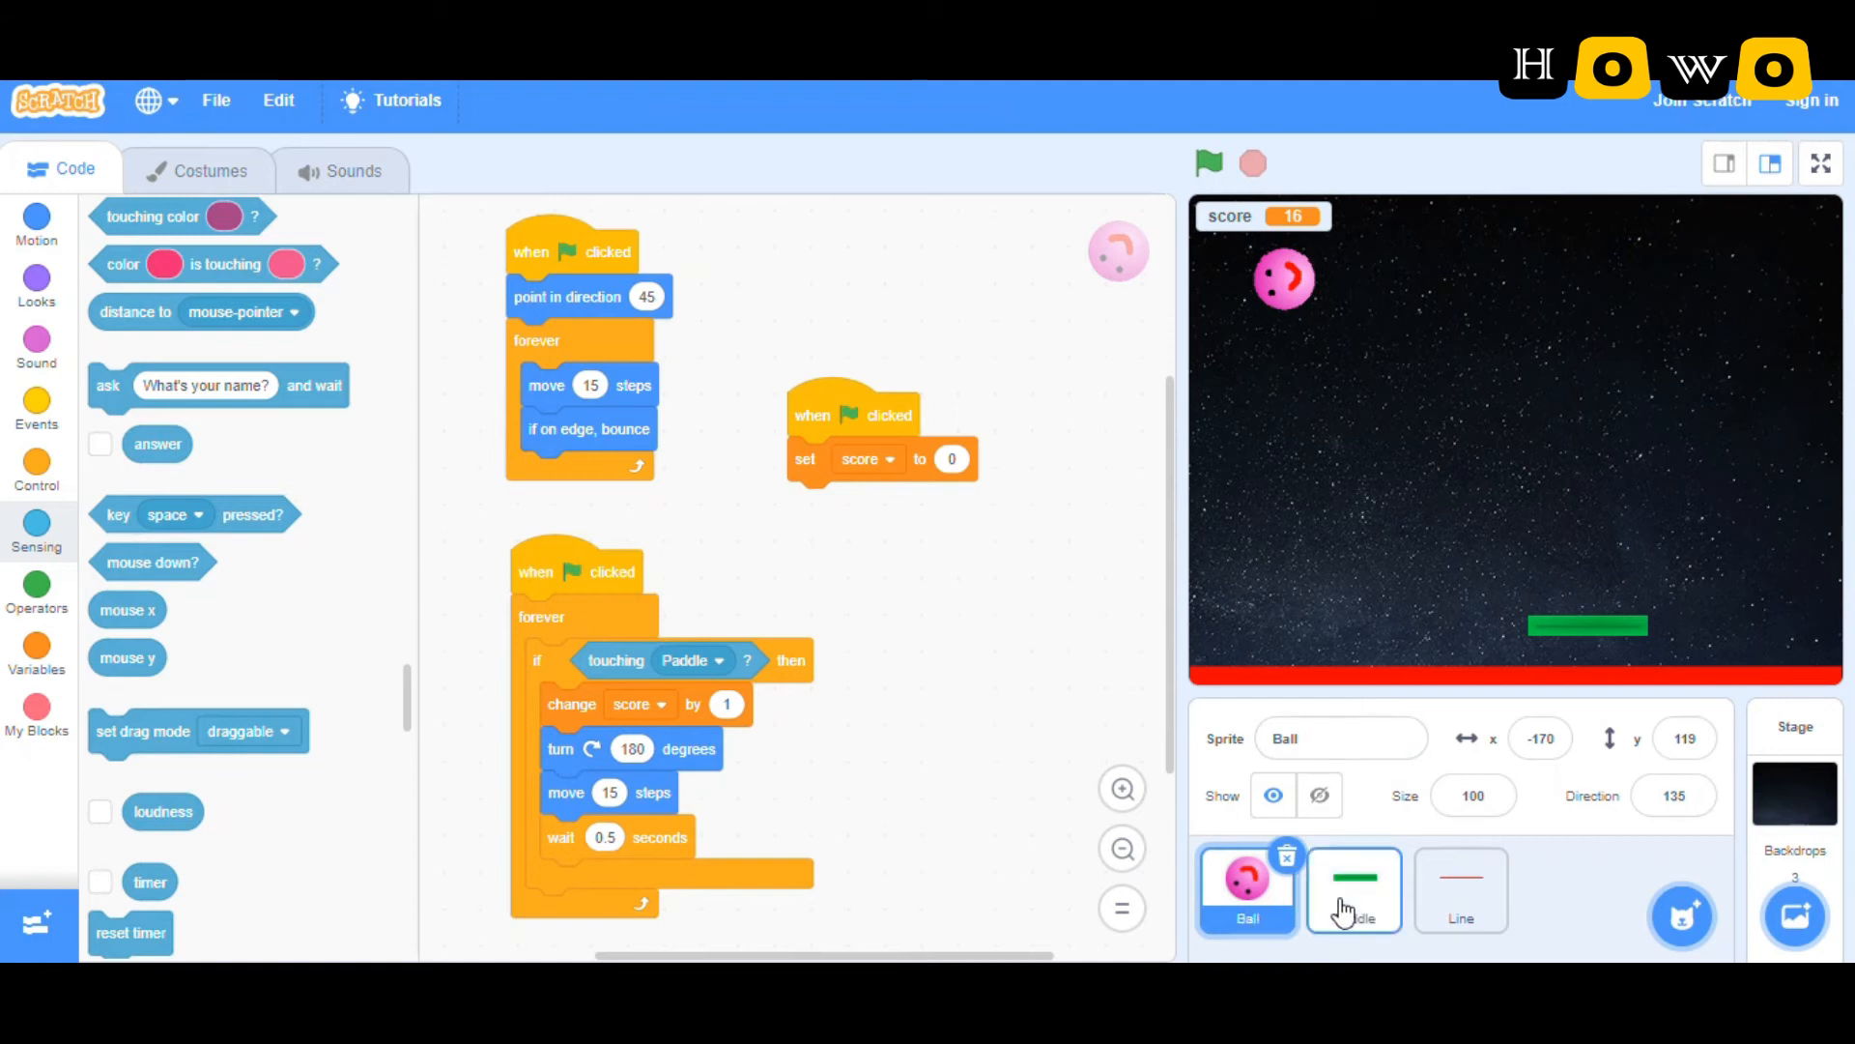
{"action": "left_click", "coordinate": [1461, 890]}
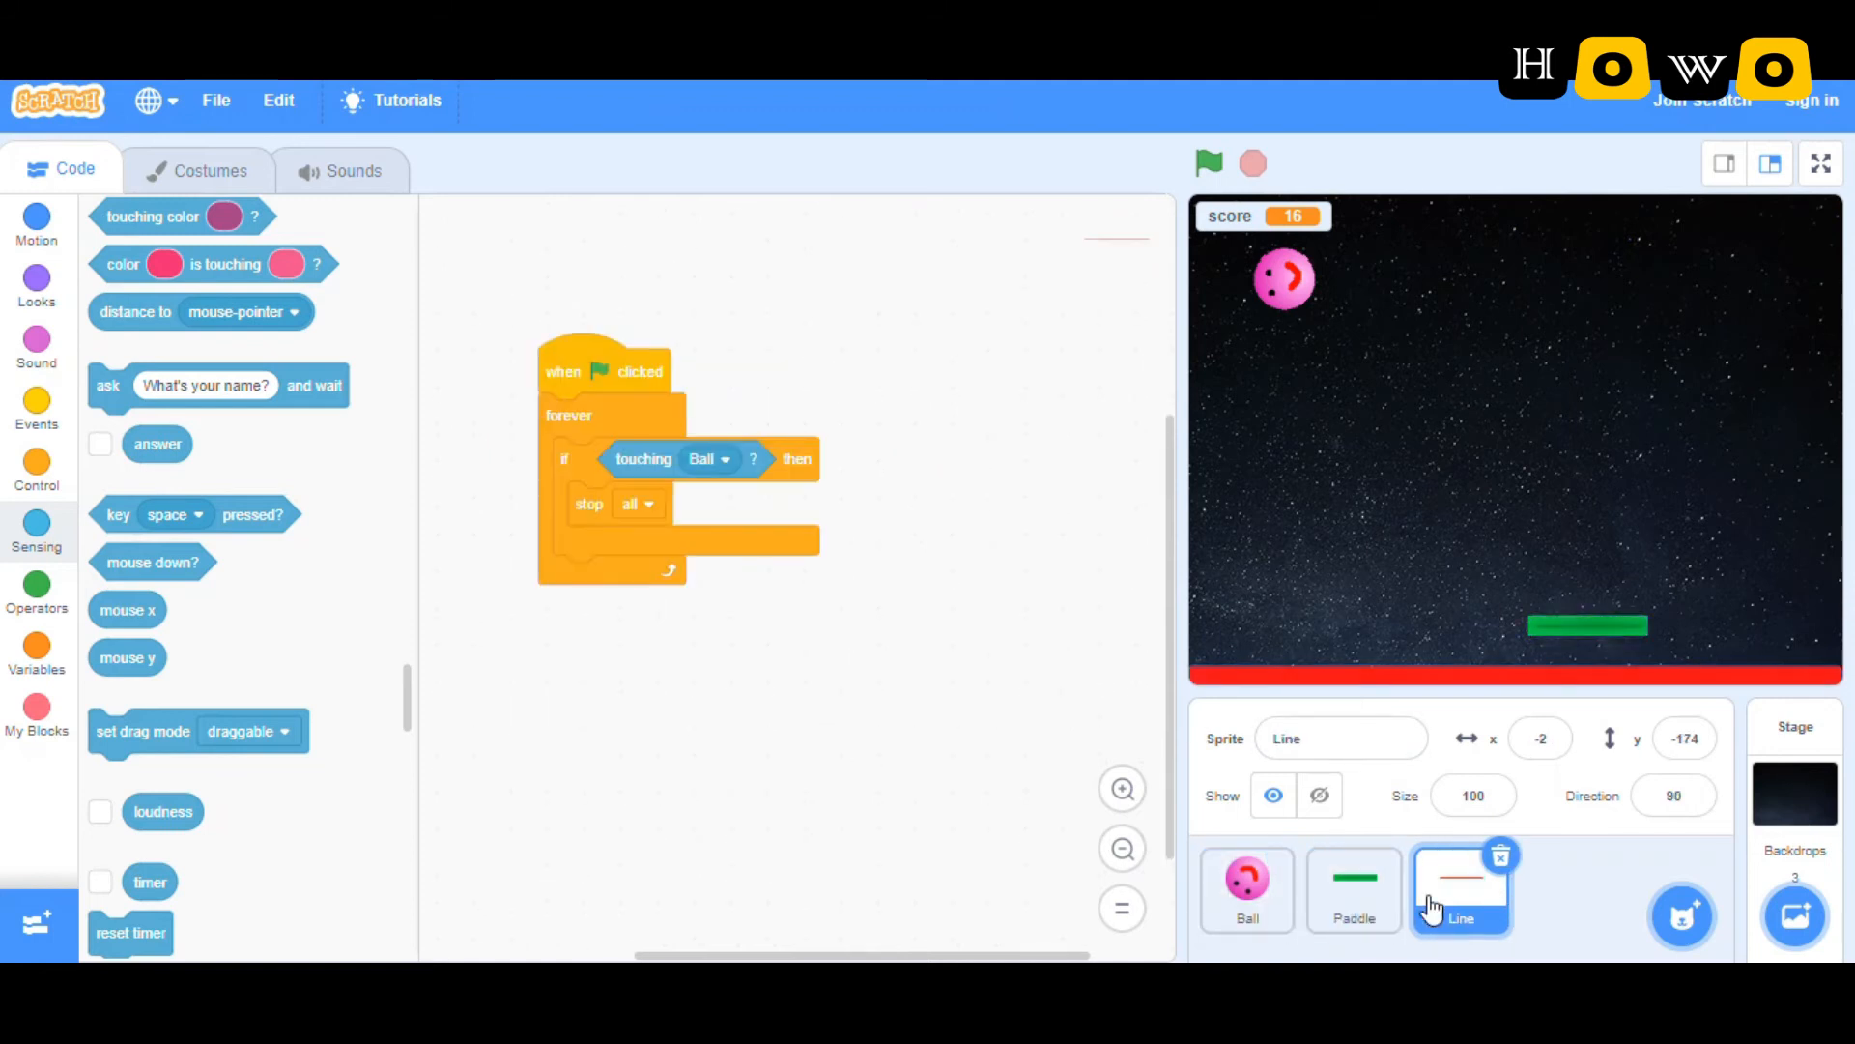
{"action": "left_click", "coordinate": [1246, 889]}
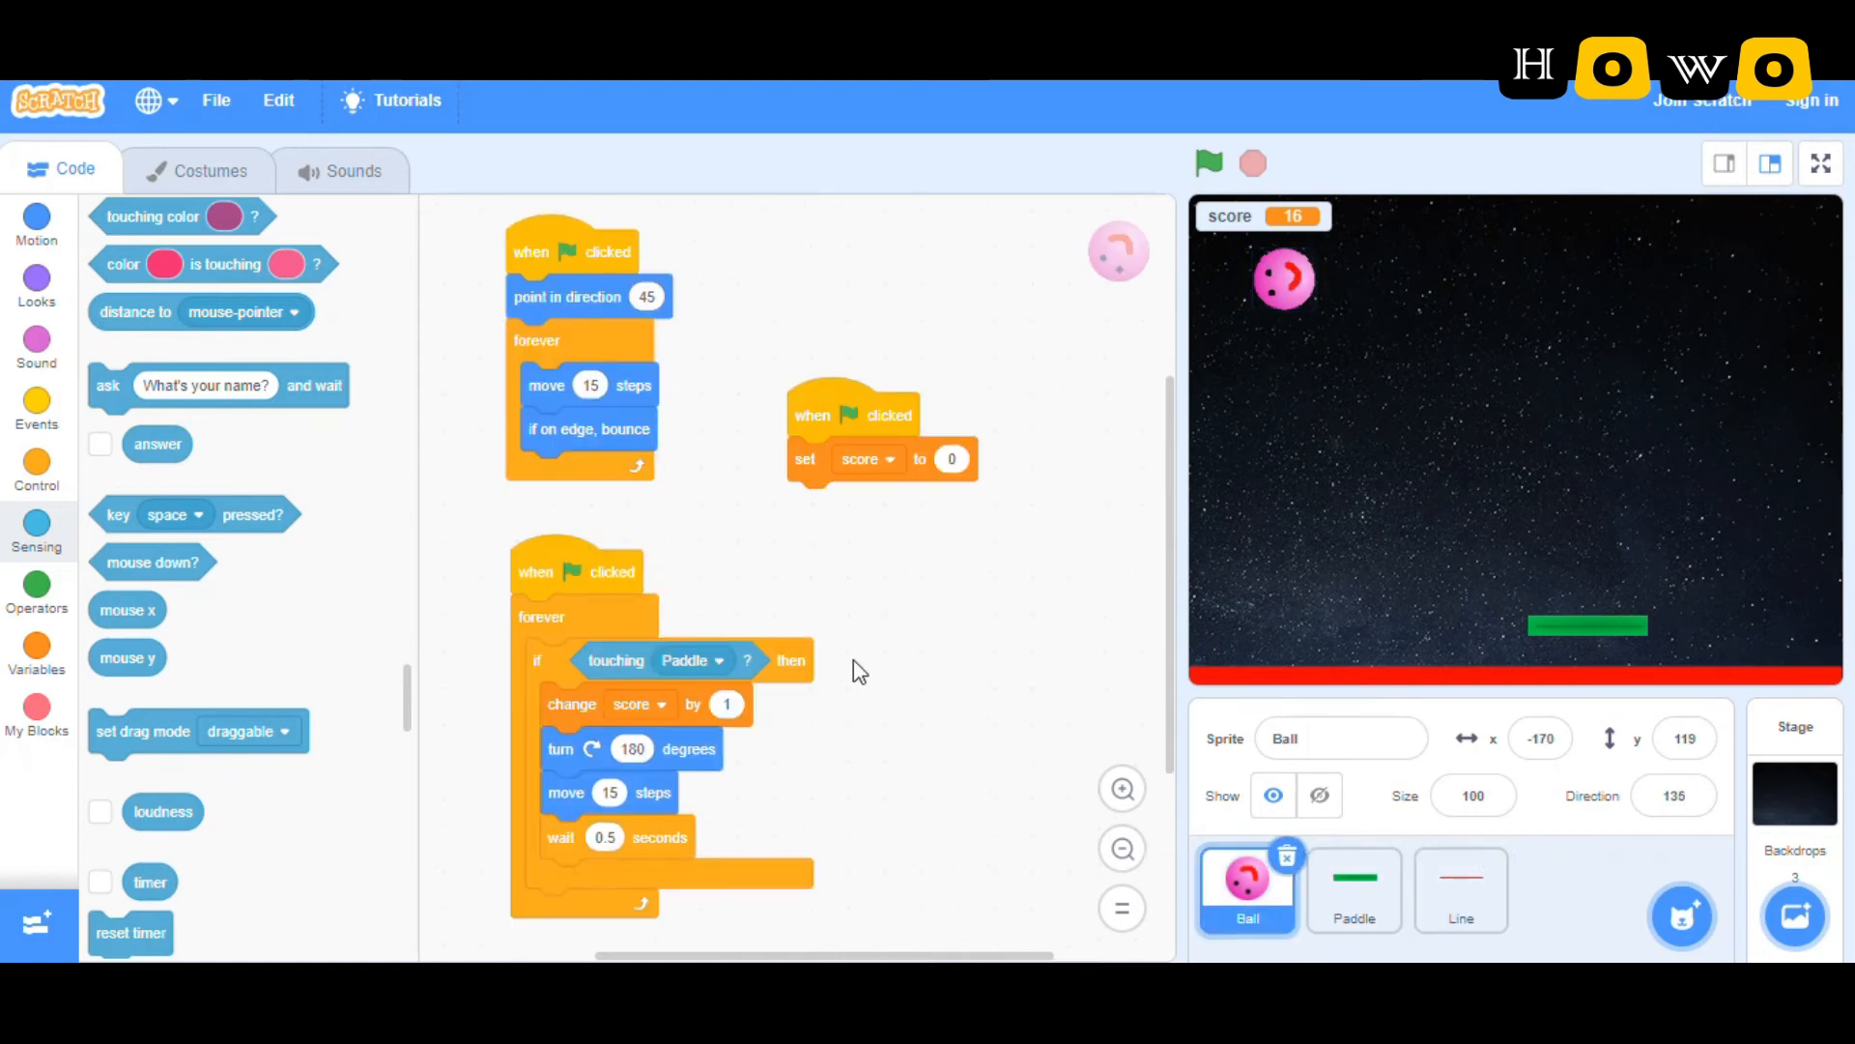
{"action": "left_click", "coordinate": [1121, 789]}
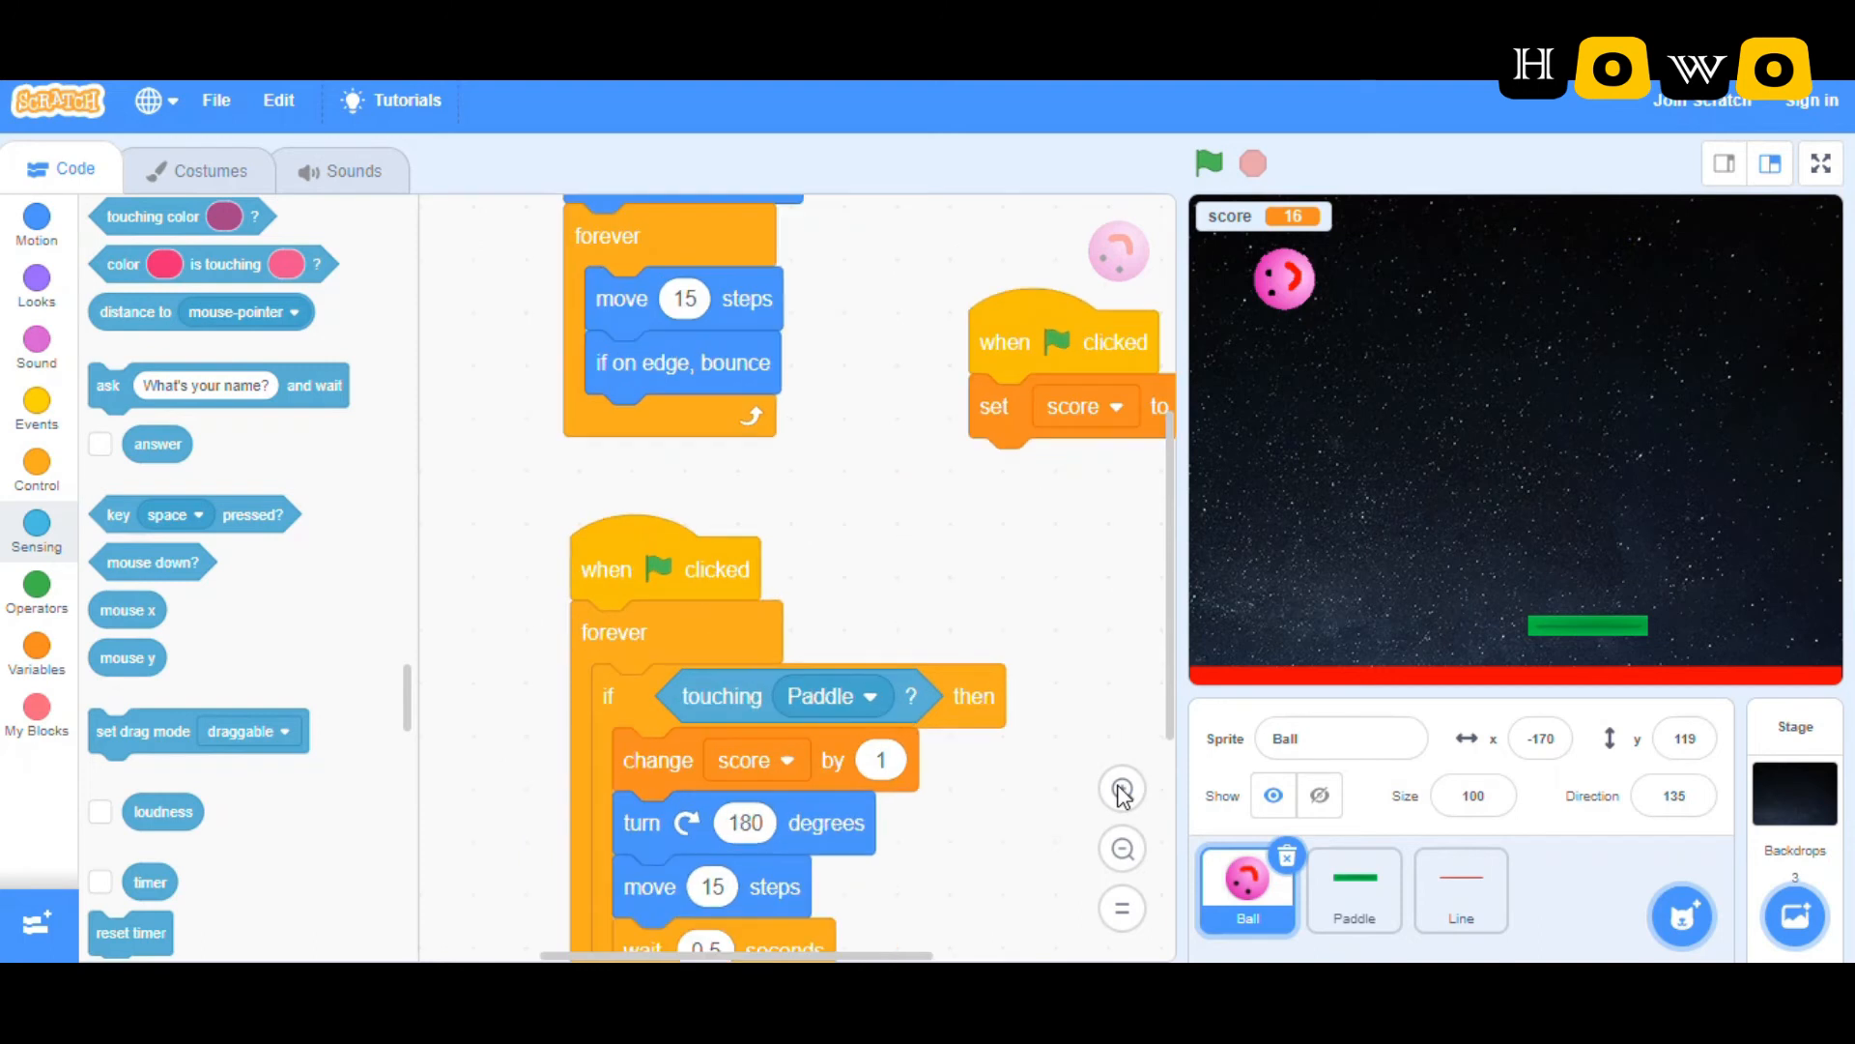
{"action": "left_click", "coordinate": [1121, 789]}
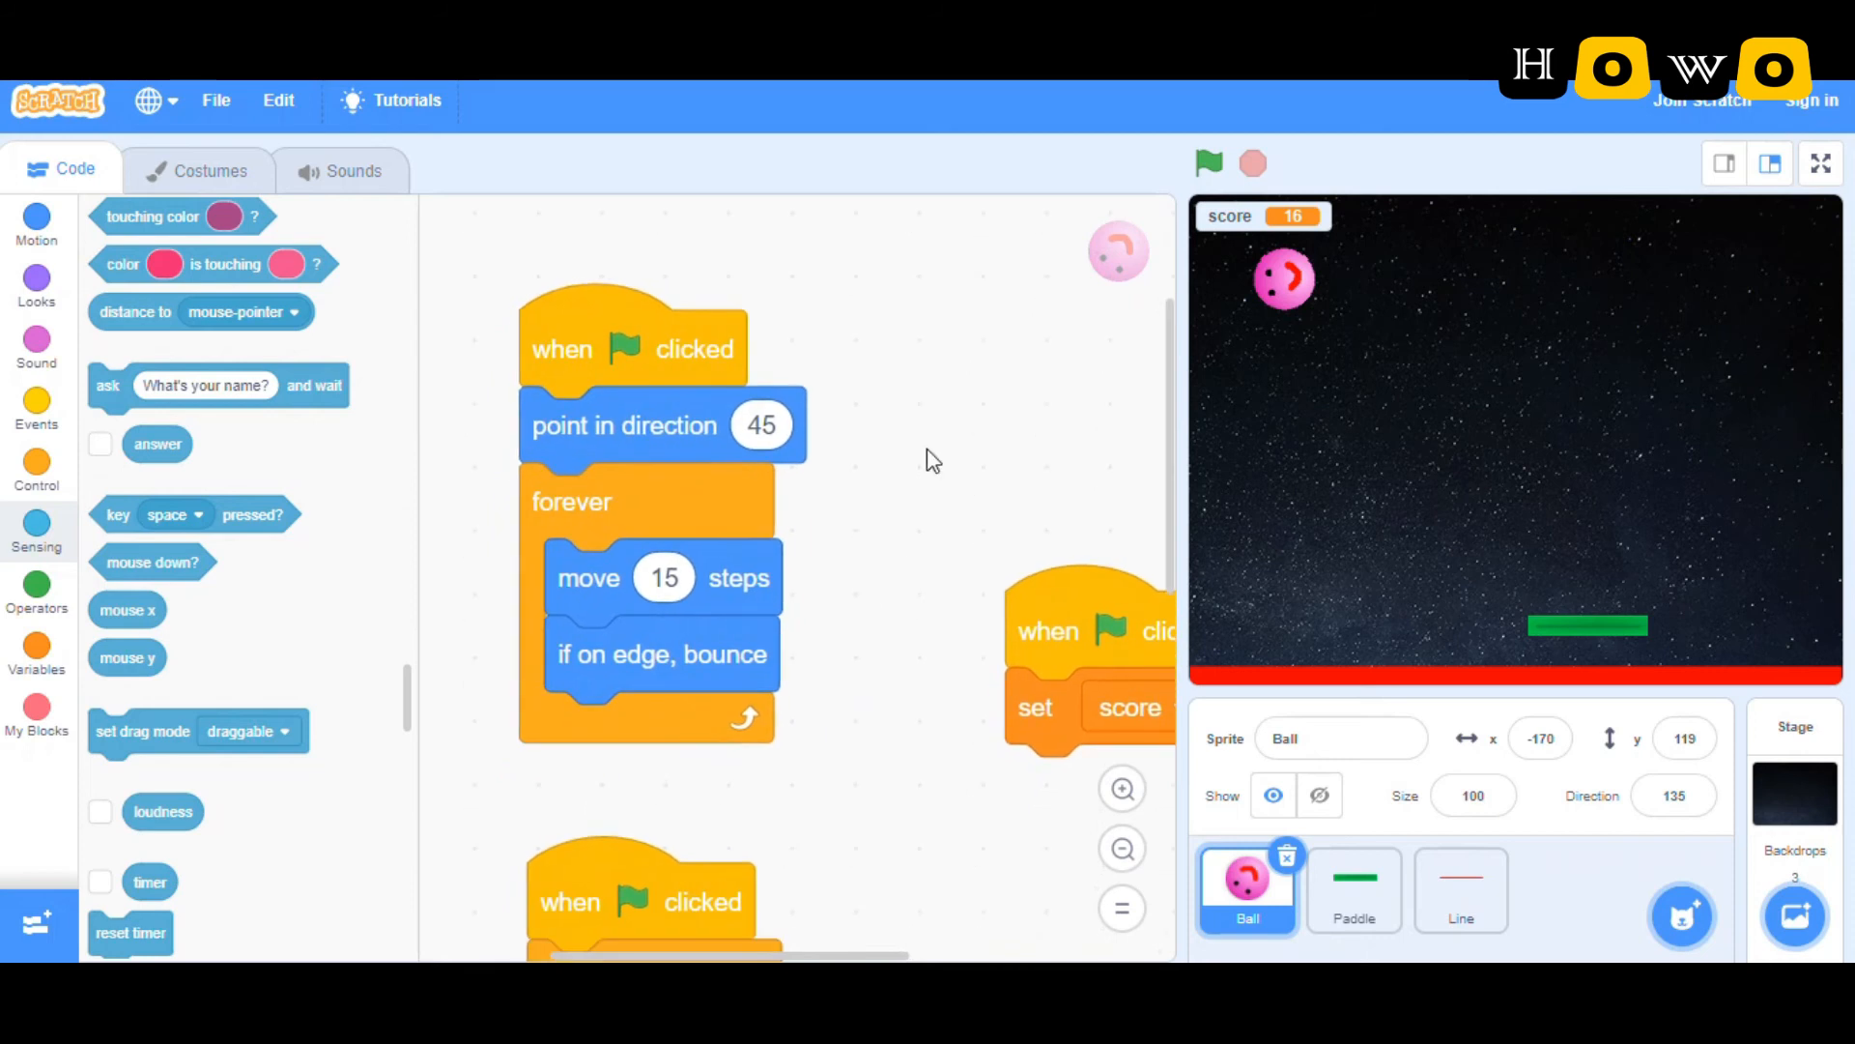
{"action": "mouse_move", "coordinate": [969, 375]}
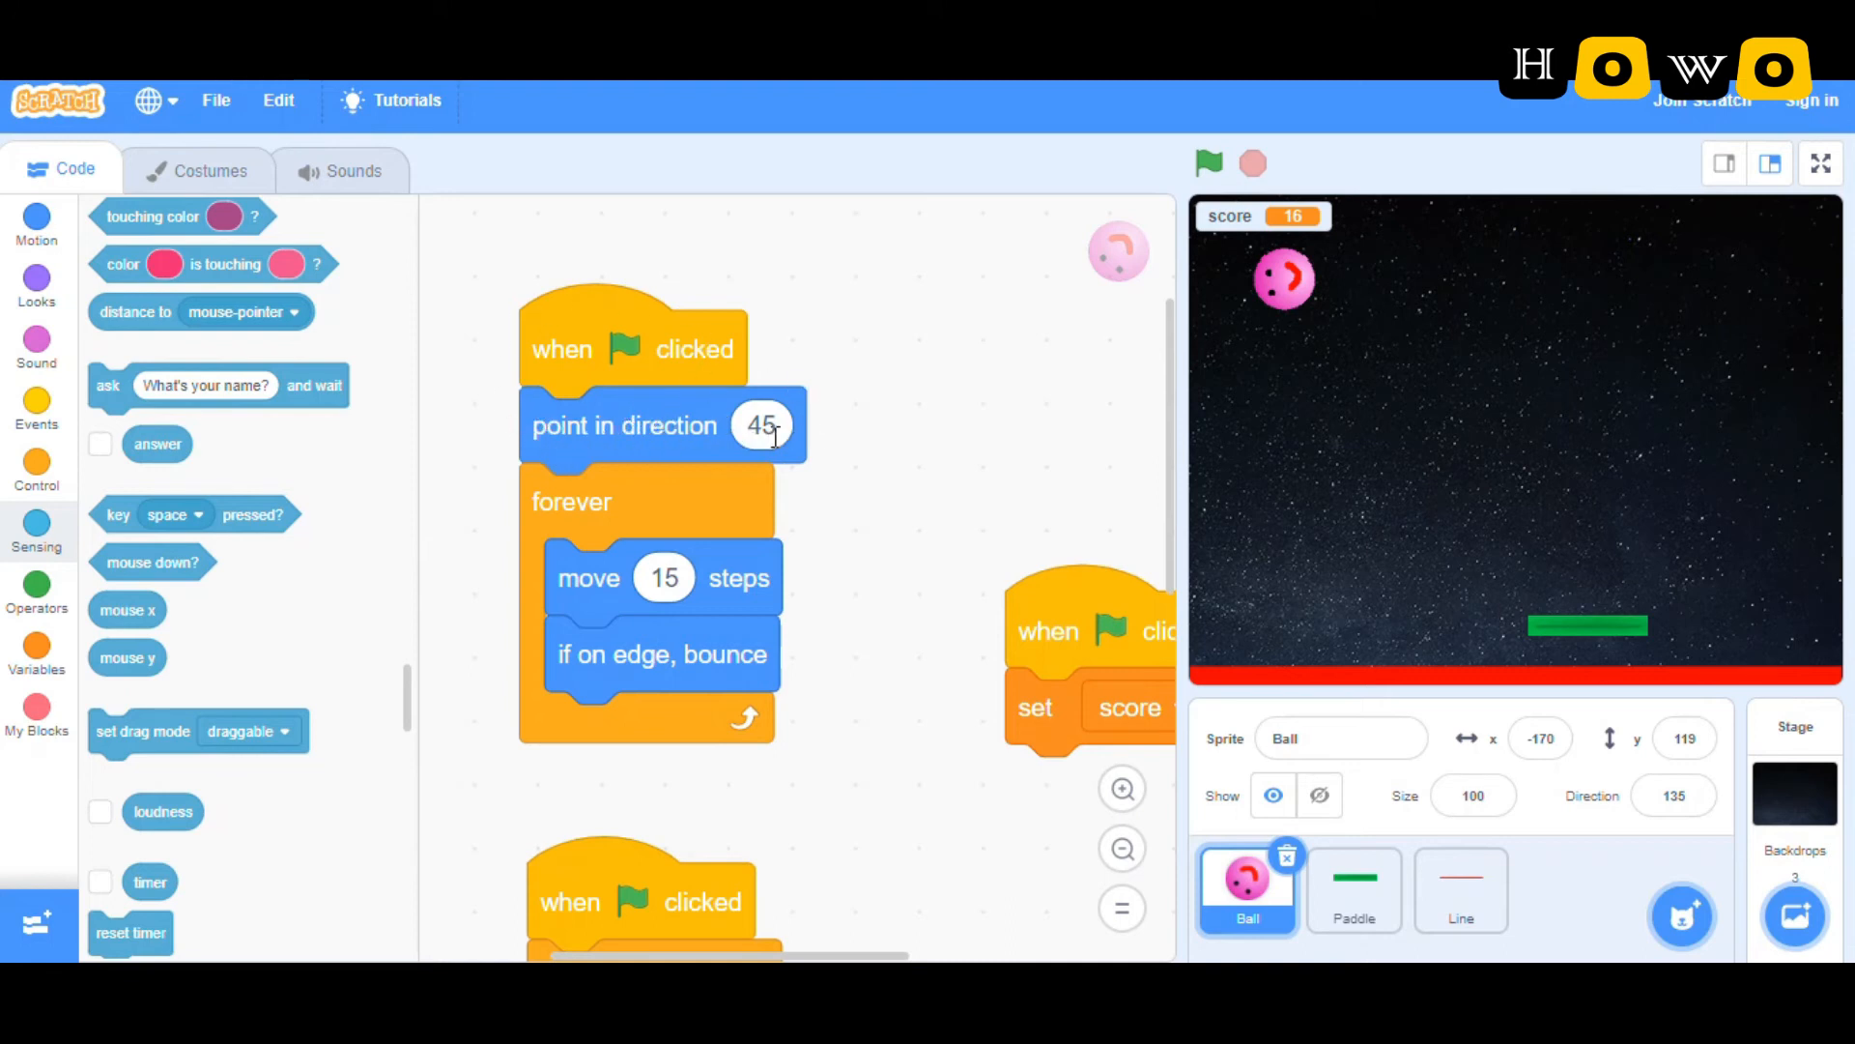
{"action": "mouse_move", "coordinate": [1263, 322]}
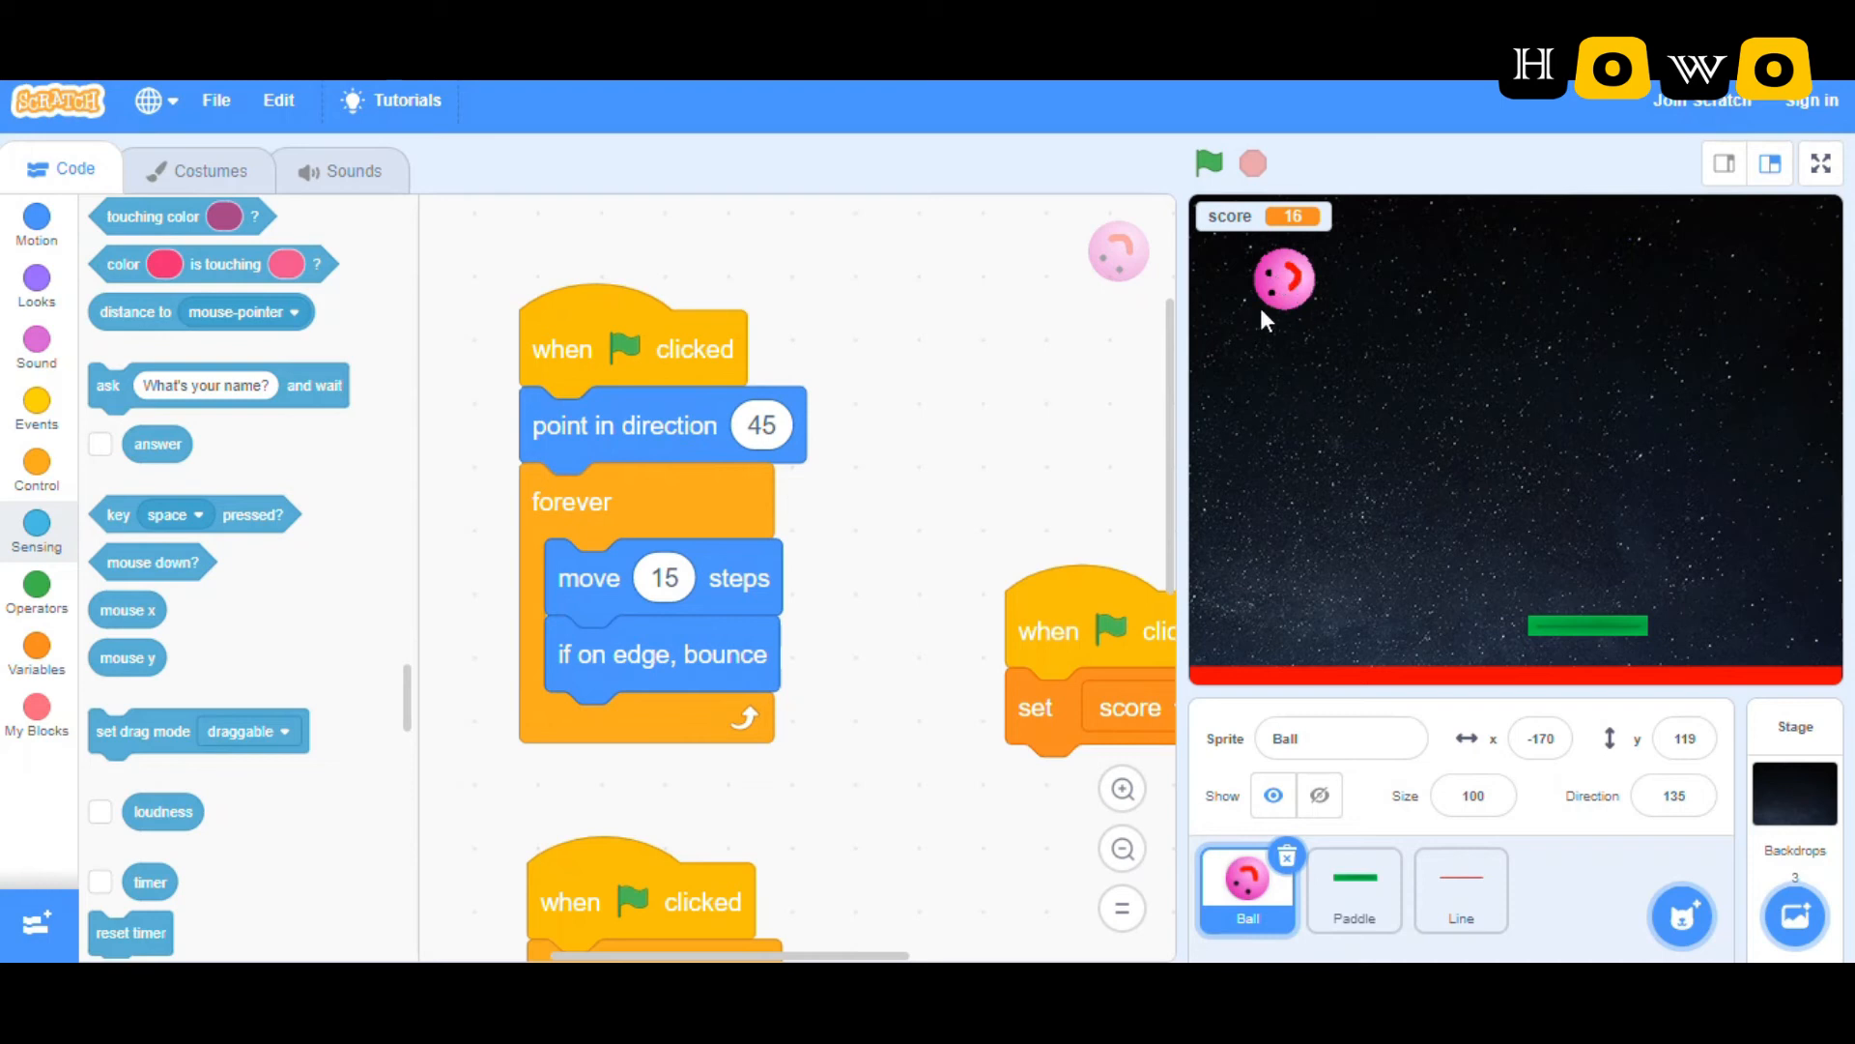
{"action": "mouse_move", "coordinate": [896, 564]}
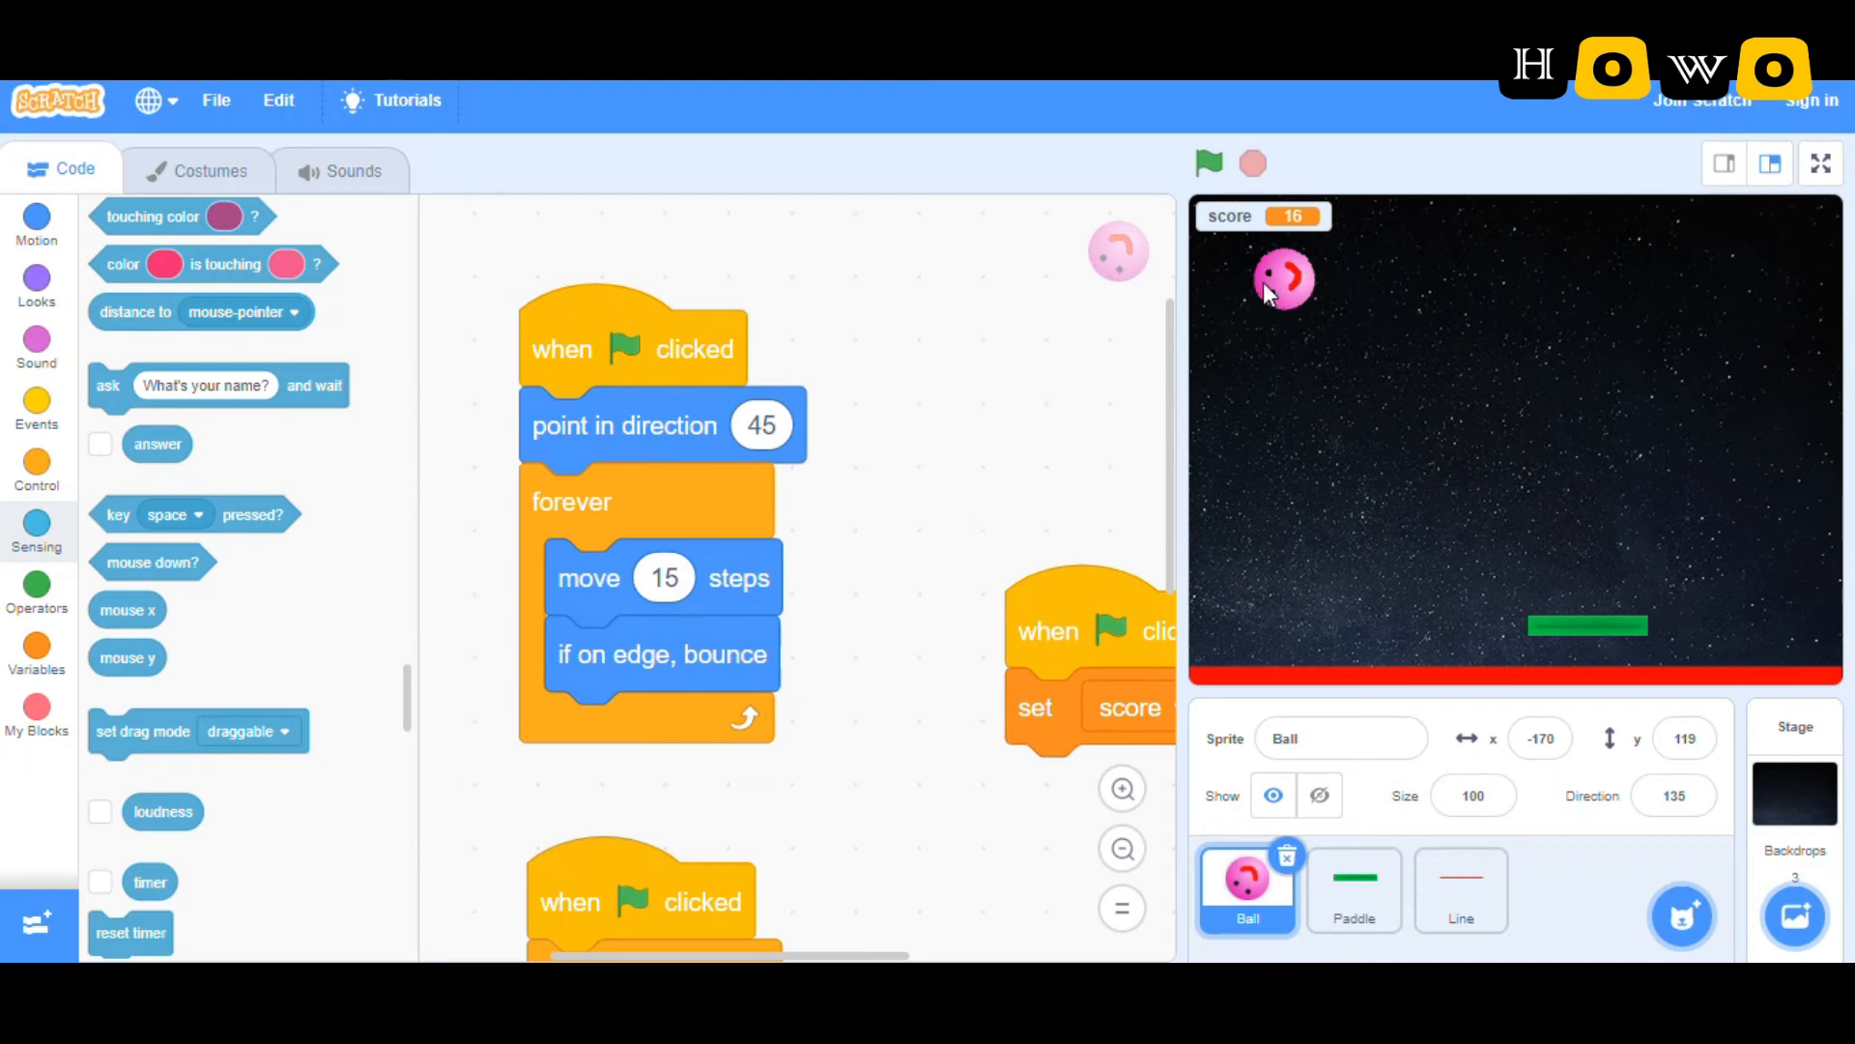
{"action": "mouse_move", "coordinate": [1491, 127]}
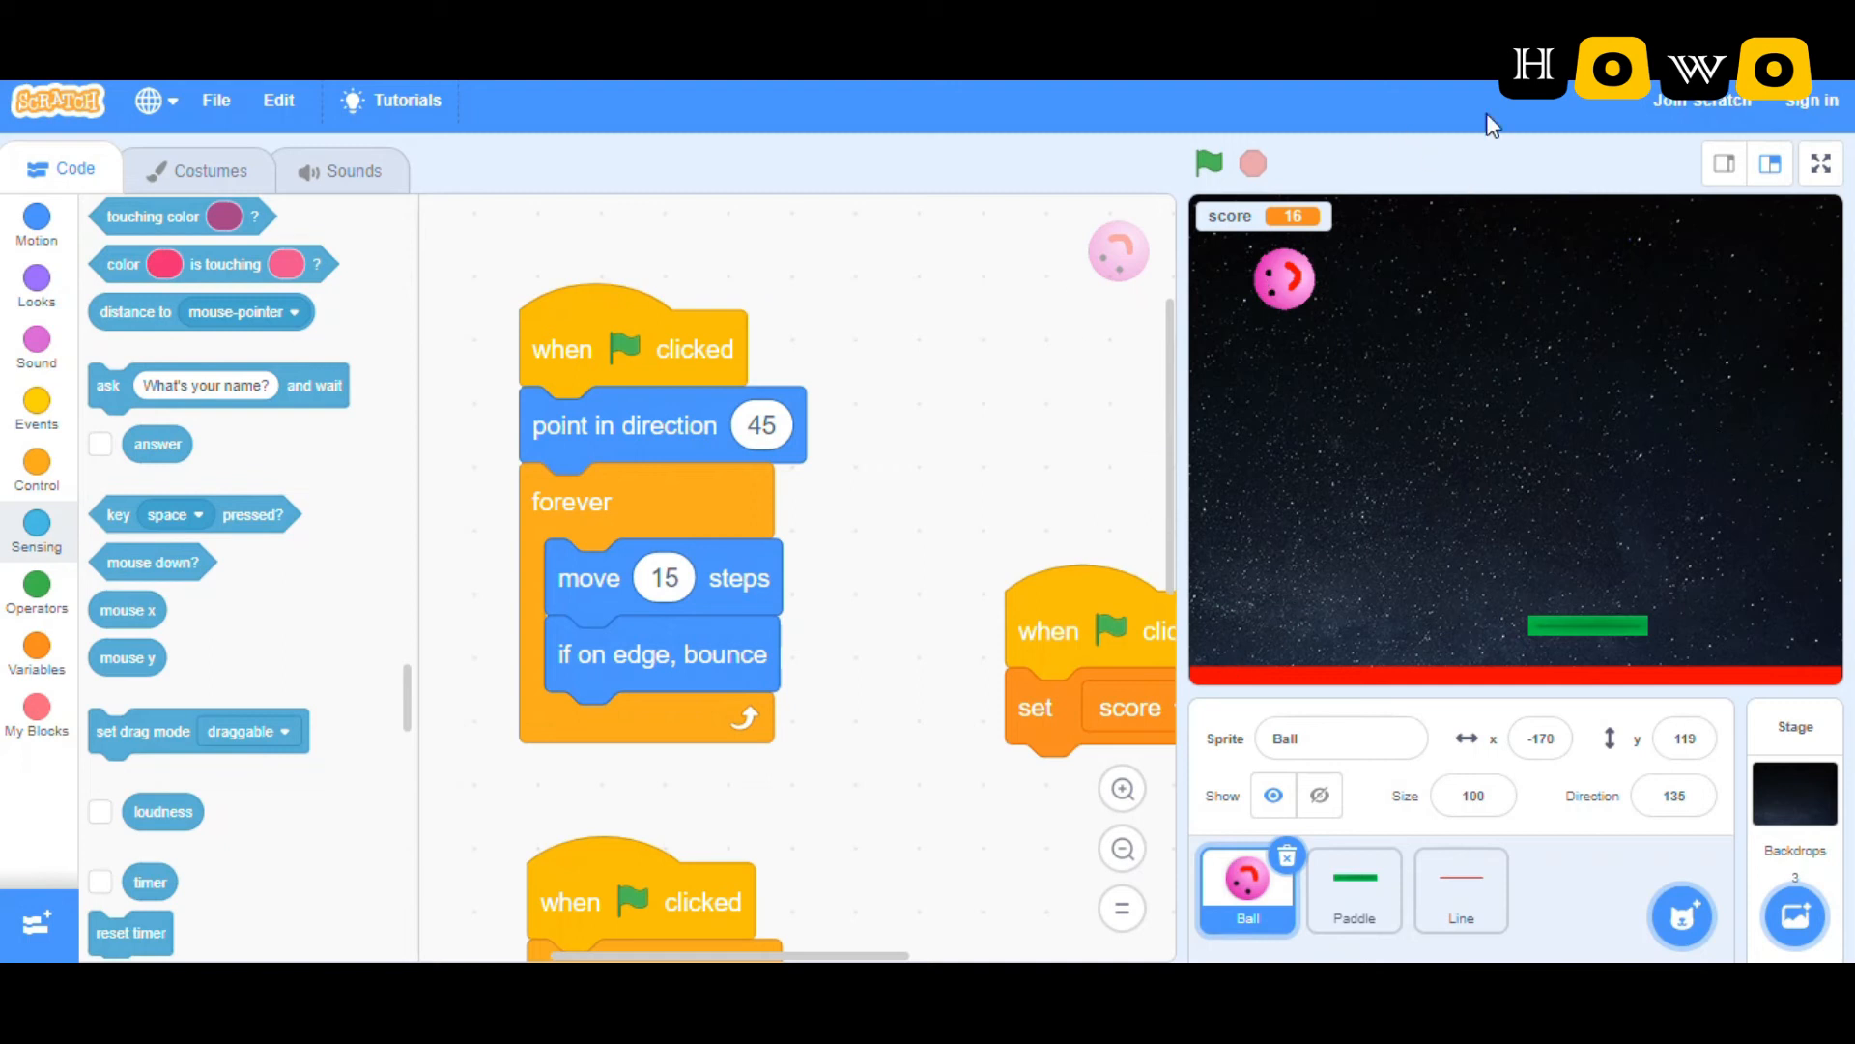
{"action": "mouse_move", "coordinate": [737, 459]}
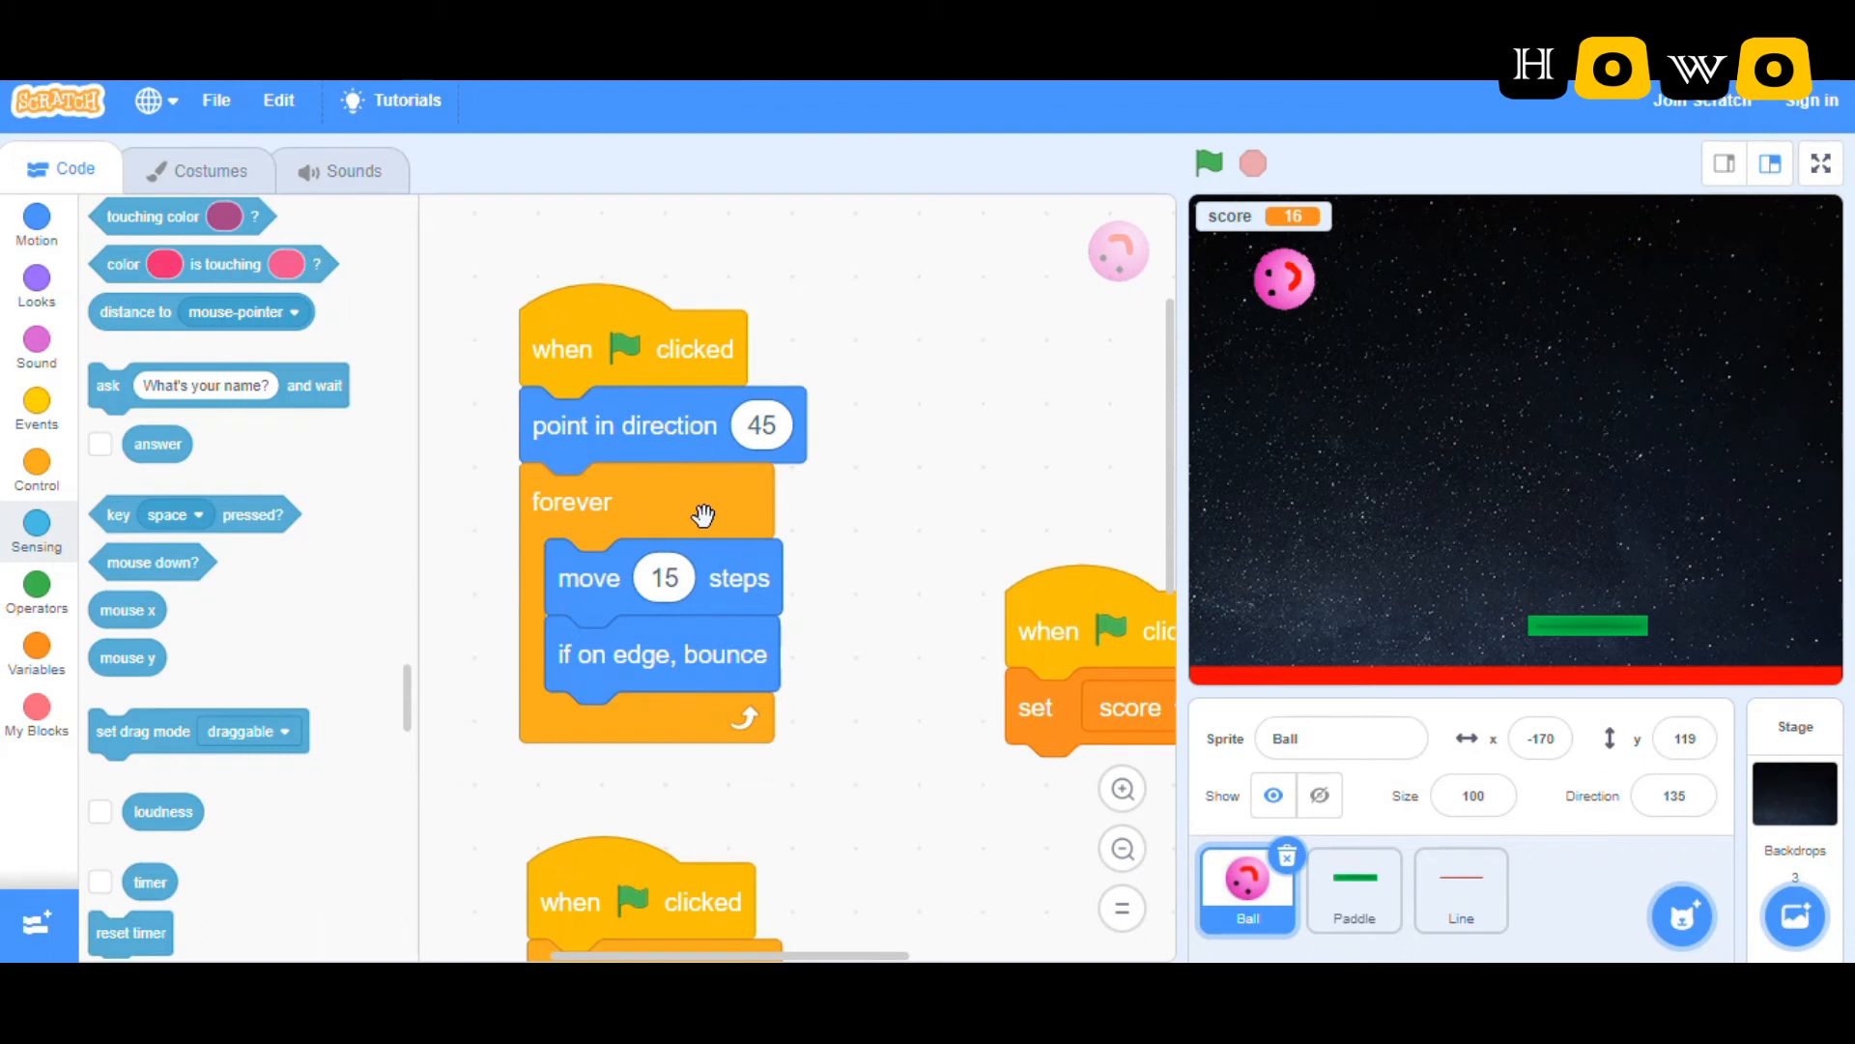
{"action": "mouse_move", "coordinate": [552, 603]}
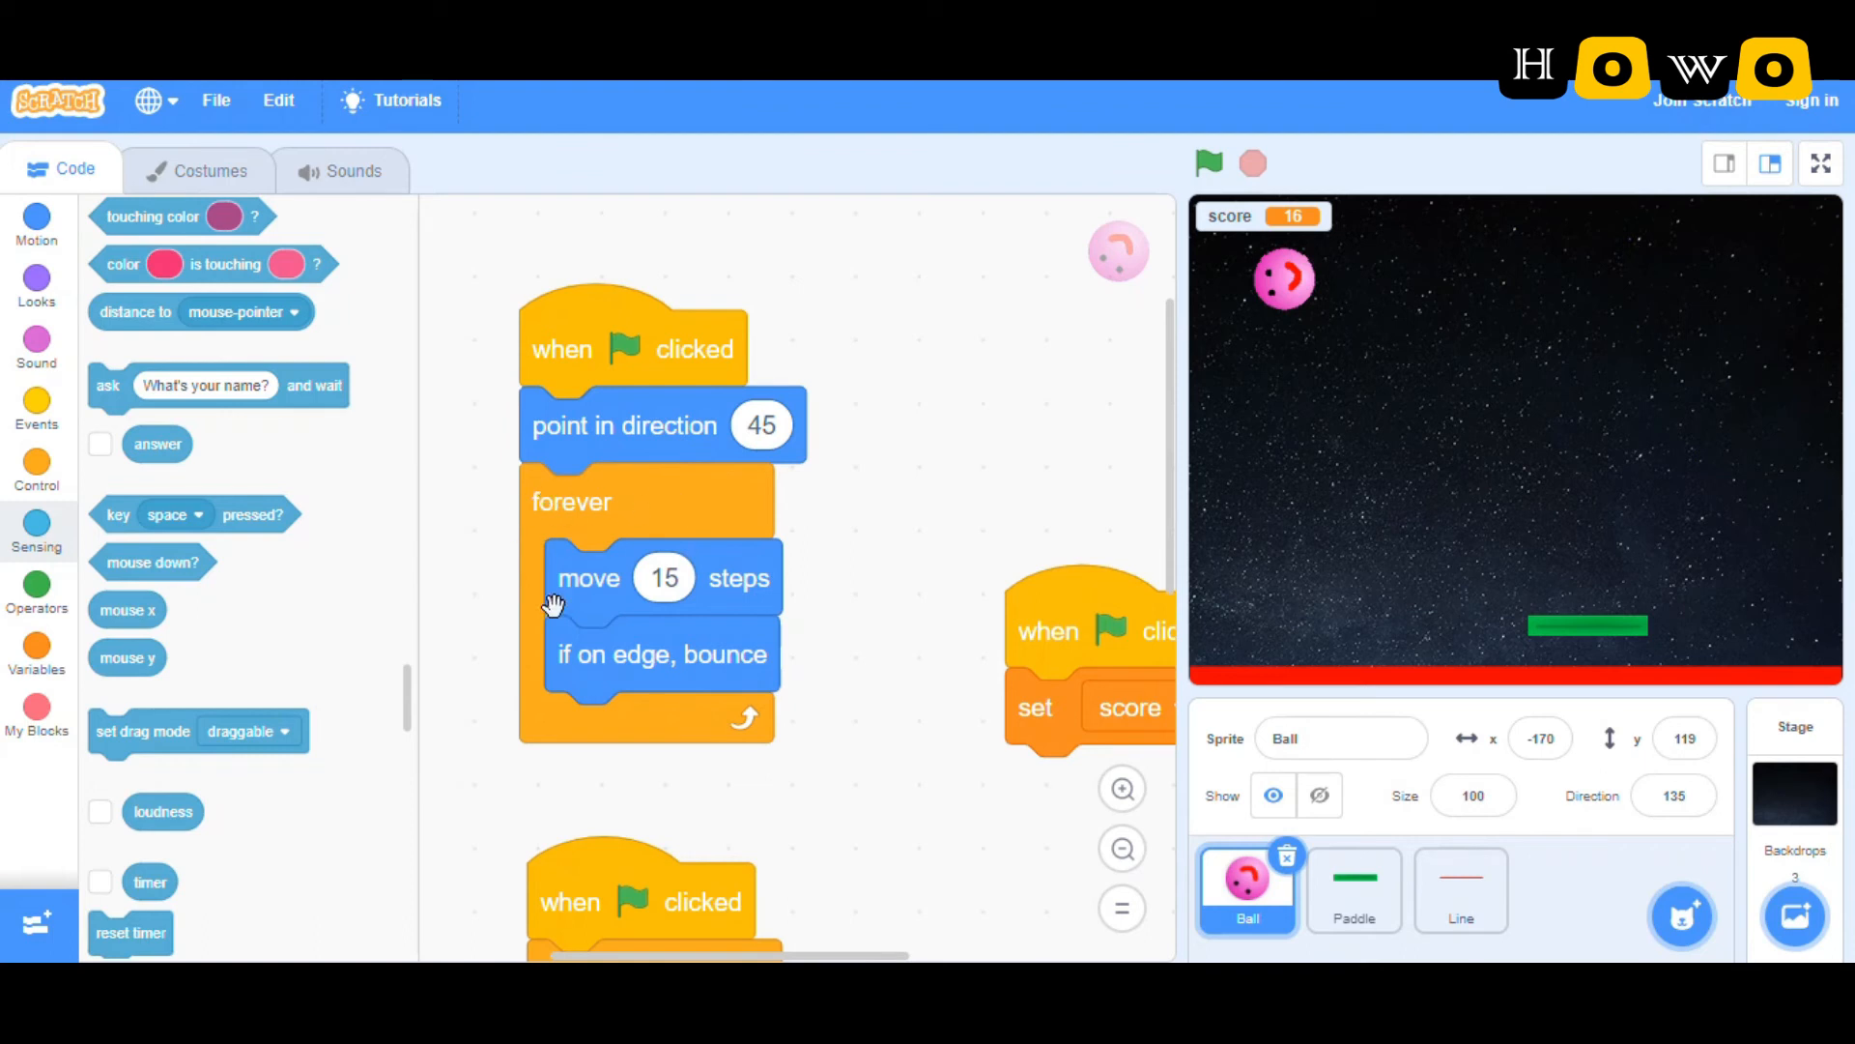
{"action": "mouse_move", "coordinate": [1266, 310]}
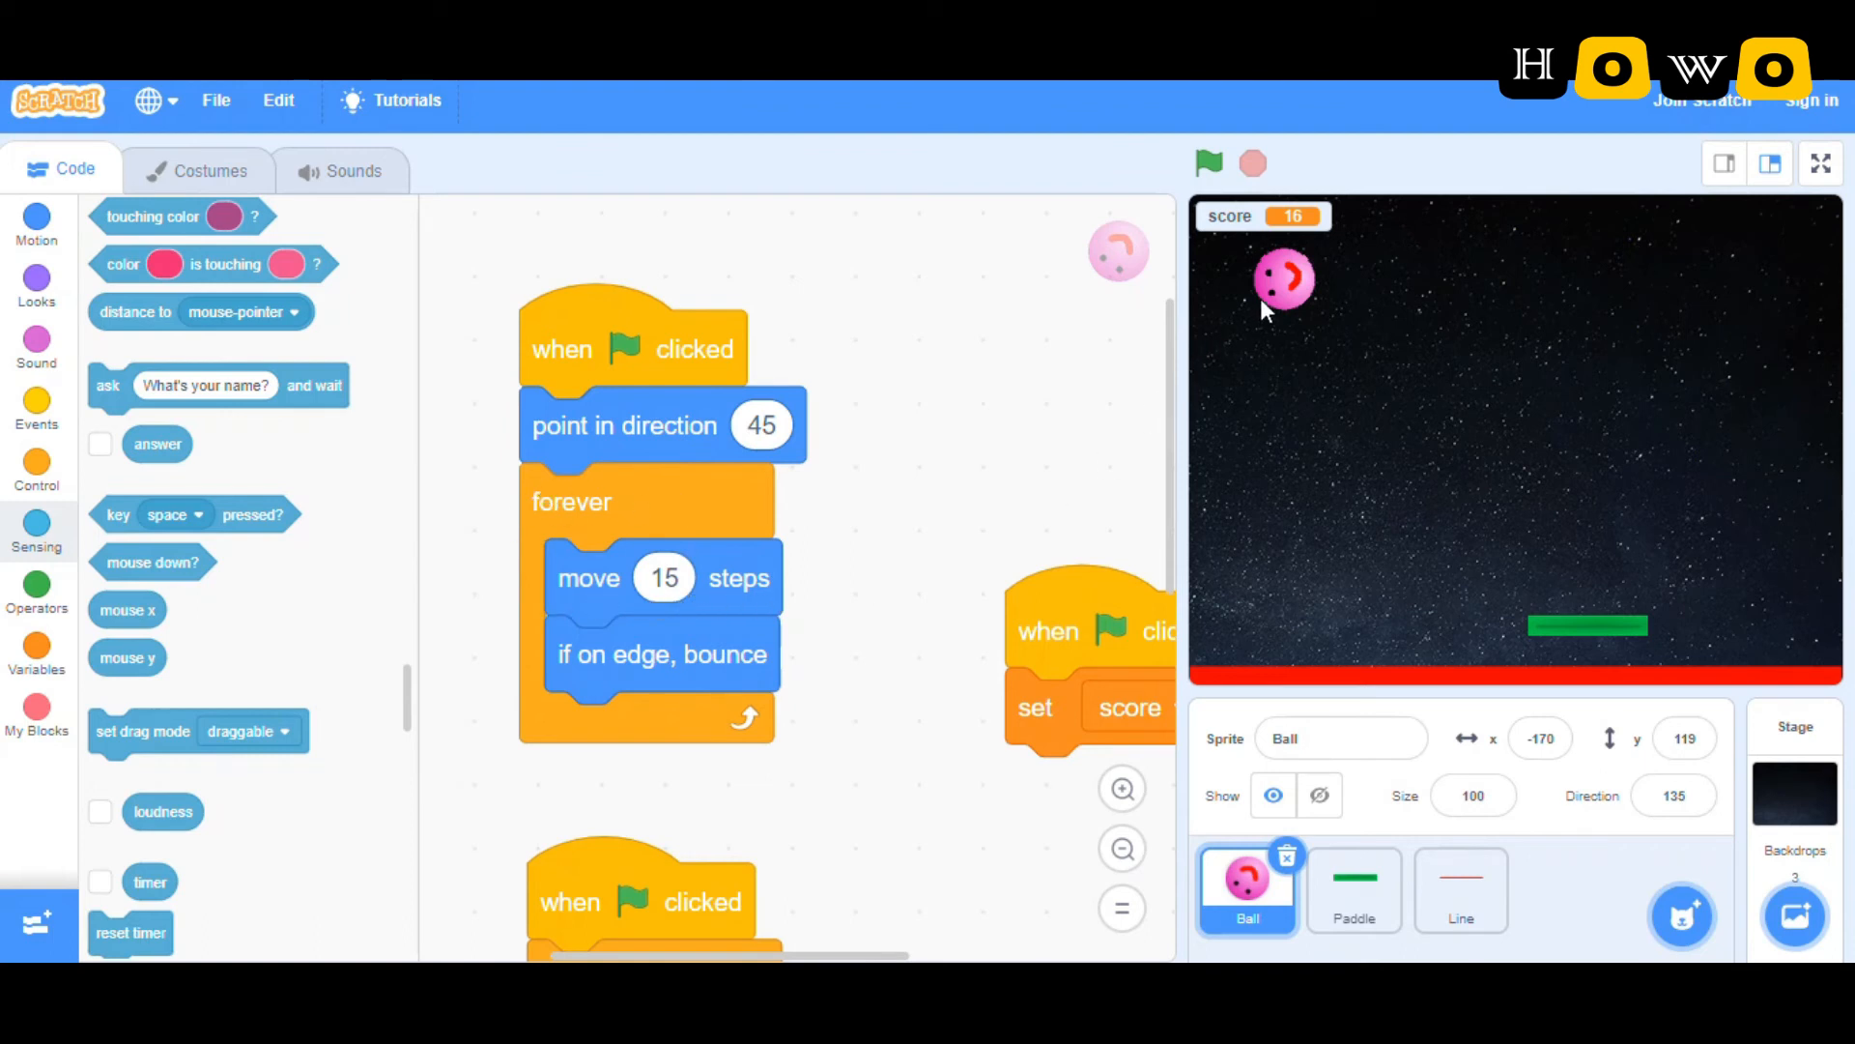
{"action": "mouse_move", "coordinate": [692, 680]}
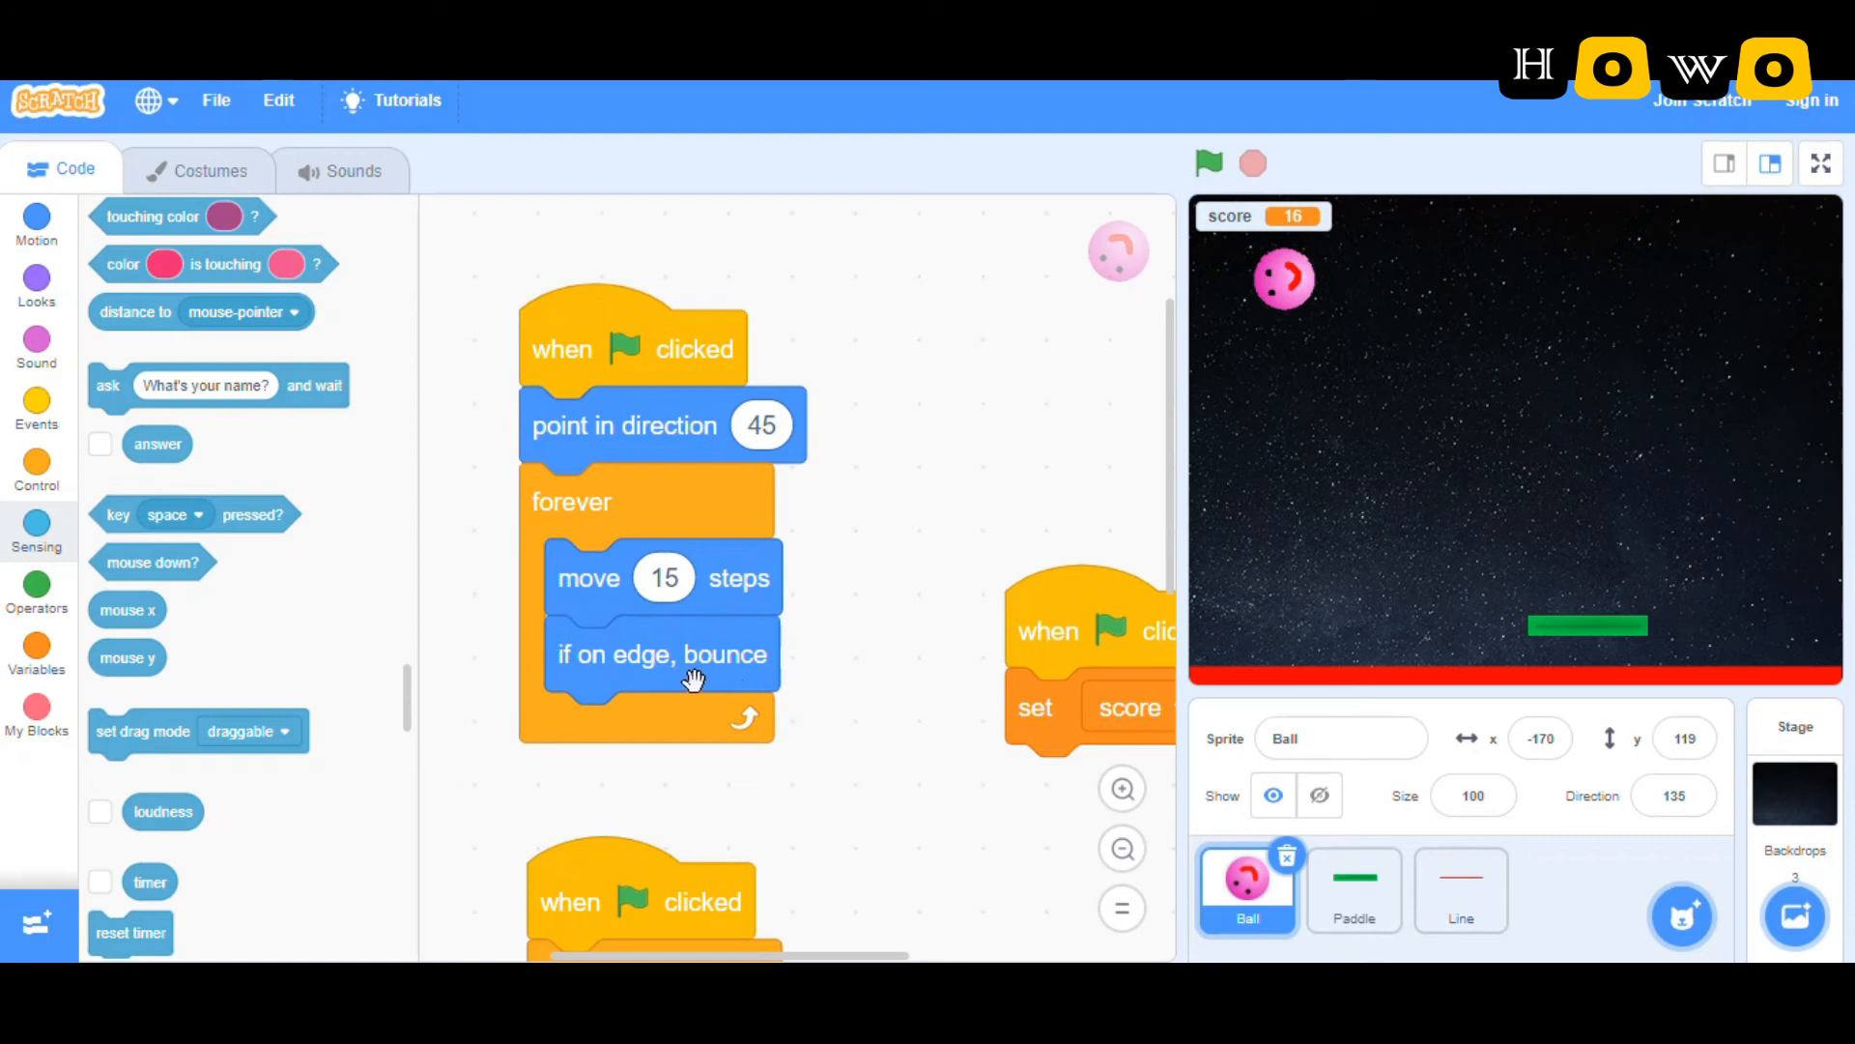
{"action": "mouse_move", "coordinate": [1166, 132]}
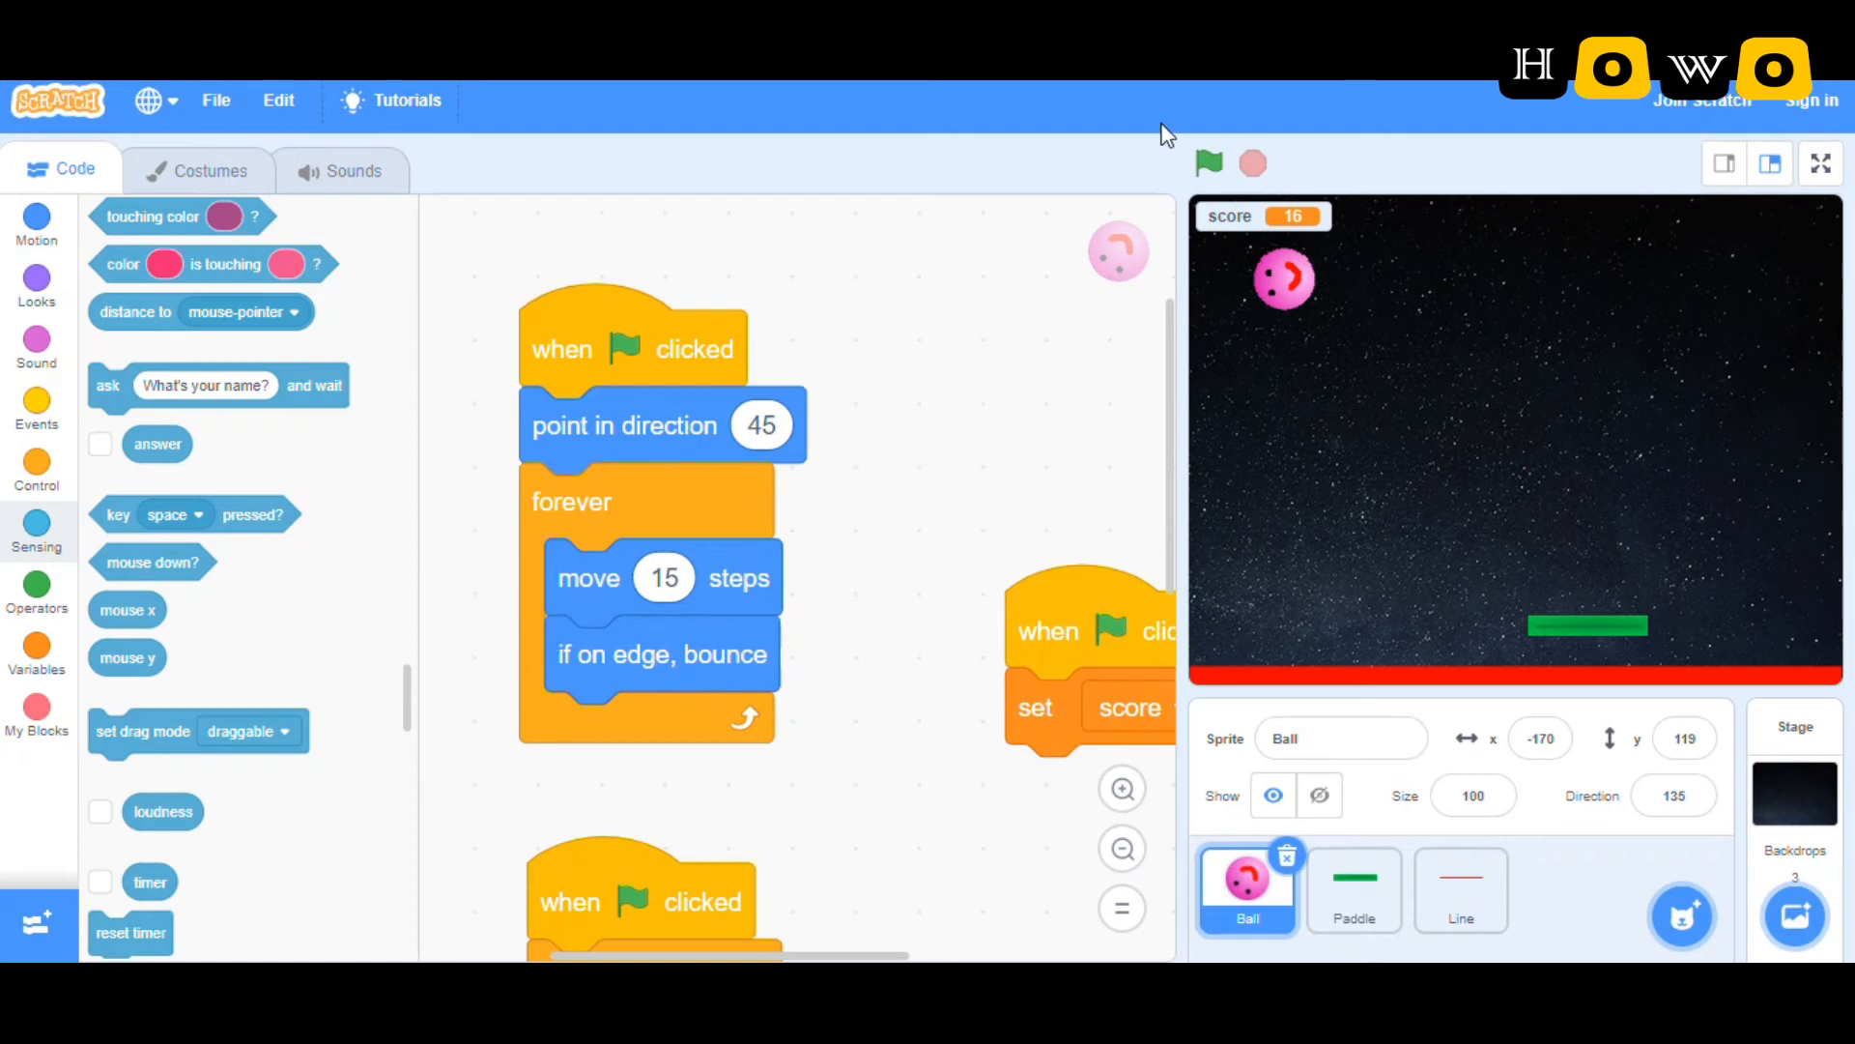
{"action": "mouse_move", "coordinate": [1285, 481]}
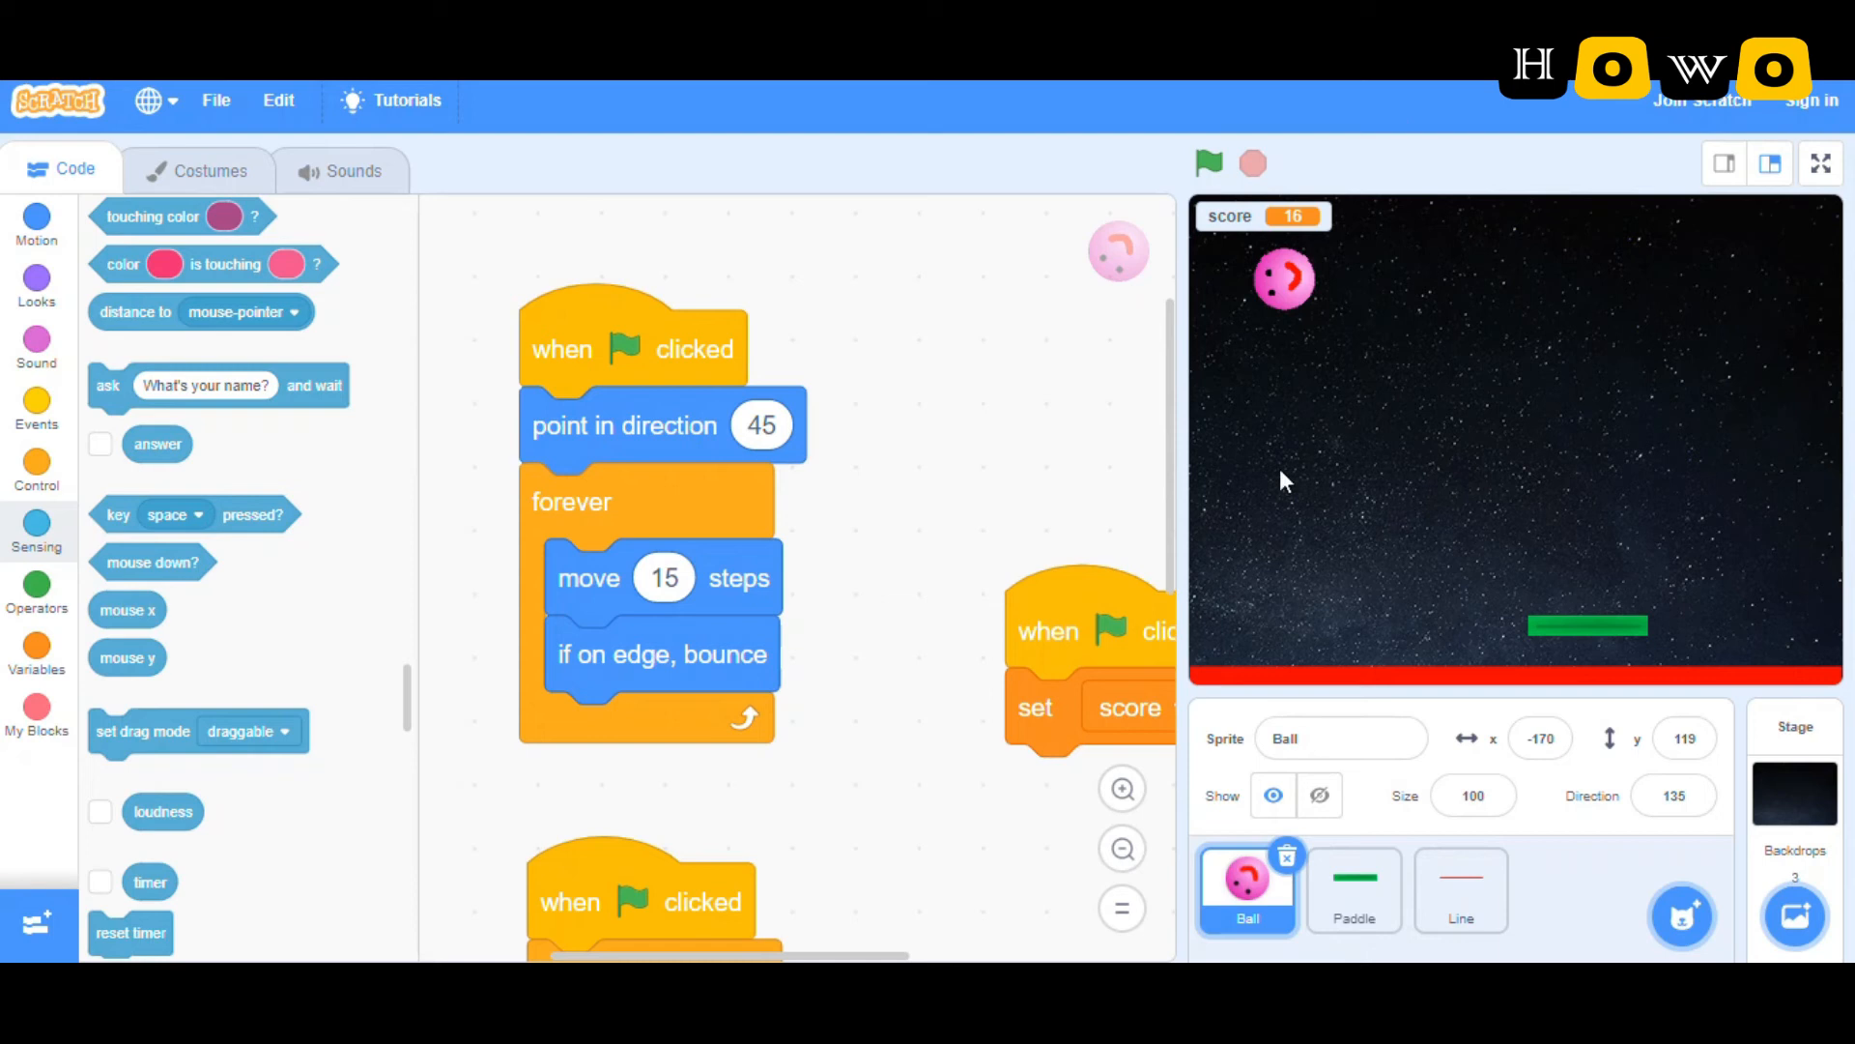
{"action": "mouse_move", "coordinate": [1329, 639]}
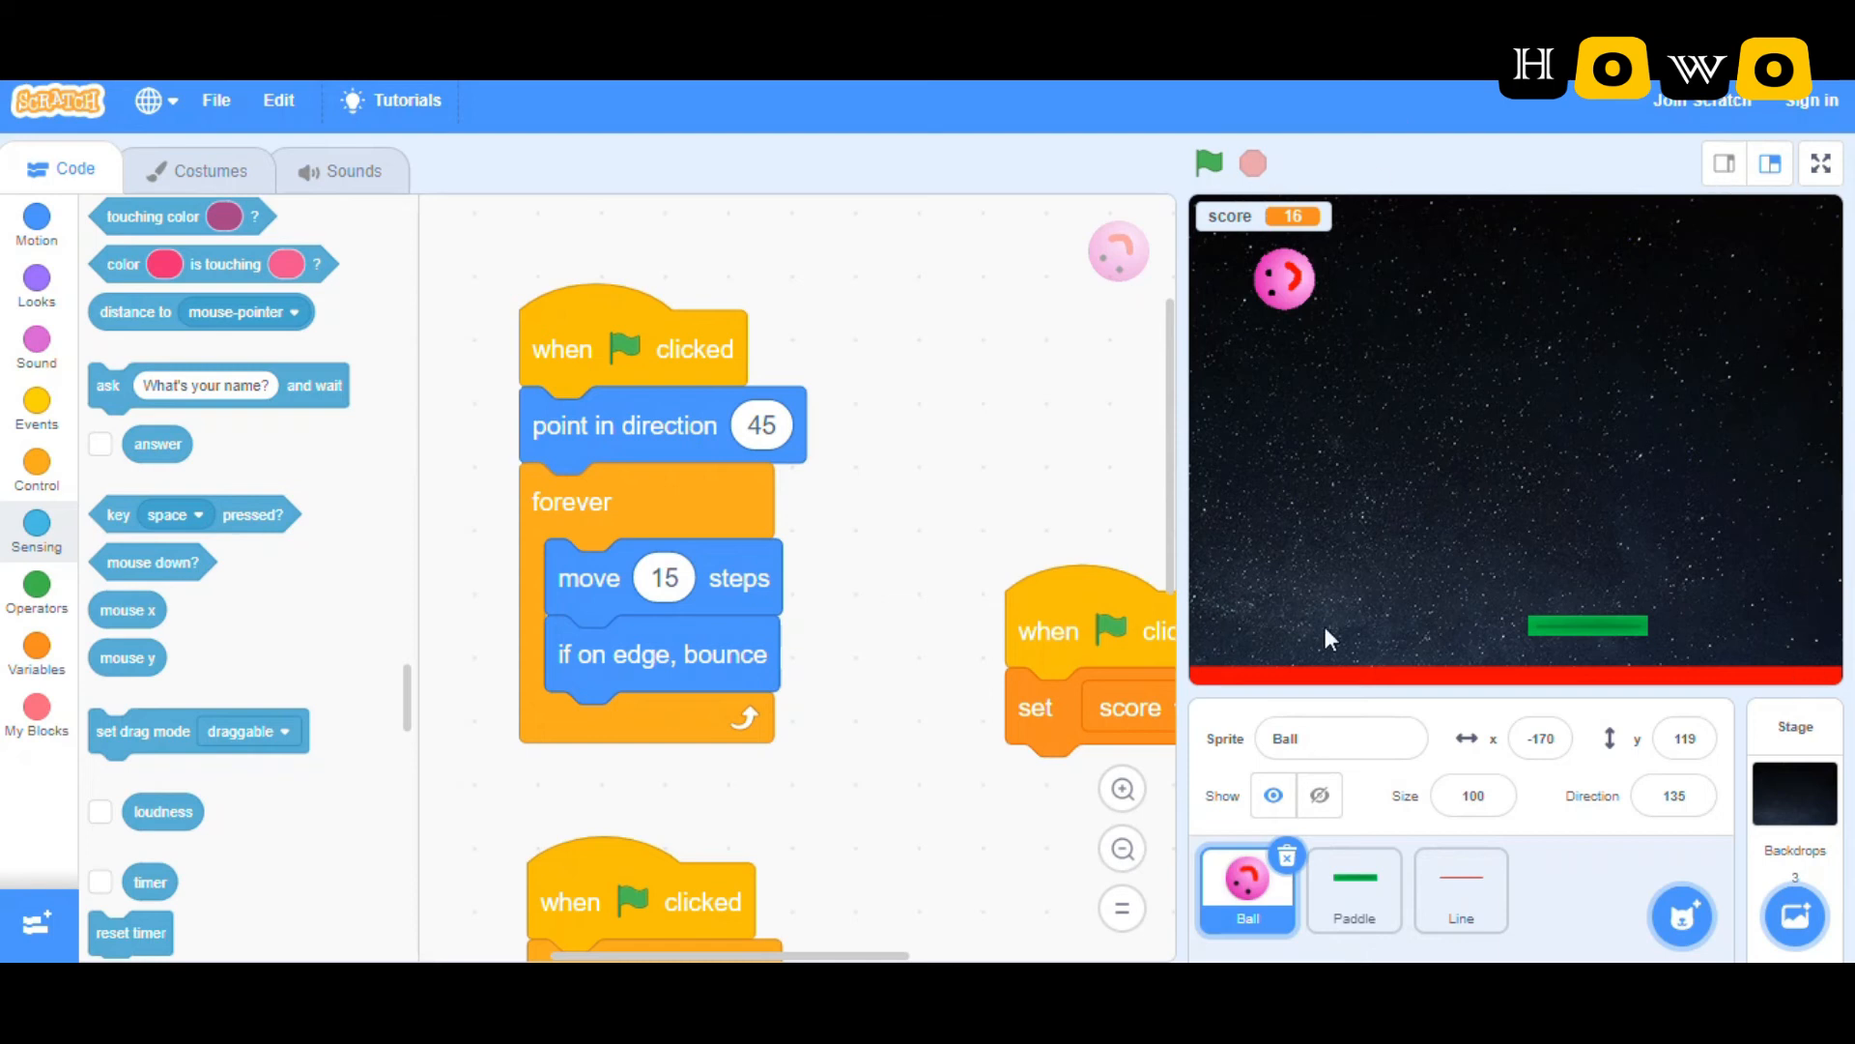
{"action": "mouse_move", "coordinate": [792, 680]}
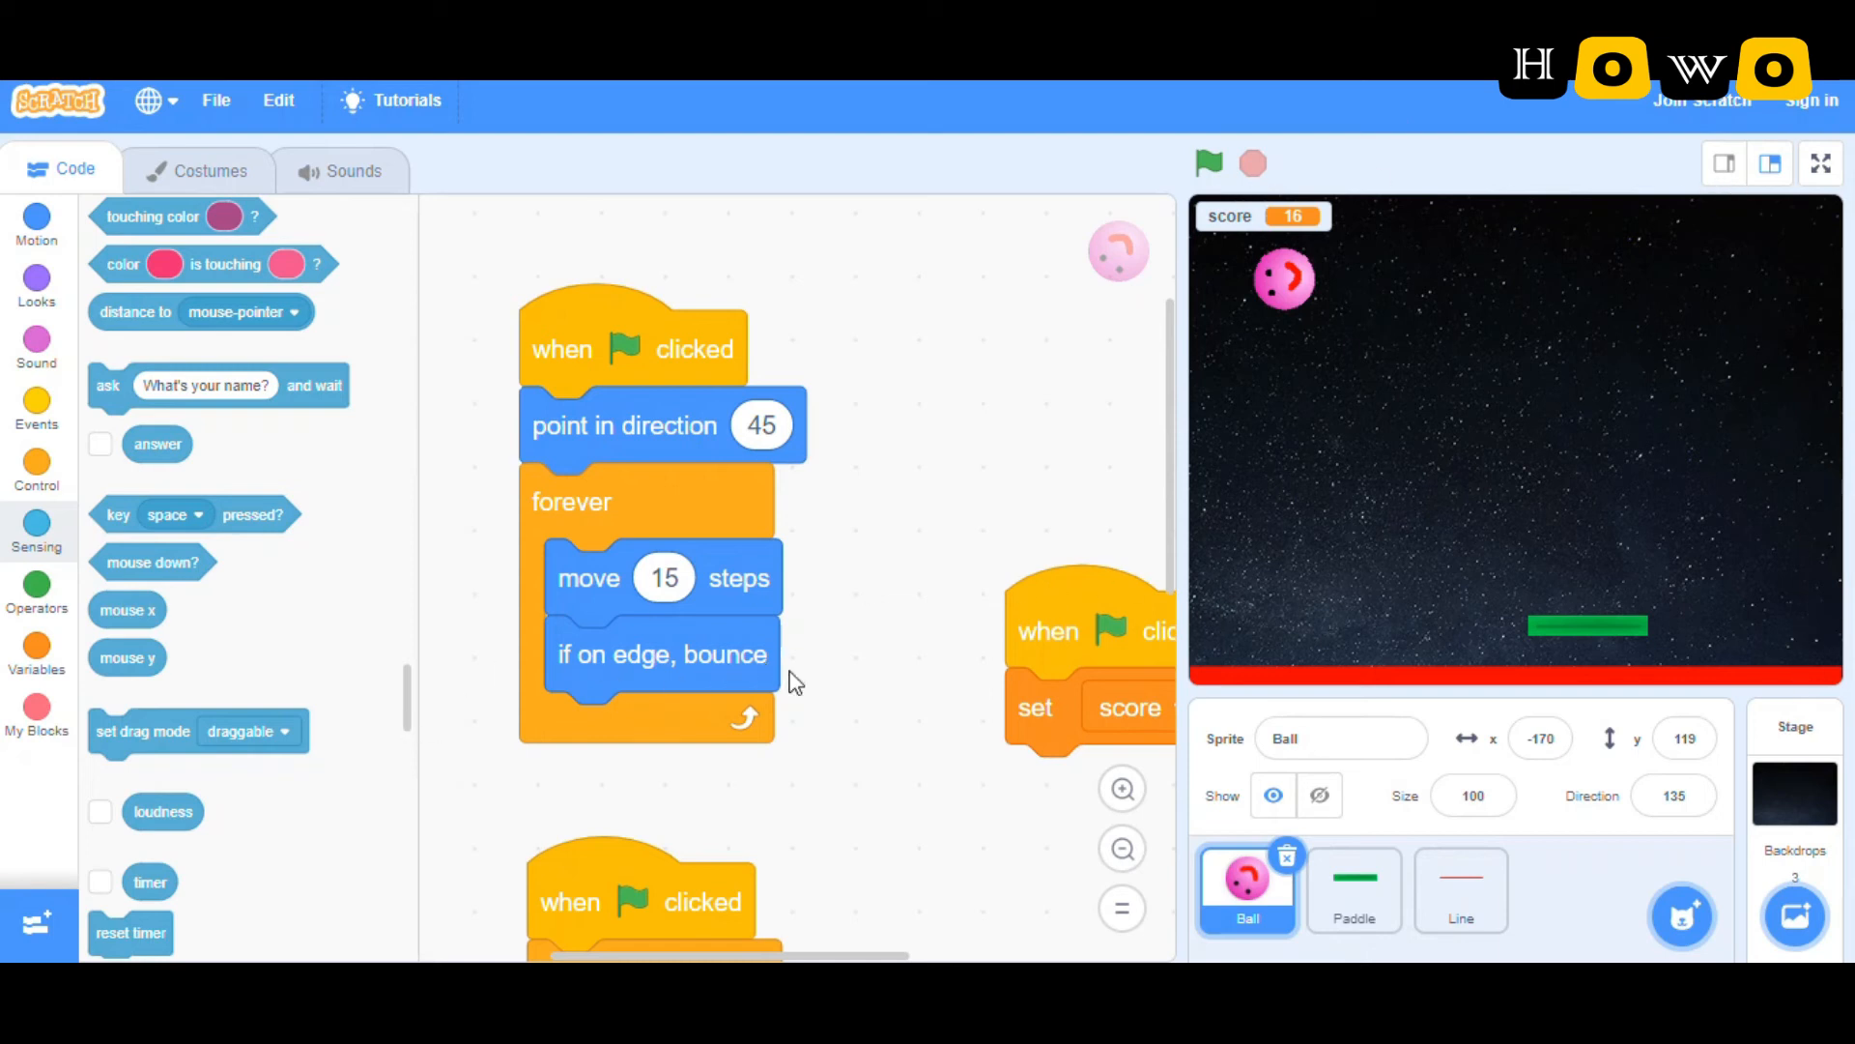
{"action": "mouse_move", "coordinate": [873, 684]}
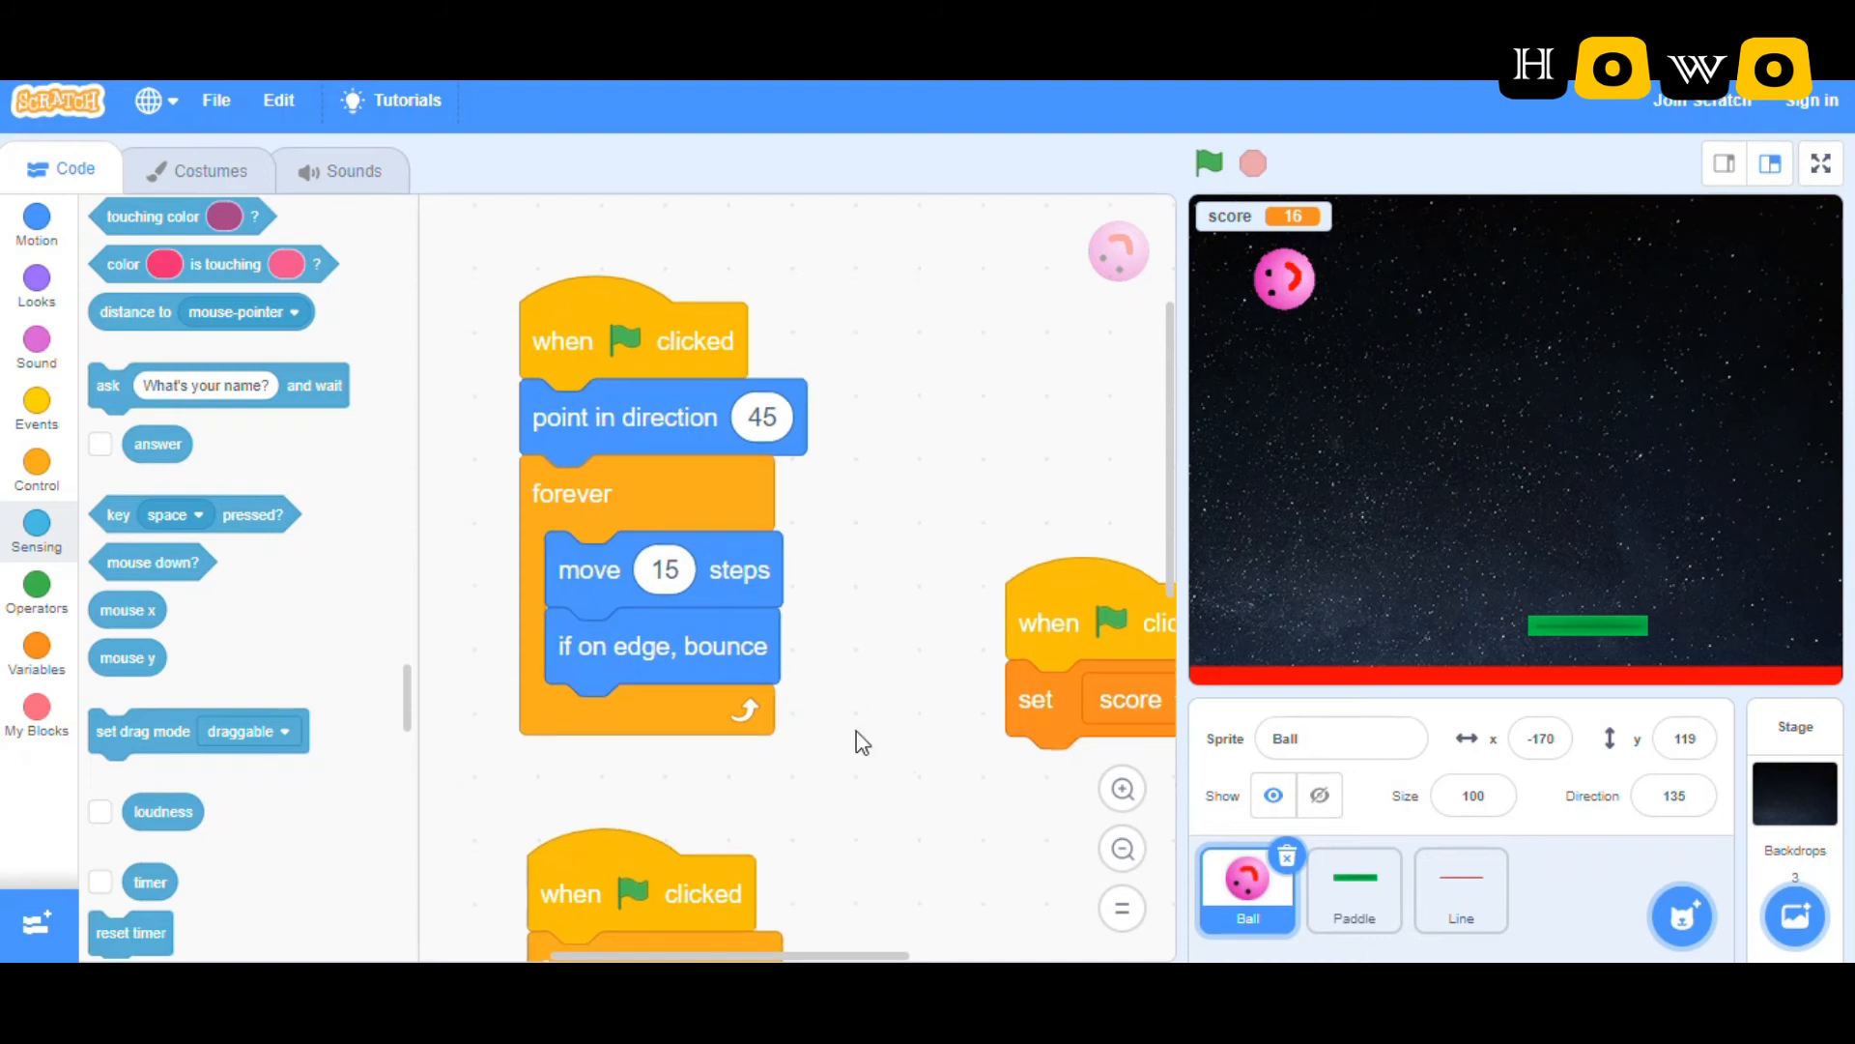
{"action": "scroll", "scroll_direction": "down", "scroll_amount": 3}
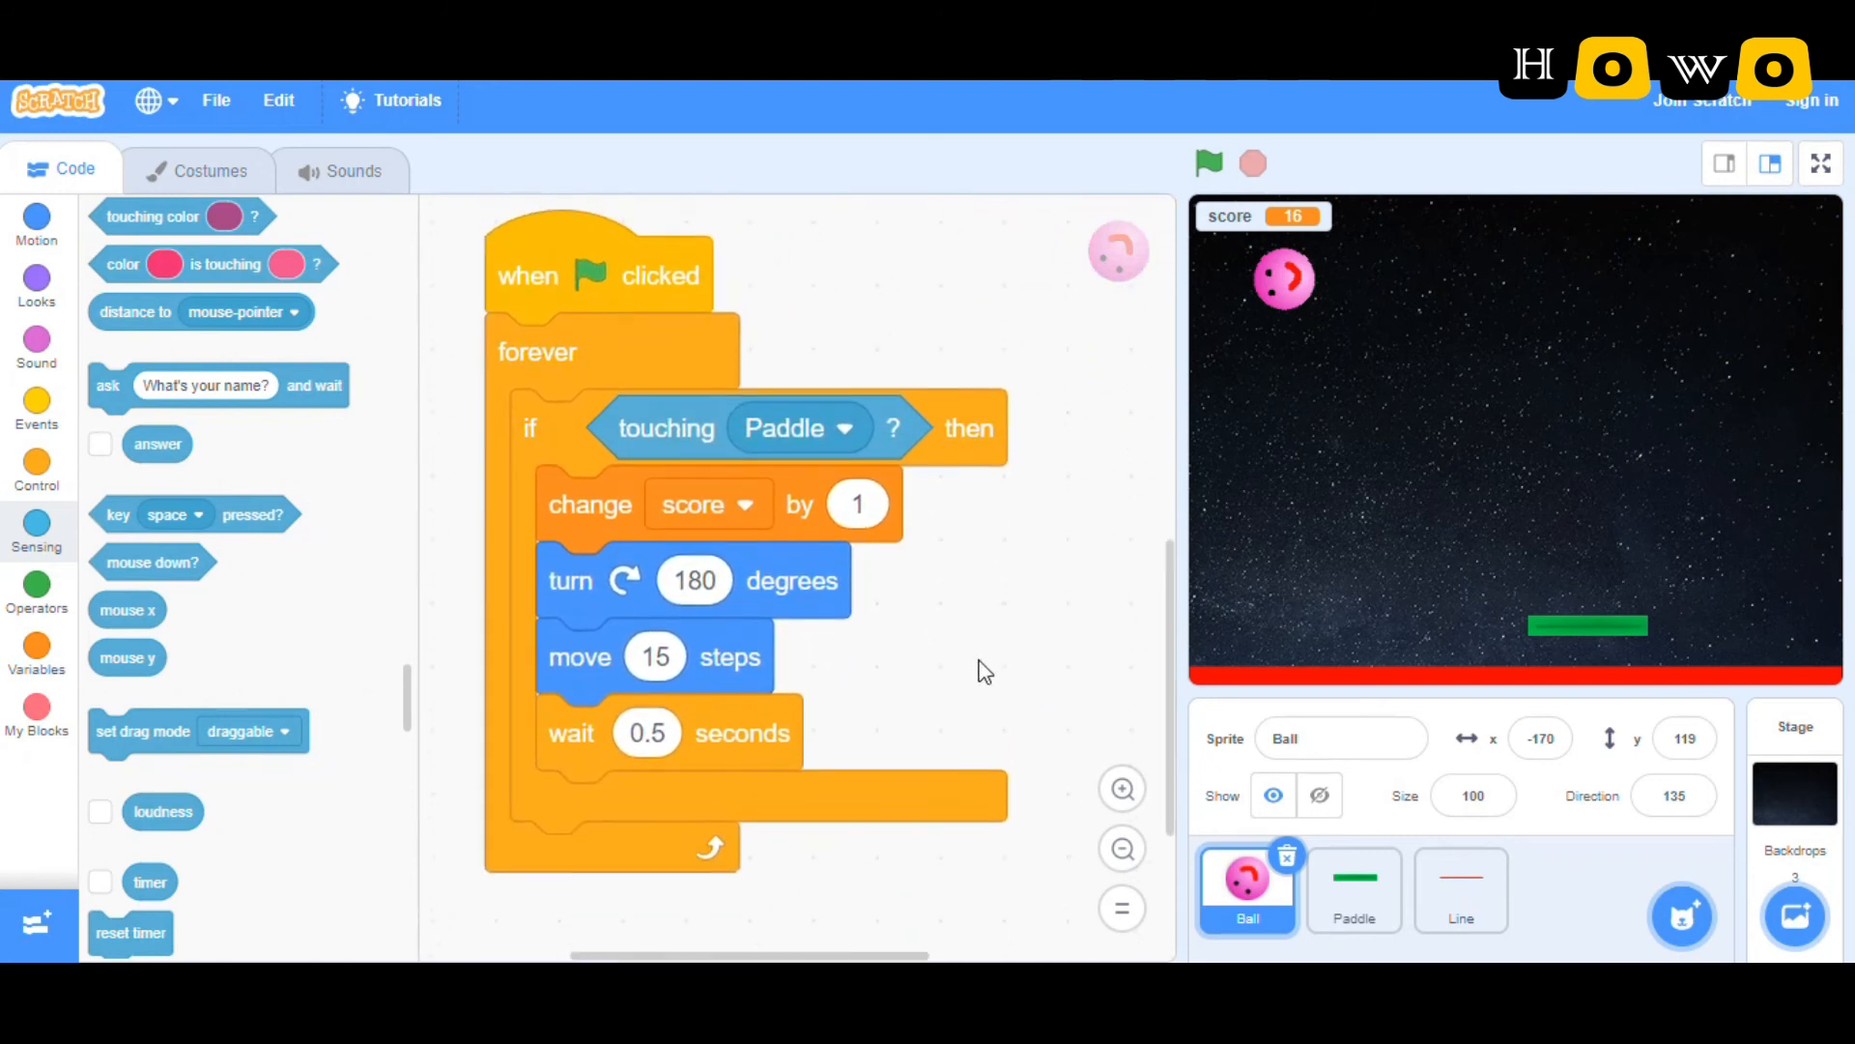
{"action": "mouse_move", "coordinate": [657, 276]}
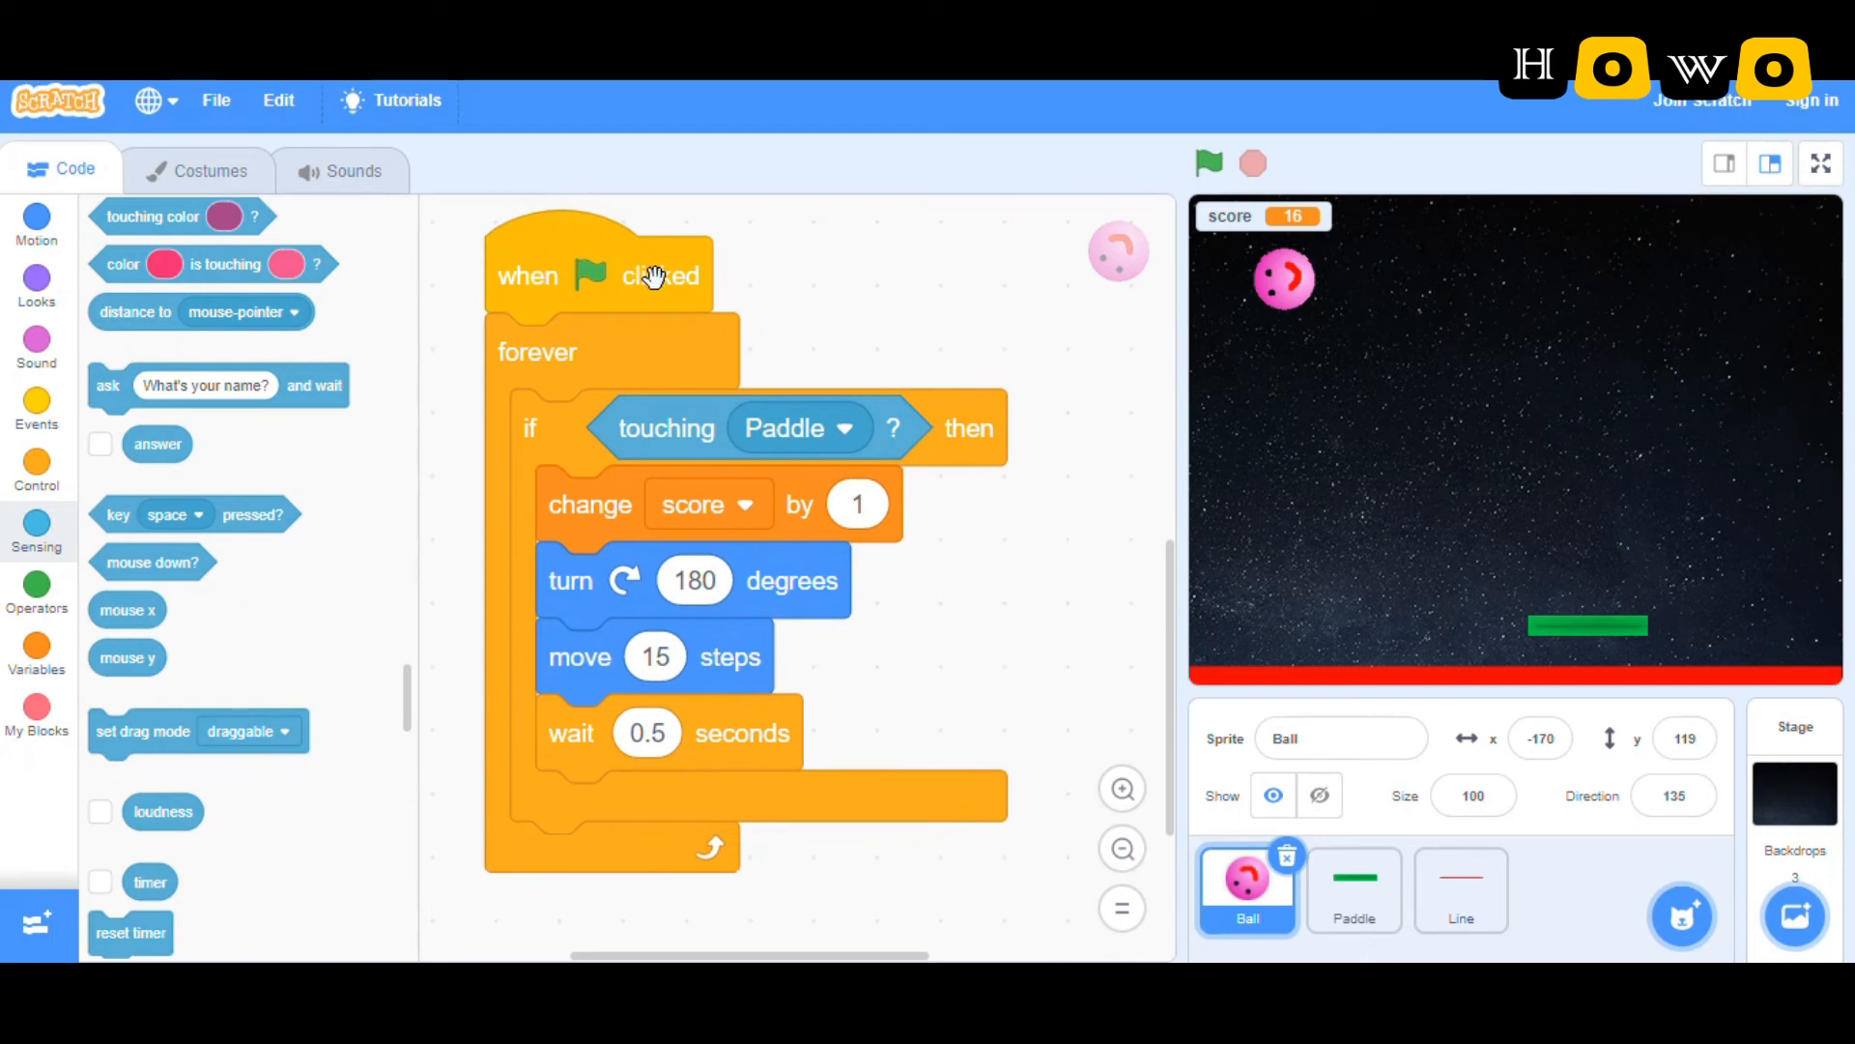
{"action": "mouse_move", "coordinate": [779, 400]}
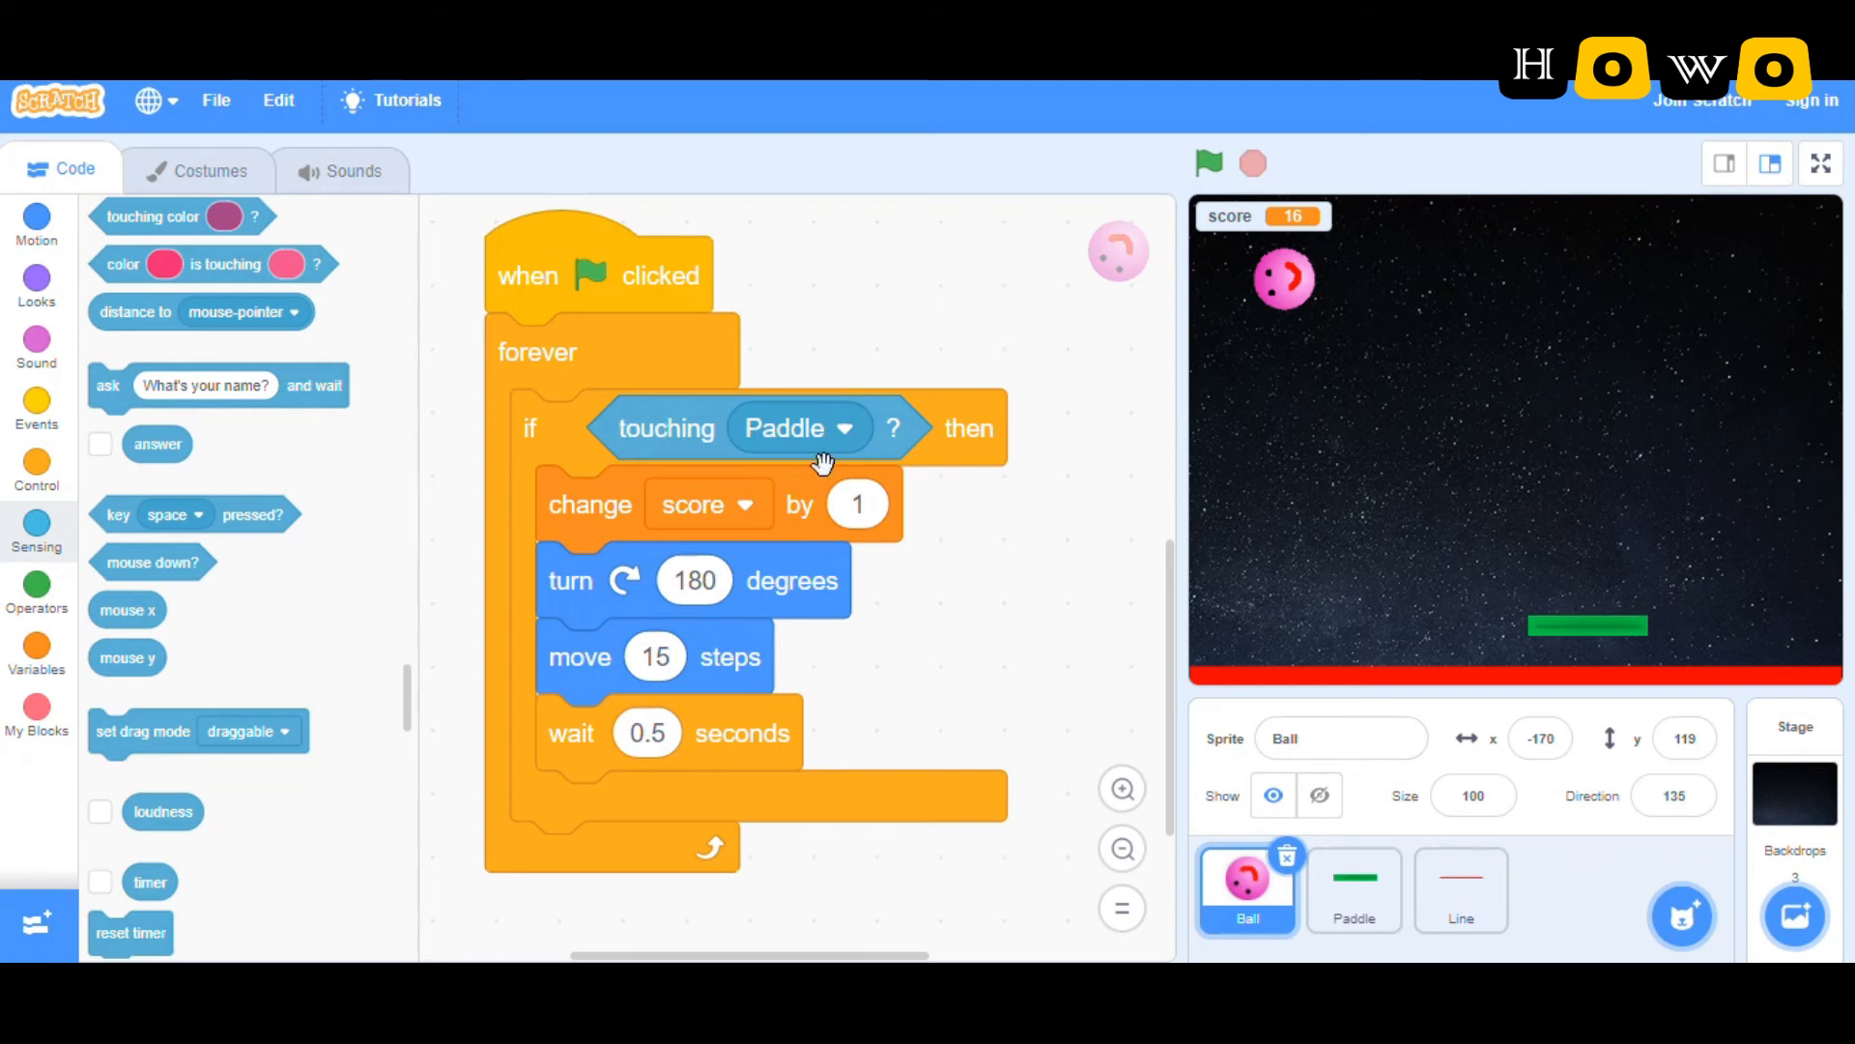
{"action": "mouse_move", "coordinate": [754, 518]}
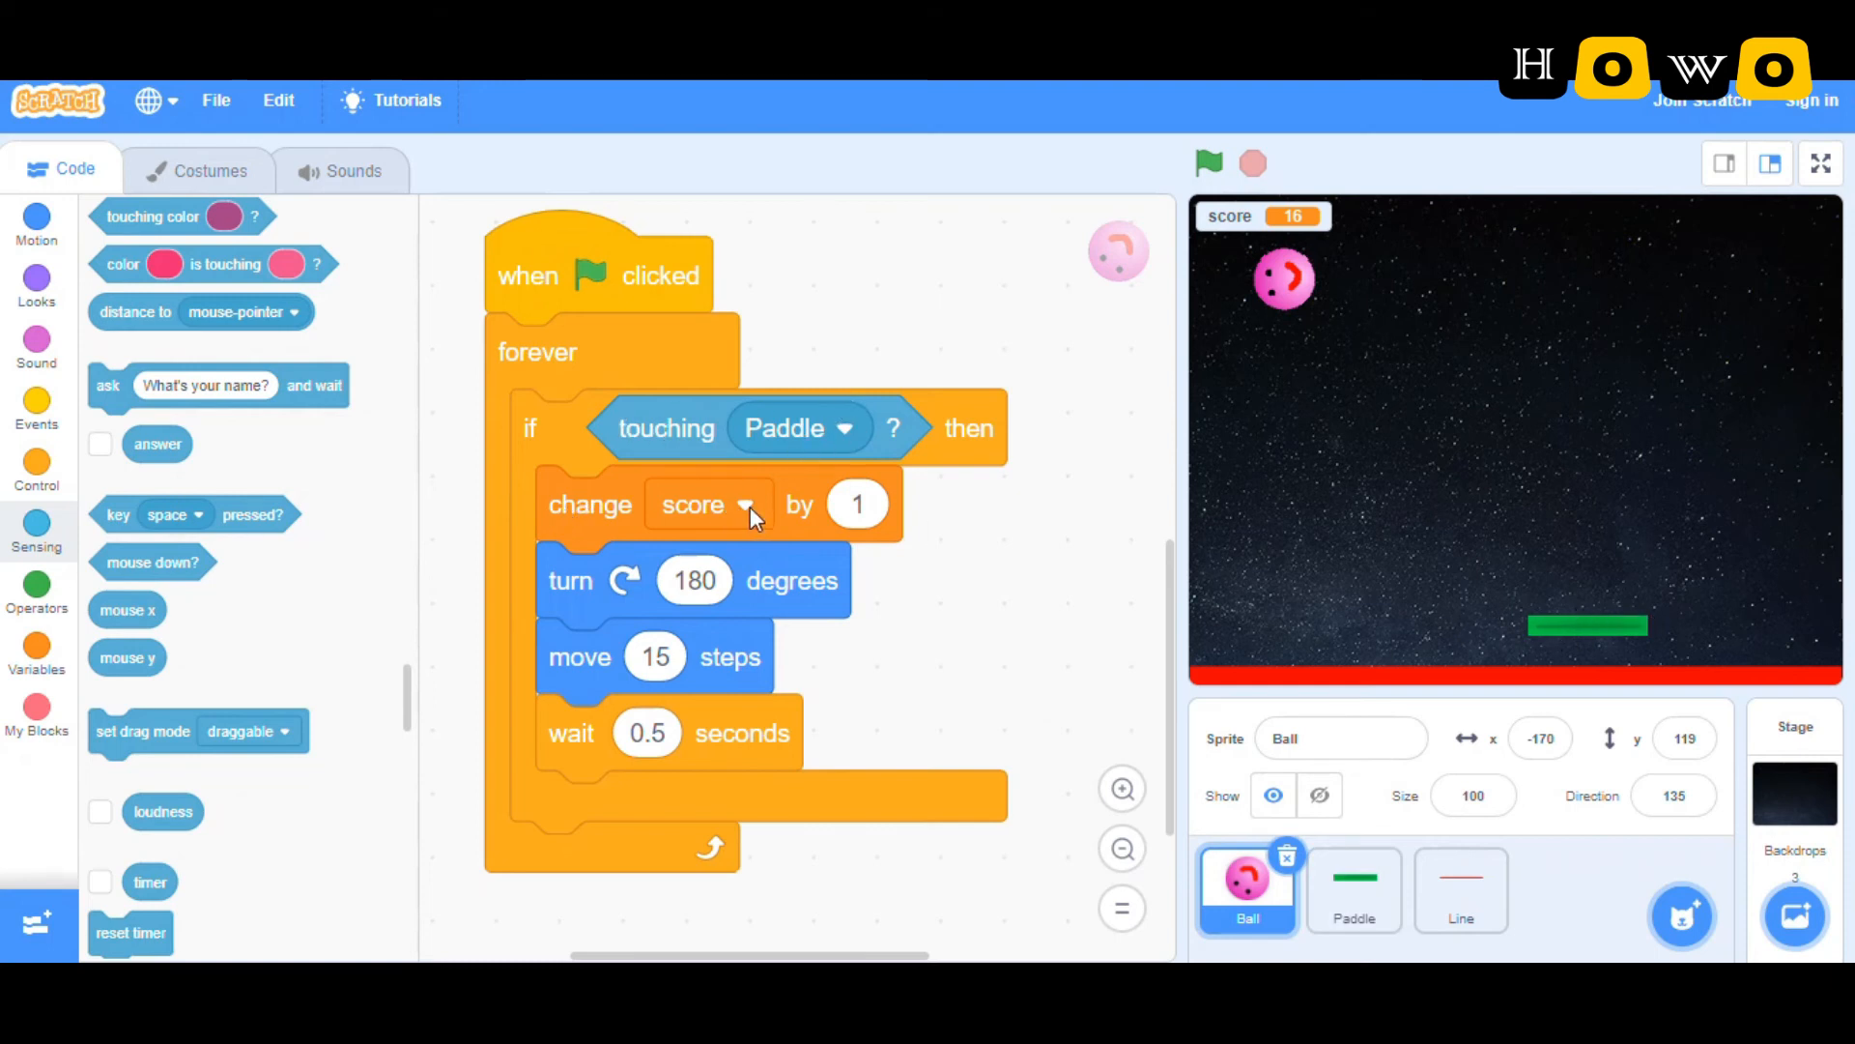
{"action": "mouse_move", "coordinate": [776, 529]}
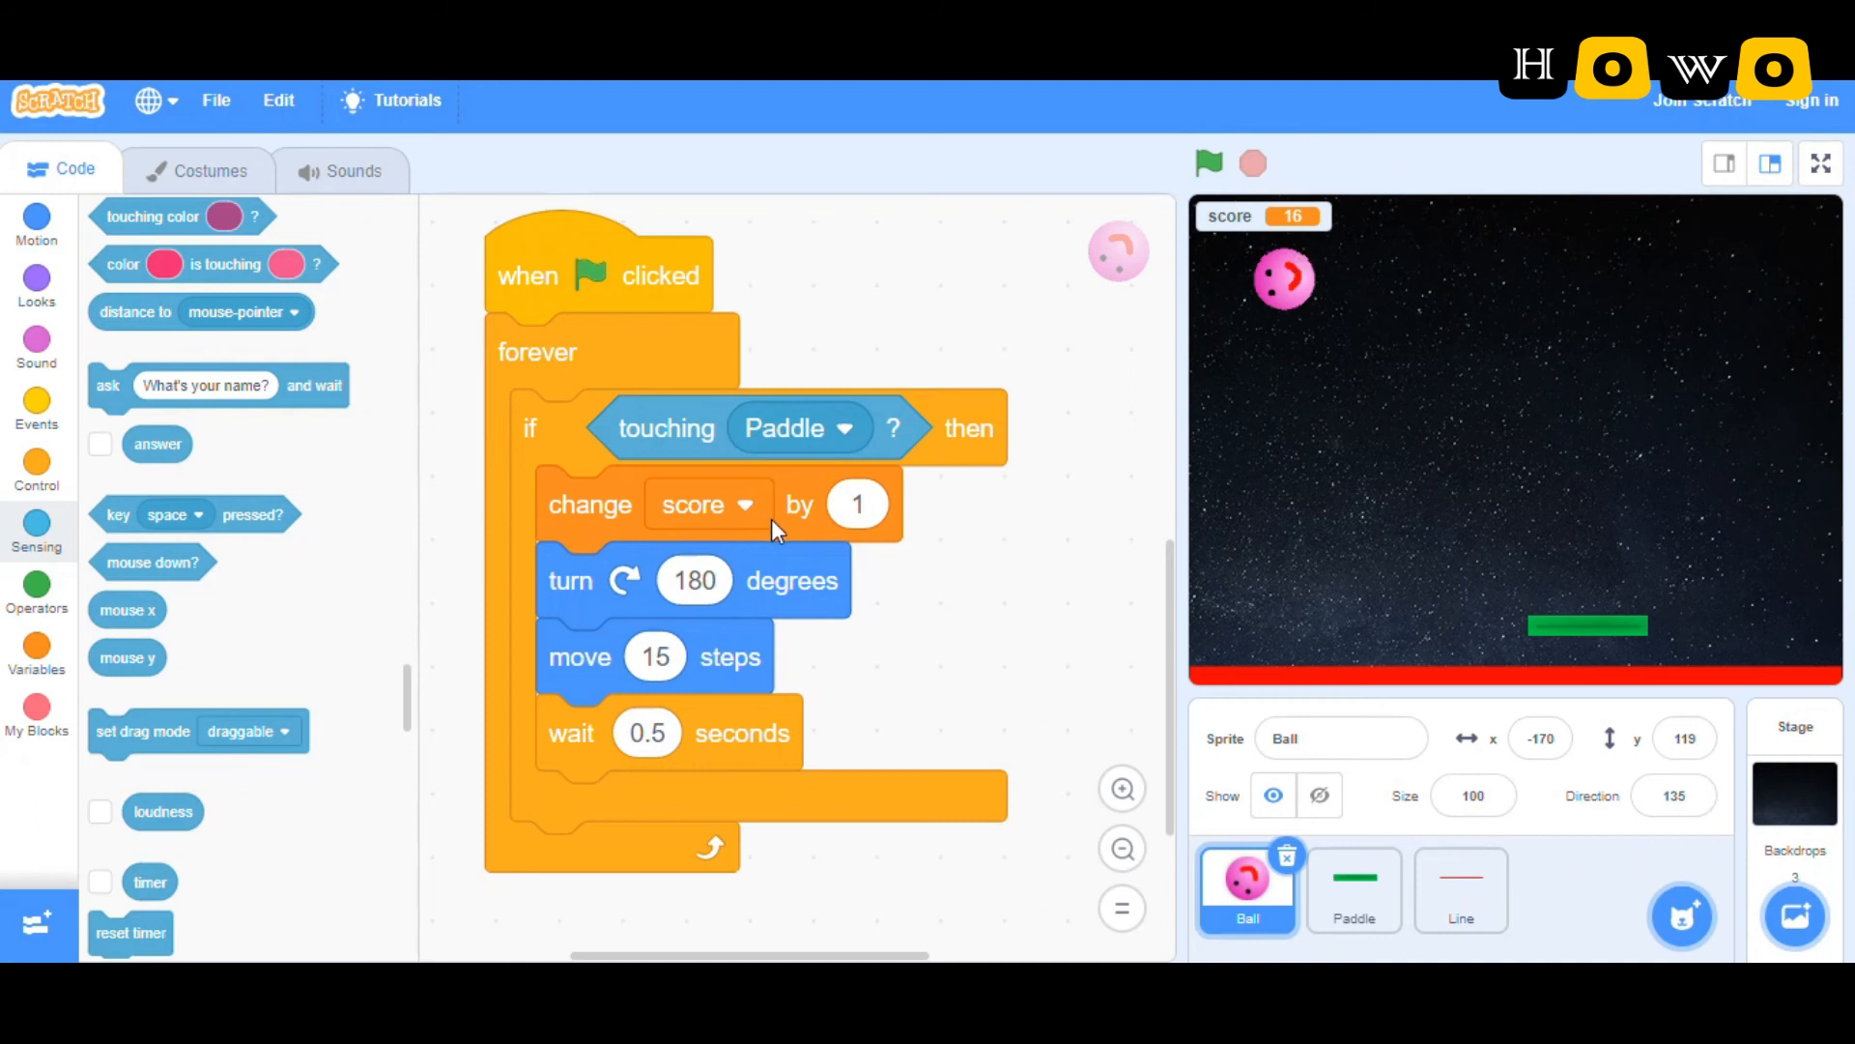
{"action": "mouse_move", "coordinate": [795, 649]}
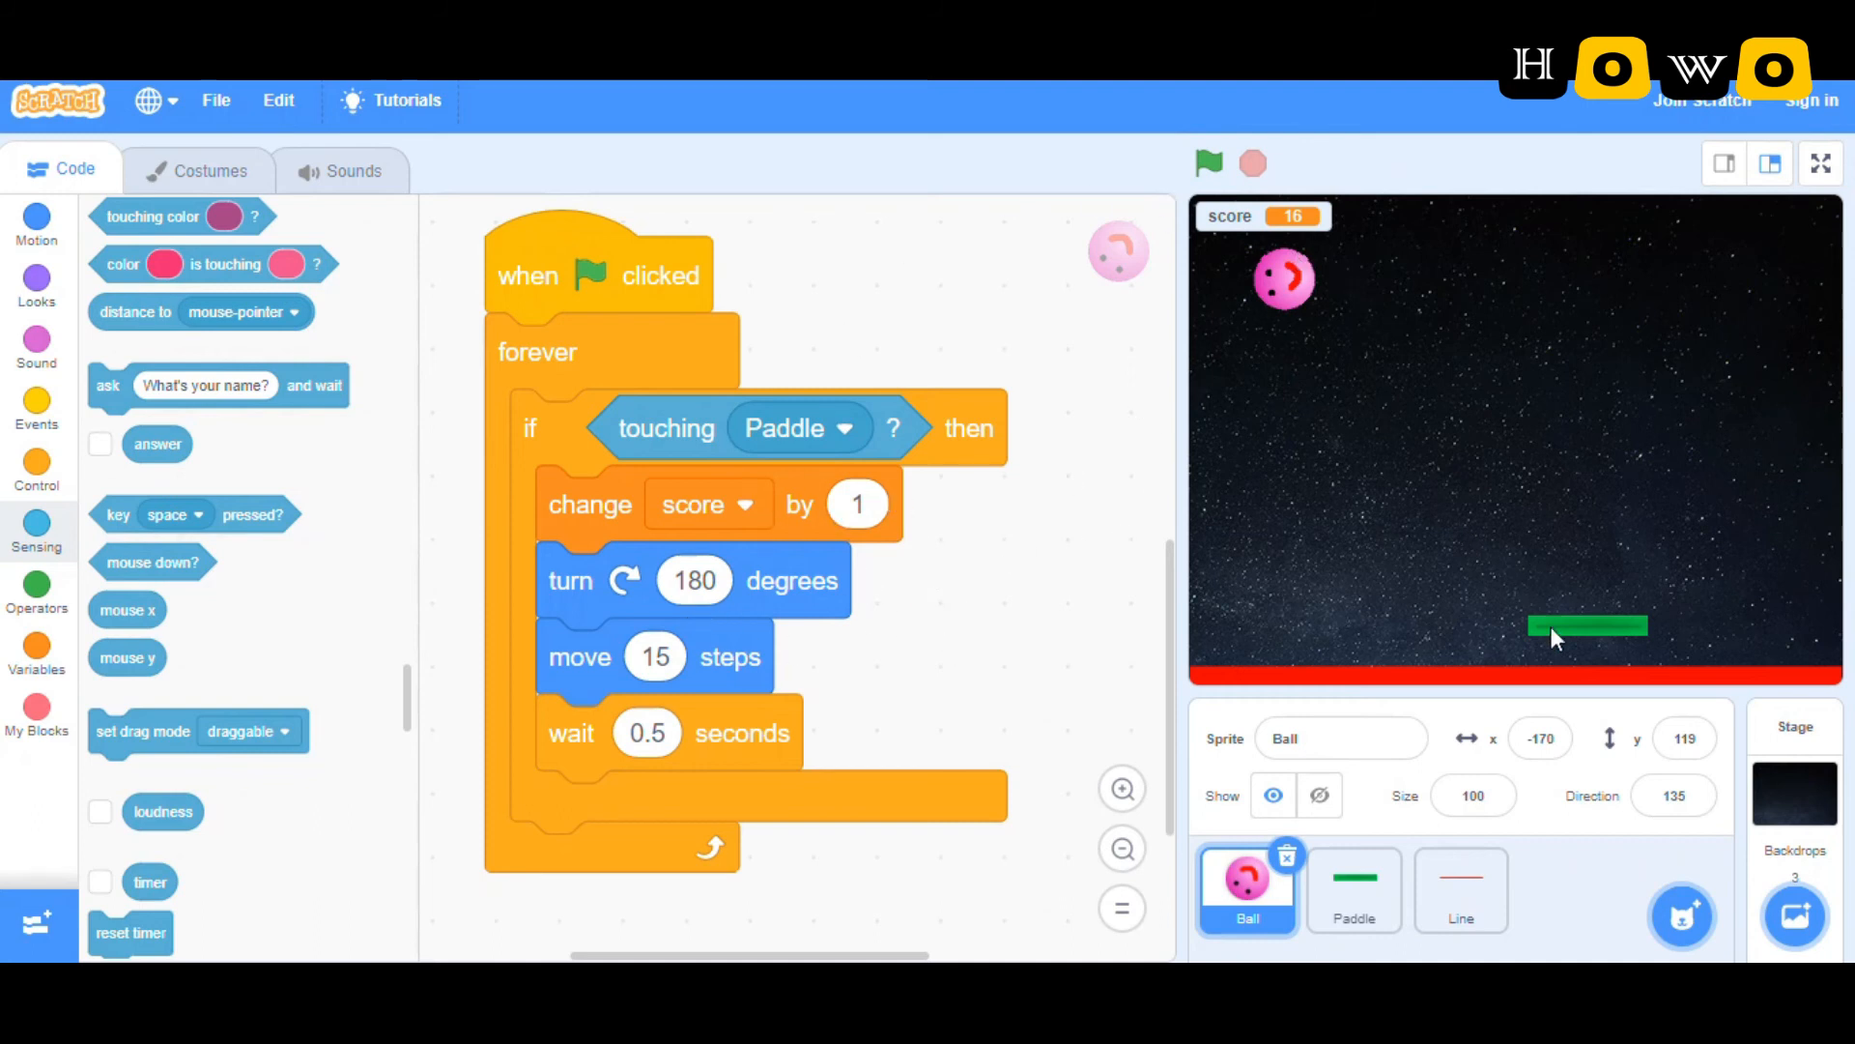
{"action": "mouse_move", "coordinate": [1299, 321]}
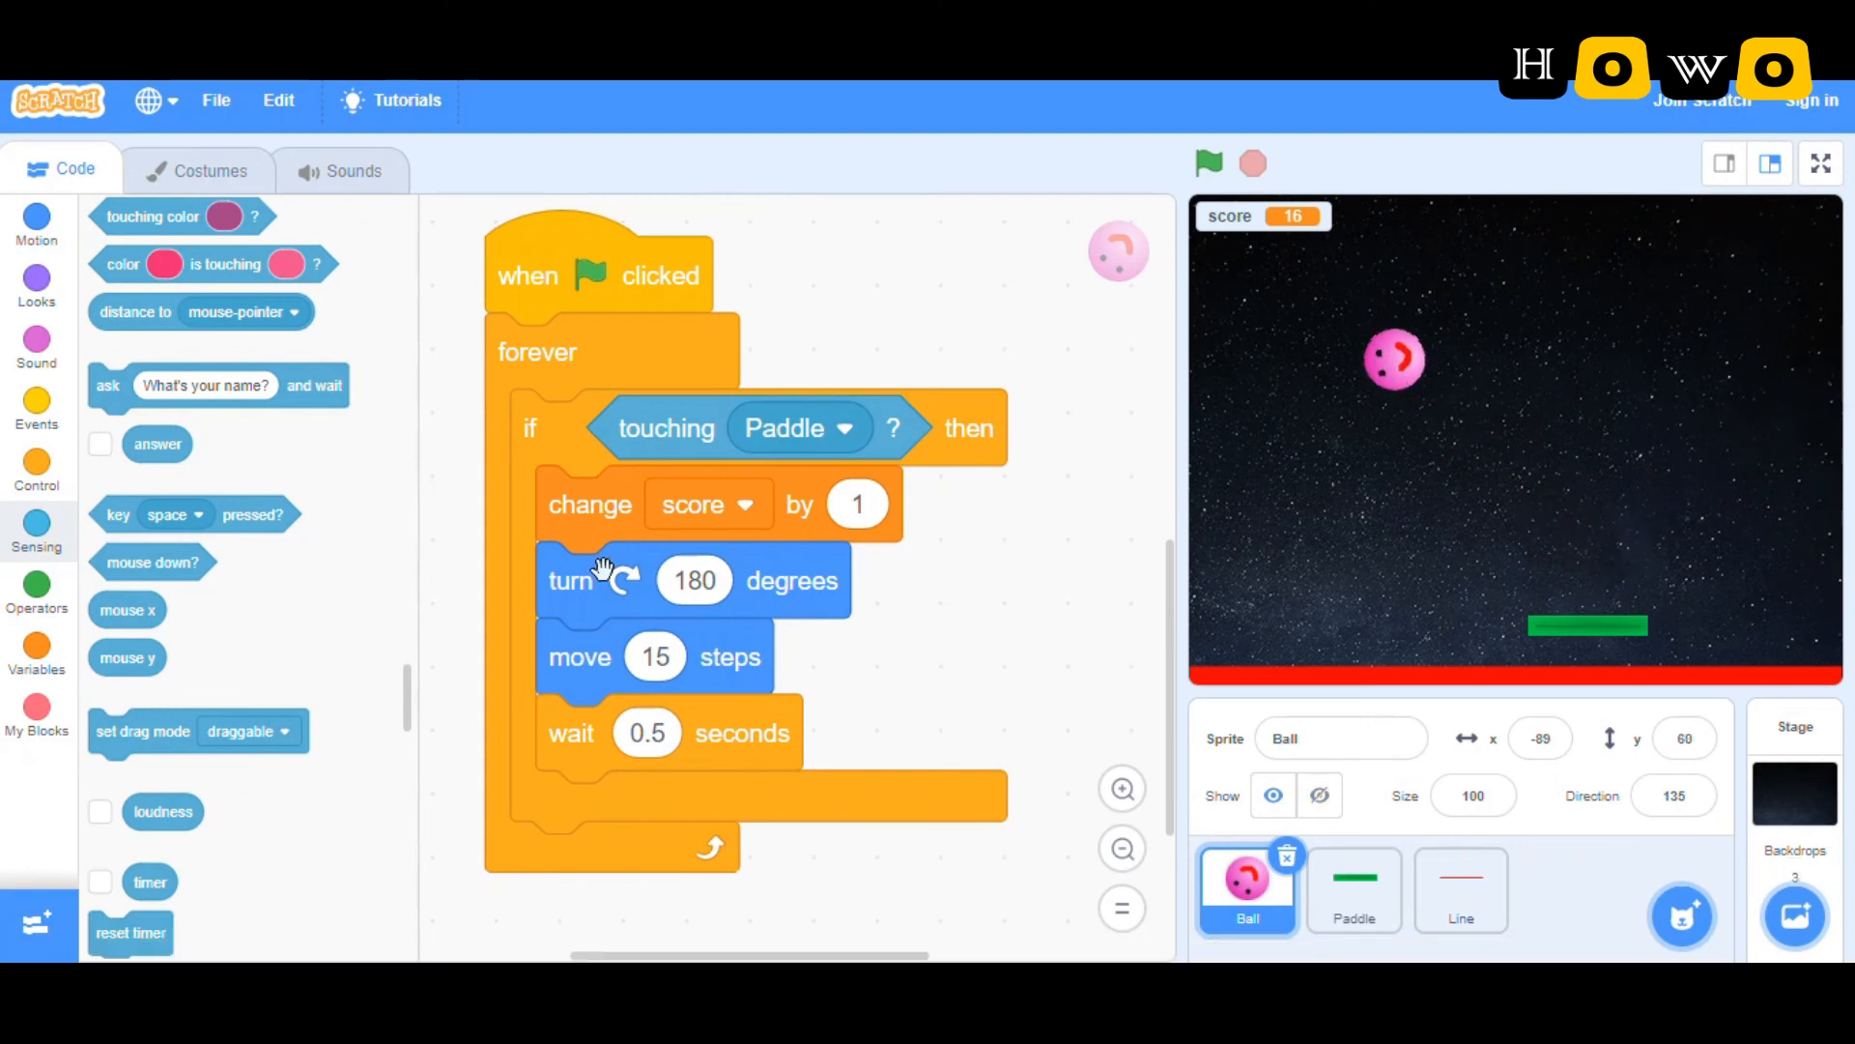
{"action": "mouse_move", "coordinate": [966, 684]}
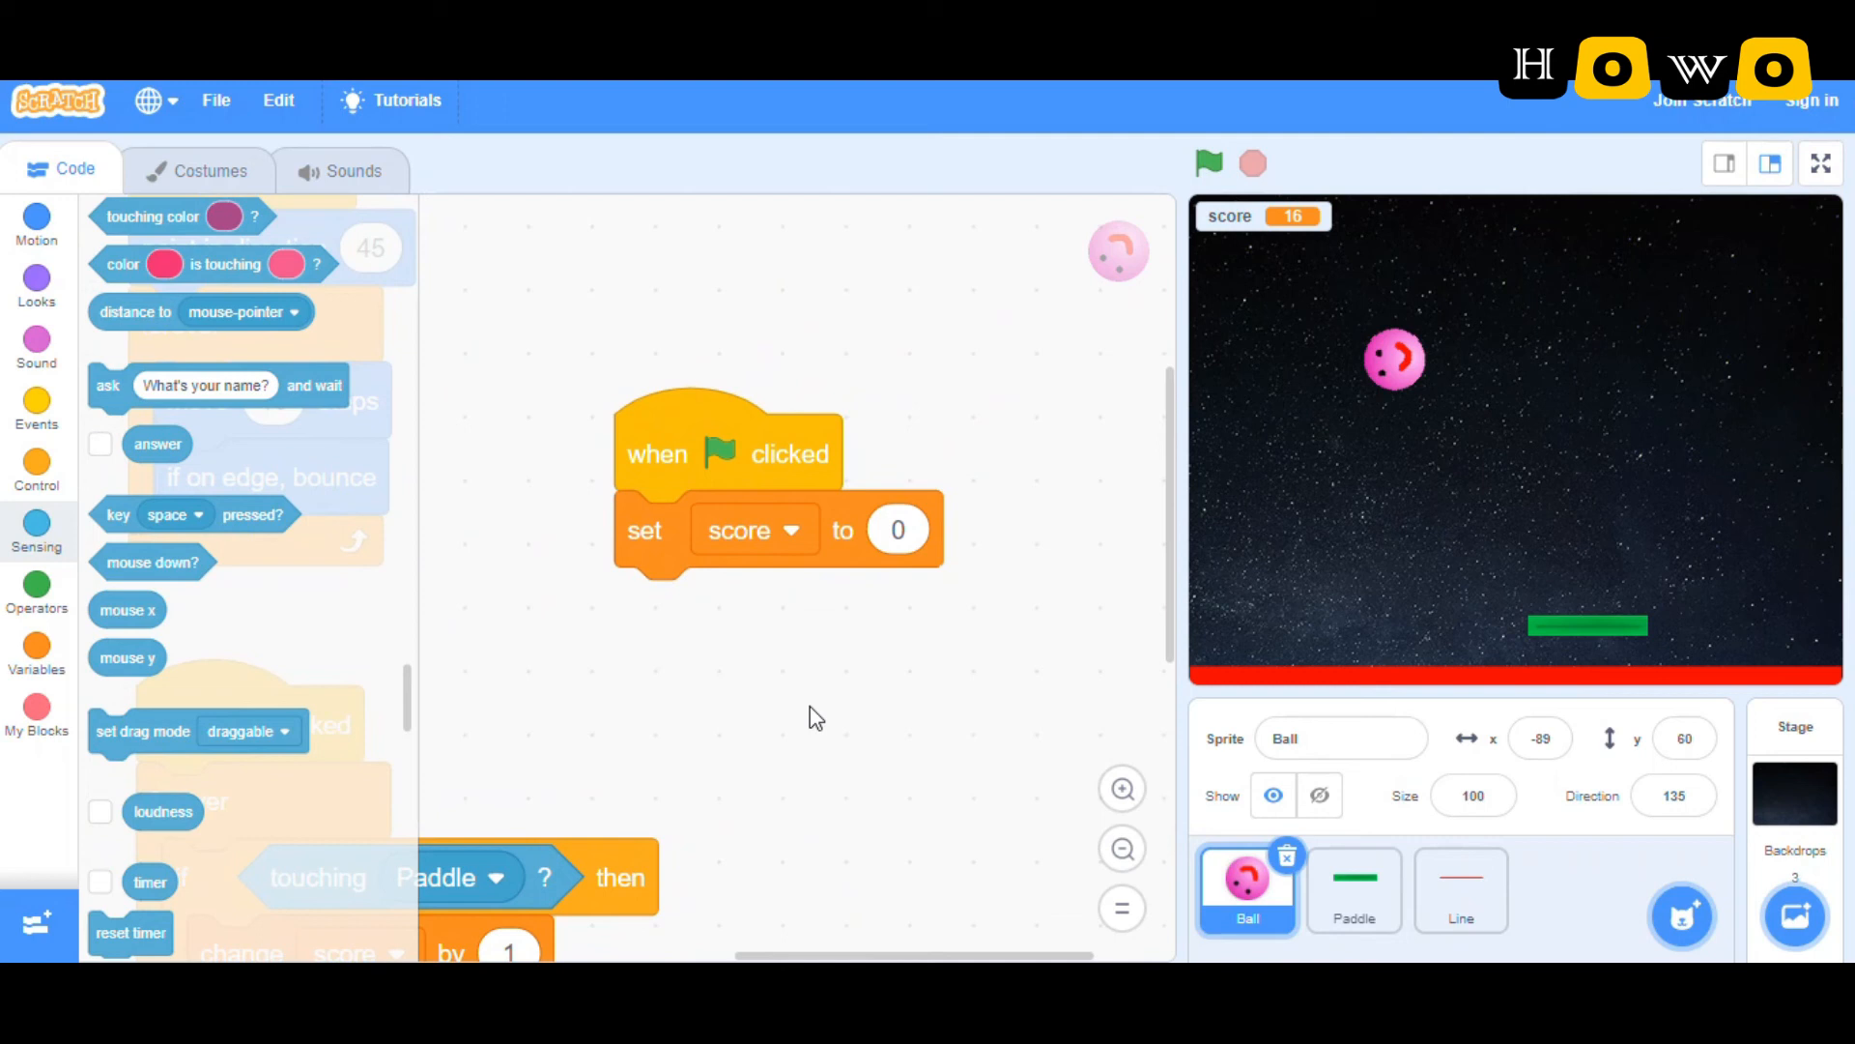
{"action": "mouse_move", "coordinate": [923, 530]}
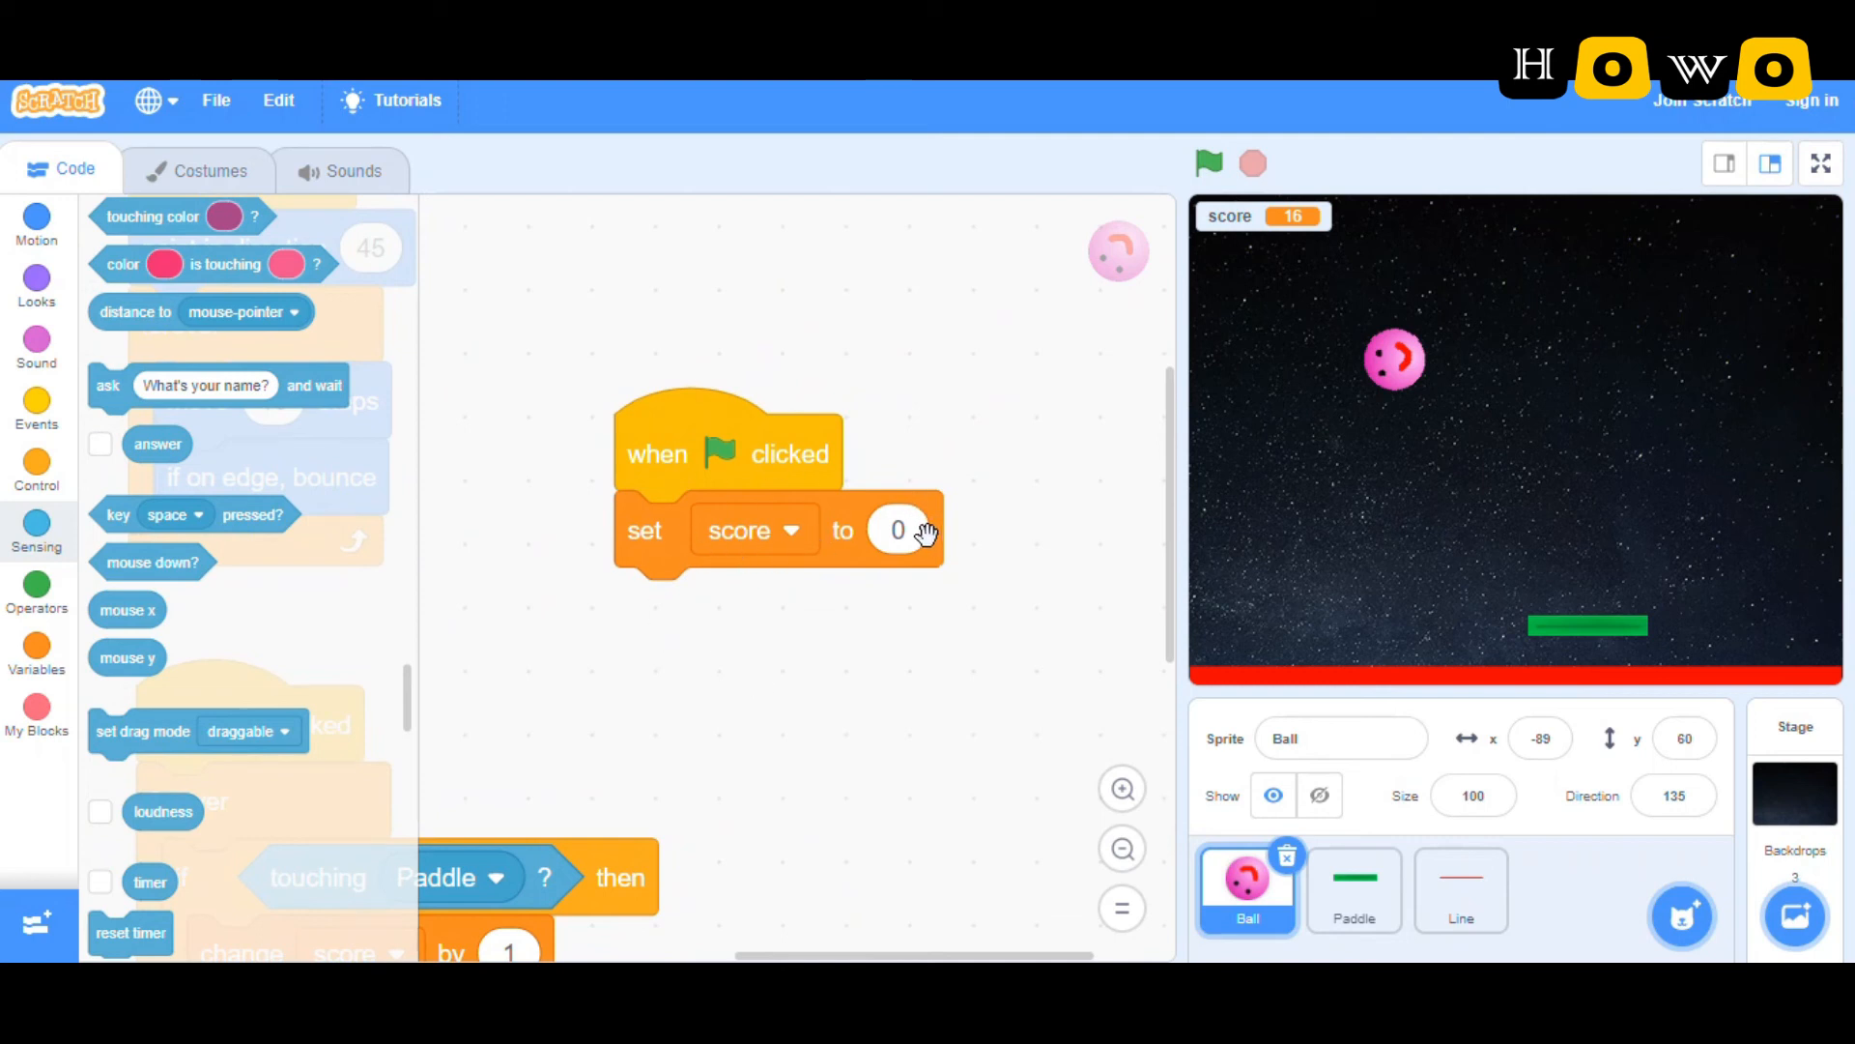
{"action": "mouse_move", "coordinate": [1029, 749]}
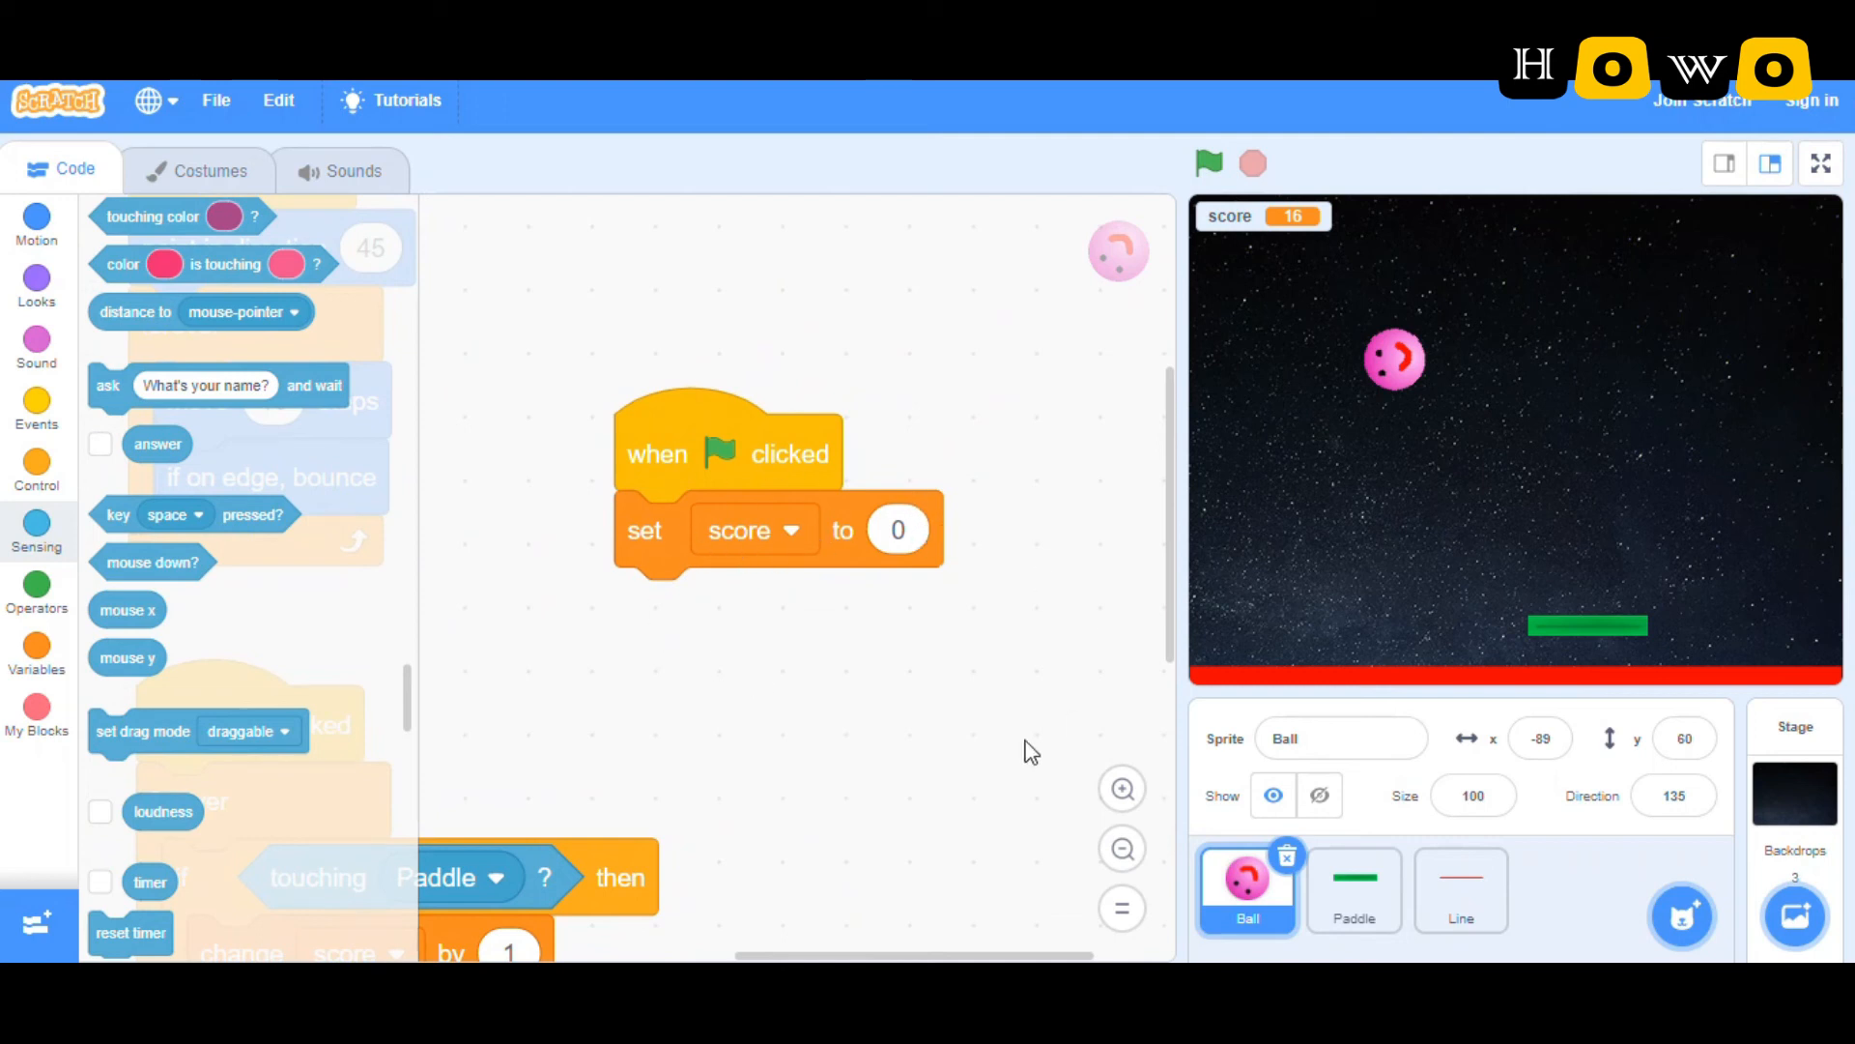
Step: Show the Paddle's 'forever set x to mouse x' script, zoomed in twice
{"action": "left_click", "coordinate": [1354, 887]}
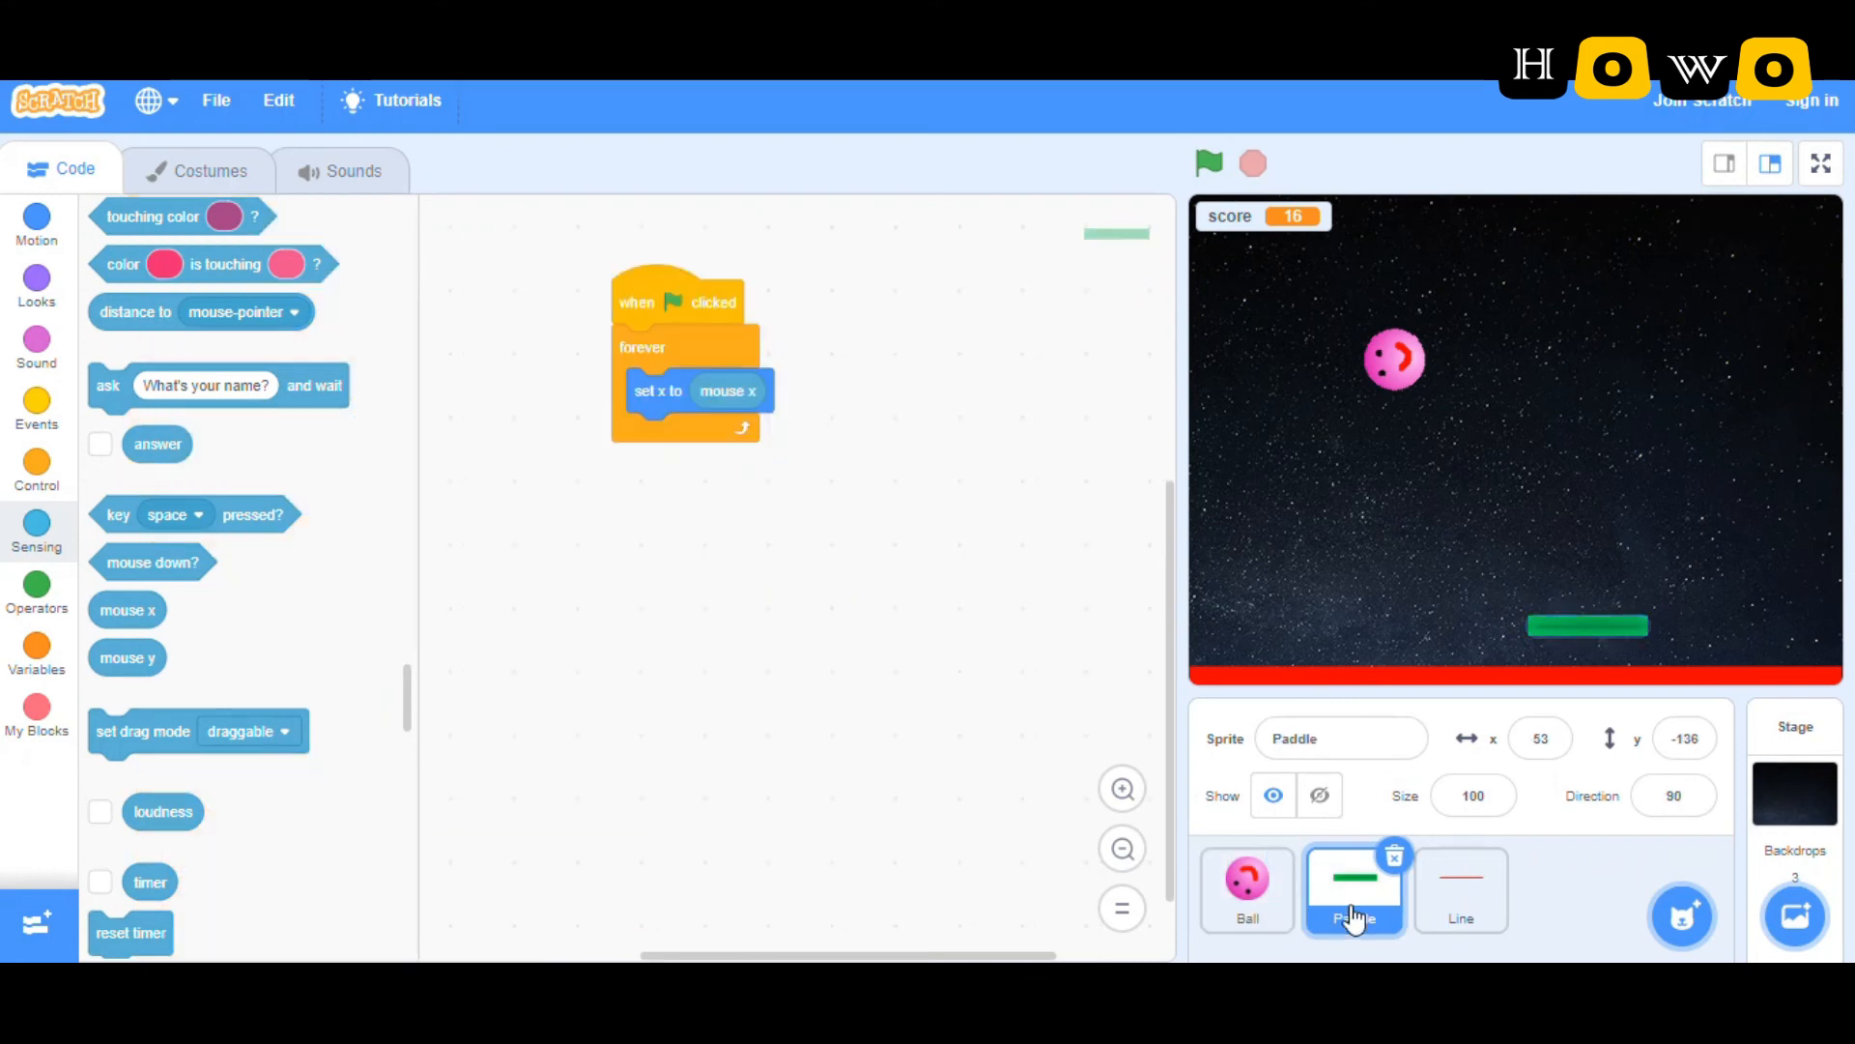
{"action": "left_click", "coordinate": [1121, 789]}
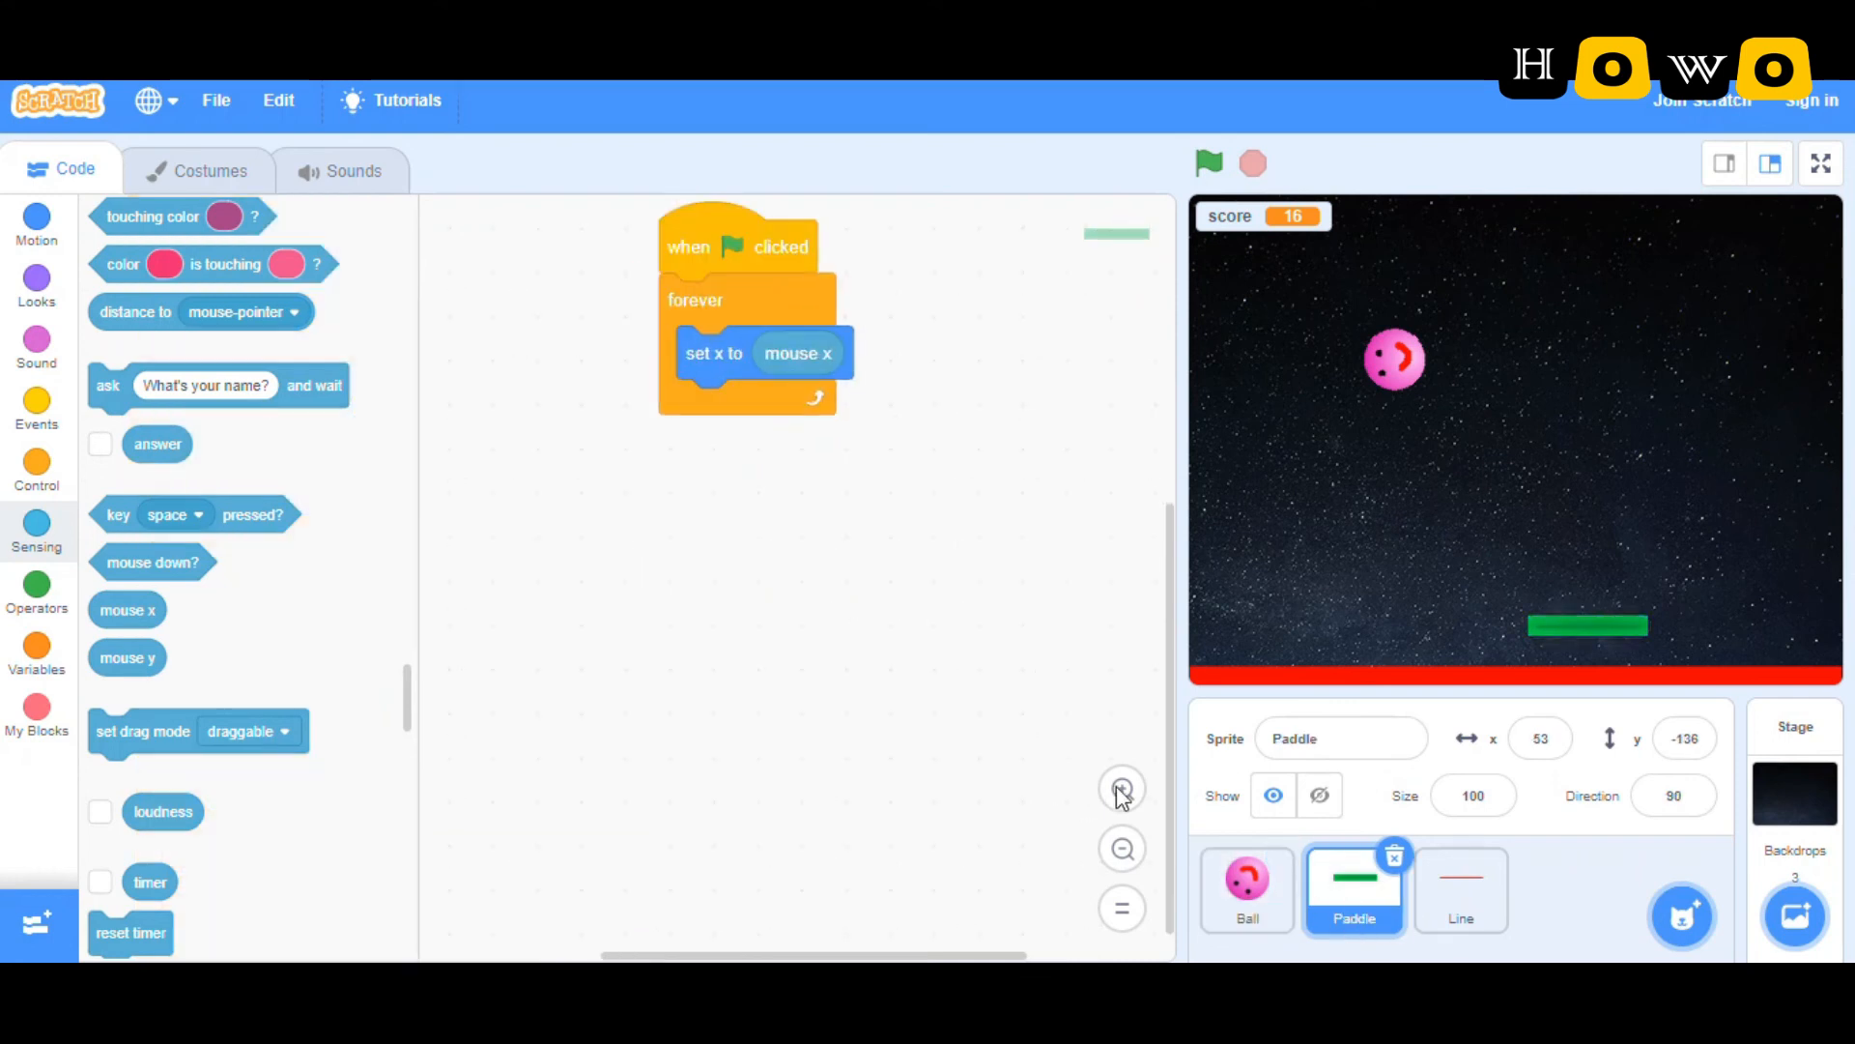
{"action": "left_click", "coordinate": [1121, 788]}
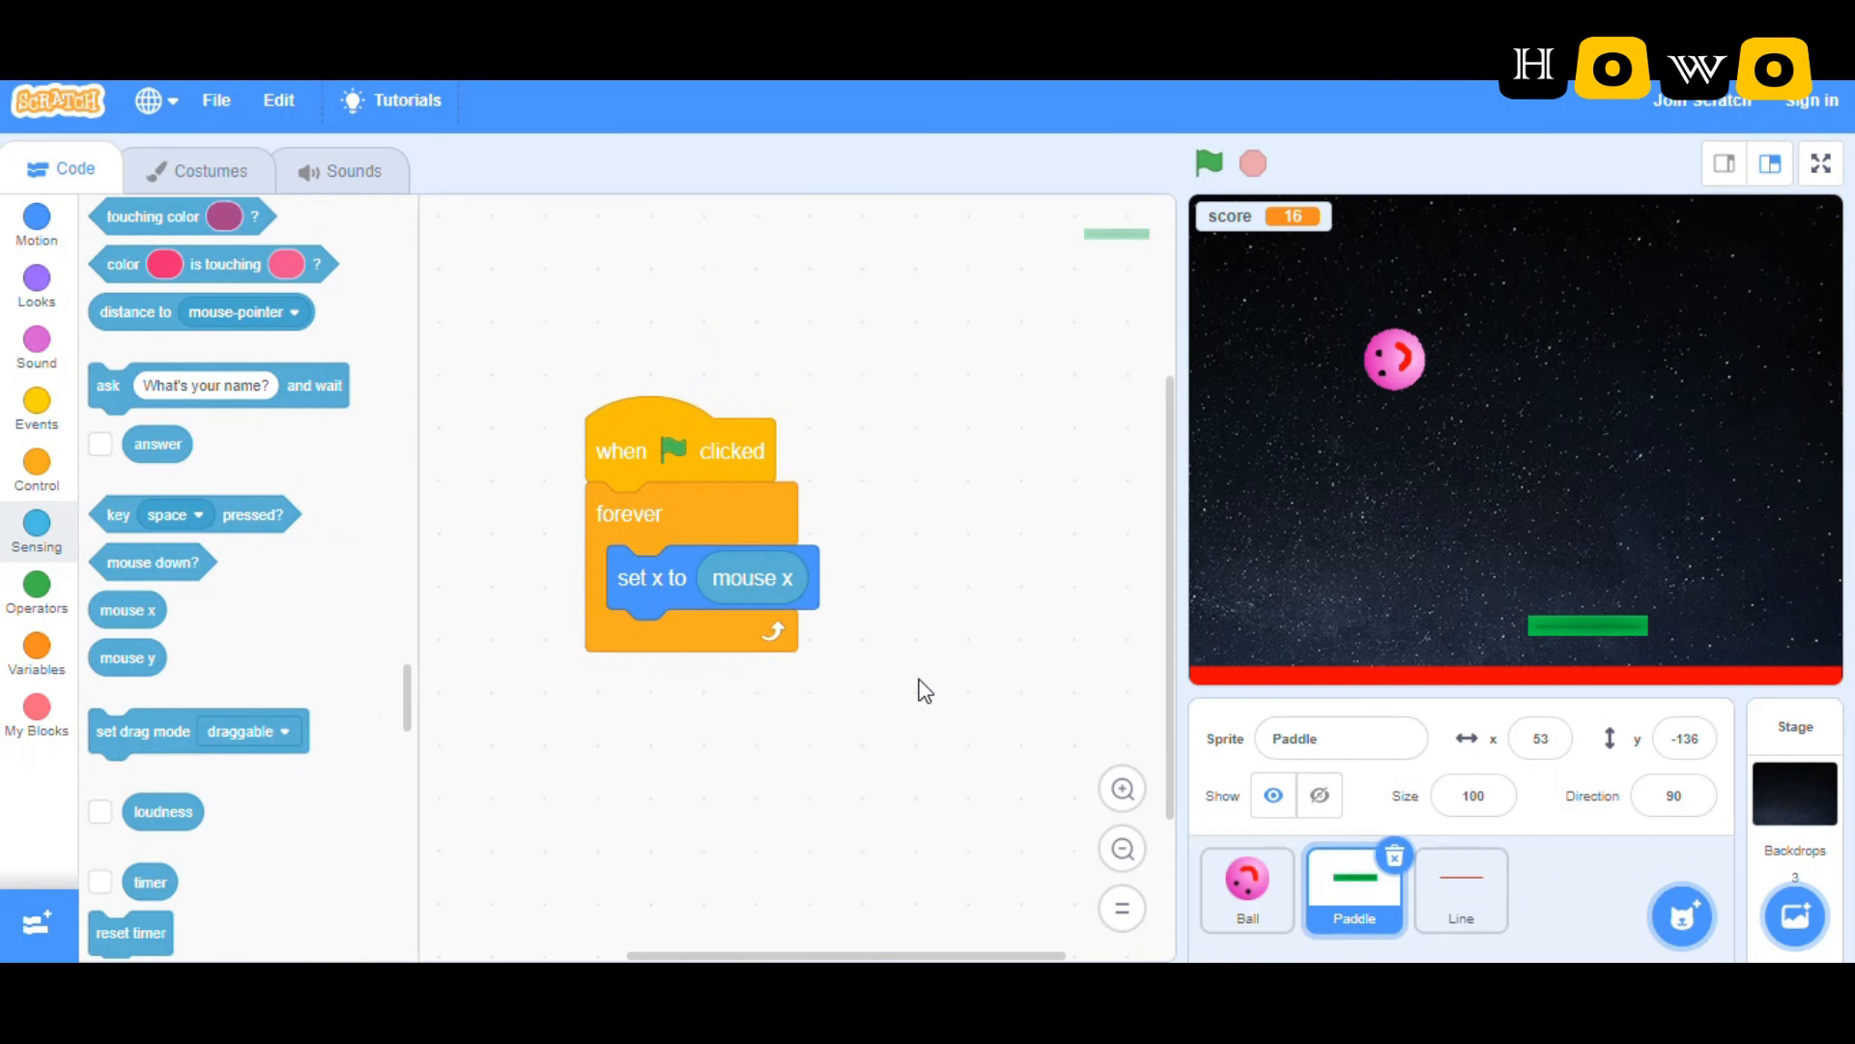
{"action": "mouse_move", "coordinate": [666, 411]}
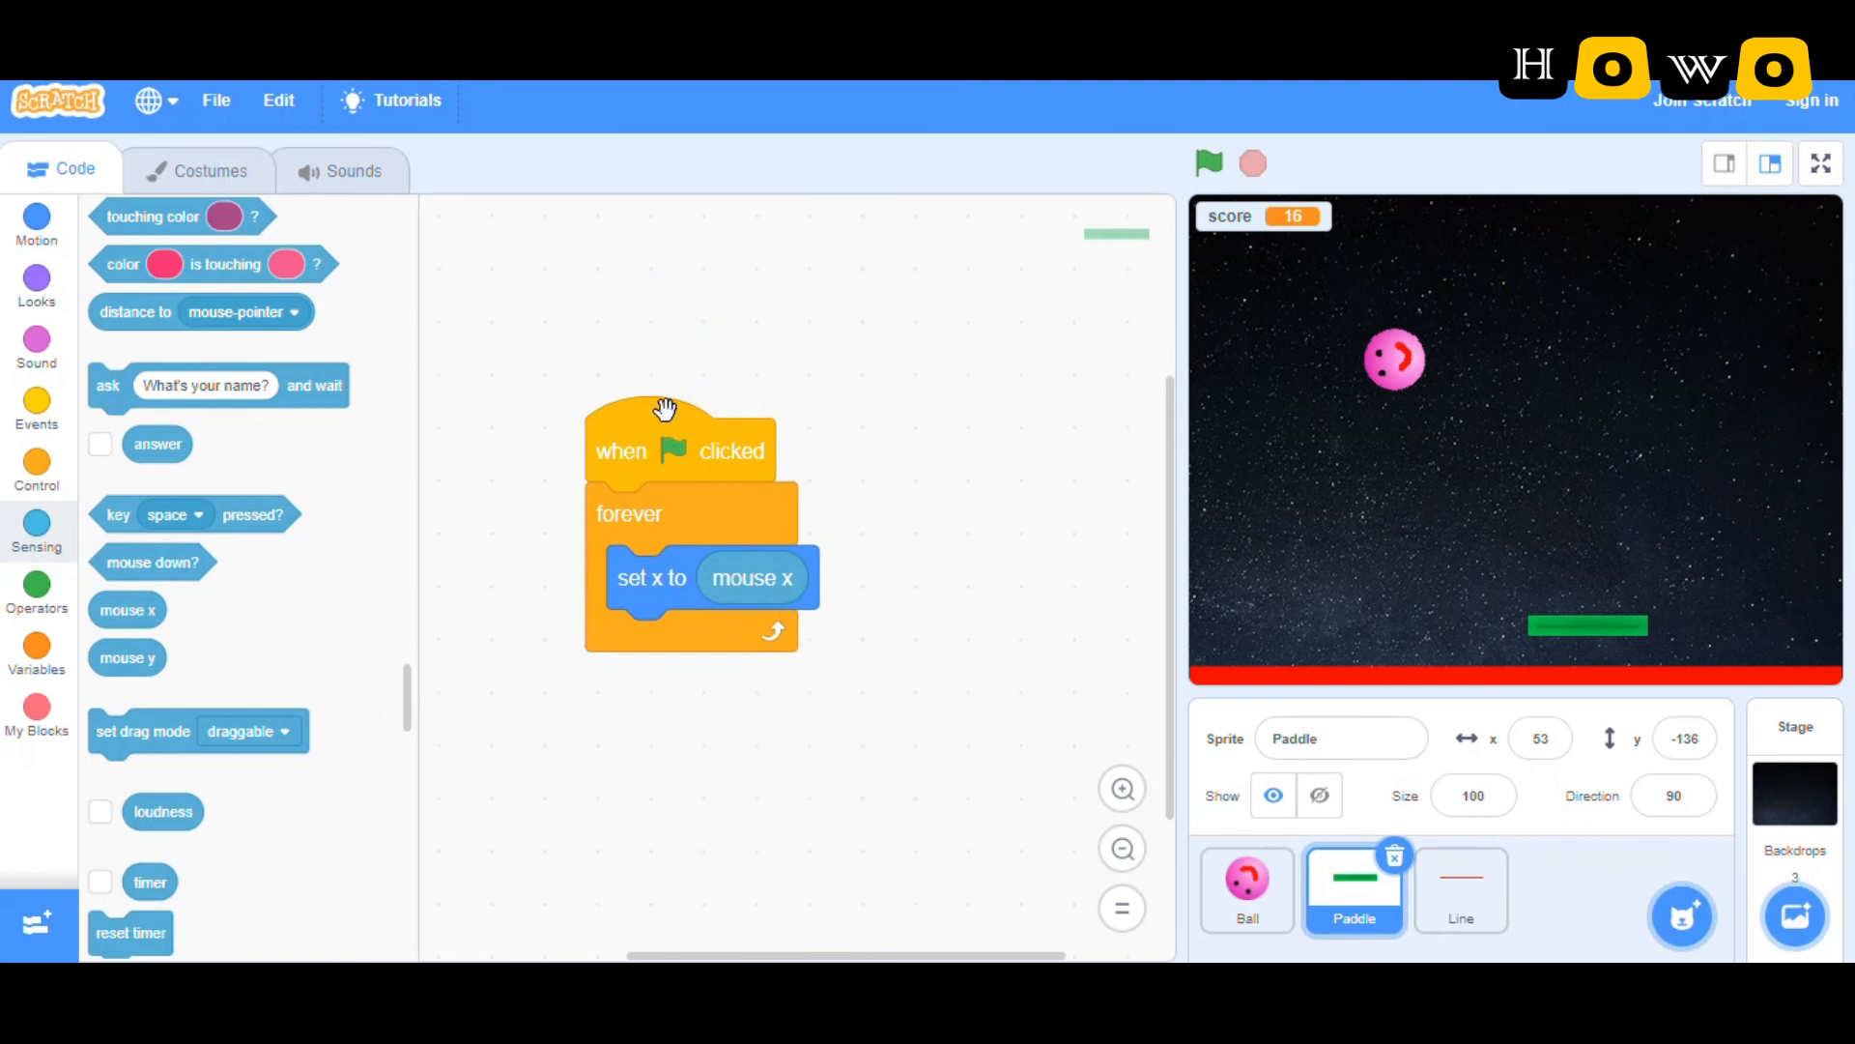
{"action": "mouse_move", "coordinate": [647, 588]}
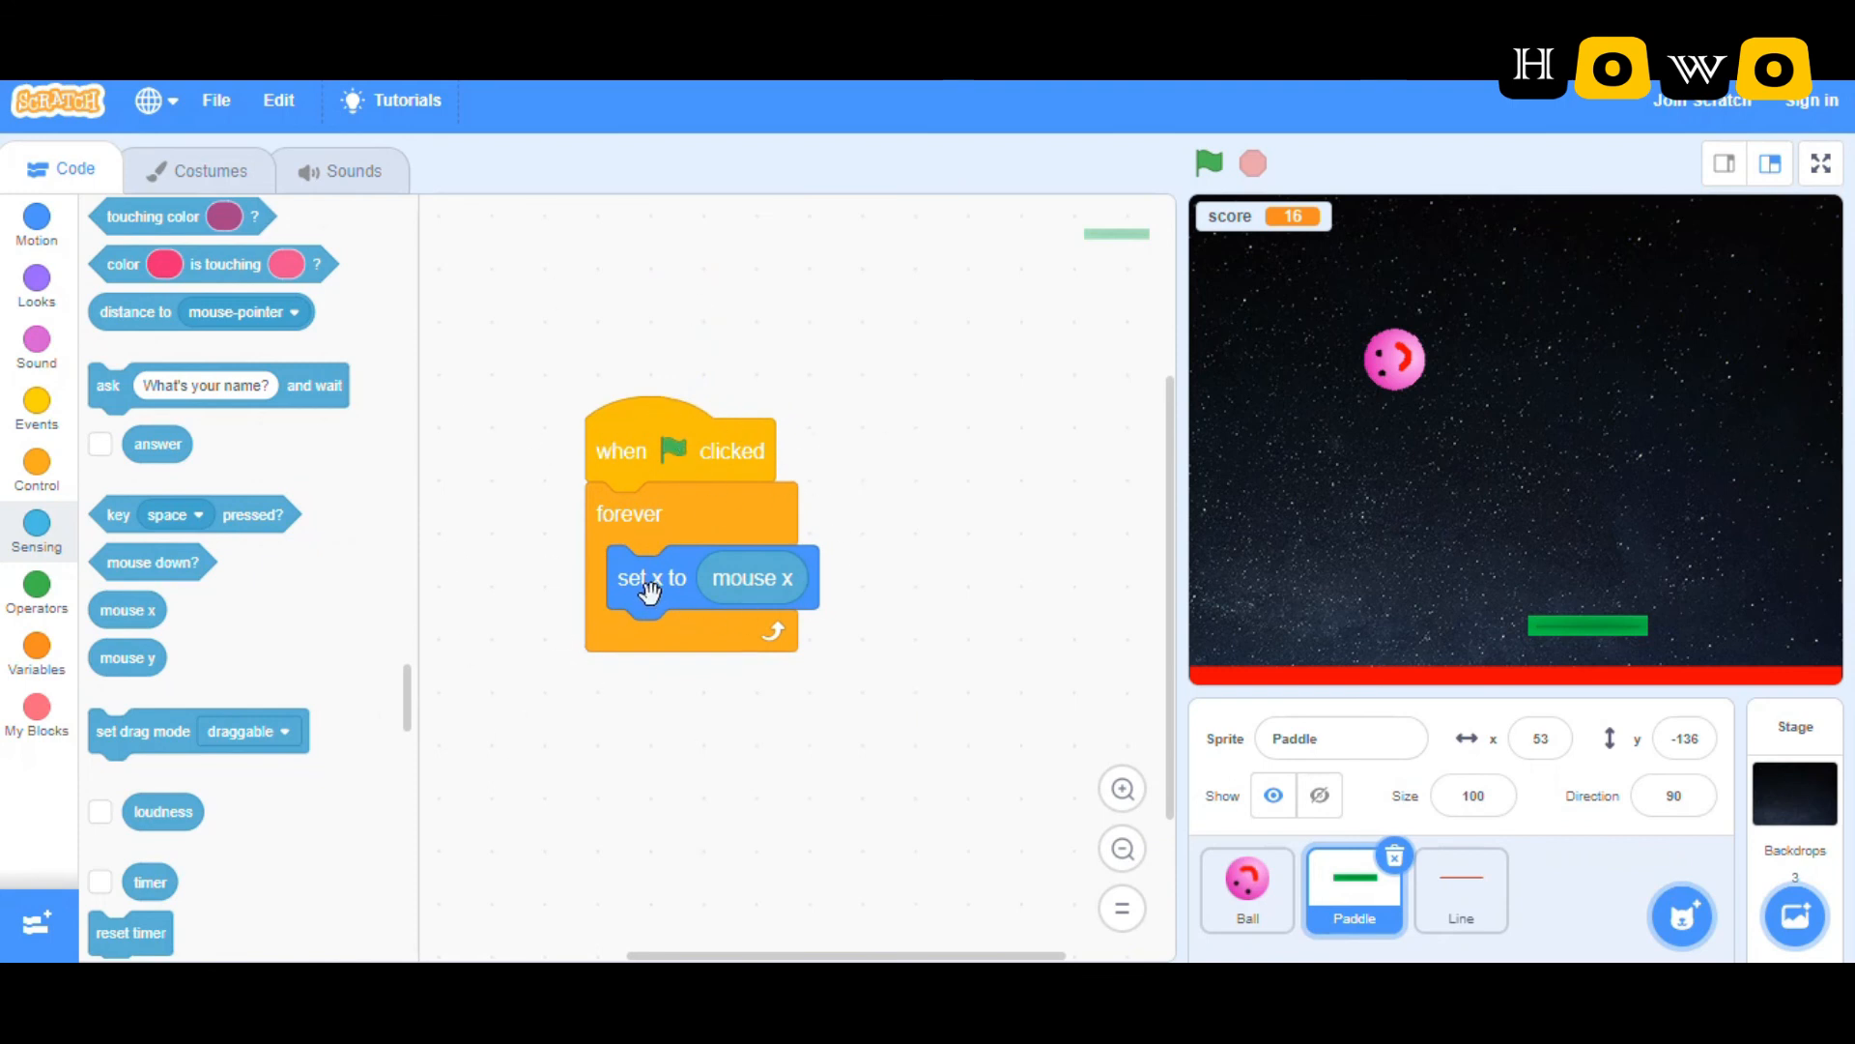
{"action": "mouse_move", "coordinate": [787, 601]}
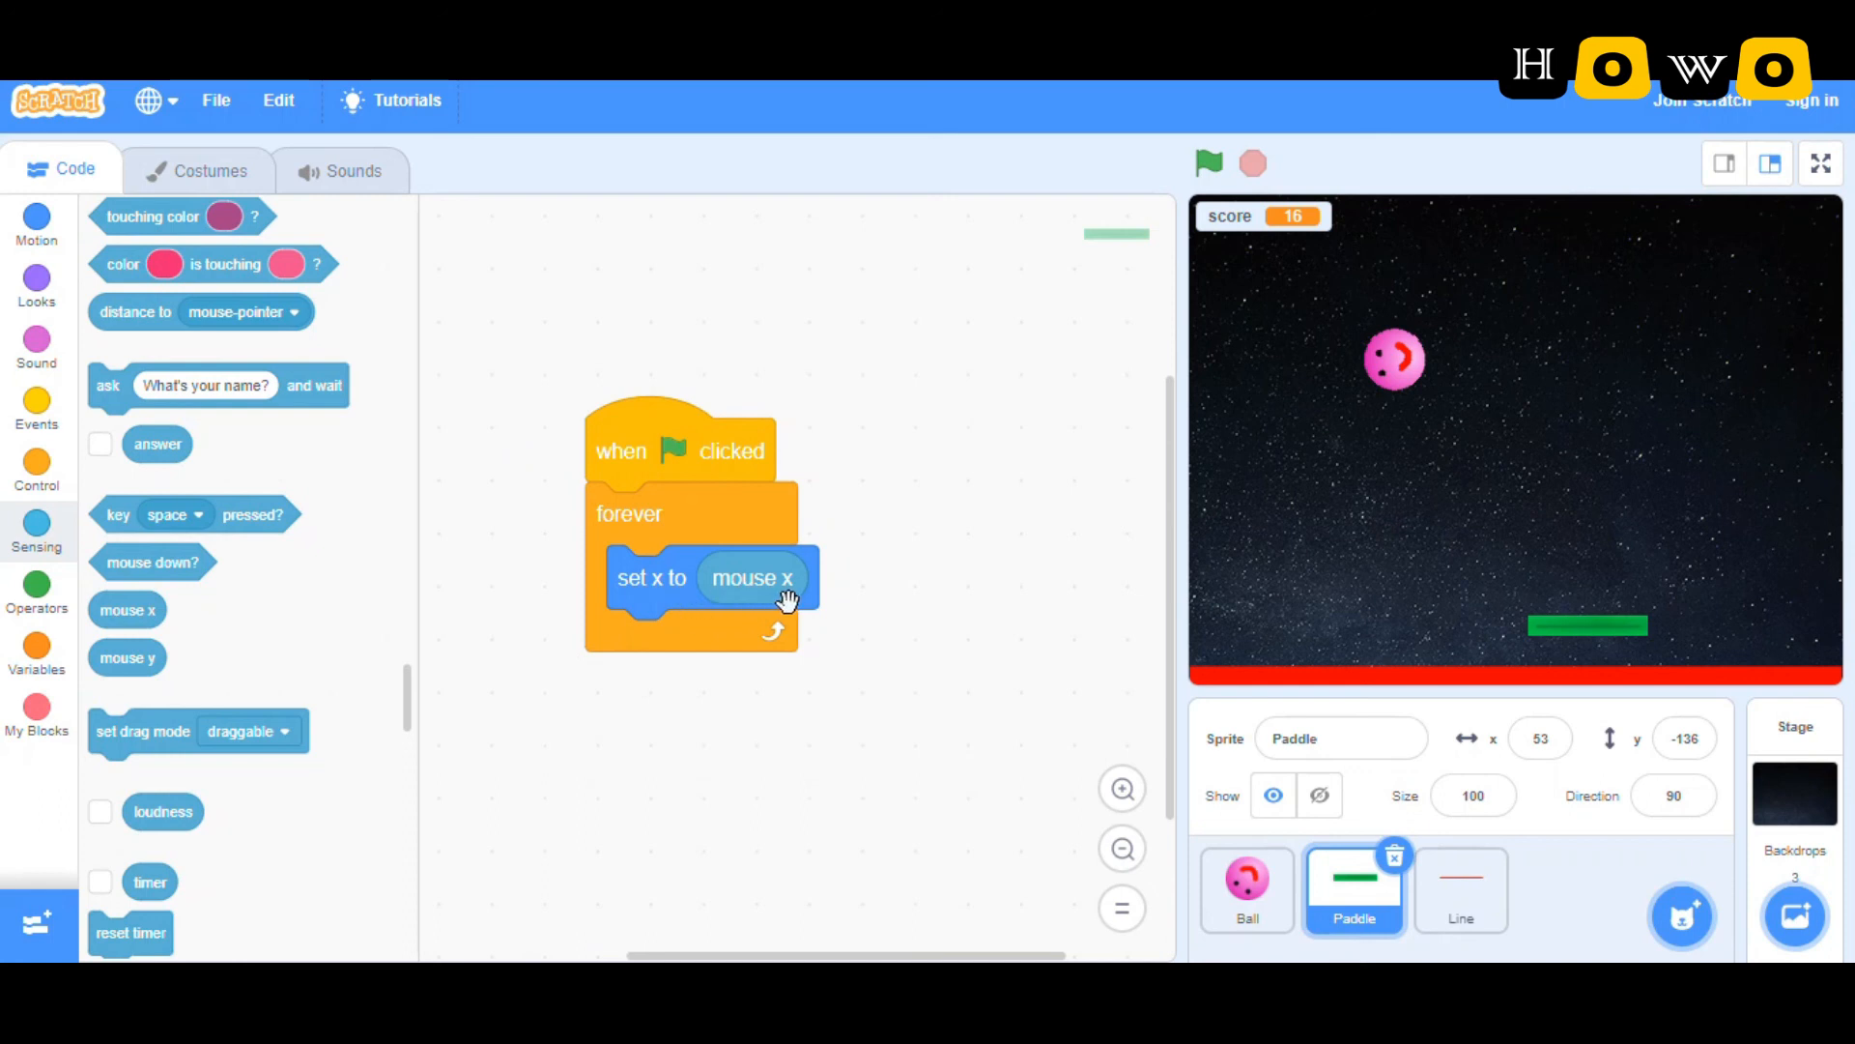
{"action": "mouse_move", "coordinate": [975, 602]}
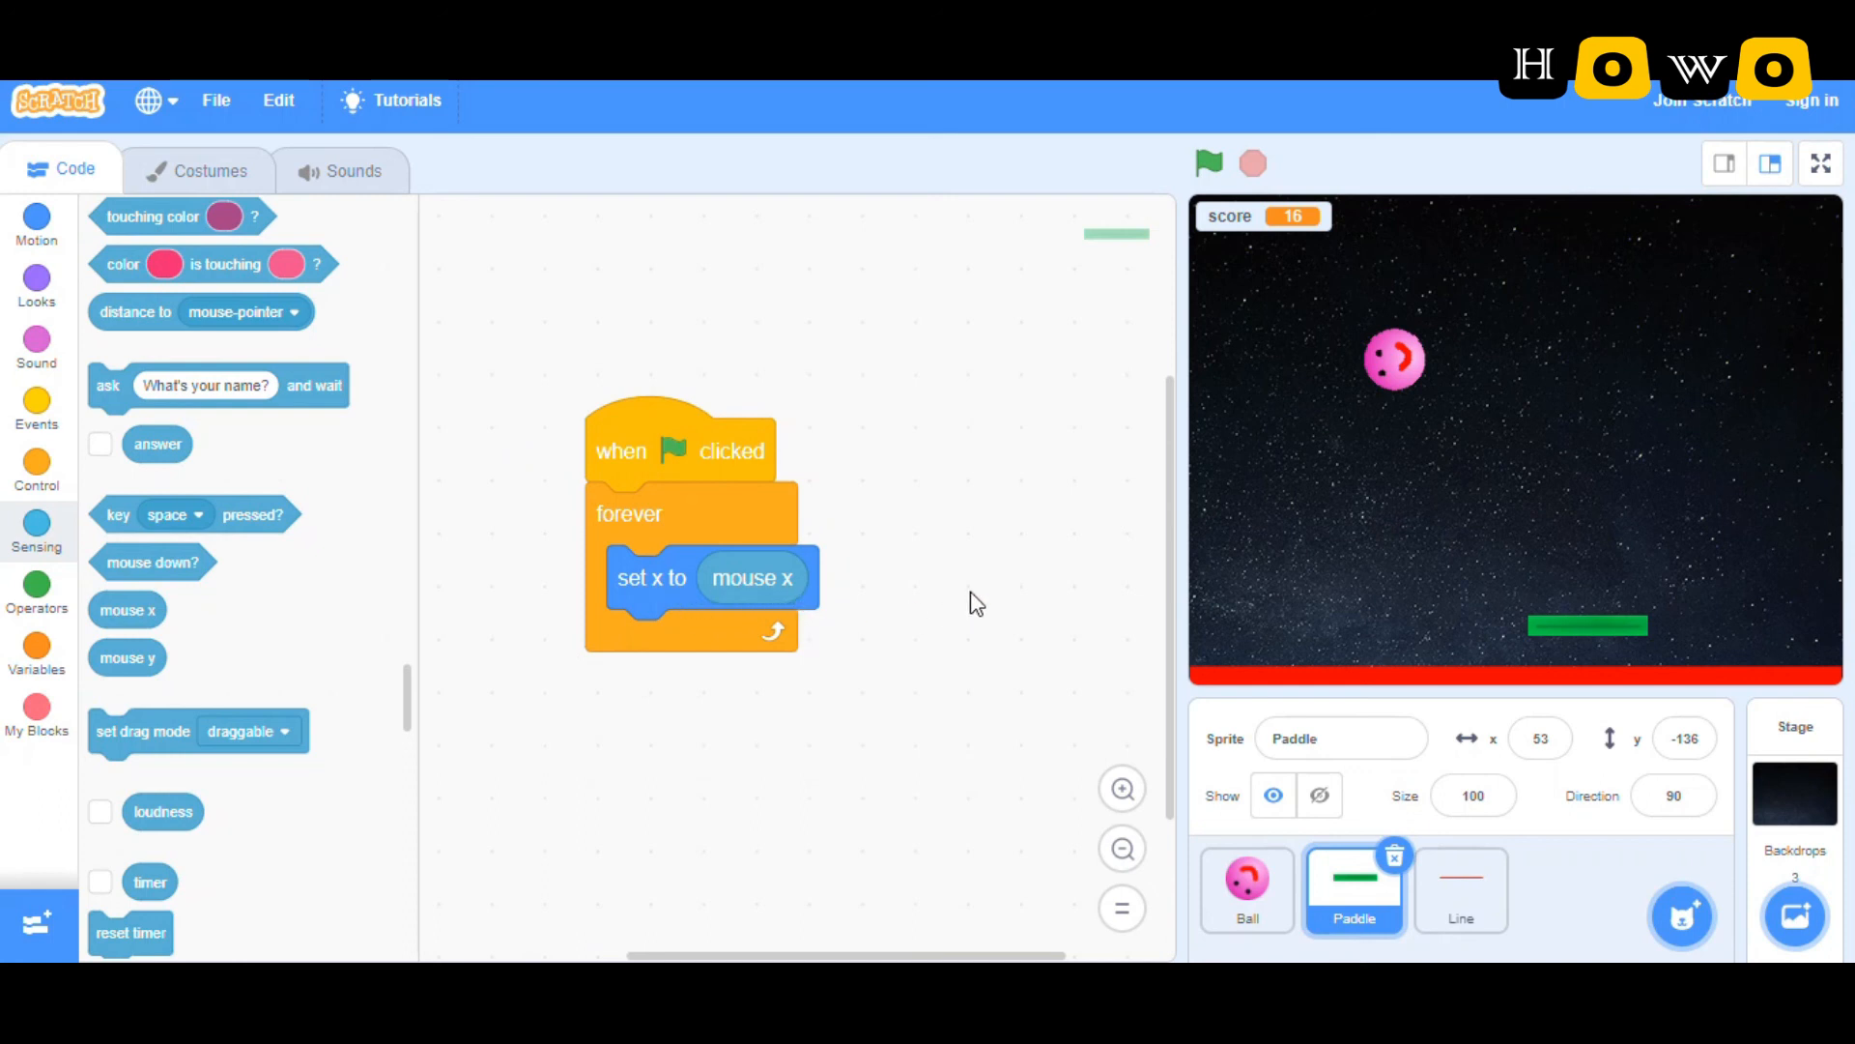
{"action": "mouse_move", "coordinate": [1527, 650]}
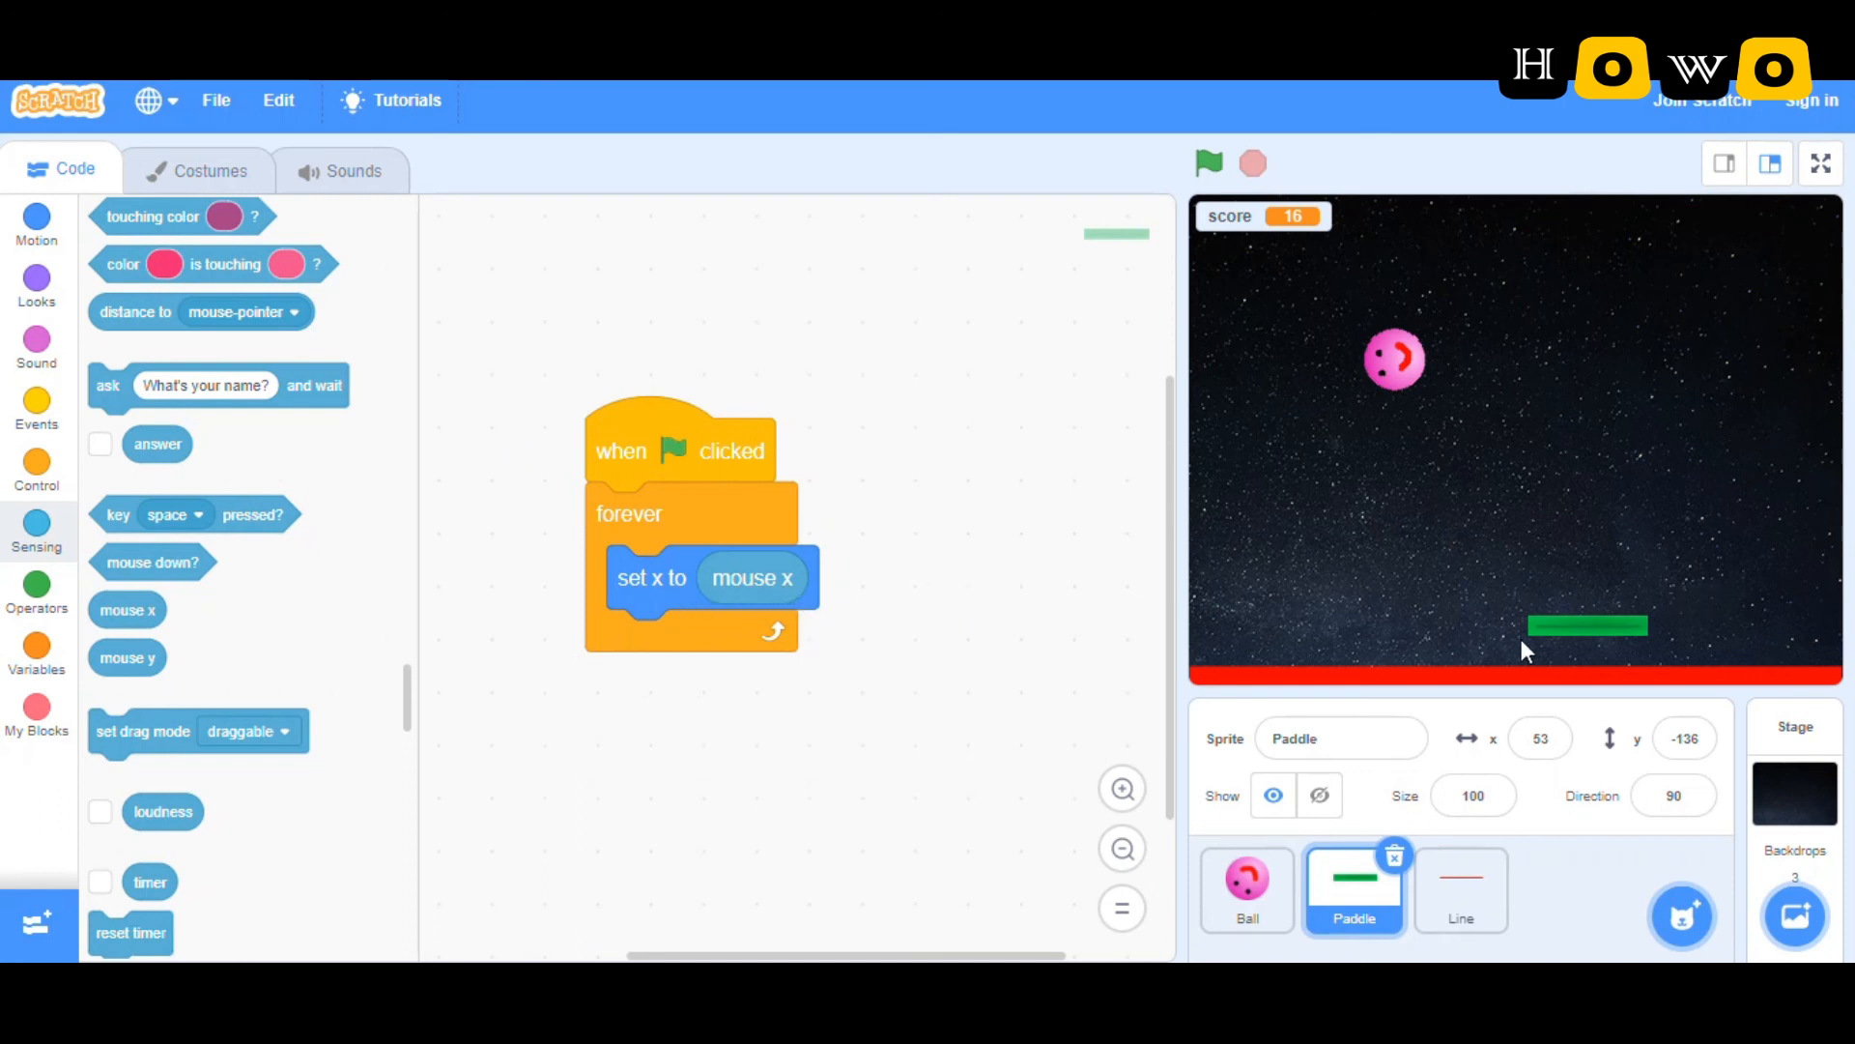
{"action": "mouse_move", "coordinate": [1460, 889]}
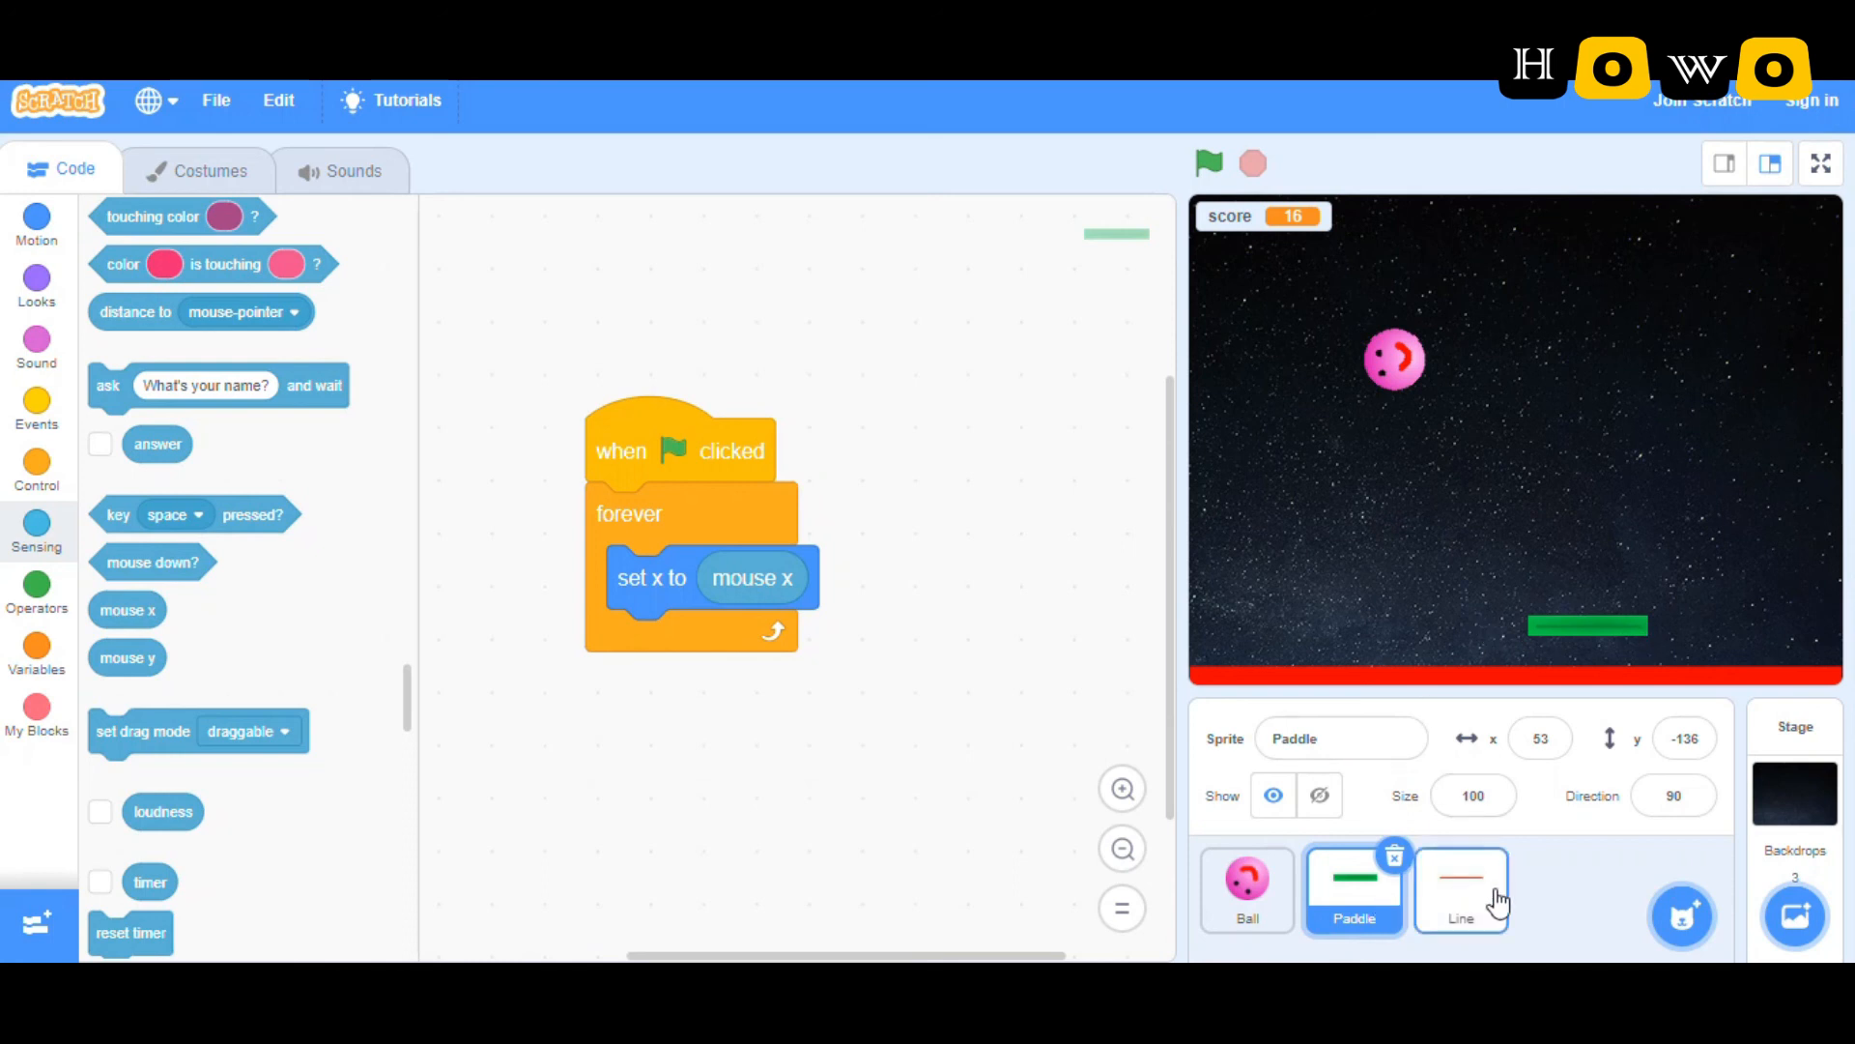
Step: Show the Line's 'forever if touching Ball then stop all' script, zoomed in
{"action": "left_click", "coordinate": [1460, 890]}
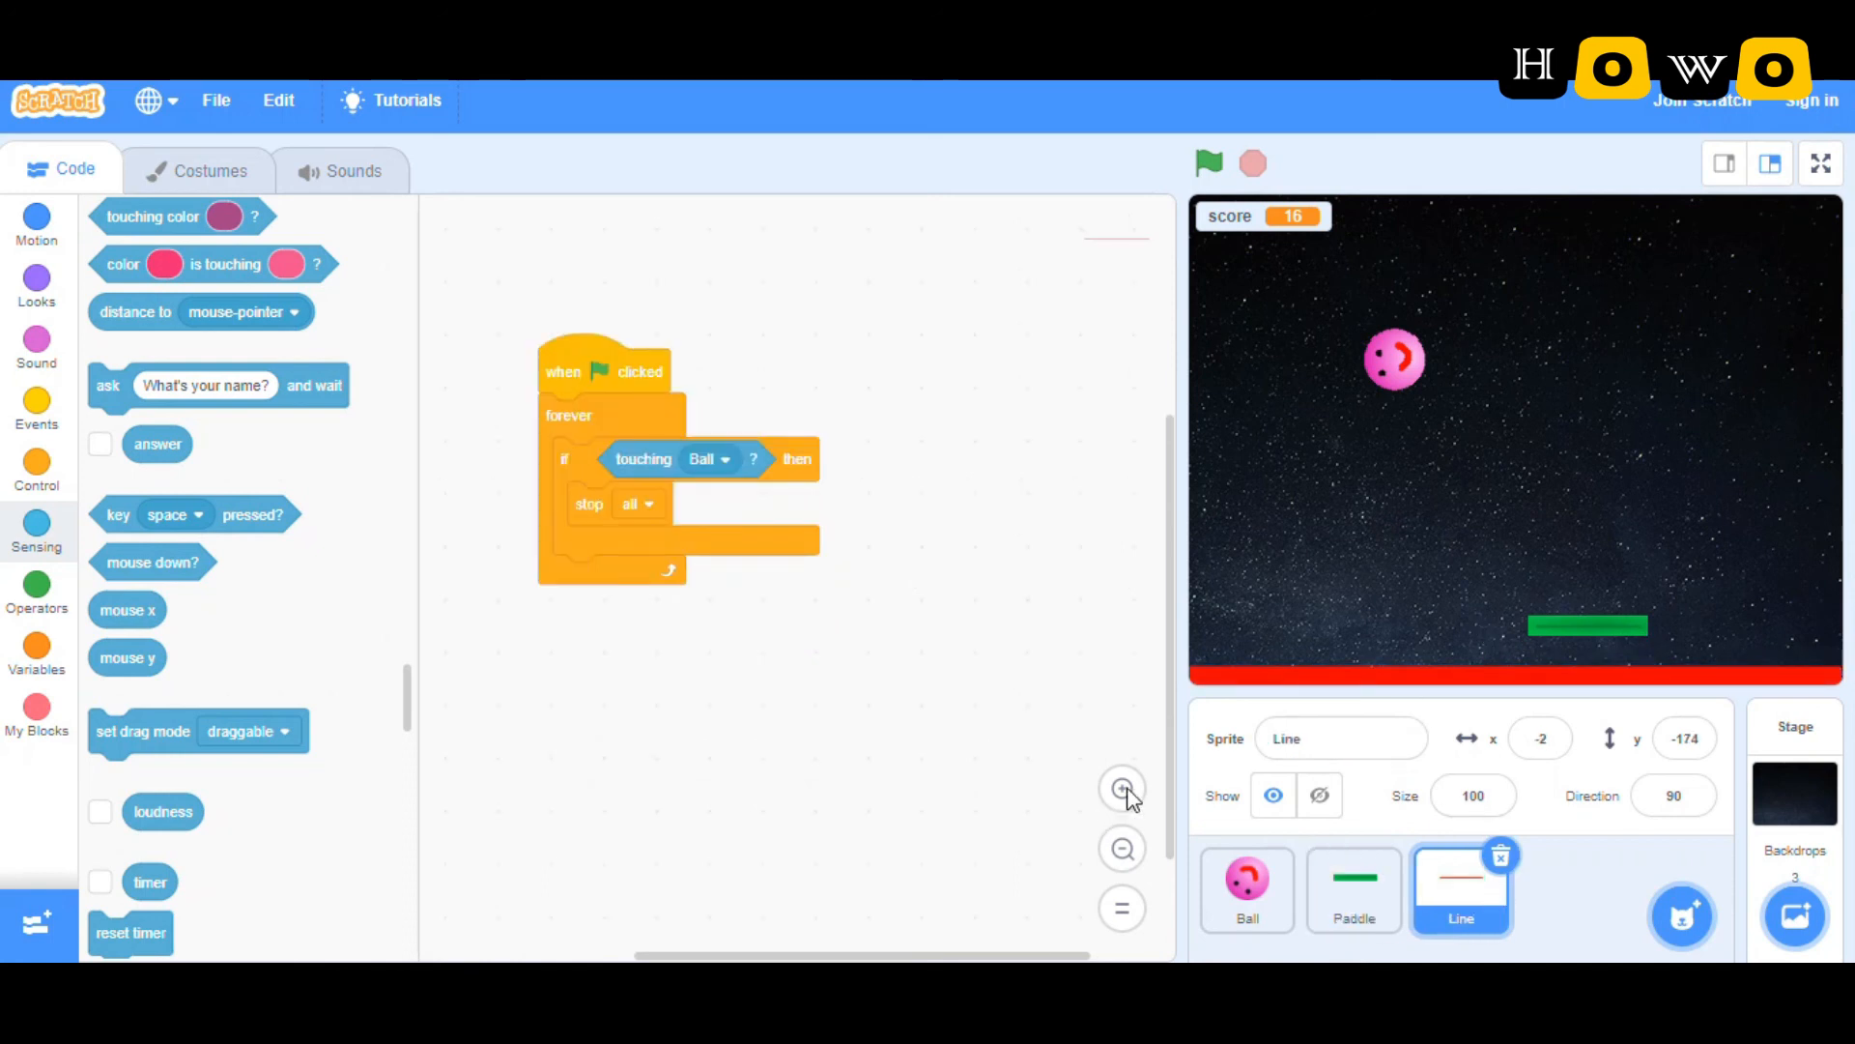
{"action": "left_click", "coordinate": [1121, 789]}
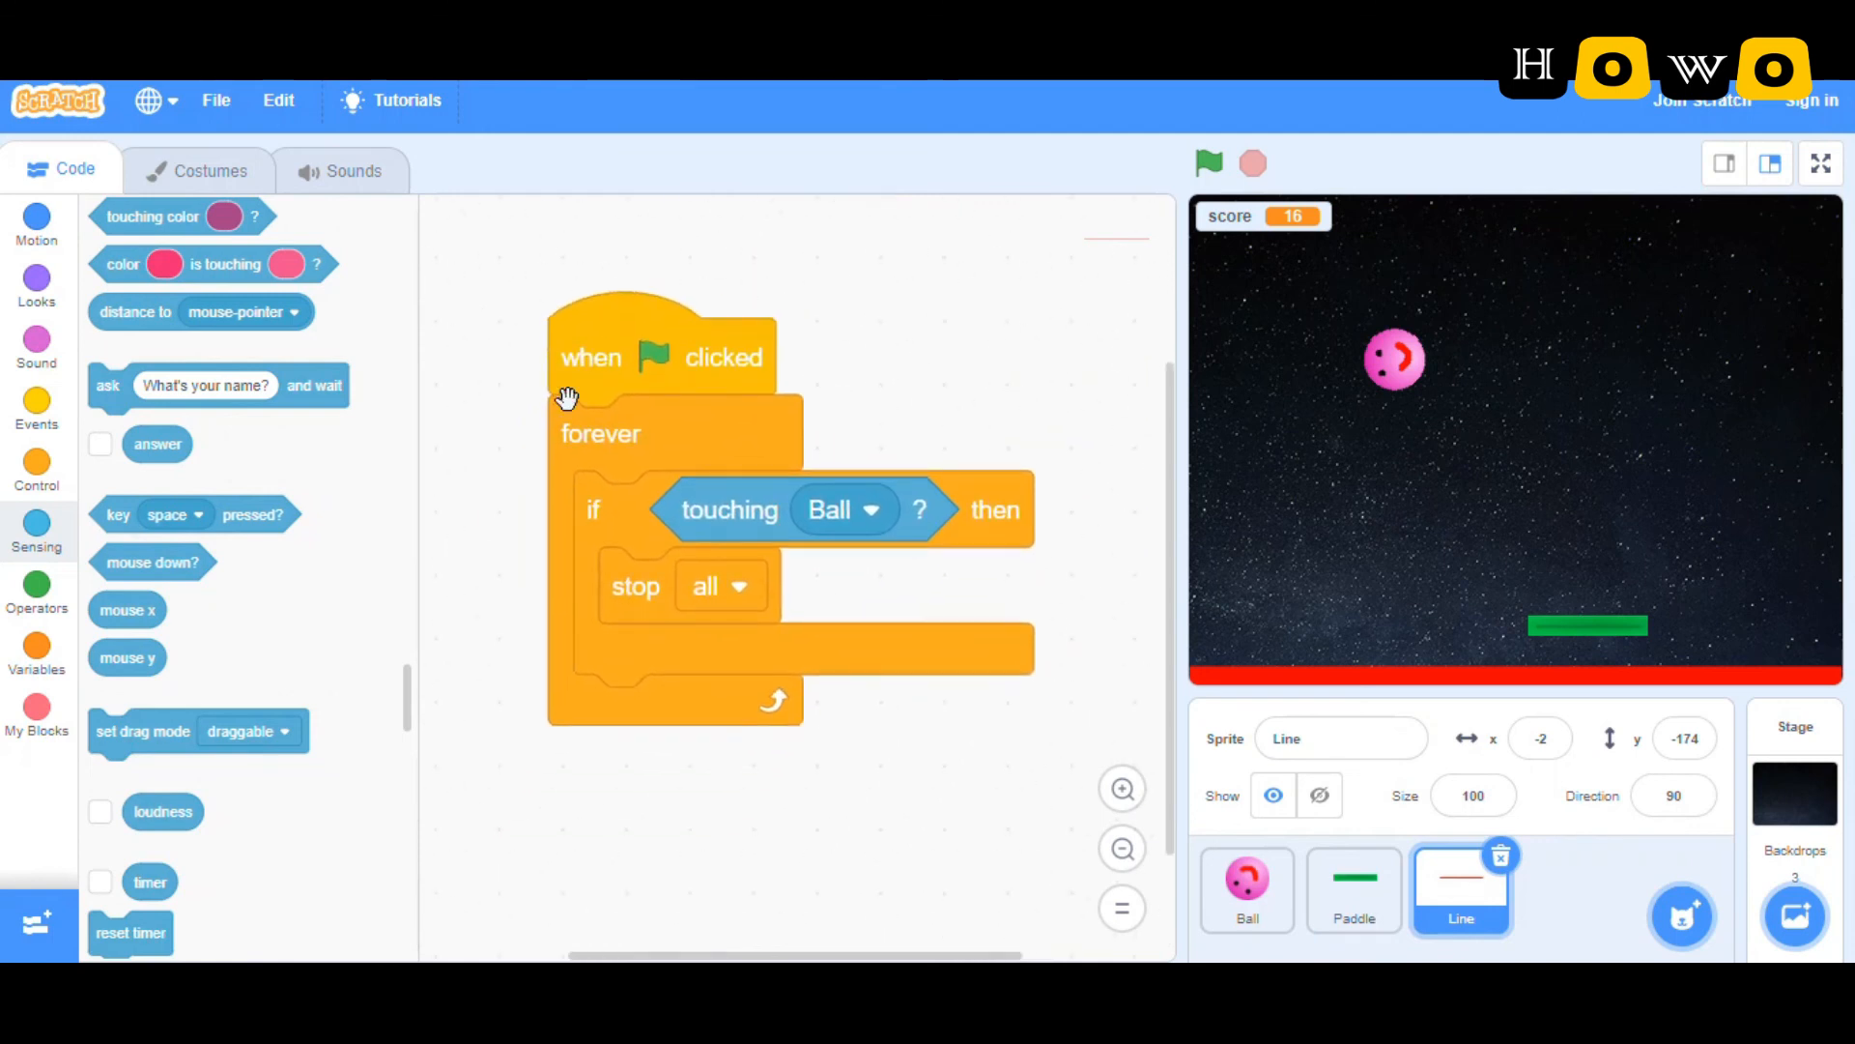
{"action": "mouse_move", "coordinate": [1412, 689]}
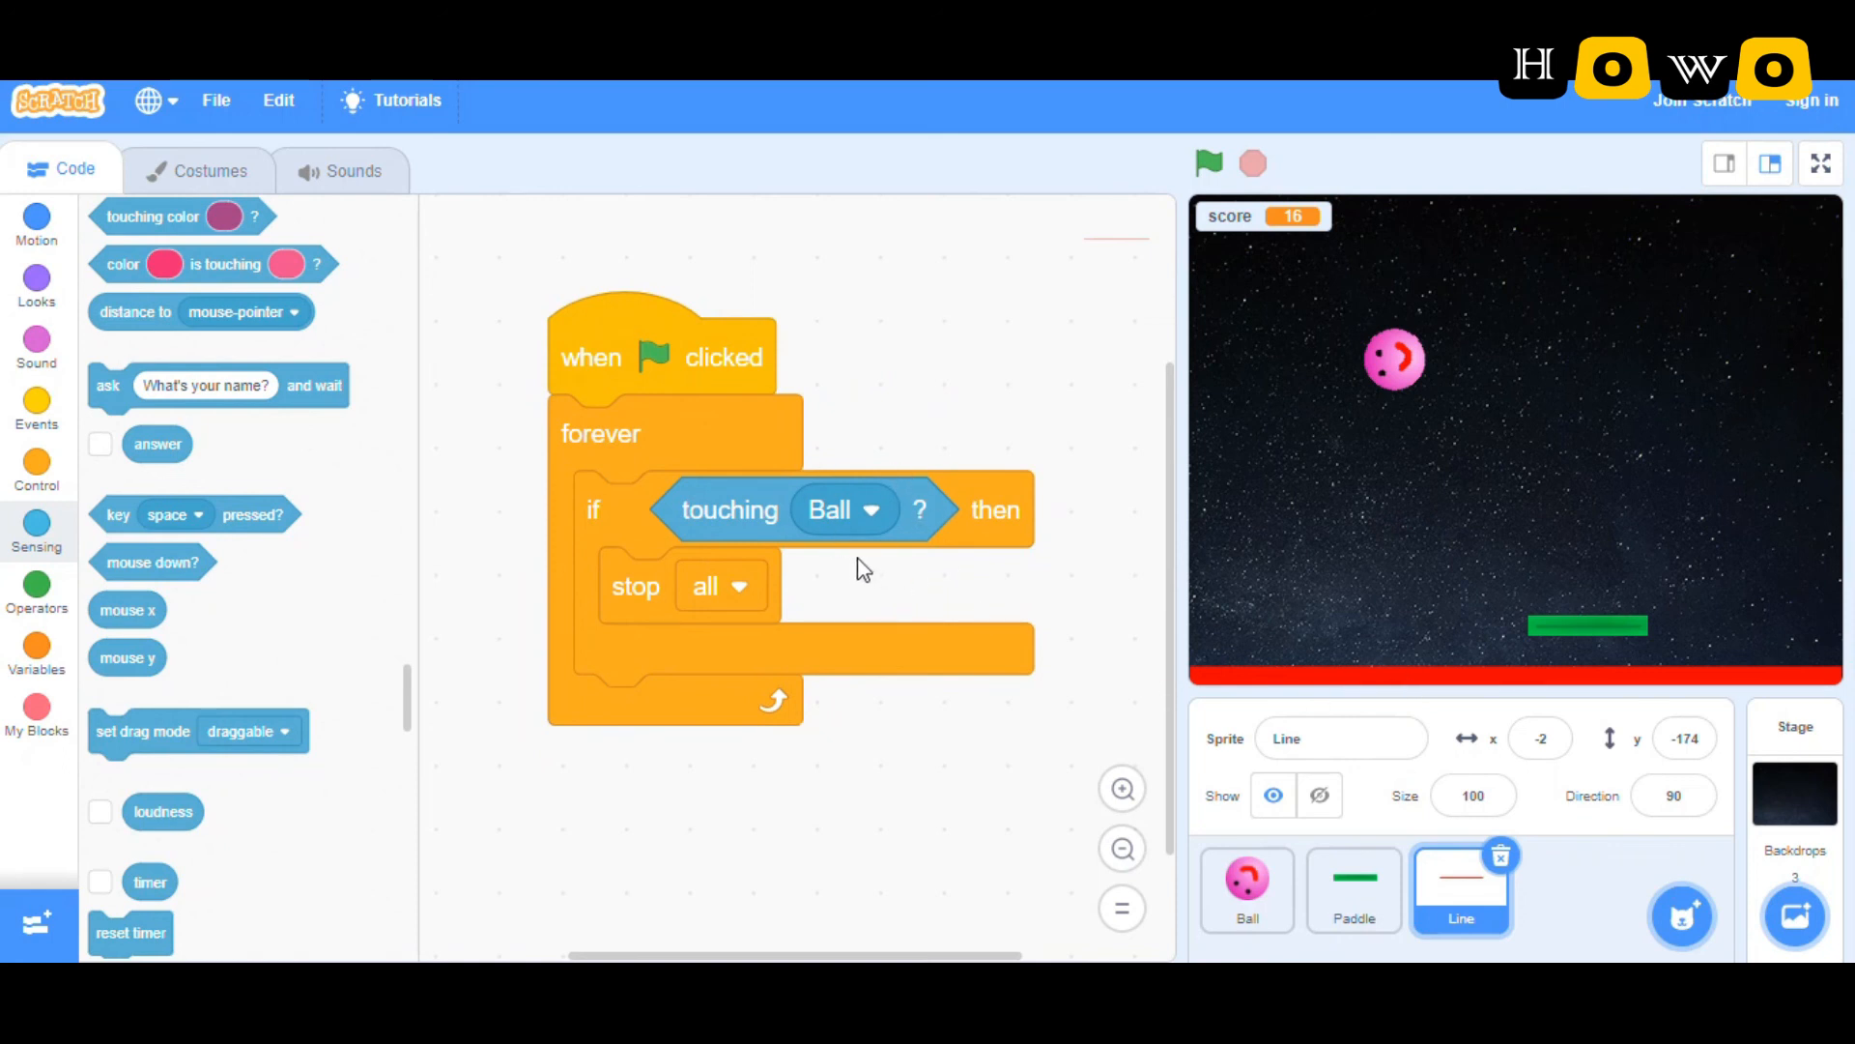
{"action": "mouse_move", "coordinate": [854, 613]}
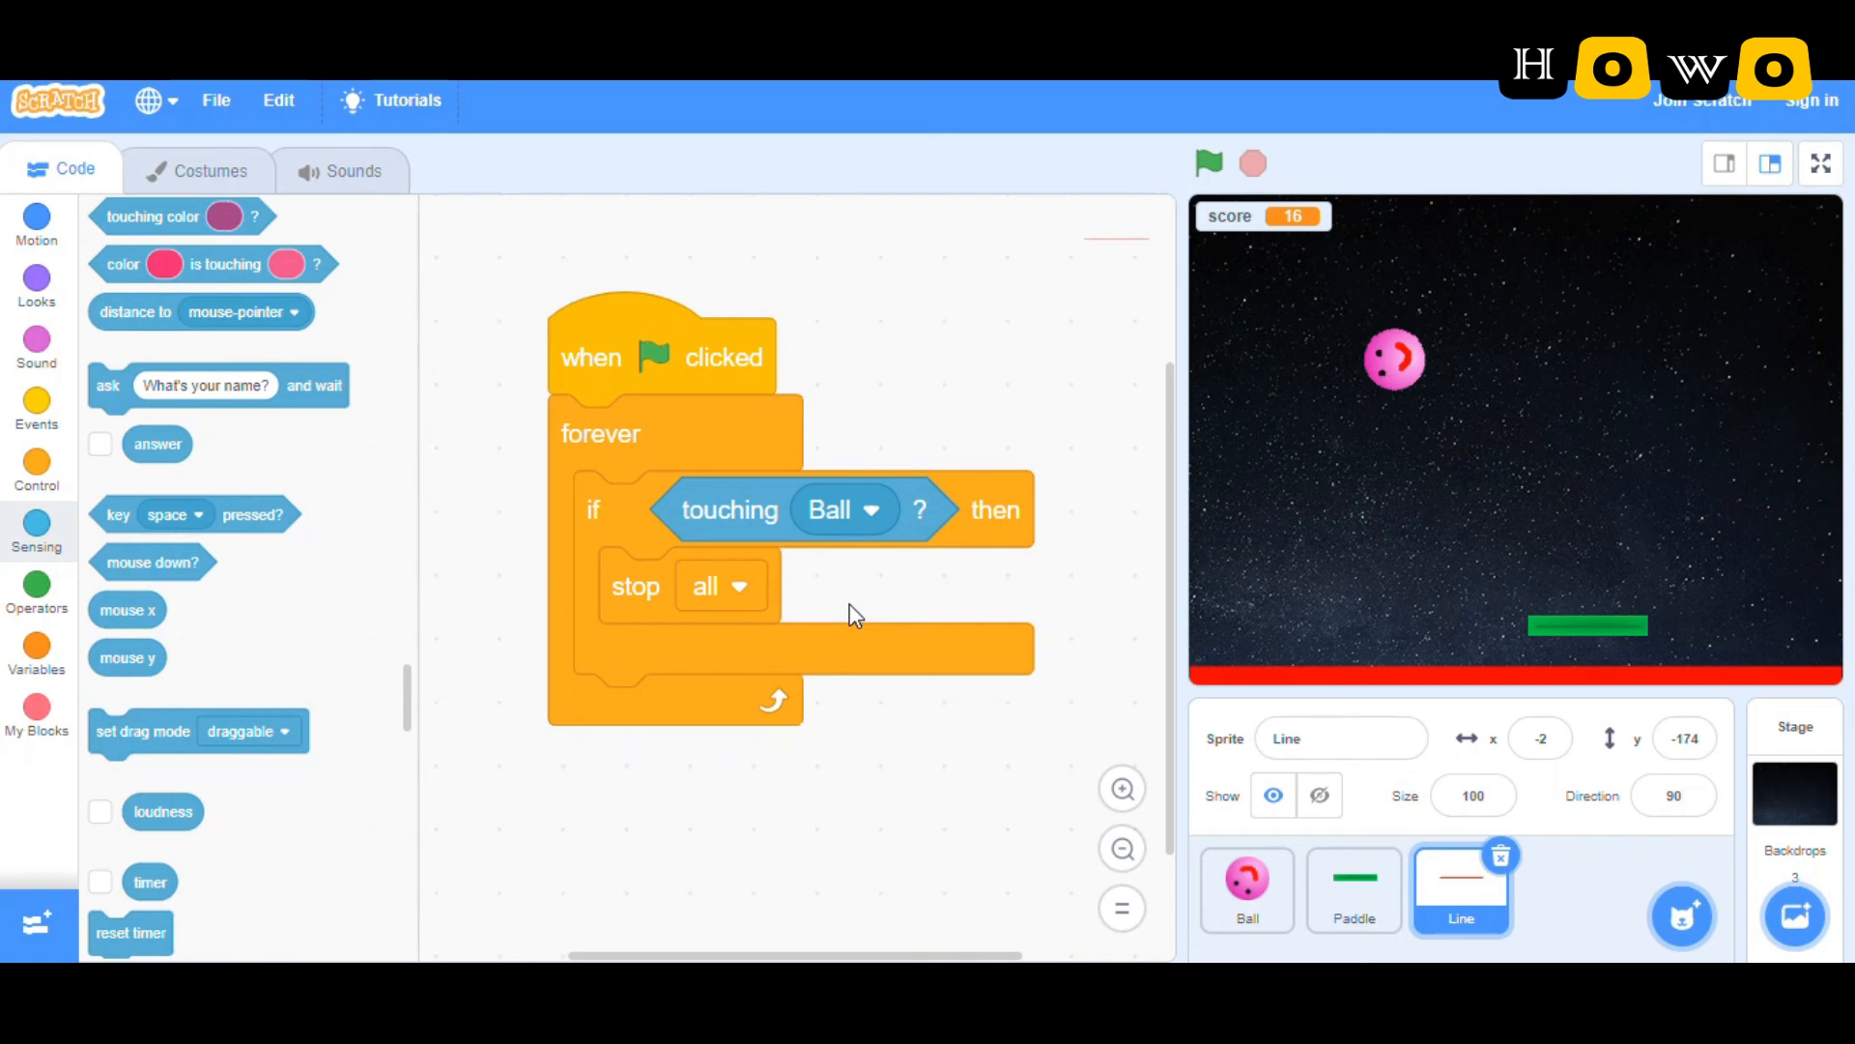
{"action": "mouse_move", "coordinate": [1061, 588]}
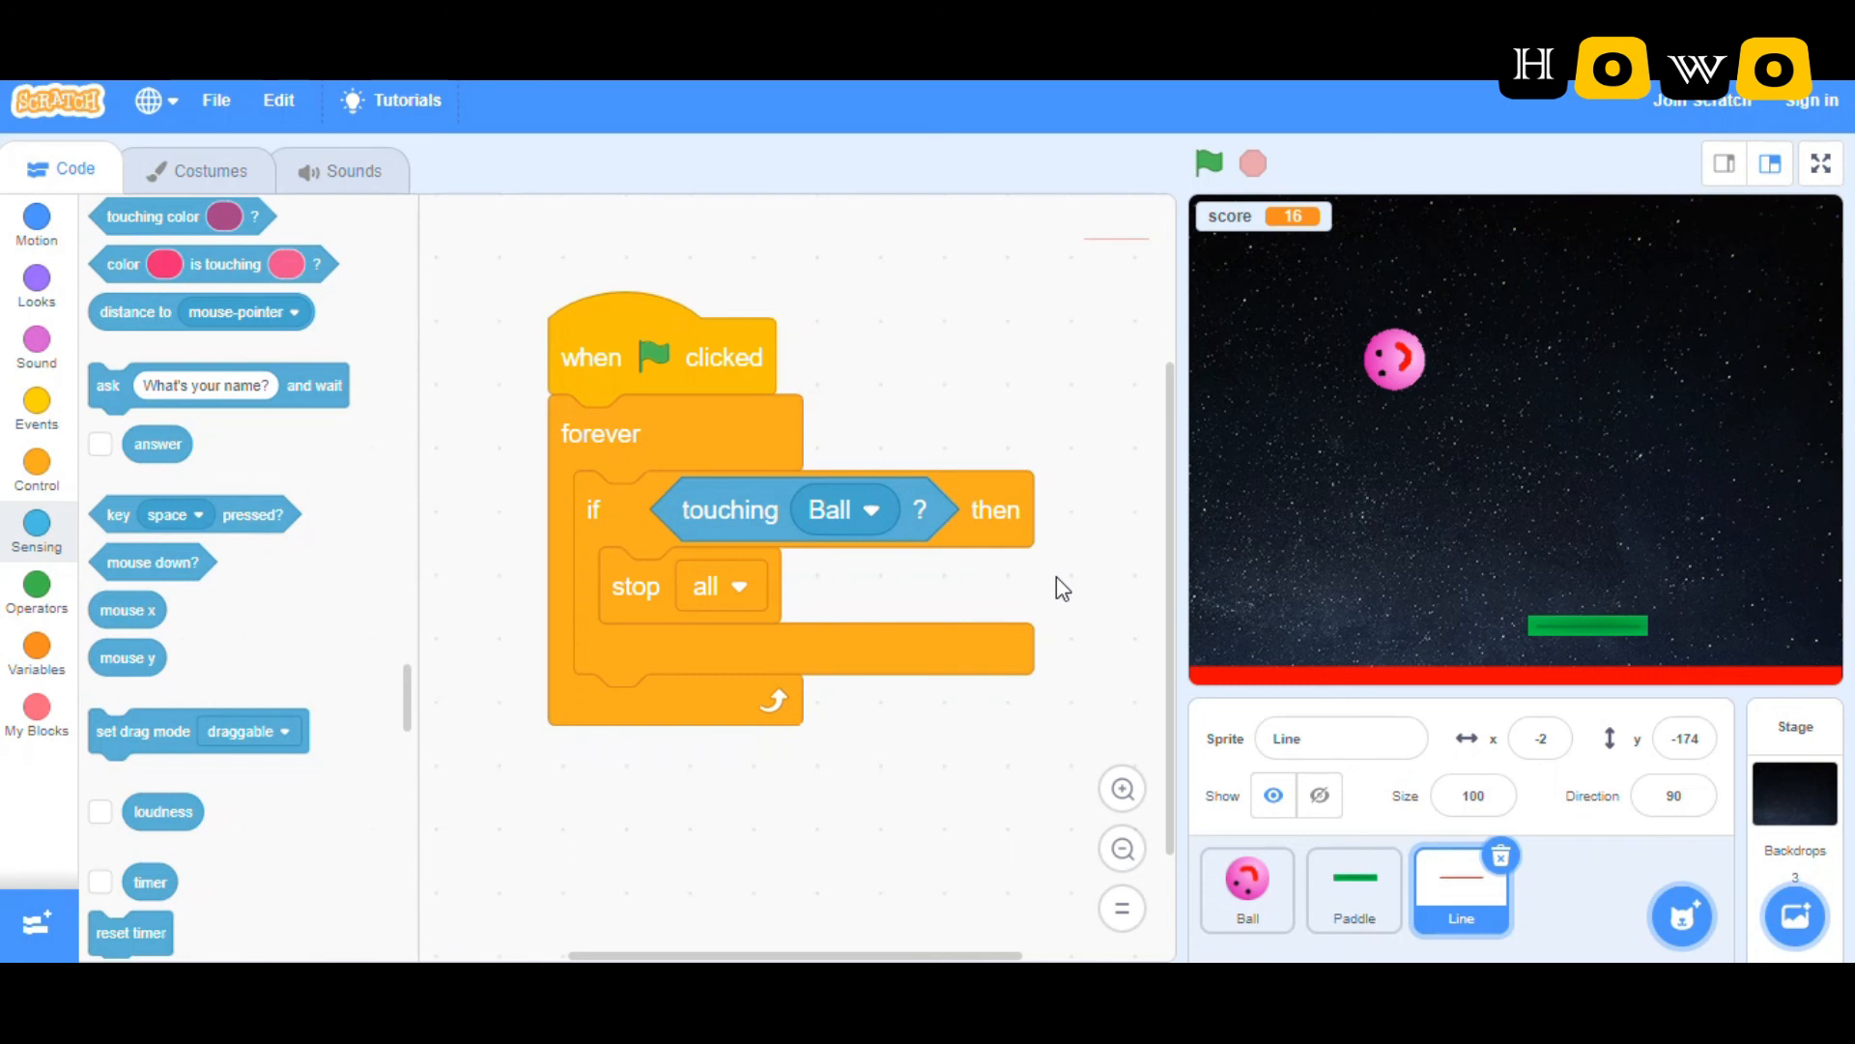
{"action": "mouse_move", "coordinate": [1070, 375]}
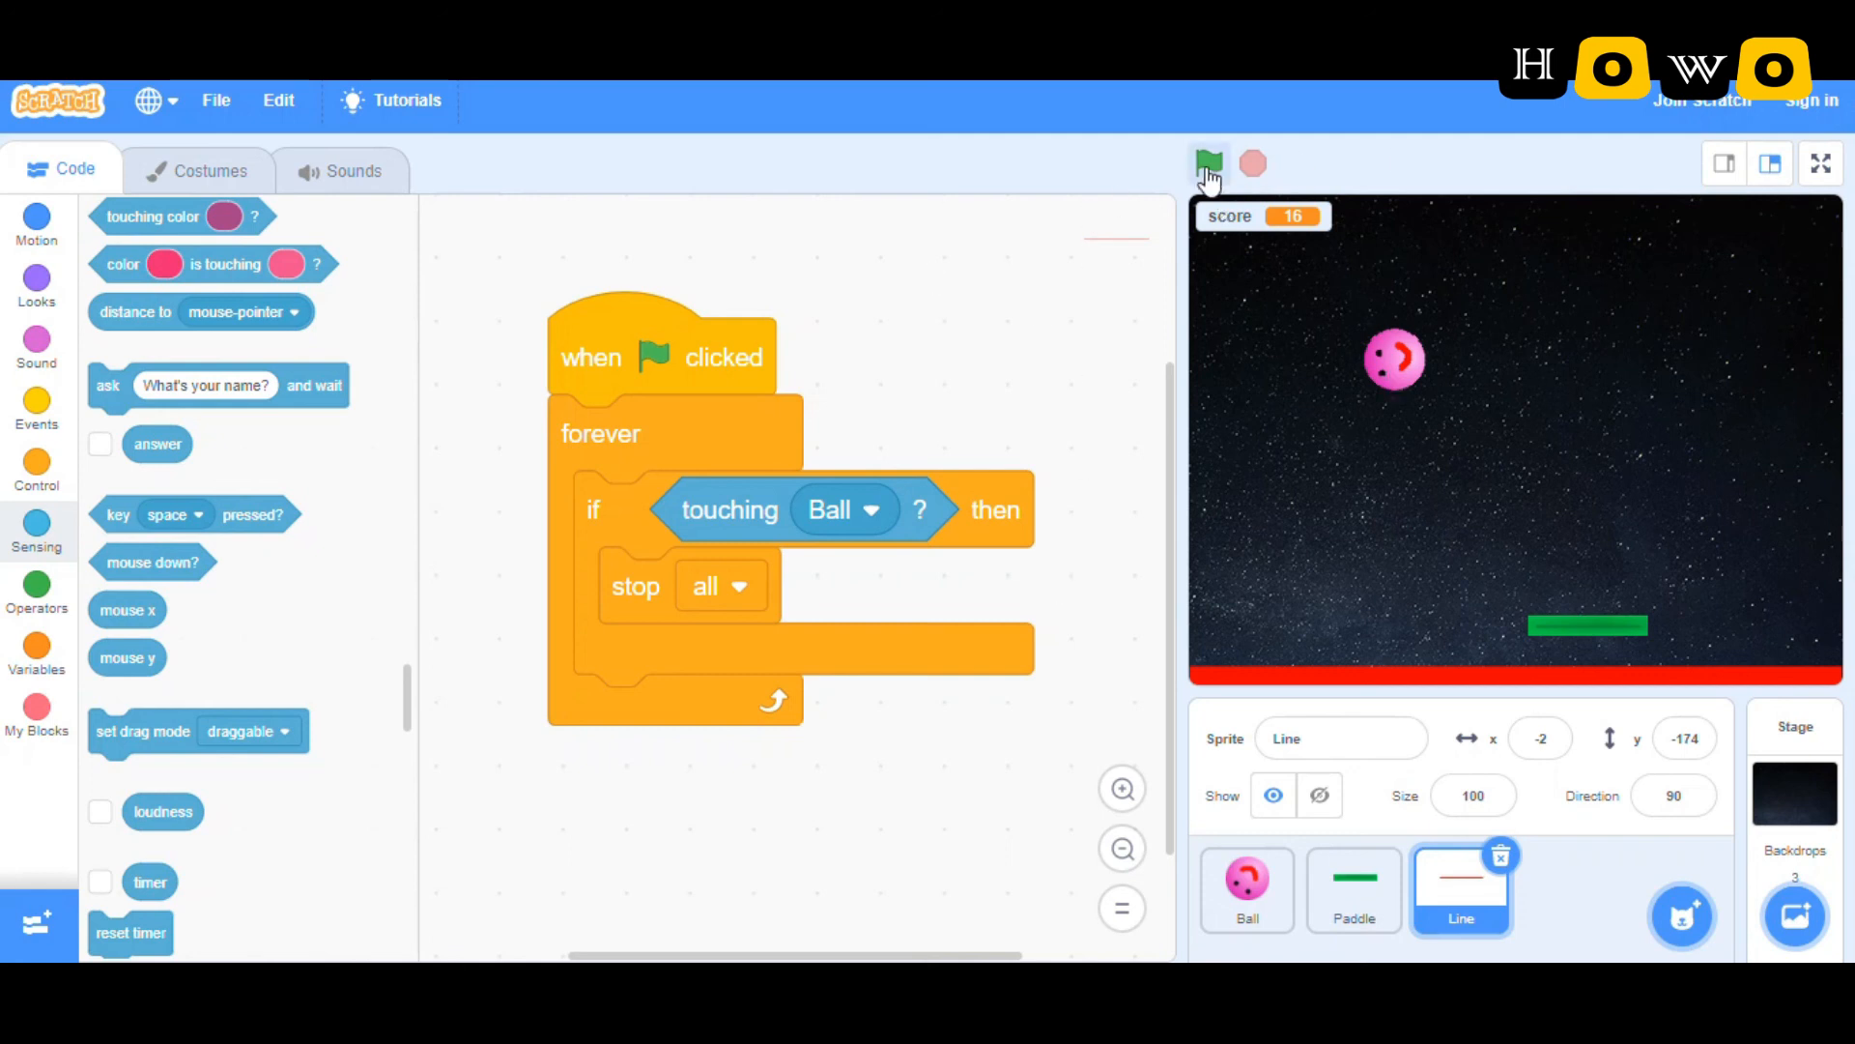
Step: Play the pong game with the green flag, then restart a fresh round
{"action": "left_click", "coordinate": [1208, 163]}
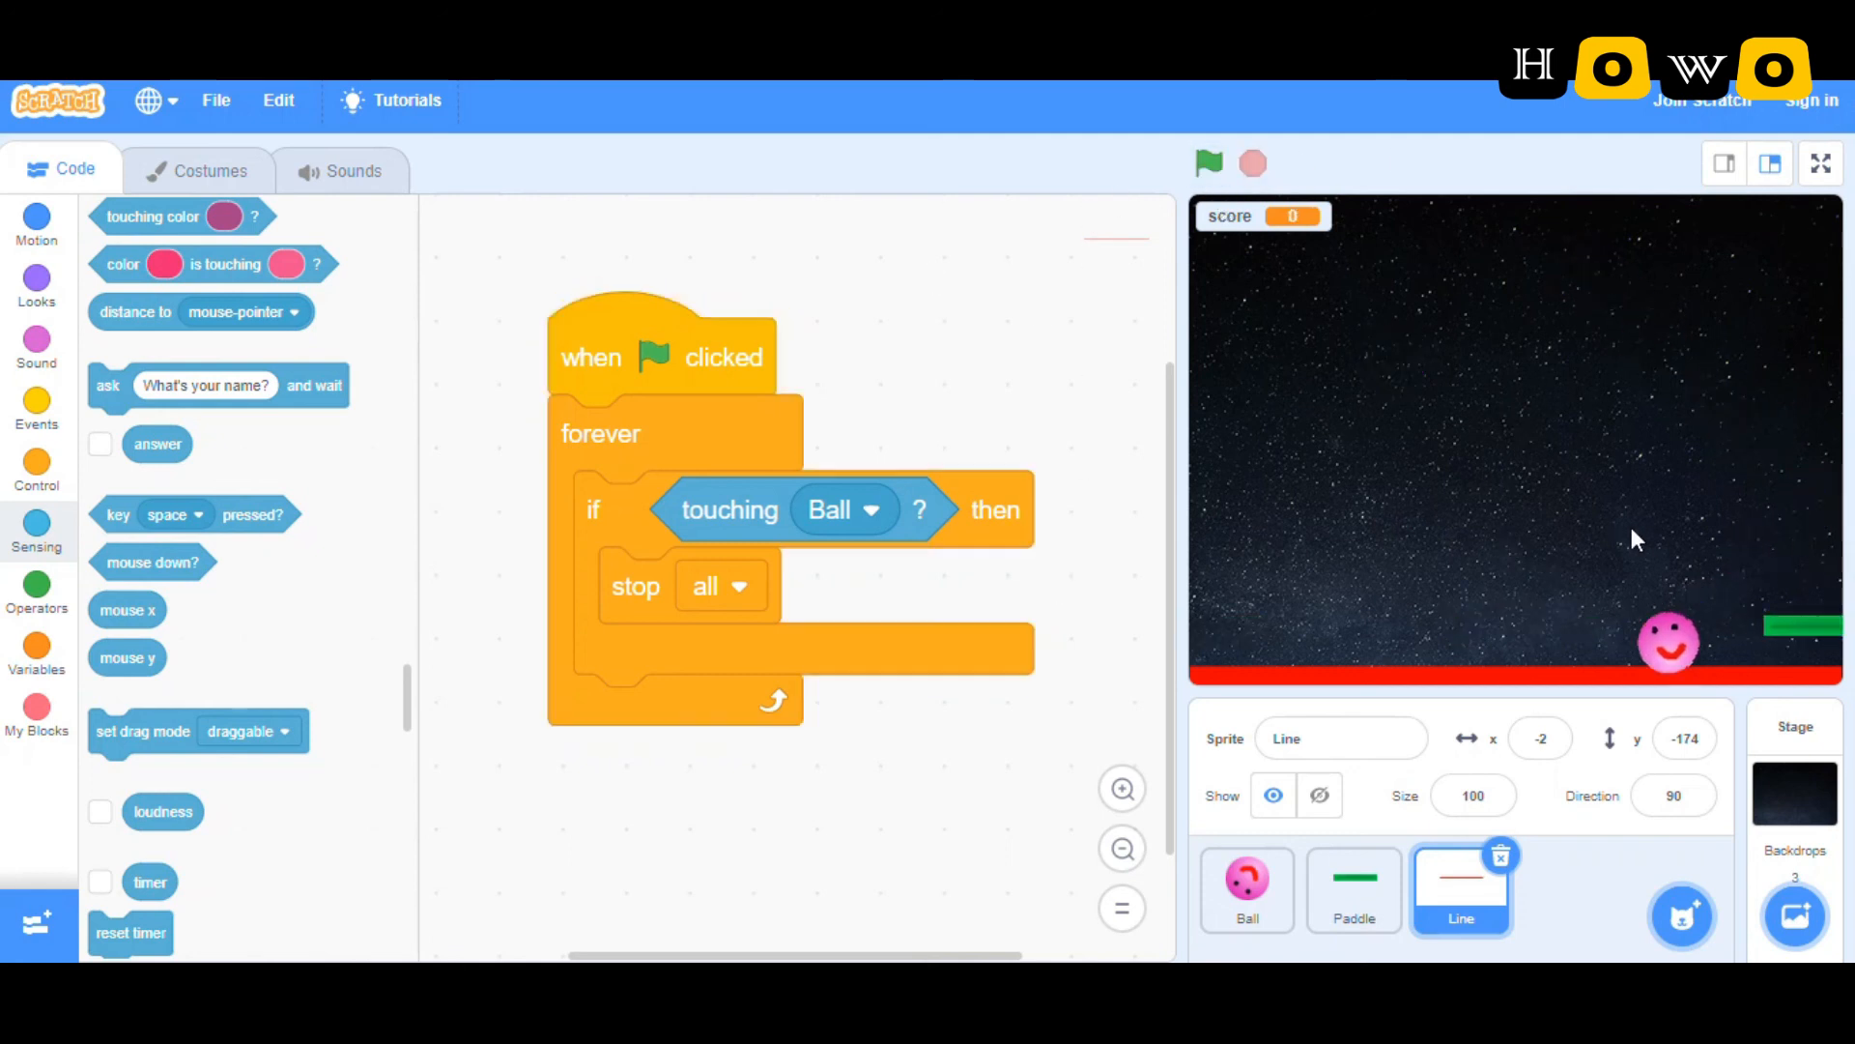
{"action": "mouse_move", "coordinate": [1609, 562]}
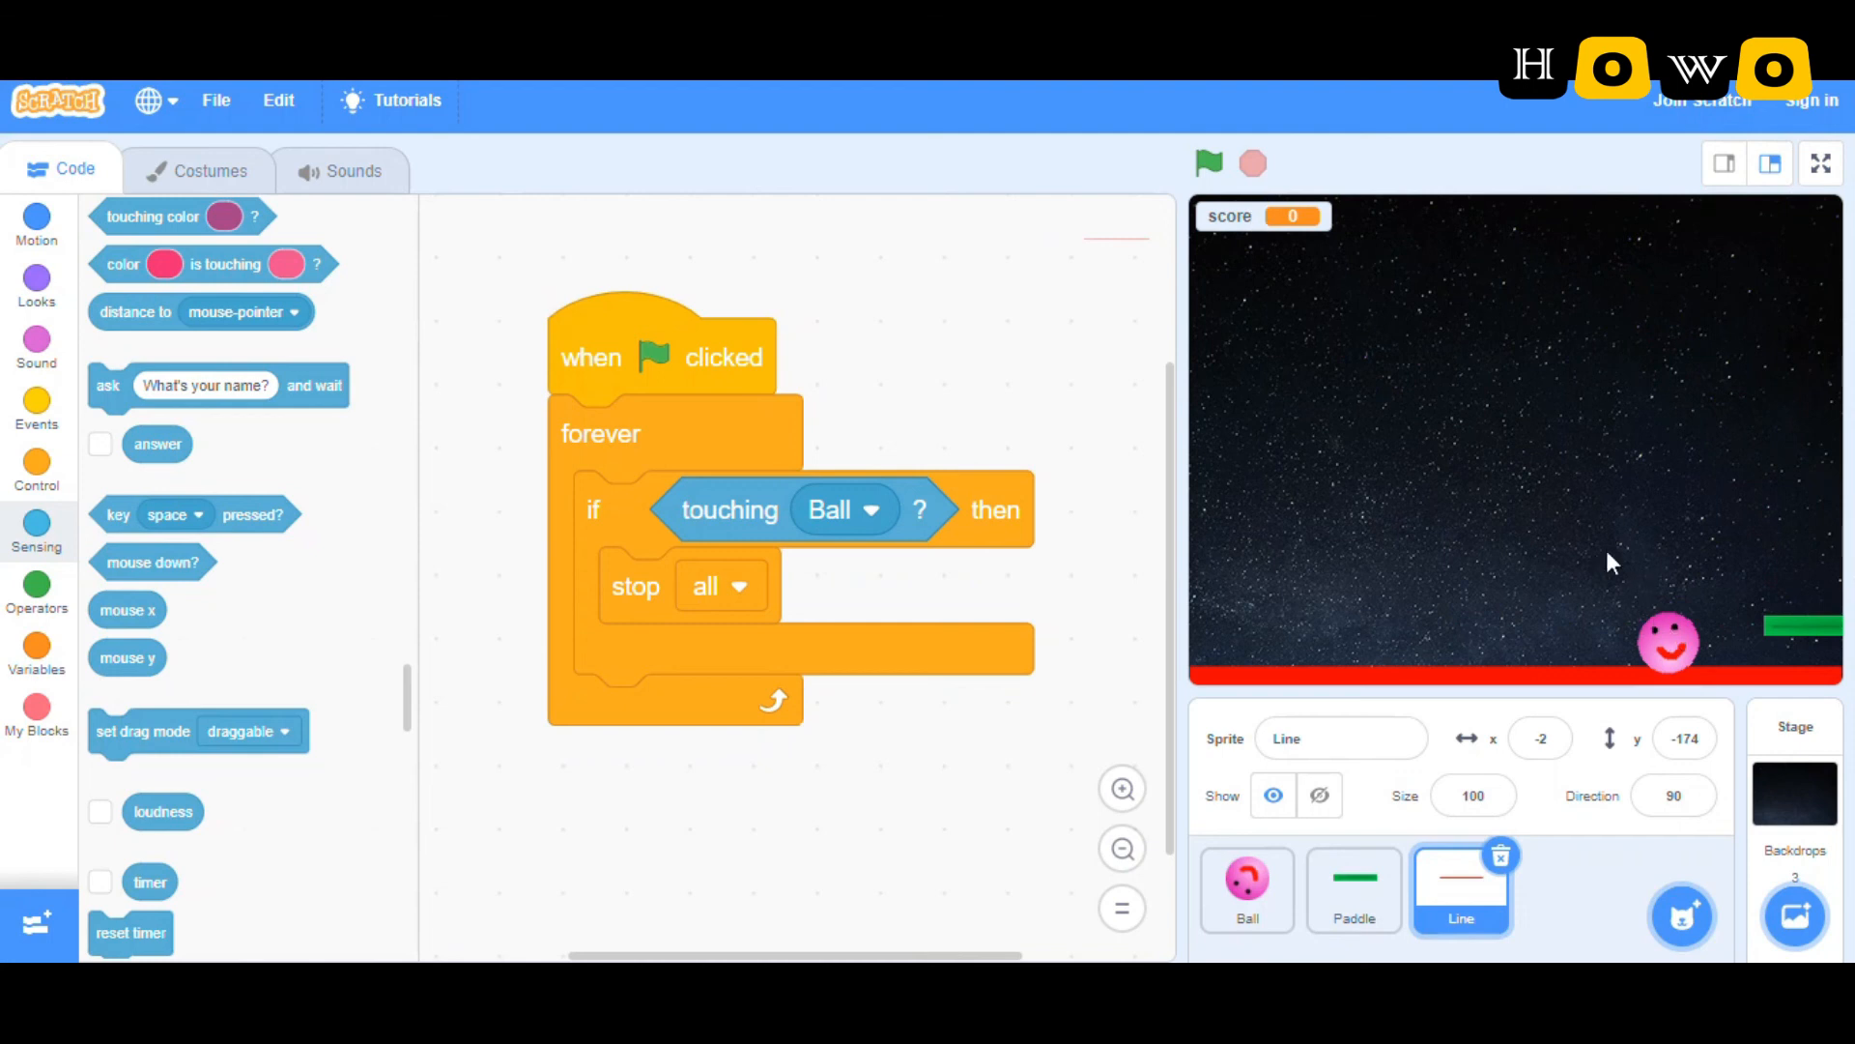
{"action": "left_click", "coordinate": [1208, 164]}
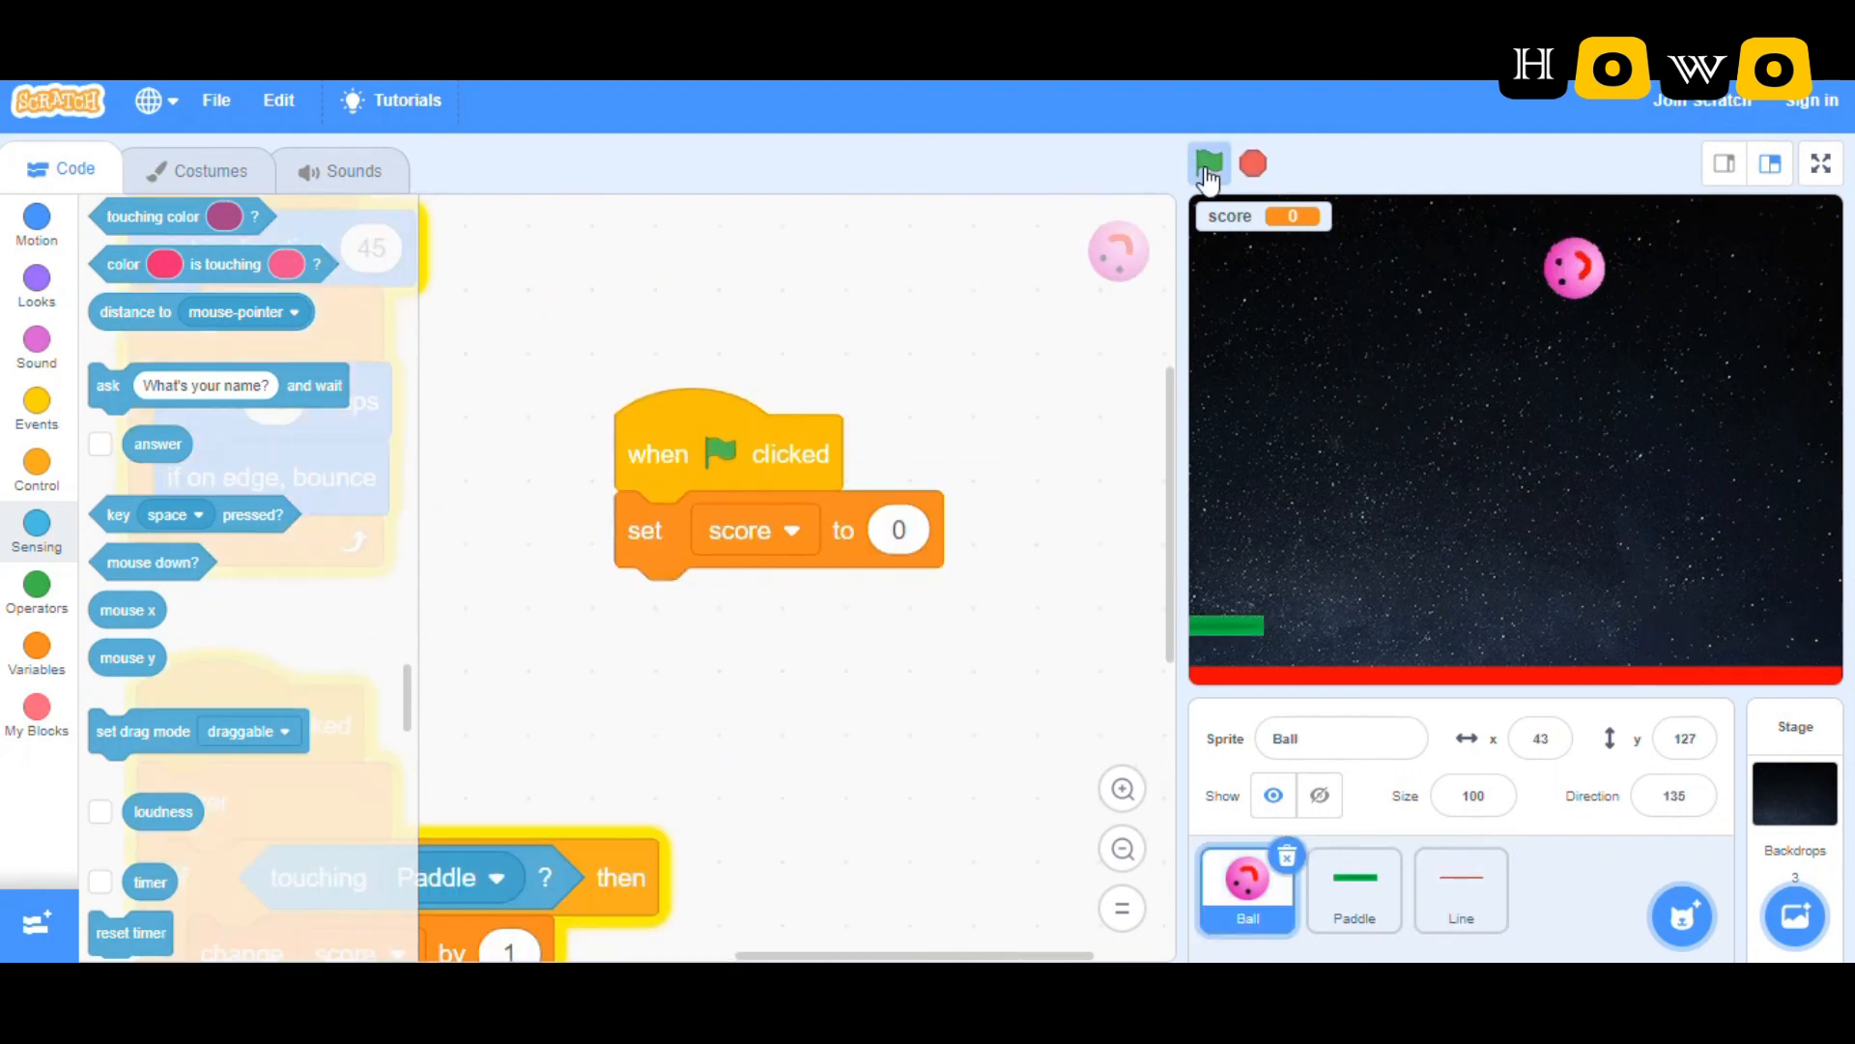
{"action": "left_click", "coordinate": [1208, 163]}
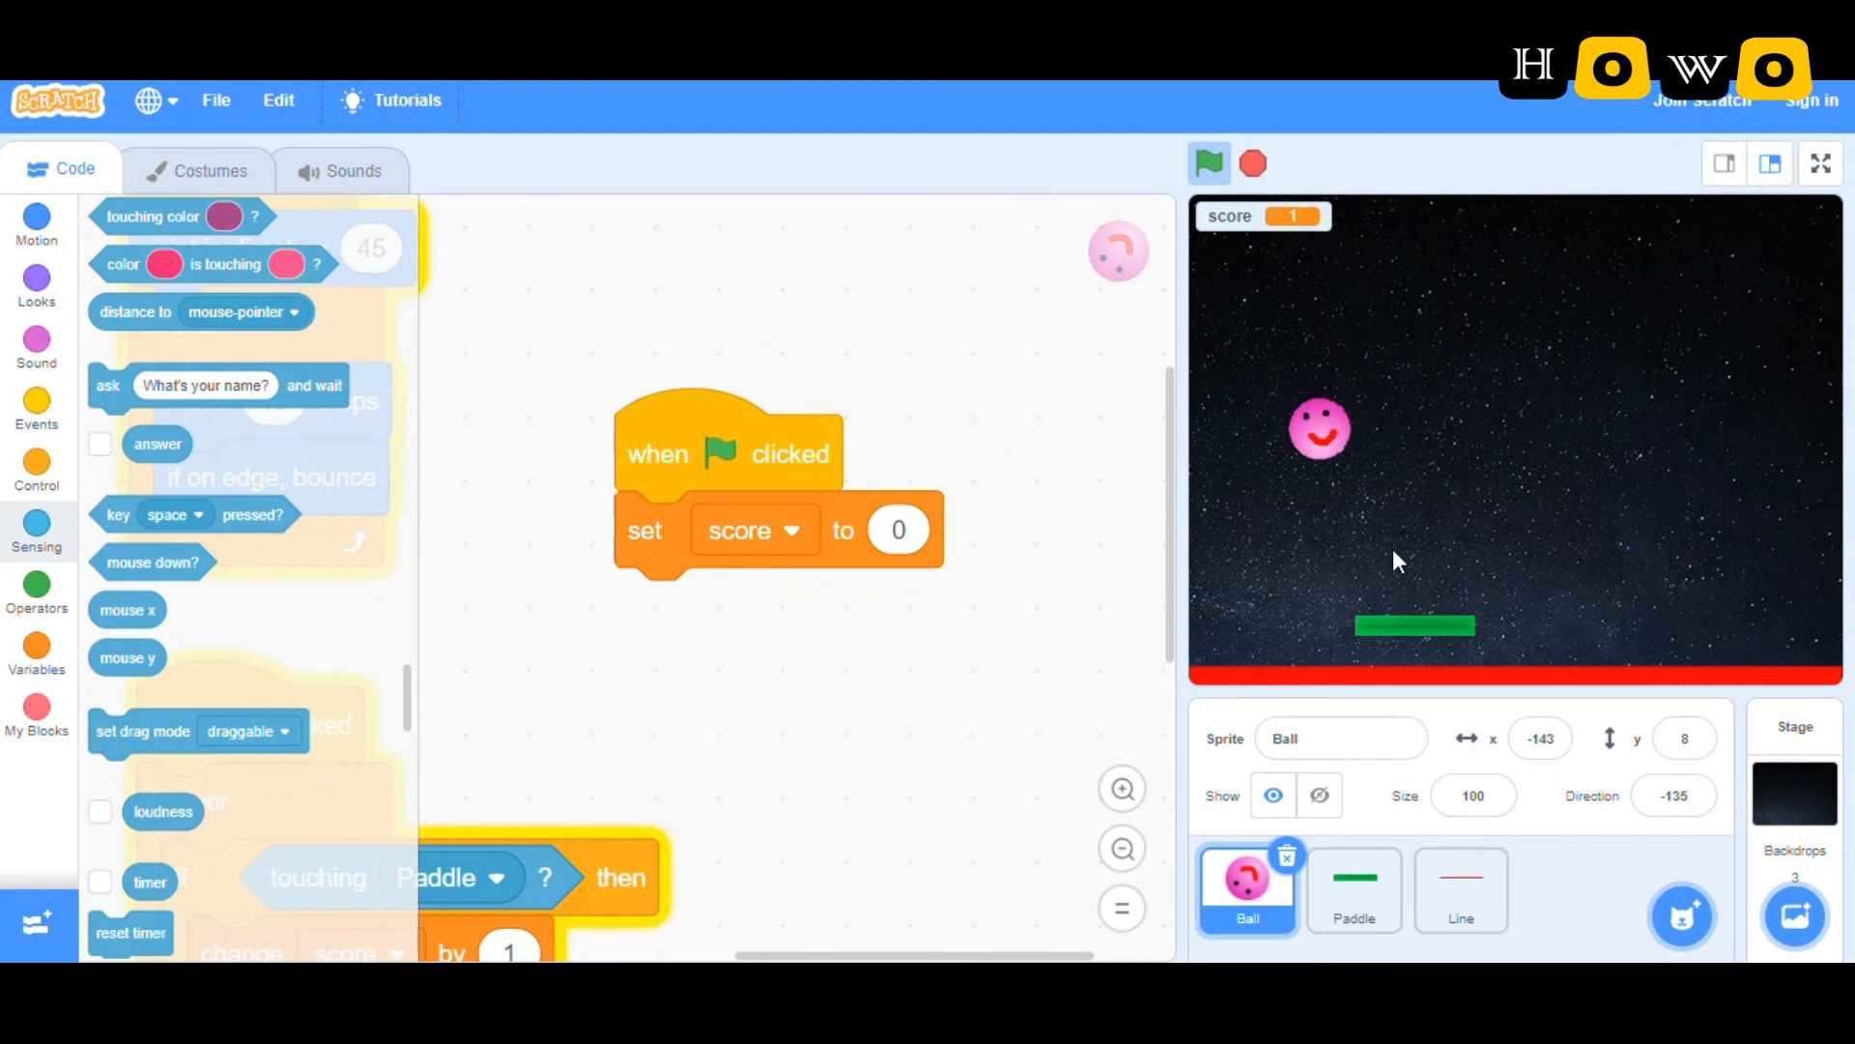